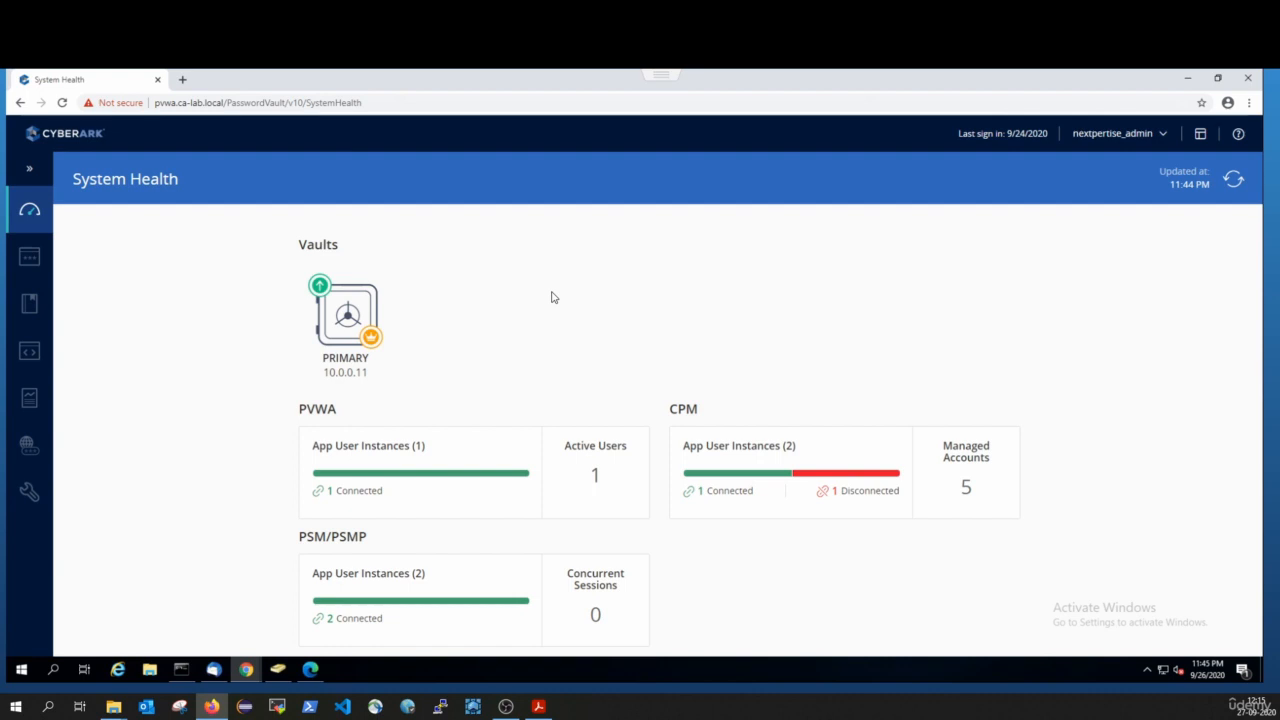
{"action": "mouse_move", "coordinate": [590, 306]}
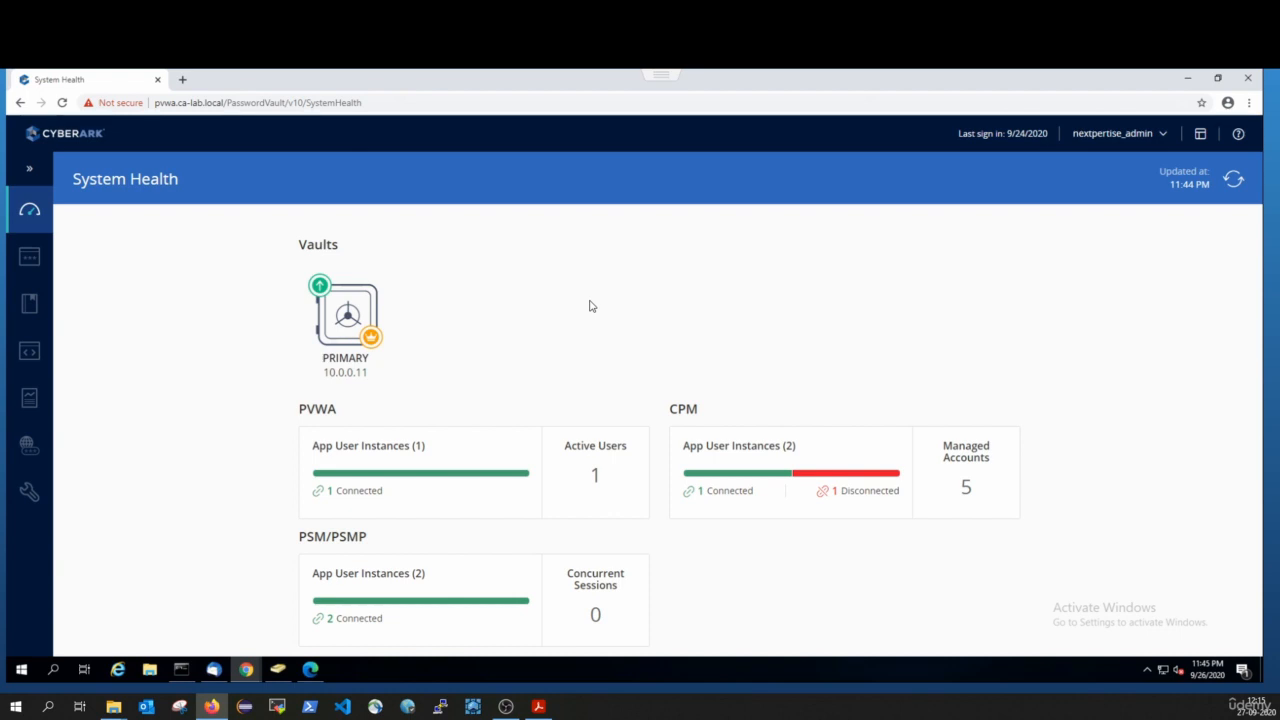
{"action": "mouse_move", "coordinate": [353, 251]}
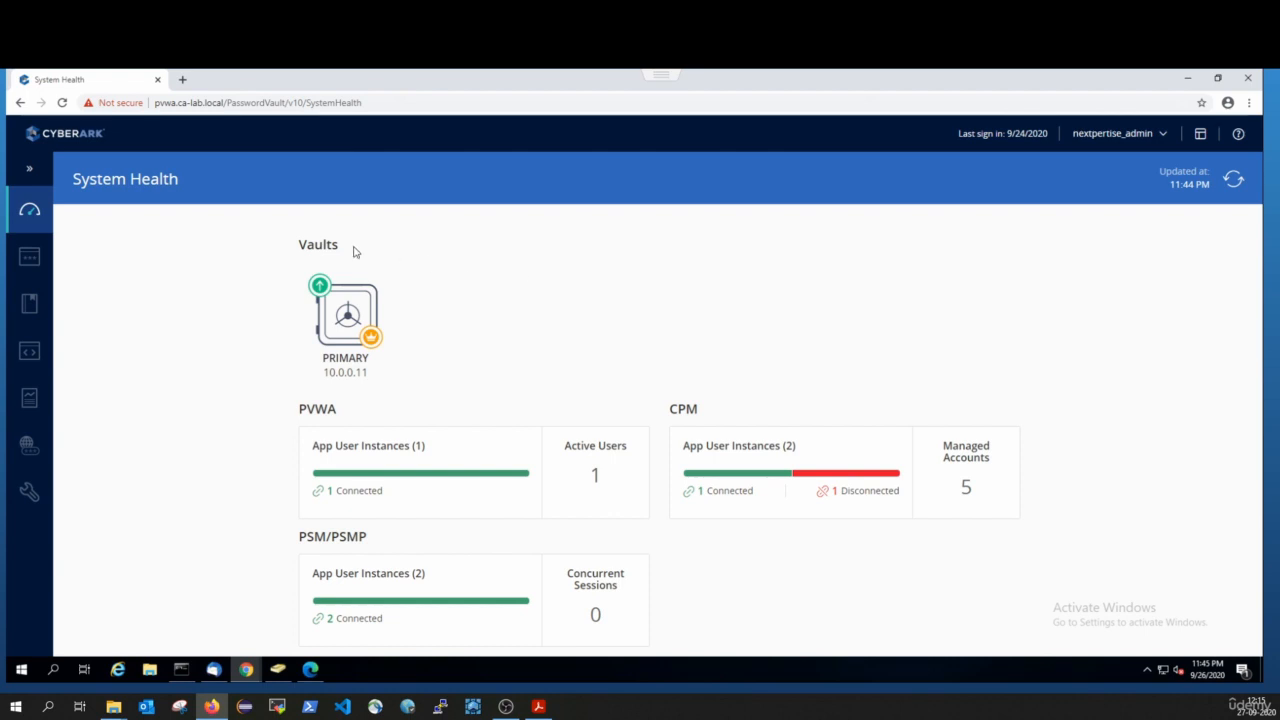
{"action": "mouse_move", "coordinate": [181, 445]}
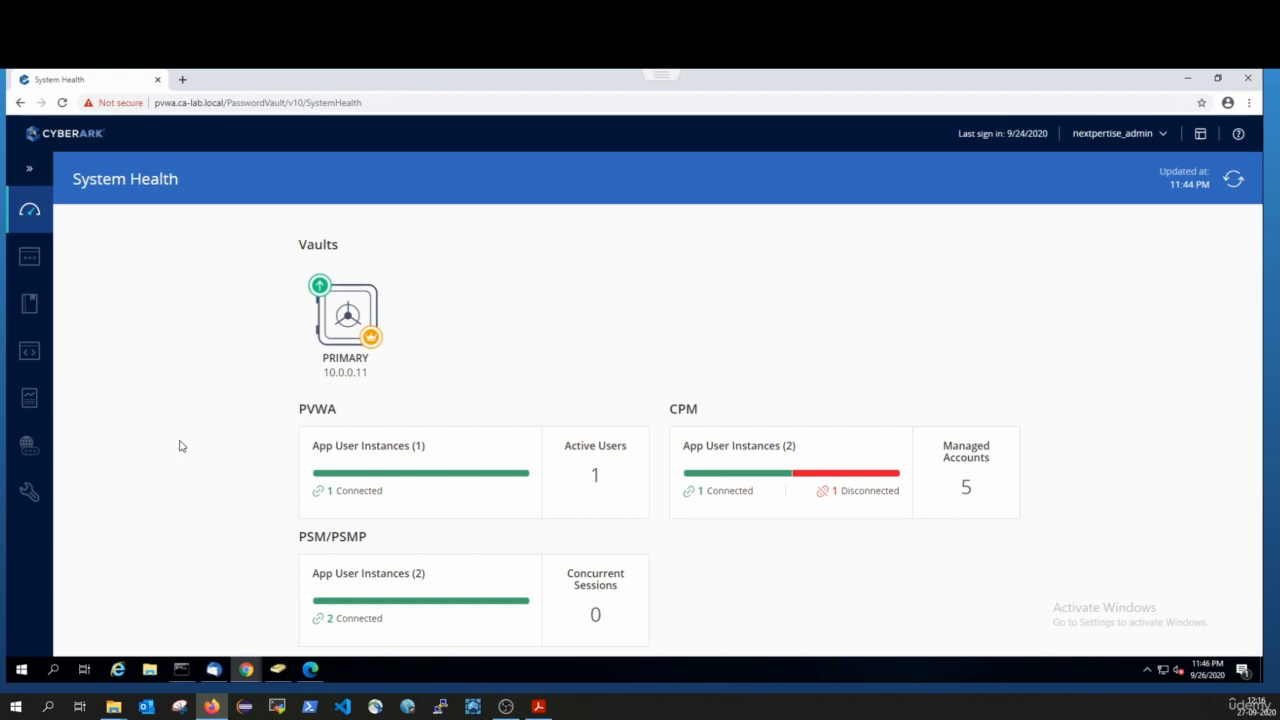
{"action": "mouse_move", "coordinate": [184, 365]}
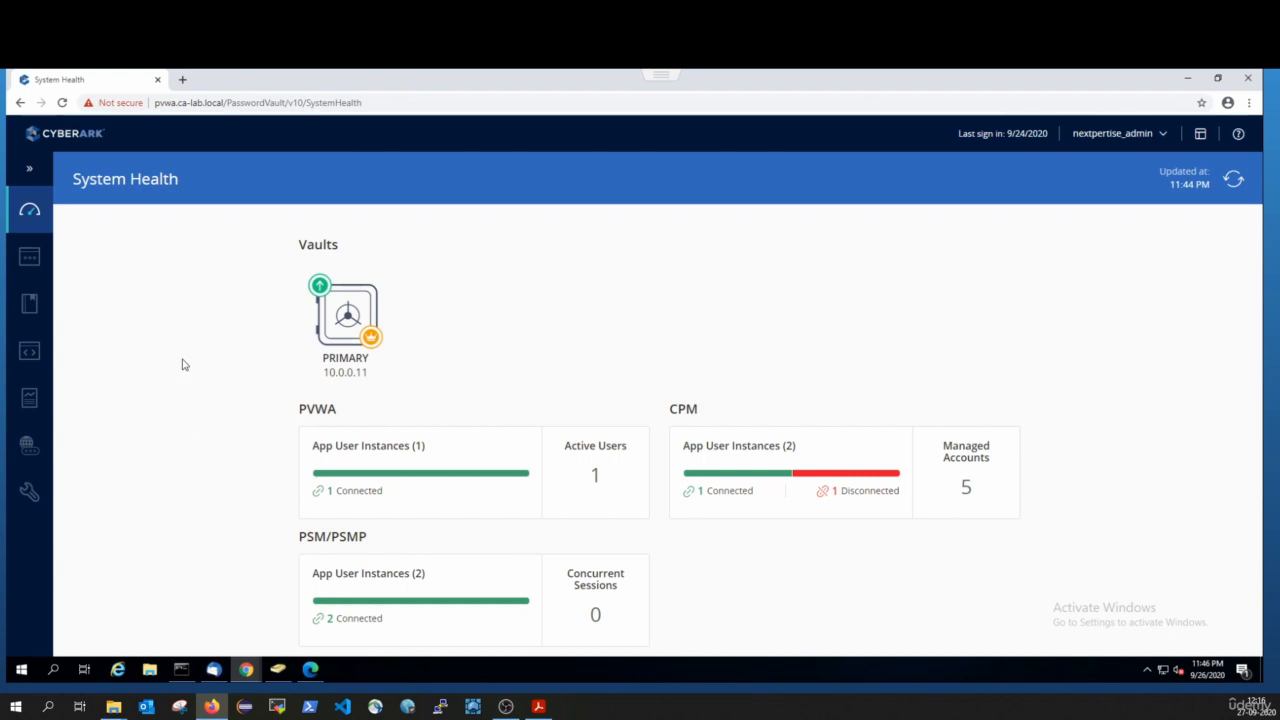
- Open Accounts View and launch the Add Account wizard
{"action": "left_click", "coordinate": [29, 257]}
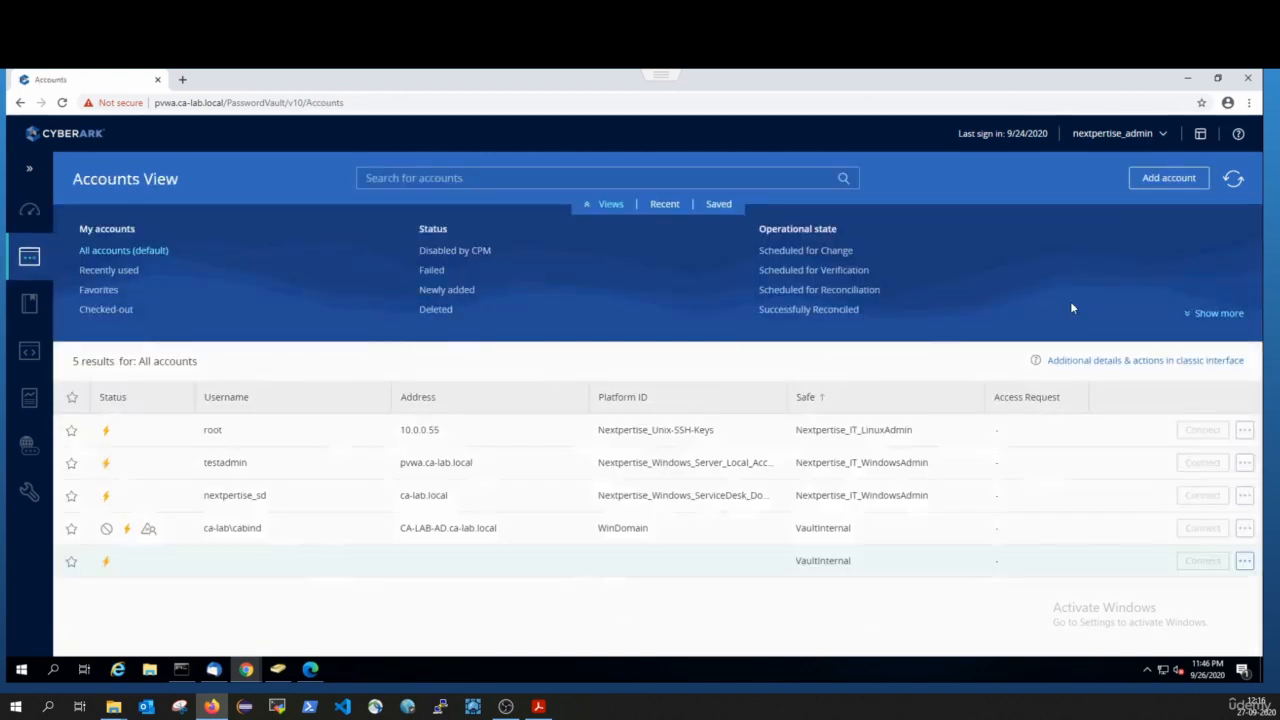
{"action": "left_click", "coordinate": [1168, 177]}
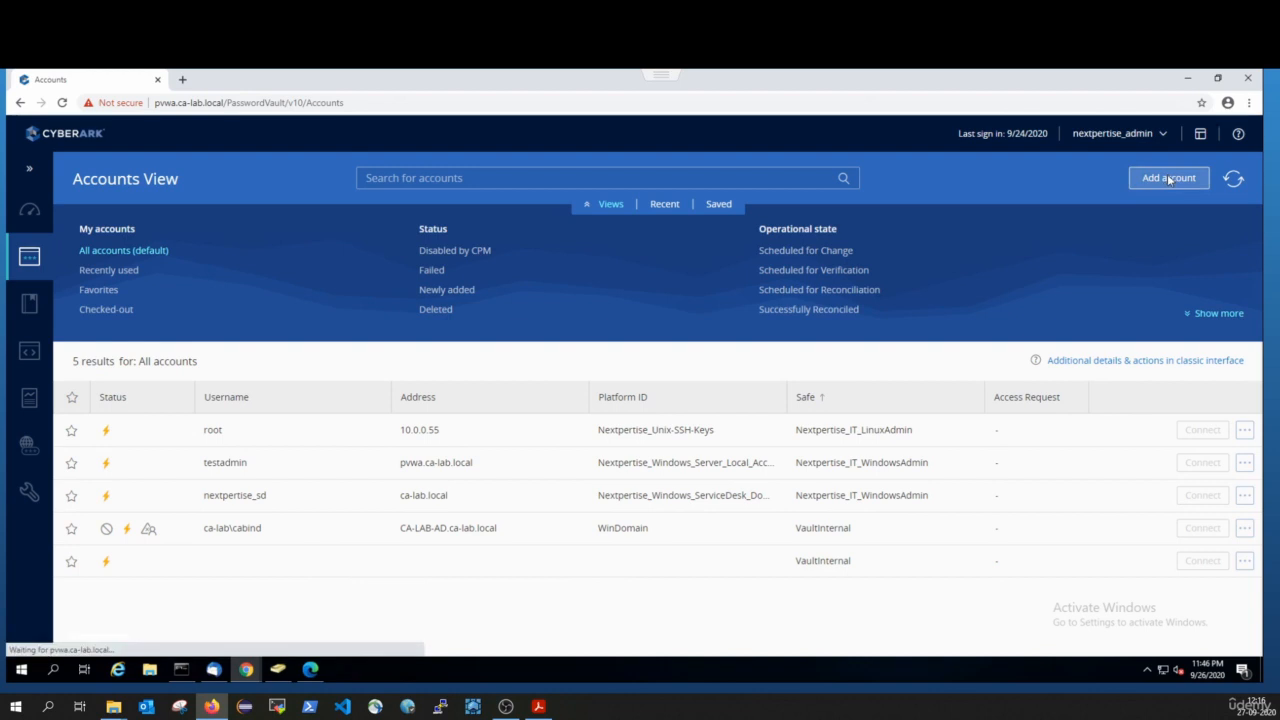
{"action": "left_click", "coordinate": [1168, 177]}
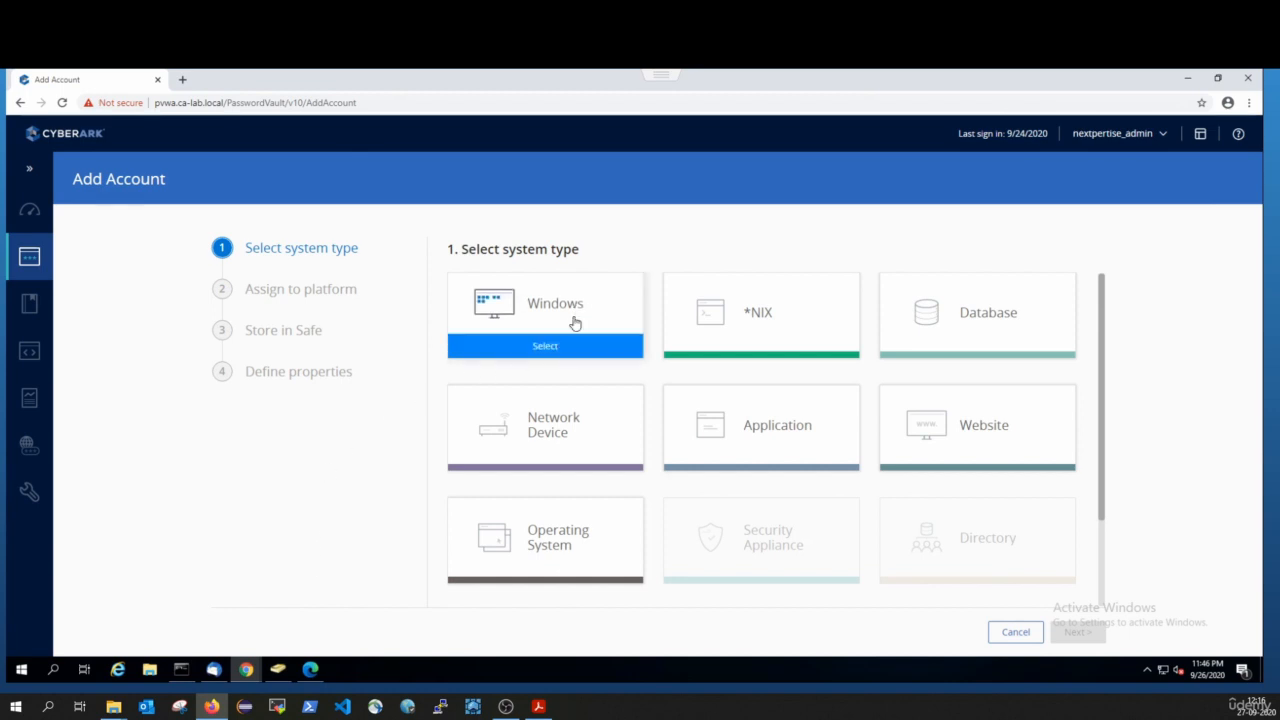
- Choose Windows, platform Nextpertise_Windows_Domain_Account, and safe Nextpertise_IT_WindowsAdmin for the account
{"action": "left_click", "coordinate": [545, 345]}
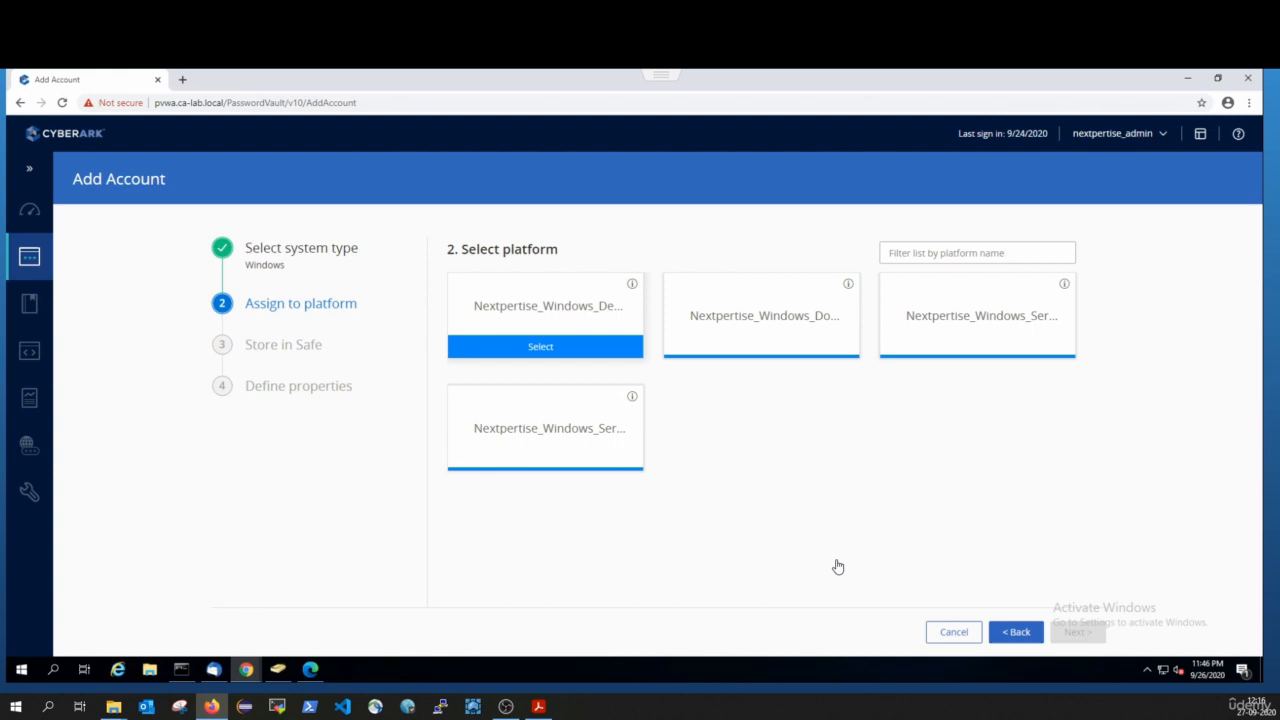
{"action": "mouse_move", "coordinate": [752, 325]}
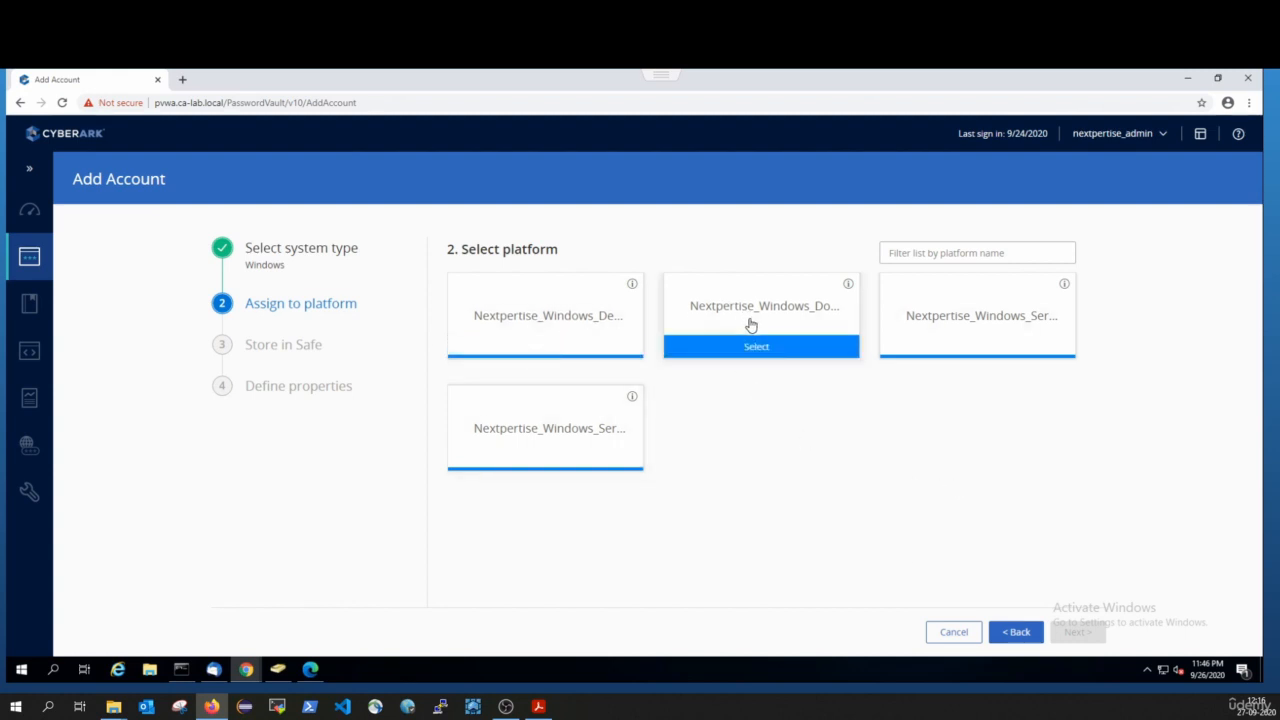
{"action": "mouse_move", "coordinate": [765, 306]}
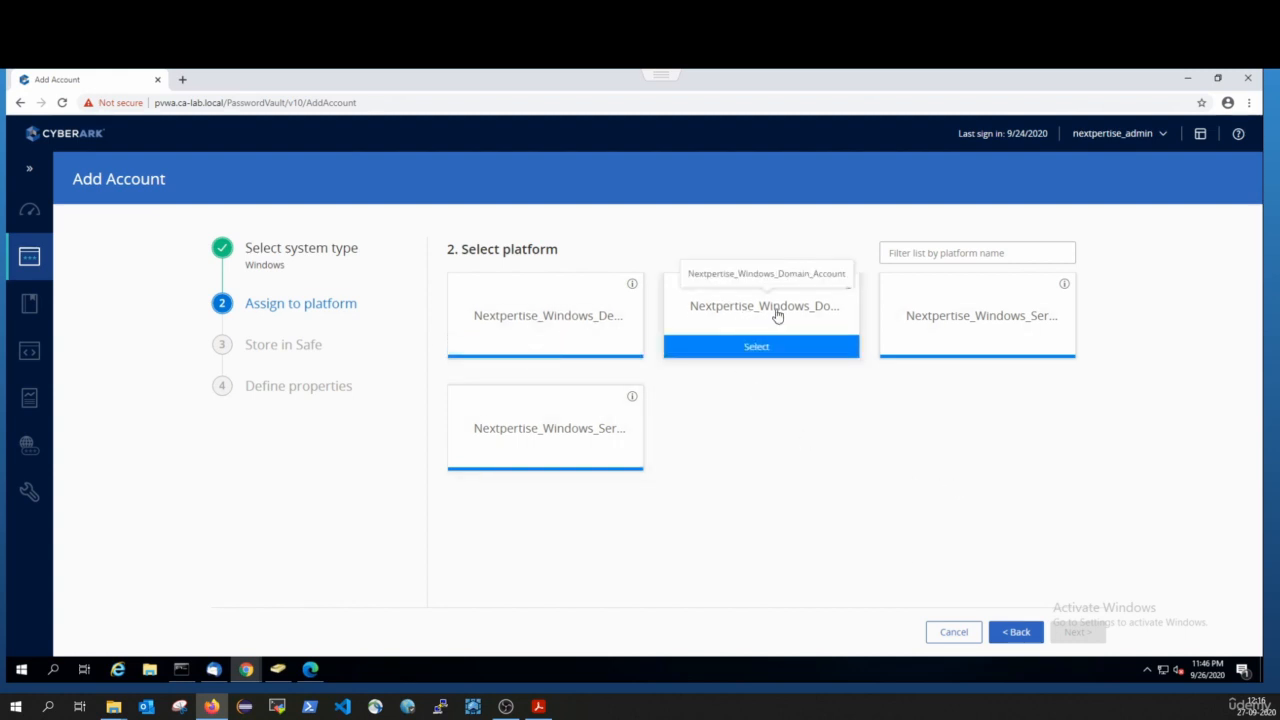
{"action": "left_click", "coordinate": [756, 346]}
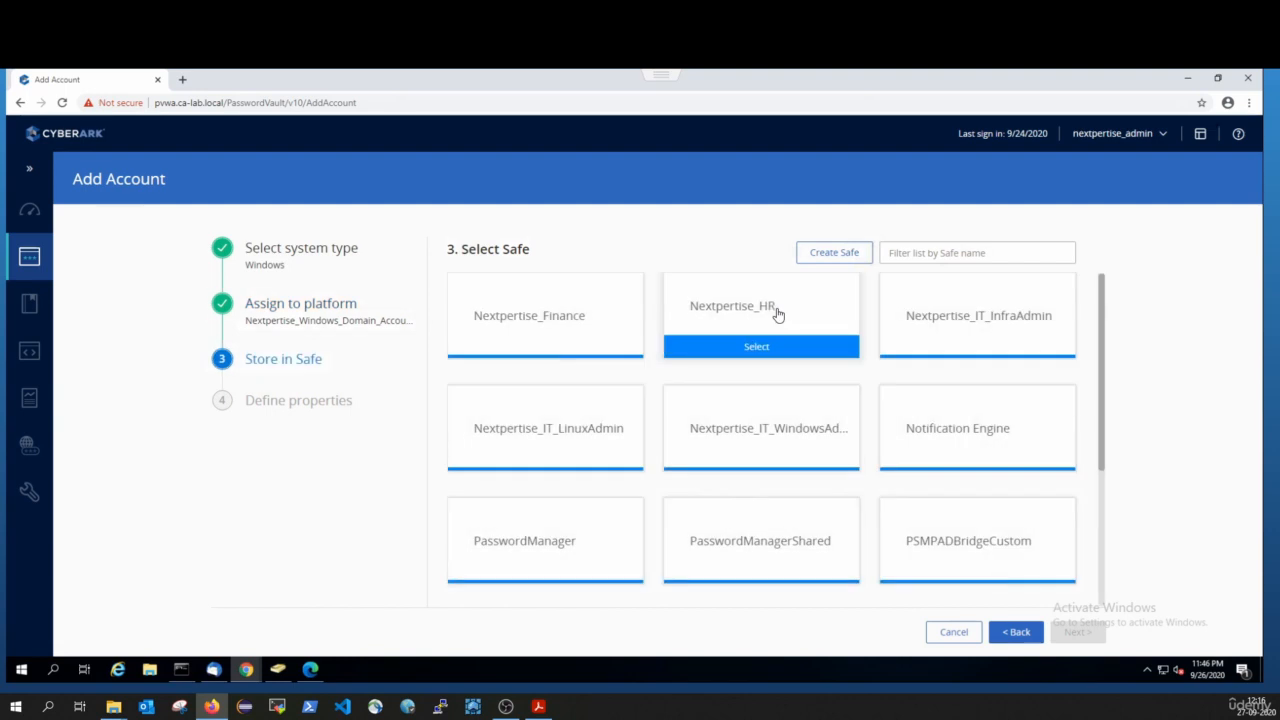
{"action": "mouse_move", "coordinate": [728, 369]}
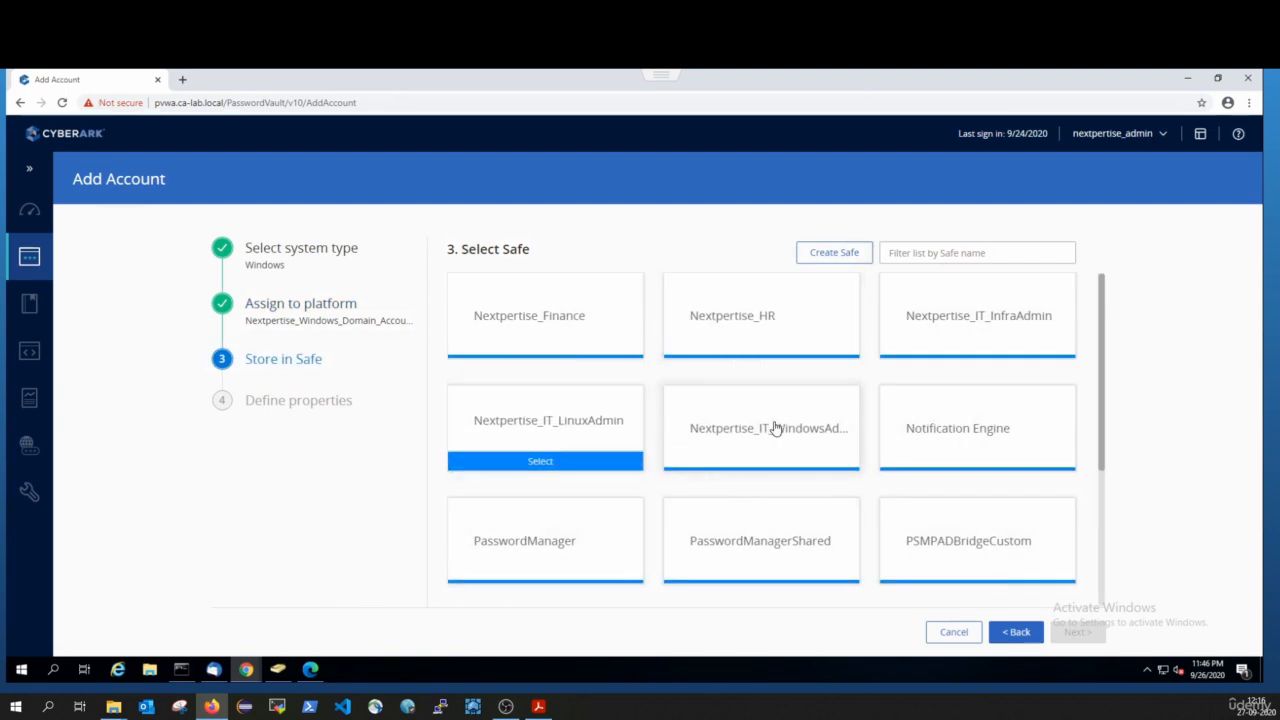
{"action": "mouse_move", "coordinate": [768, 418]}
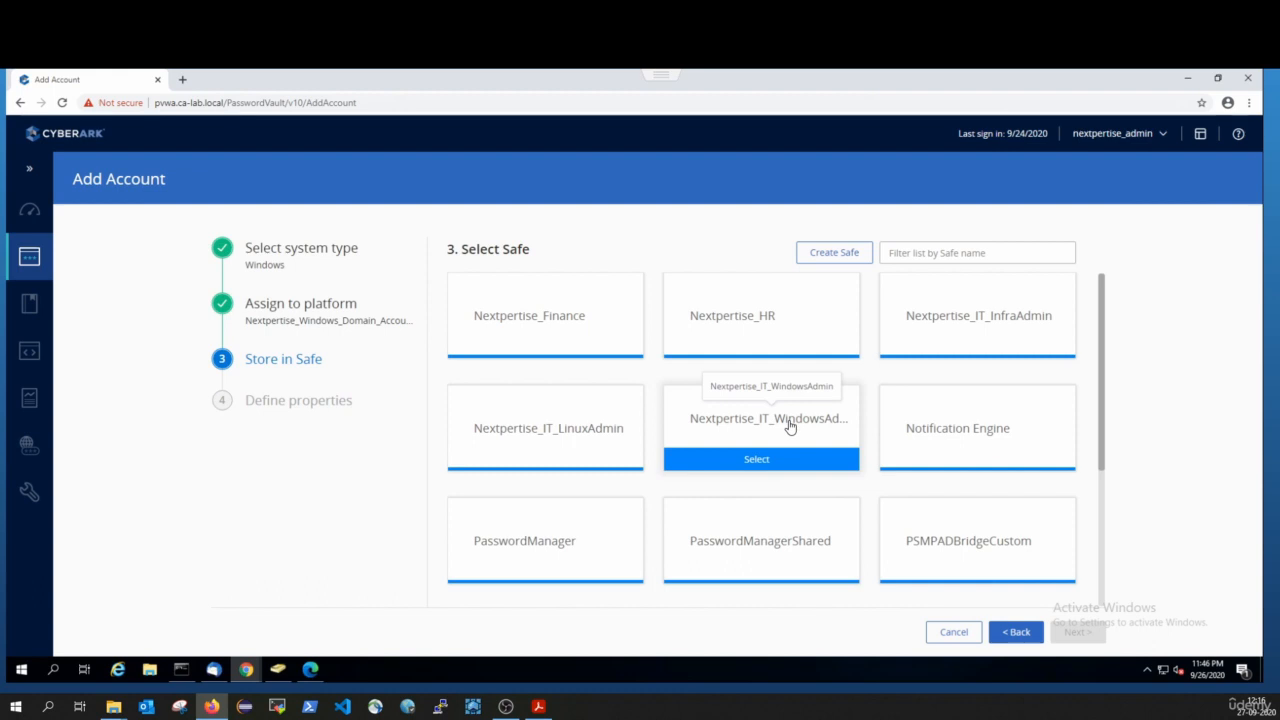
{"action": "left_click", "coordinate": [756, 459]}
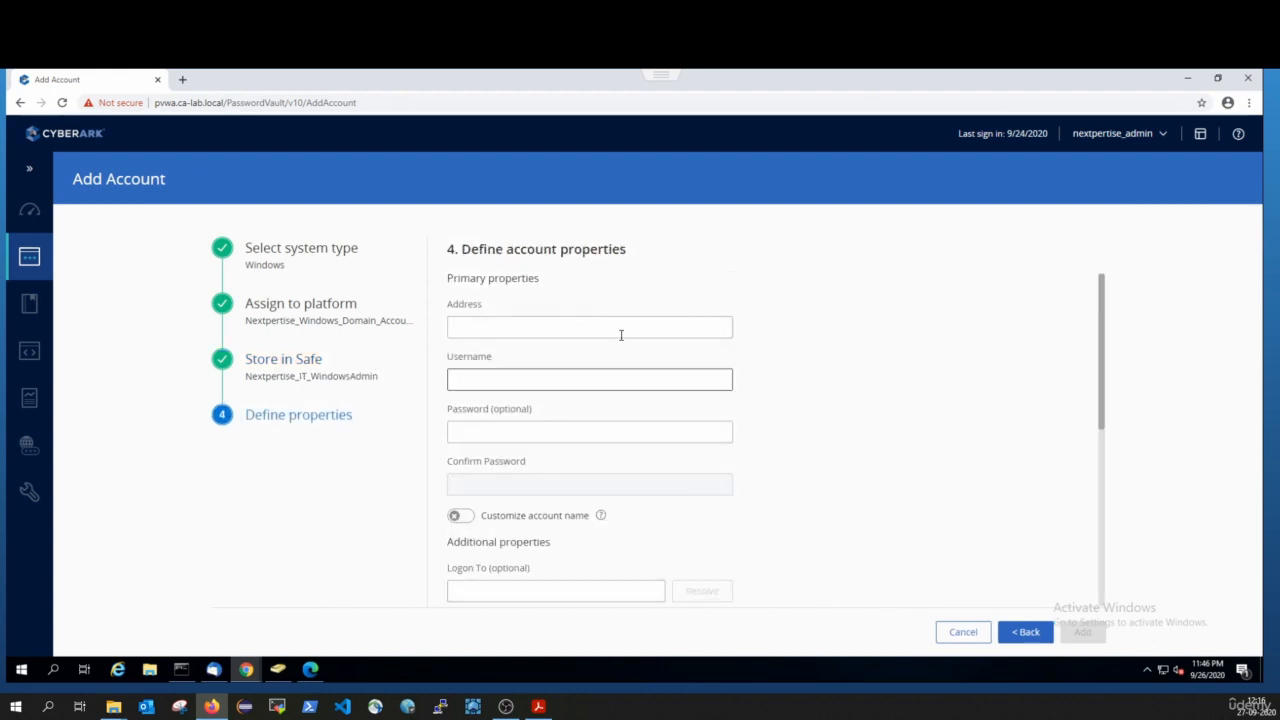
- Enter address ca-lab.local, username Administrator, and the password with confirmation
{"action": "left_click", "coordinate": [589, 327]}
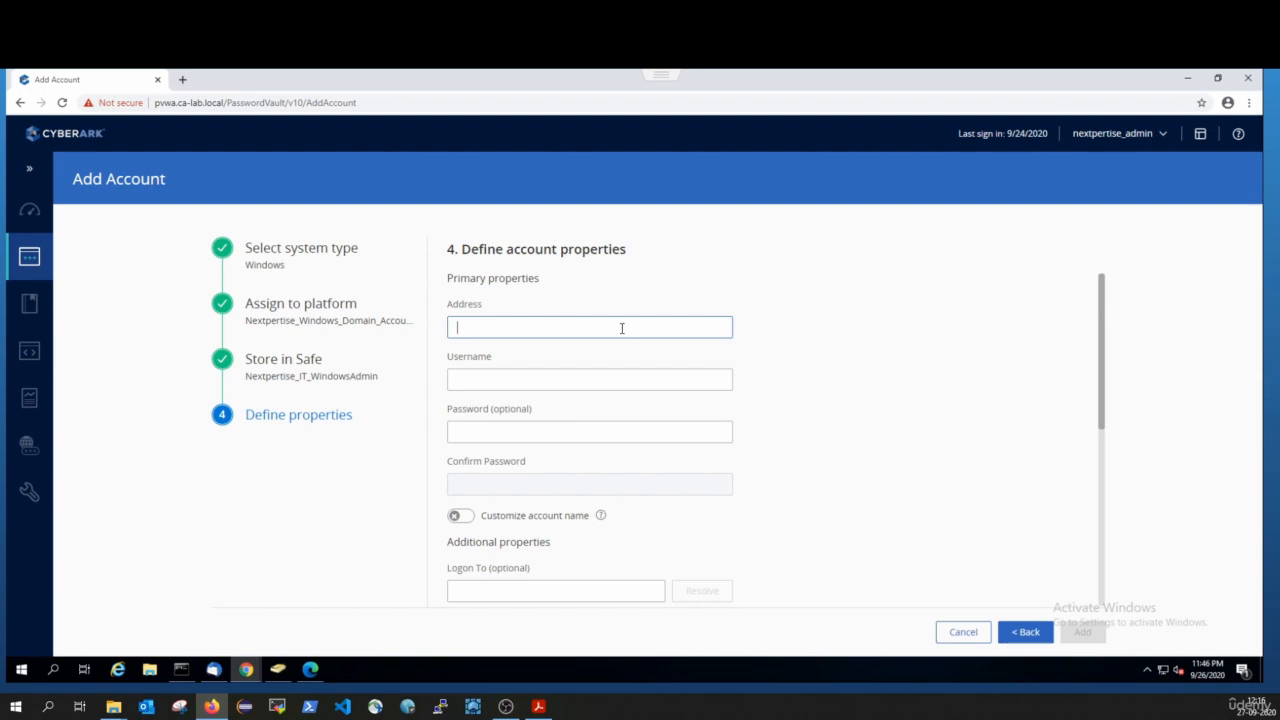
{"action": "type", "text": "ca-lab.local"}
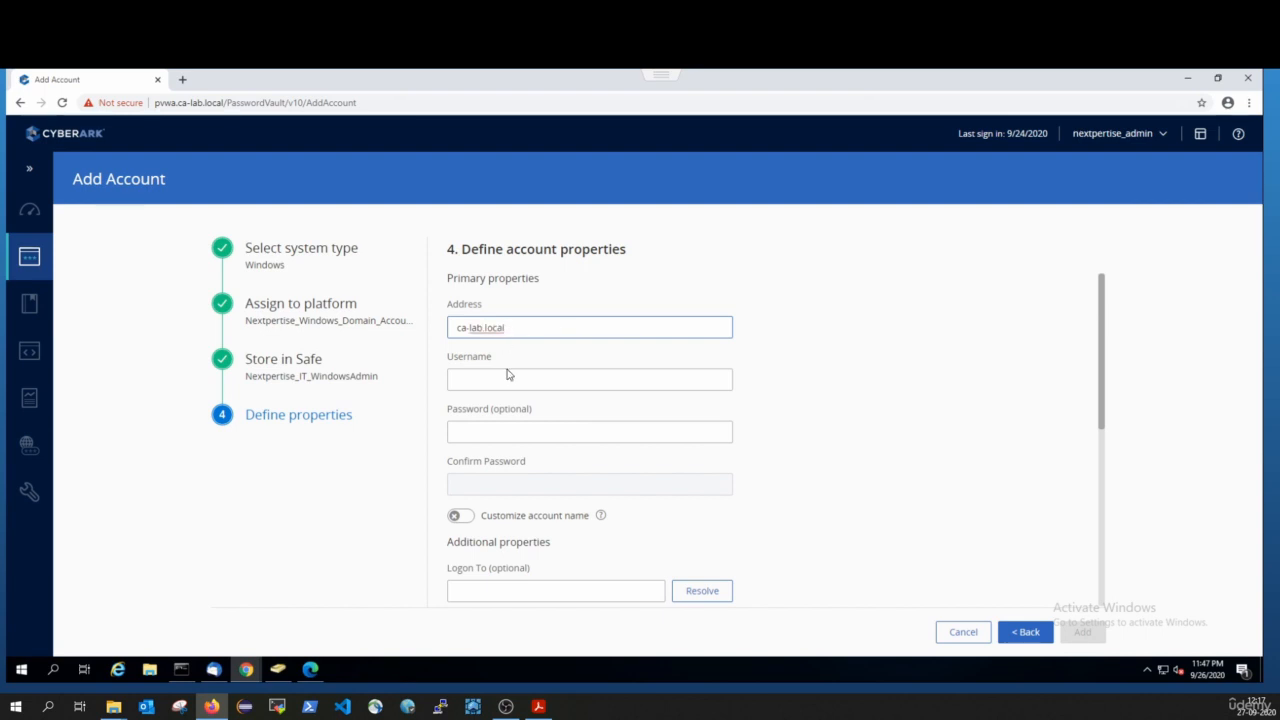
{"action": "left_click", "coordinate": [589, 379]}
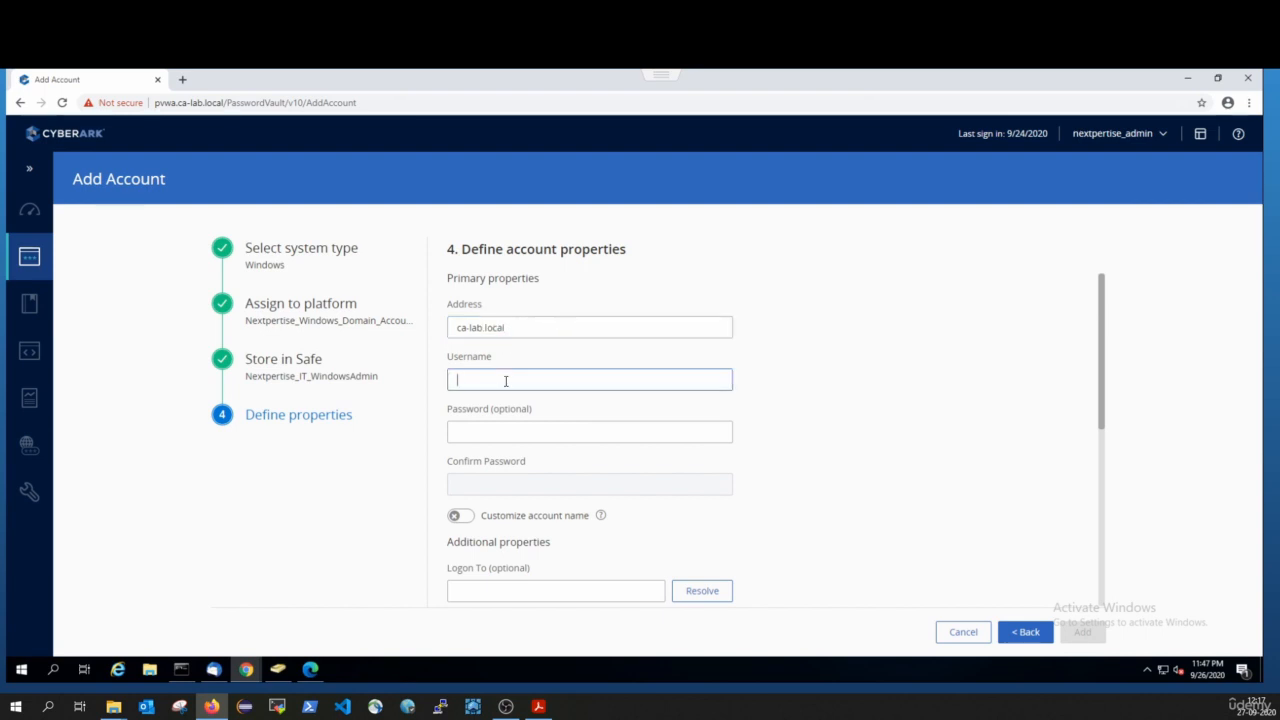
{"action": "type", "text": "Administrator"}
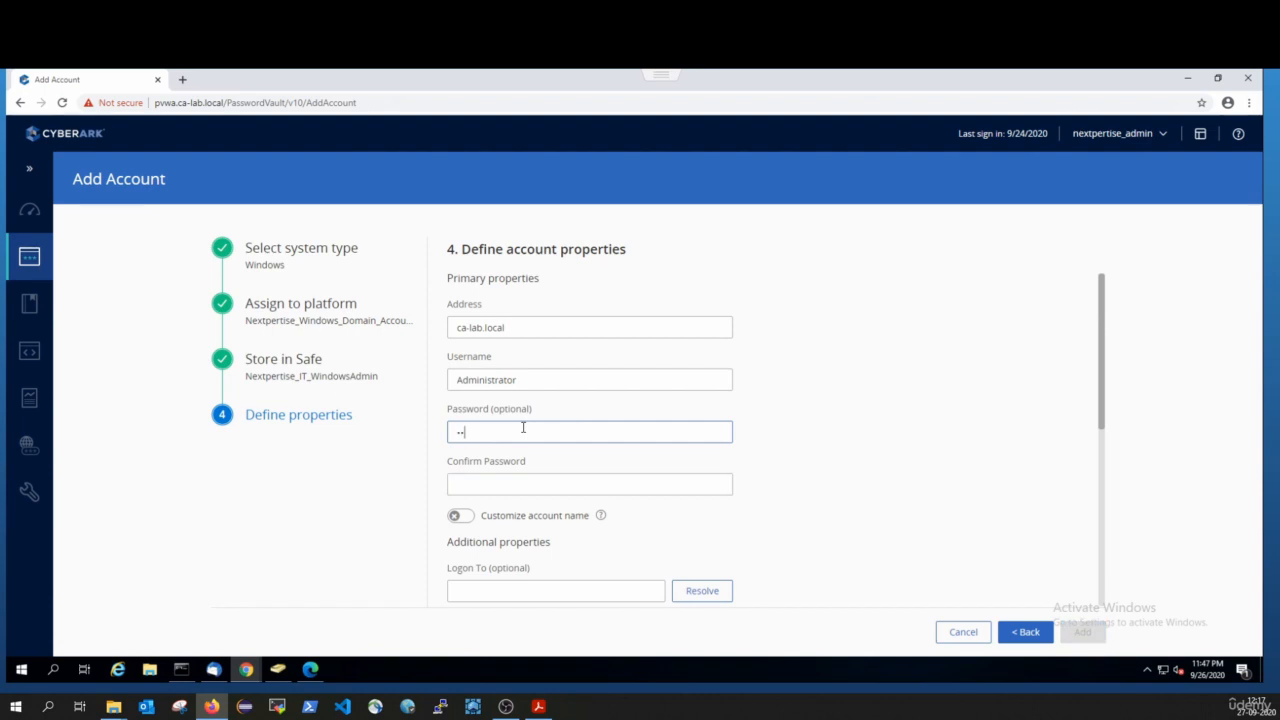
{"action": "type", "text": "•"}
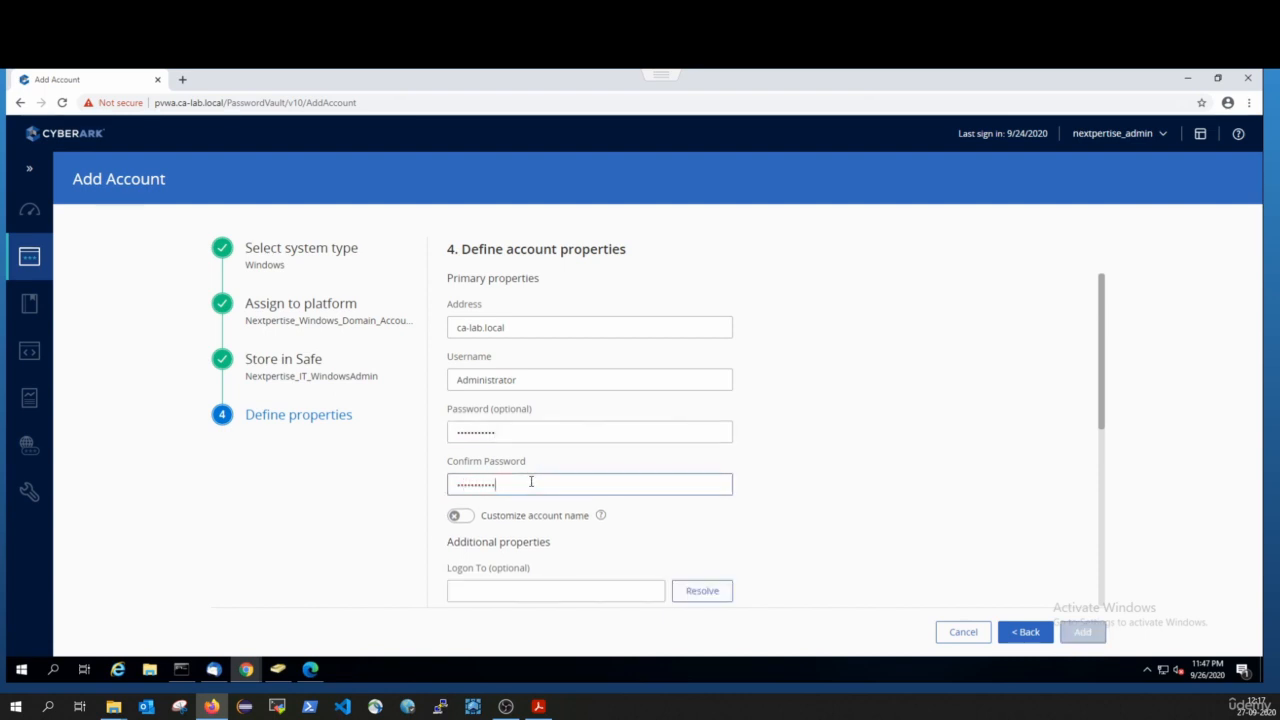
{"action": "scroll", "scroll_direction": "down", "scroll_amount": 3}
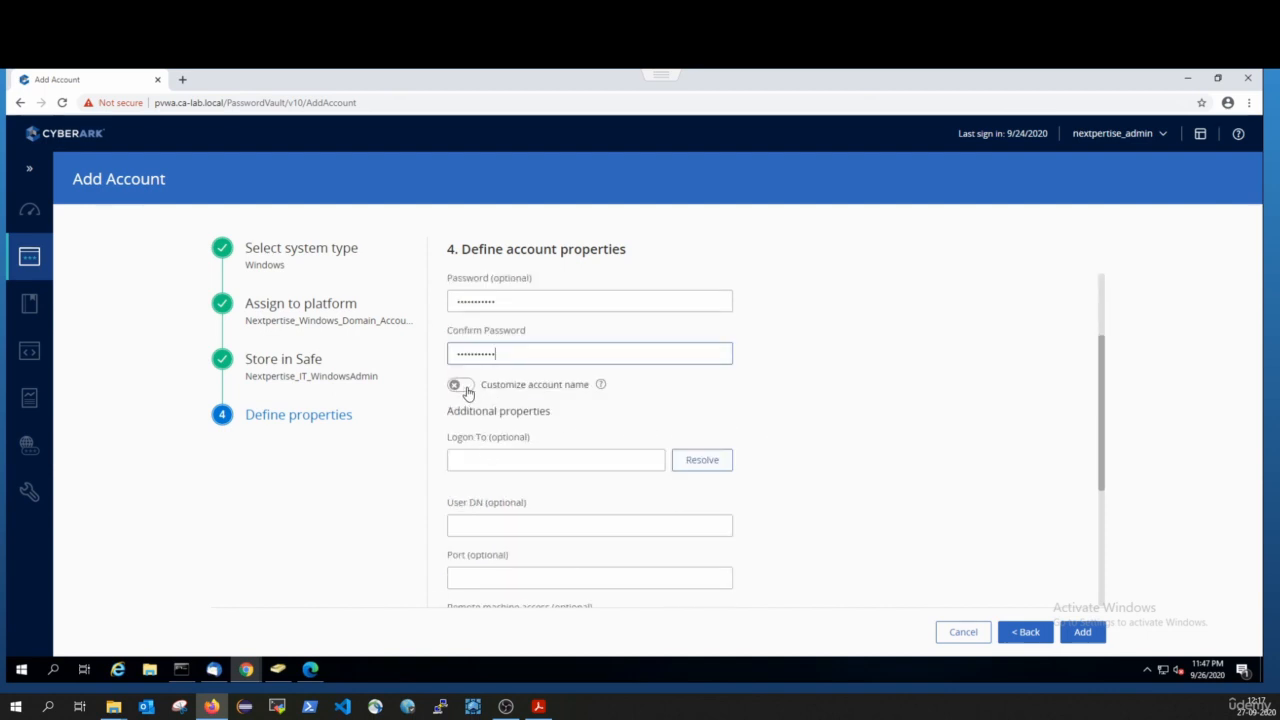
- Enable a custom account name and enter 'Nextpertise-Spuer-Admin'
{"action": "left_click", "coordinate": [461, 385]}
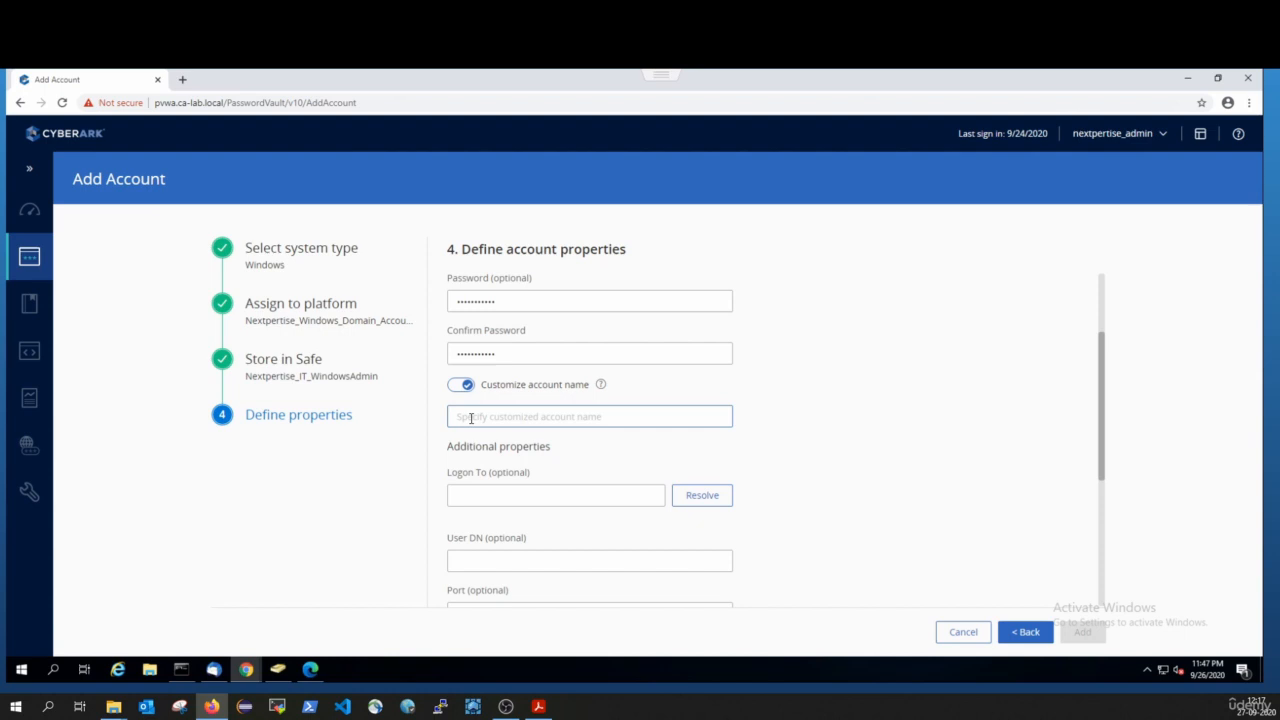
{"action": "type", "text": "N"}
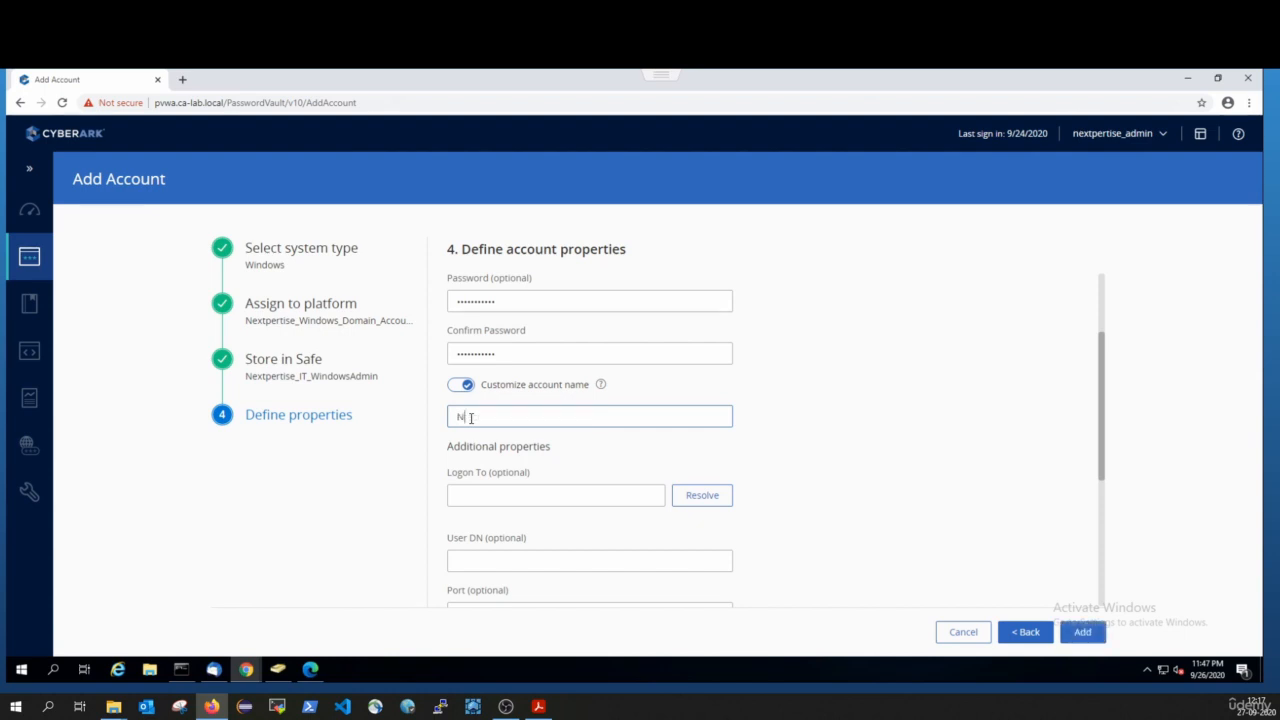
{"action": "type", "text": "extpertise"}
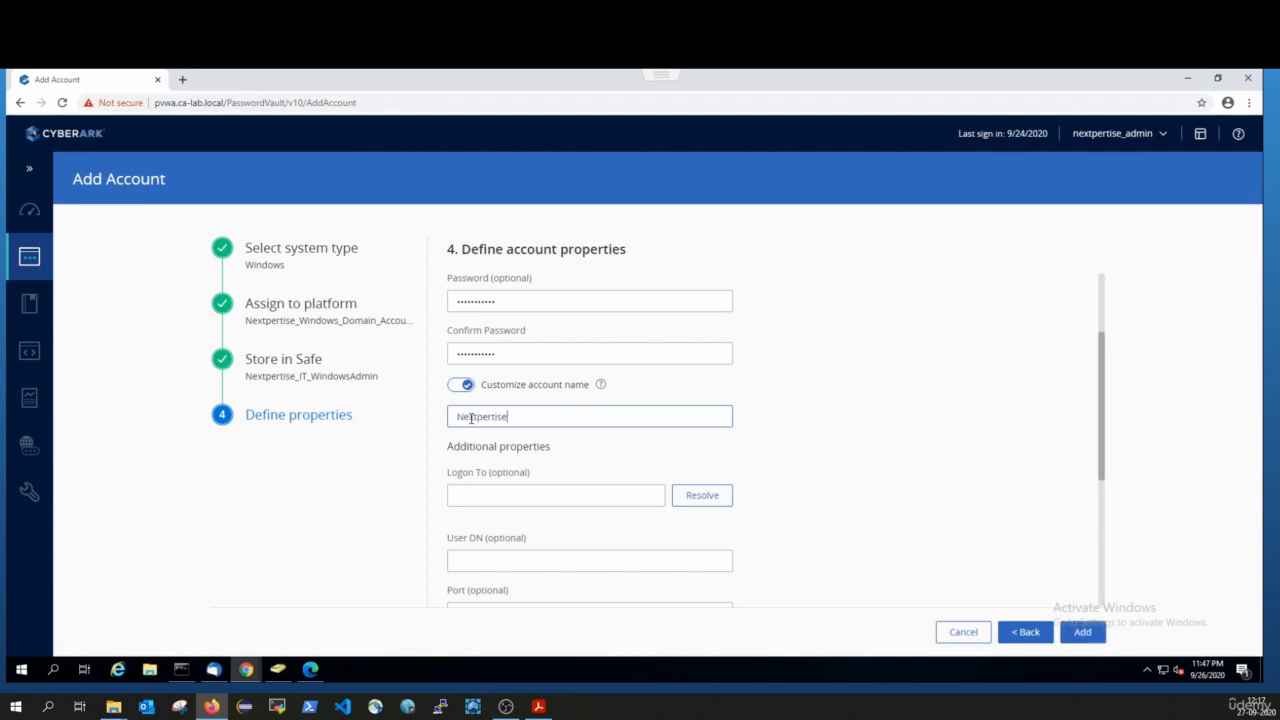
{"action": "type", "text": "-Spuer"}
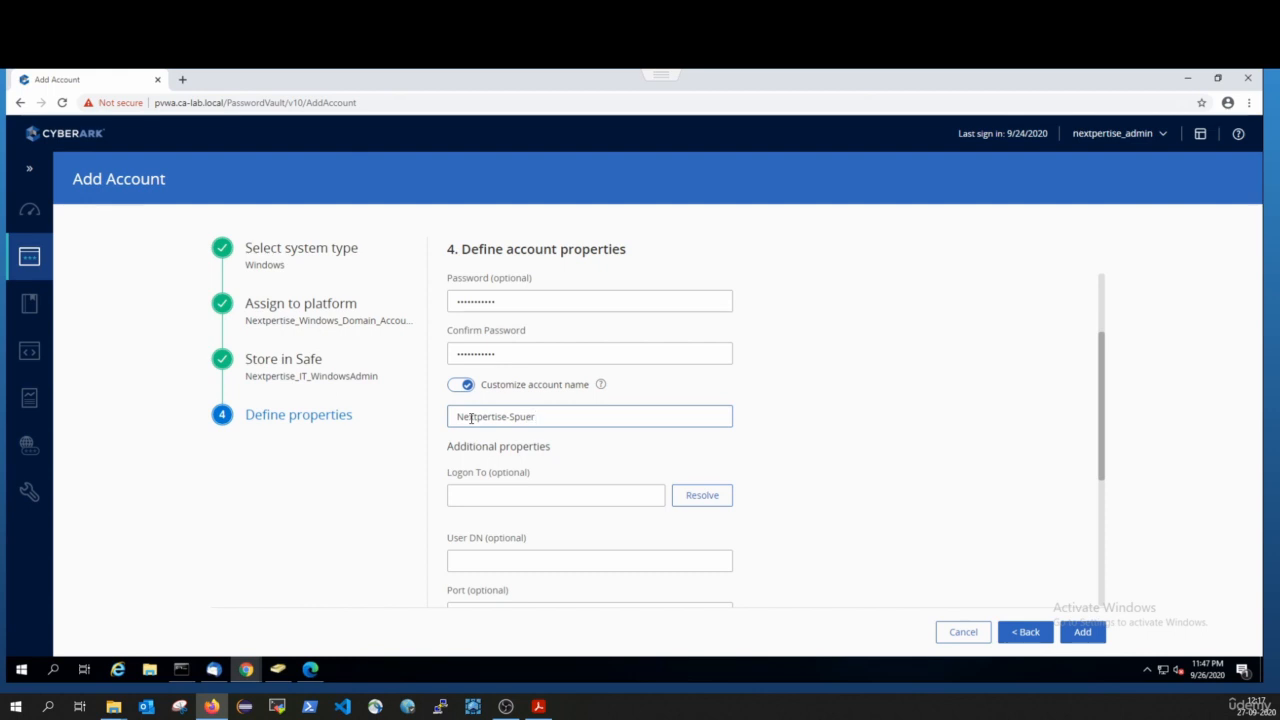
{"action": "type", "text": "-Admin"}
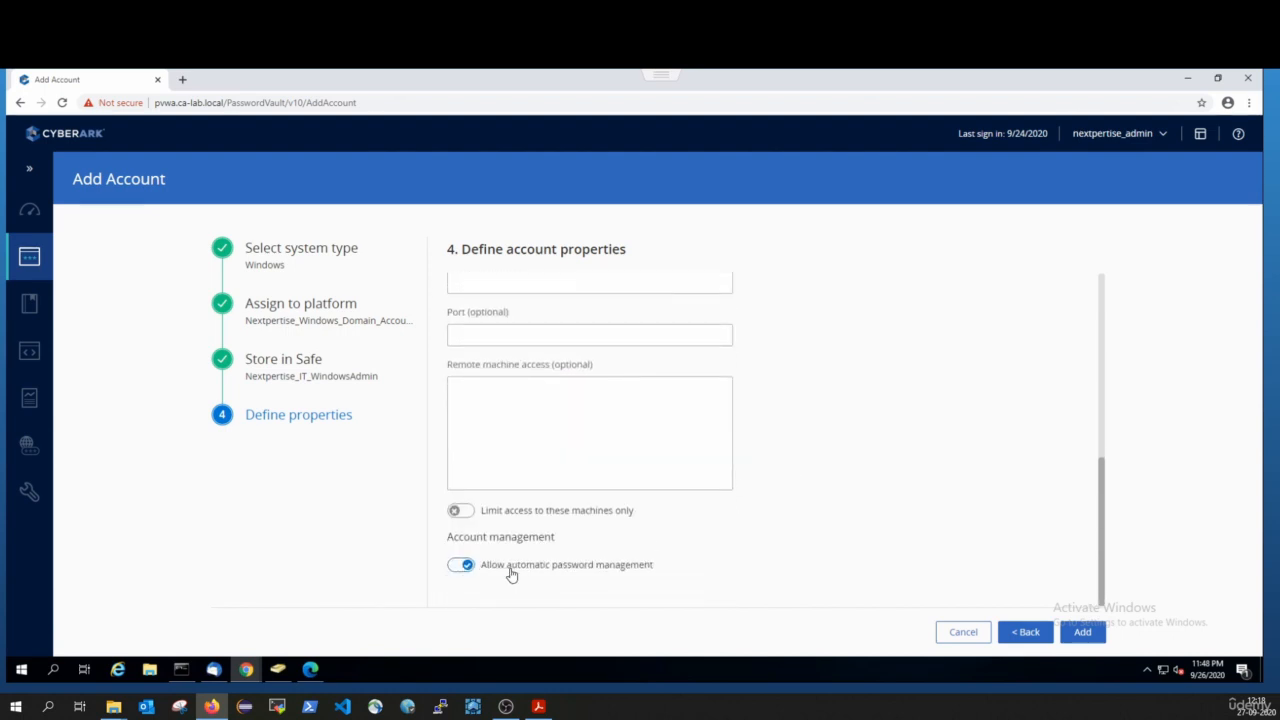
{"action": "mouse_move", "coordinate": [1082, 631]}
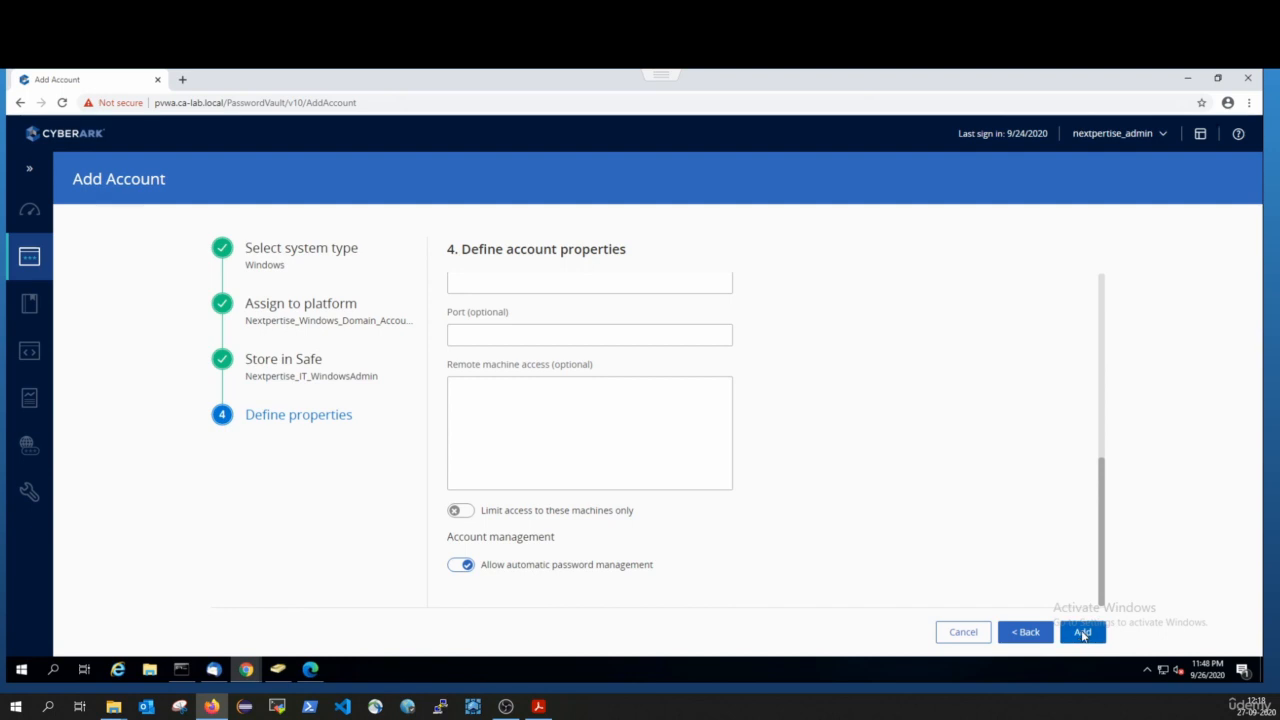
- Add the Administrator account for ca-lab.local to the vault
{"action": "left_click", "coordinate": [1082, 631]}
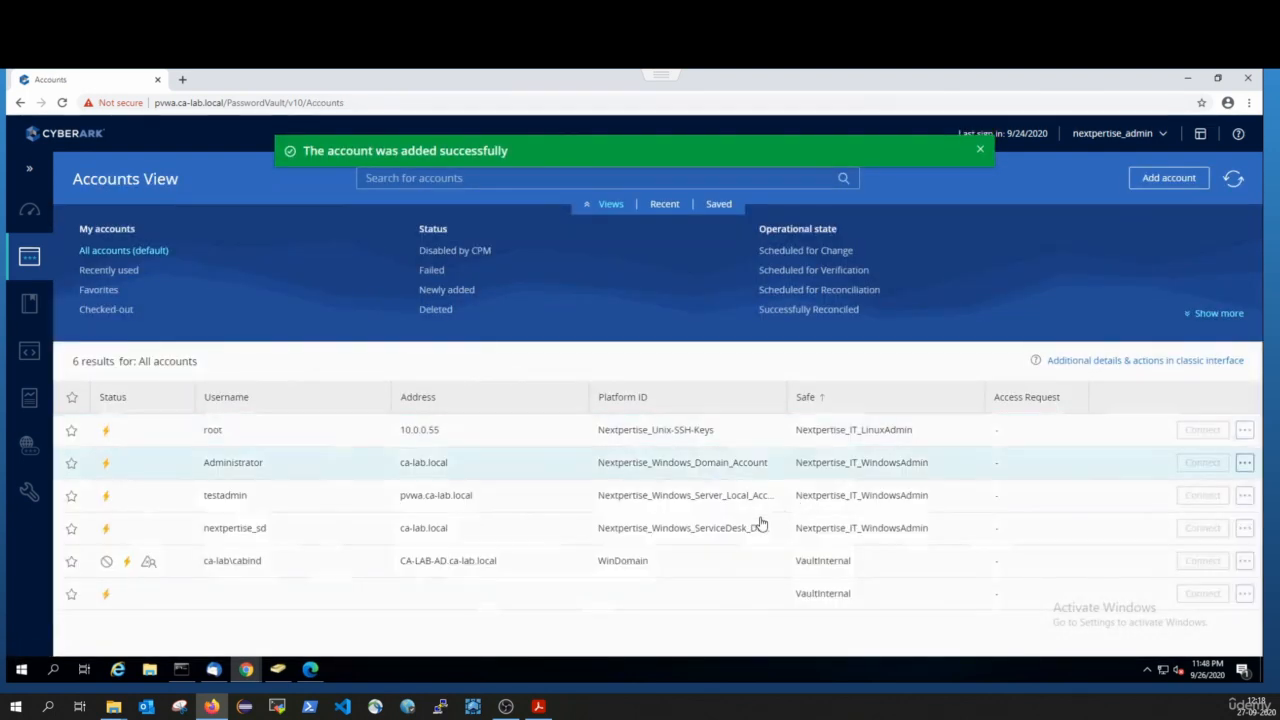
{"action": "mouse_move", "coordinate": [443, 365]}
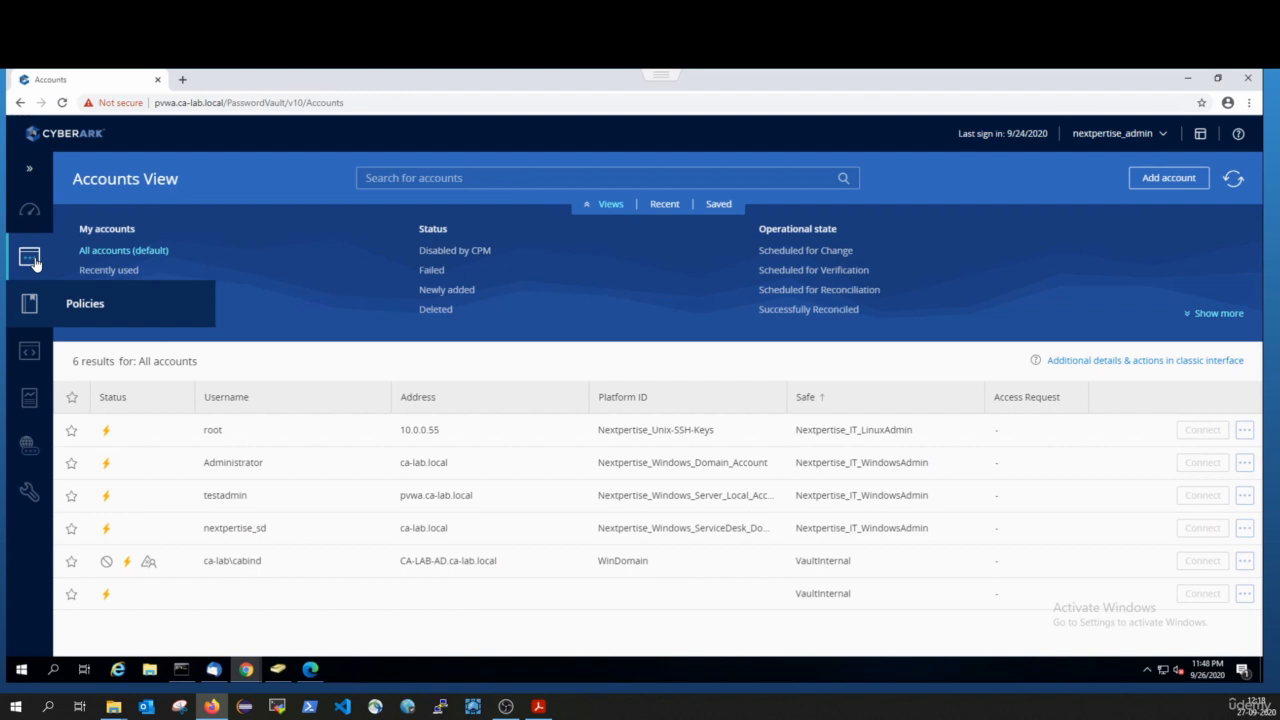
- Navigate through the Accounts Discovery sidebar to the Discovery Management page
{"action": "left_click", "coordinate": [29, 257]}
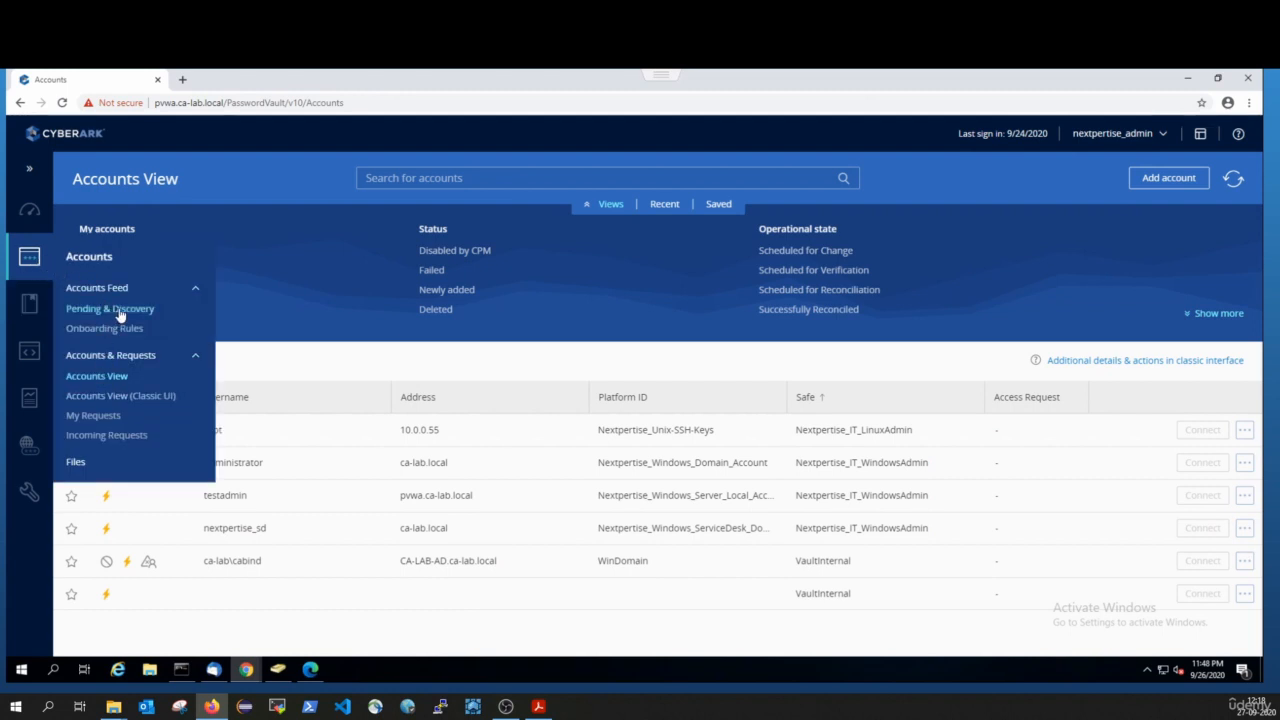
{"action": "left_click", "coordinate": [110, 308]}
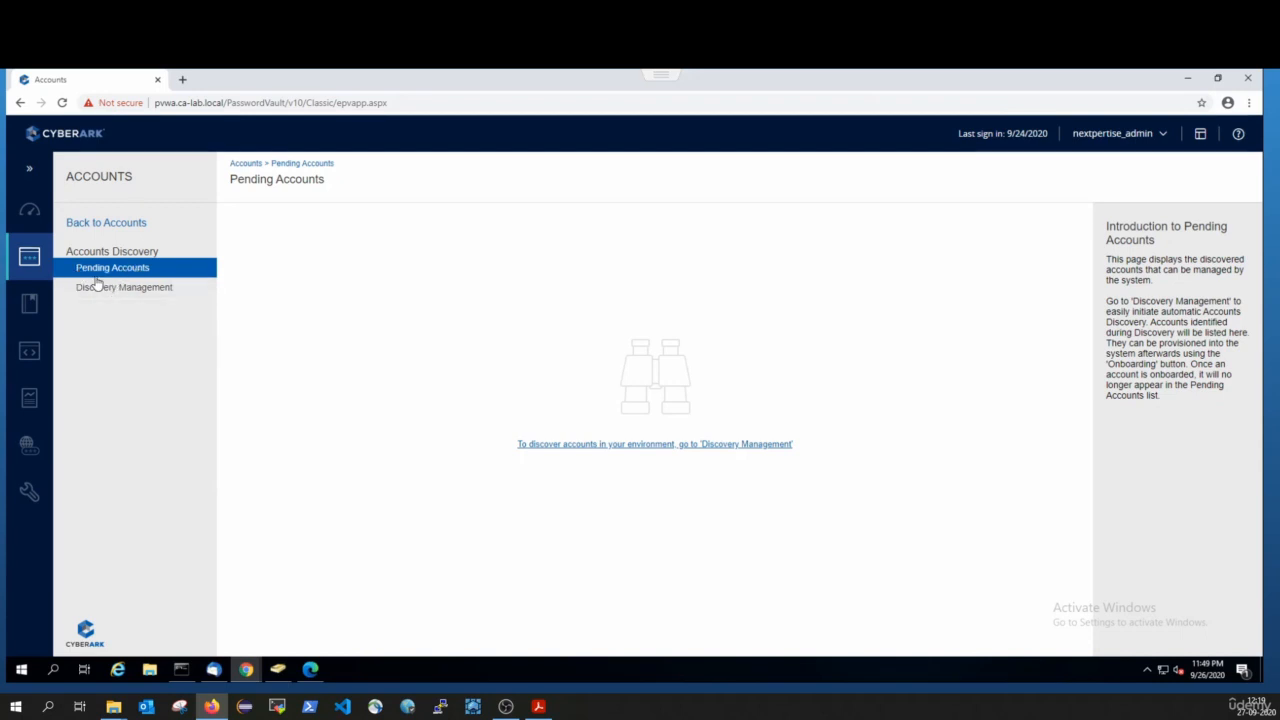
{"action": "mouse_move", "coordinate": [115, 293]}
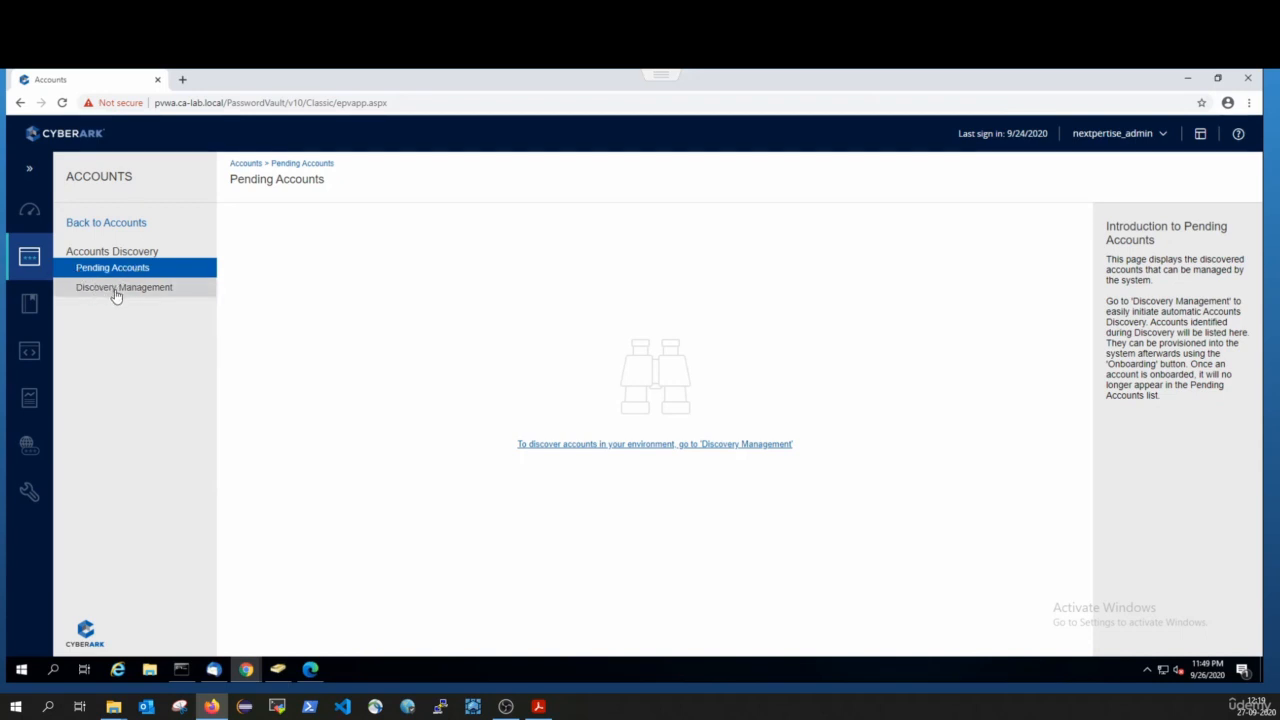
{"action": "left_click", "coordinate": [124, 287]}
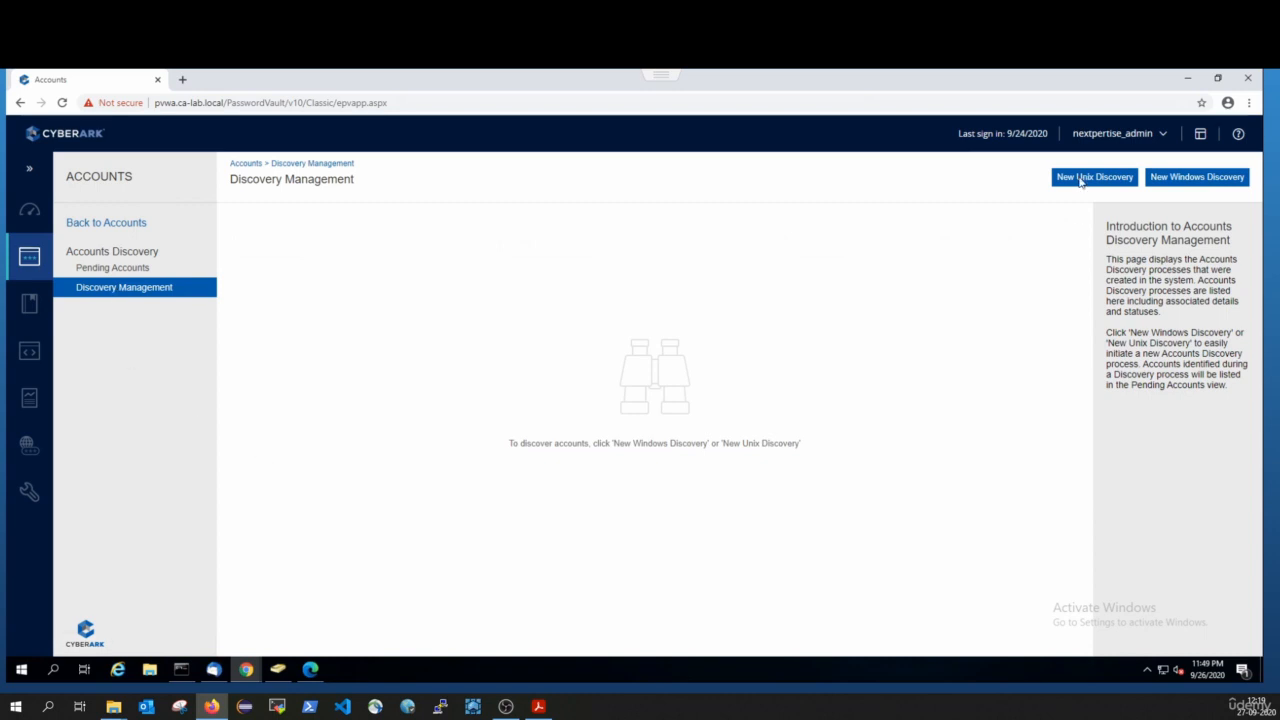
{"action": "mouse_move", "coordinate": [1085, 190]}
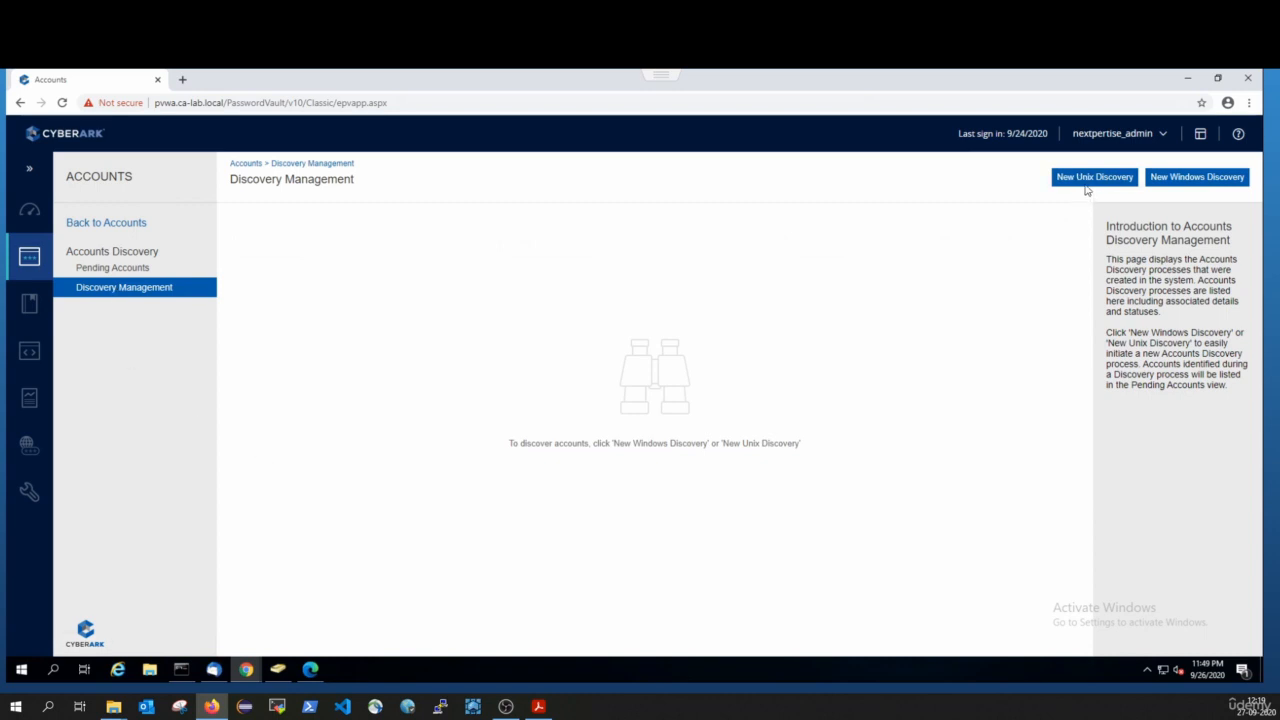
{"action": "mouse_move", "coordinate": [1074, 209]}
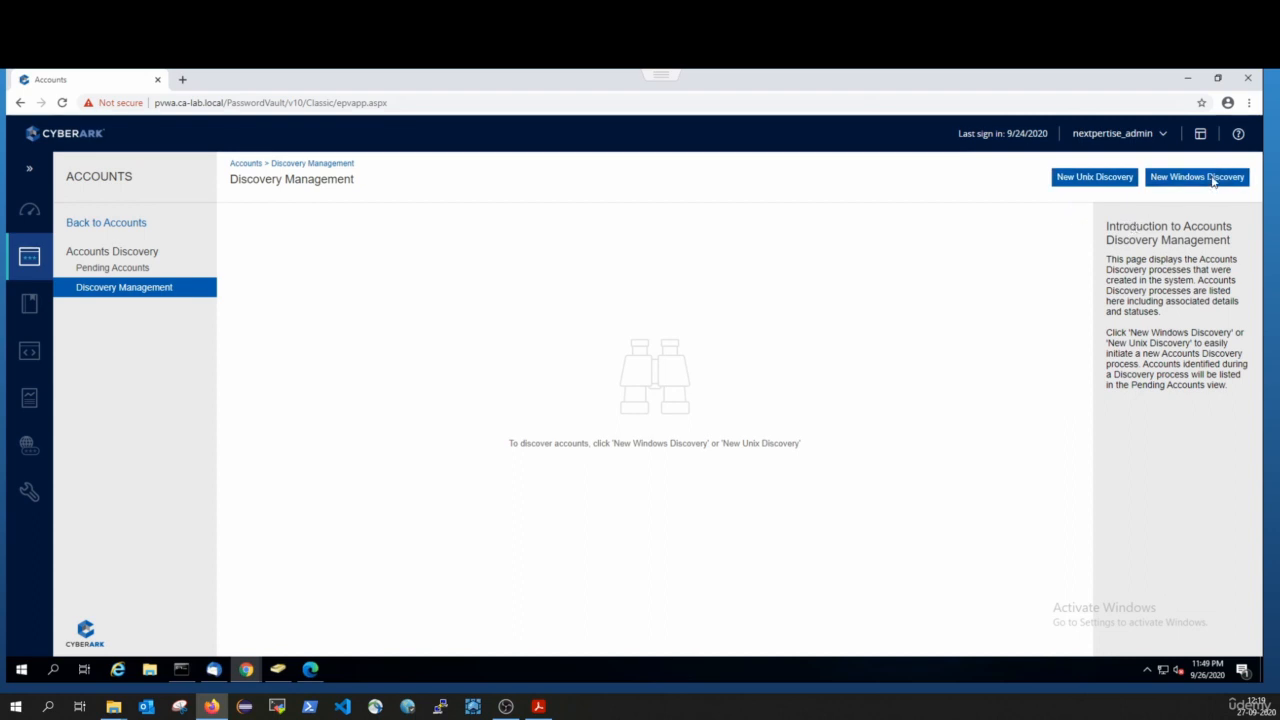
{"action": "mouse_move", "coordinate": [1207, 190]}
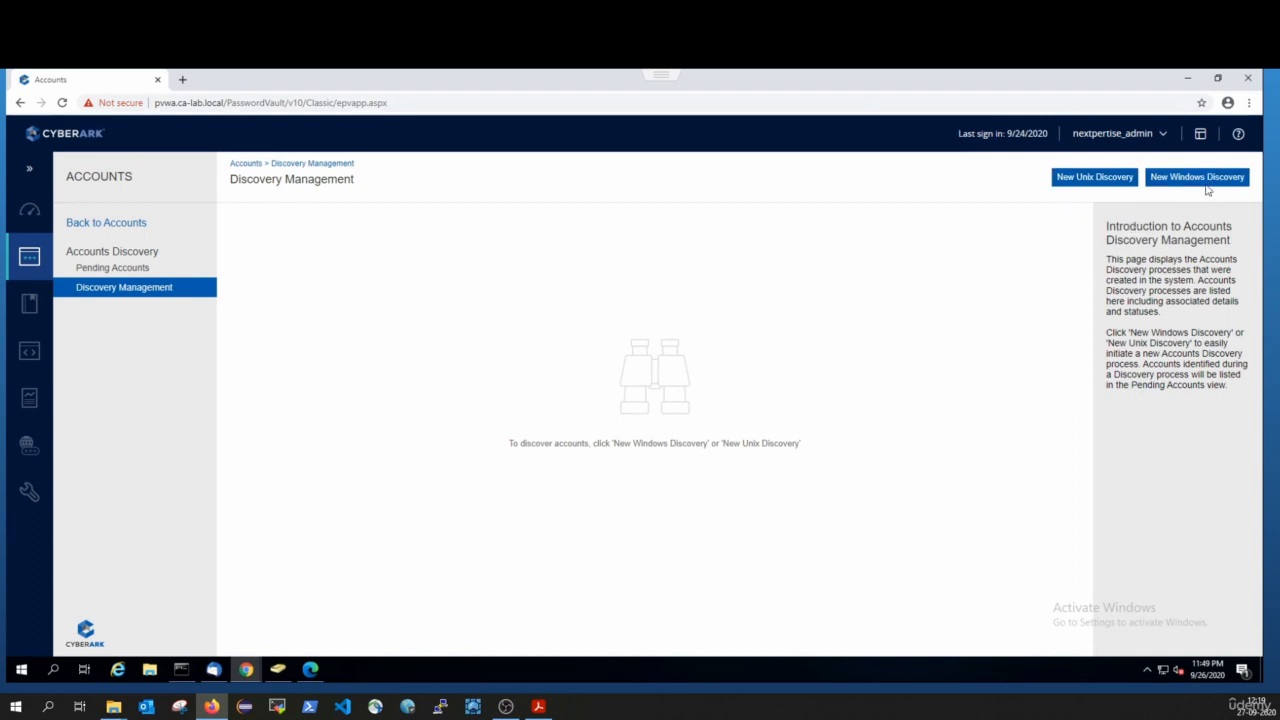
- Create a New Windows Discovery with domain ca-lab.local
{"action": "left_click", "coordinate": [1197, 177]}
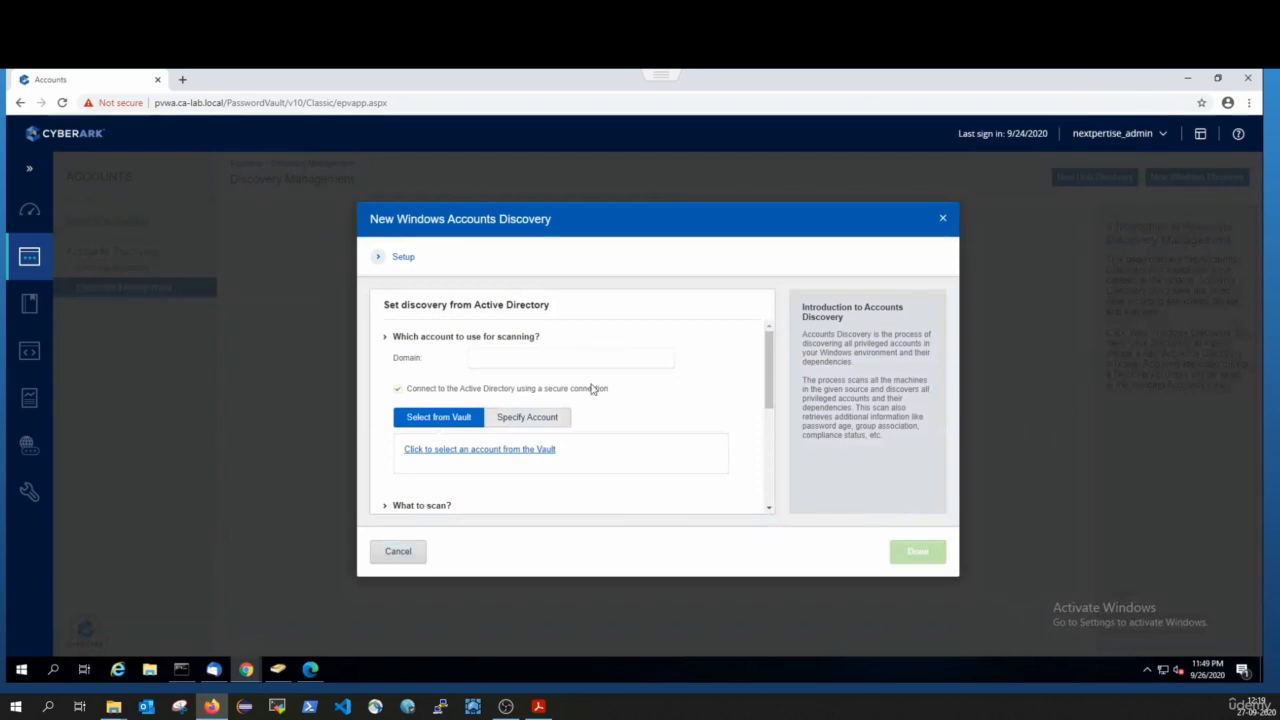
{"action": "left_click", "coordinate": [570, 358]}
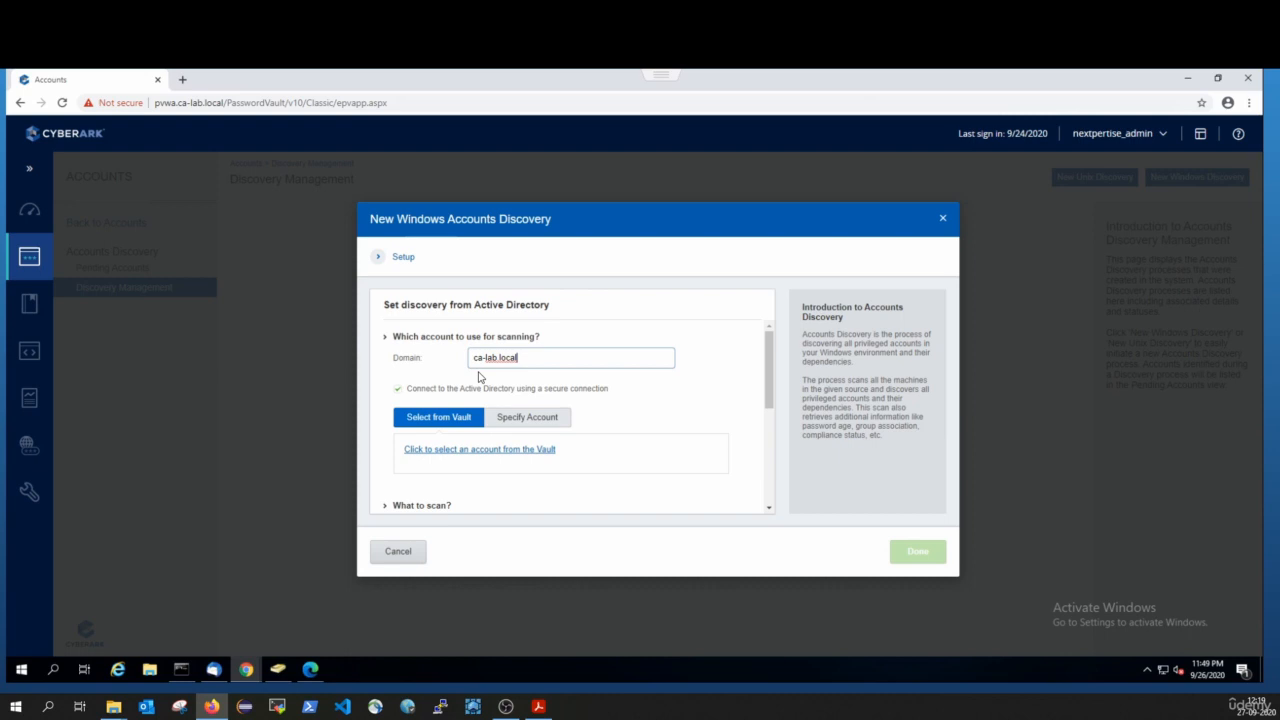
{"action": "mouse_move", "coordinate": [510, 377]}
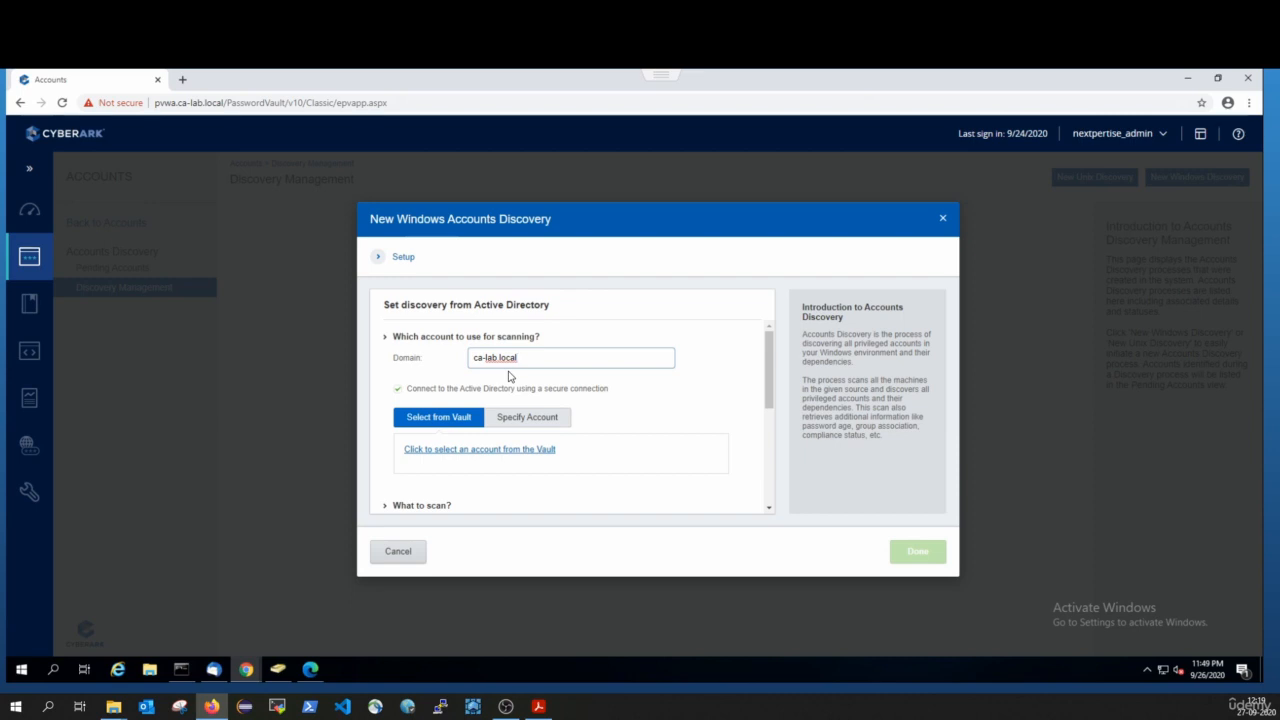
{"action": "scroll", "scroll_direction": "down", "scroll_amount": 3}
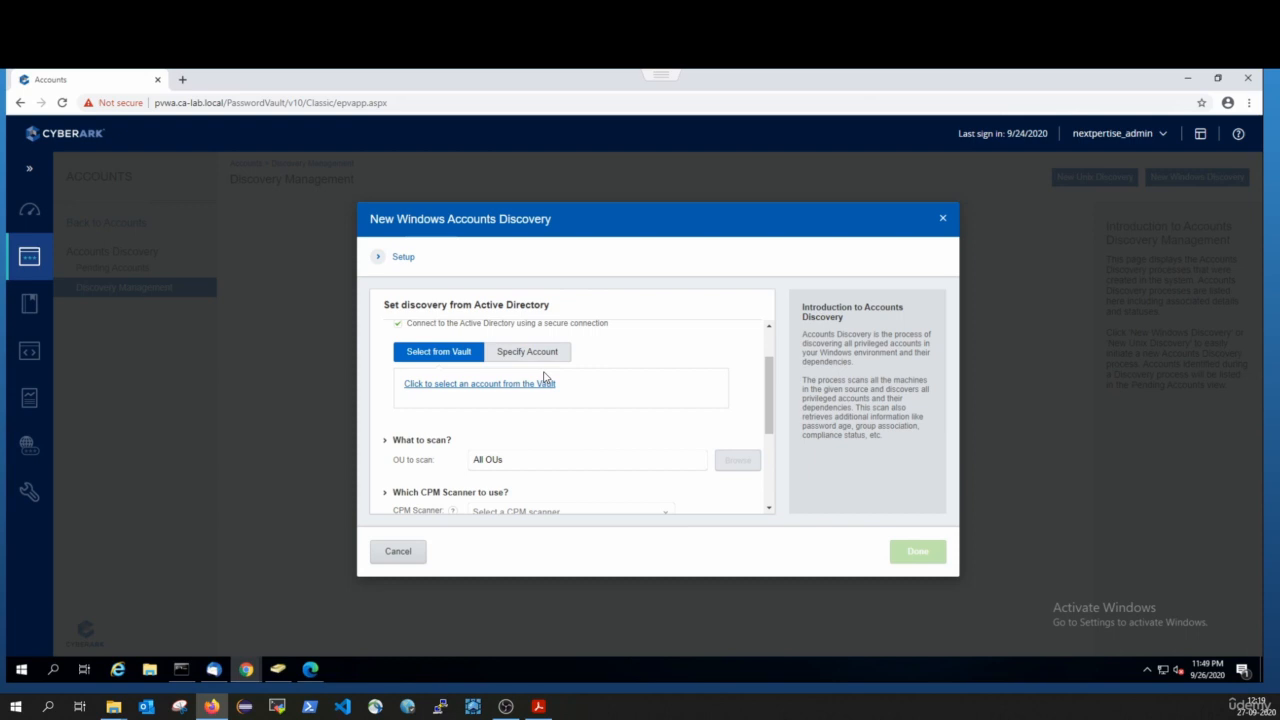
{"action": "mouse_move", "coordinate": [606, 360]}
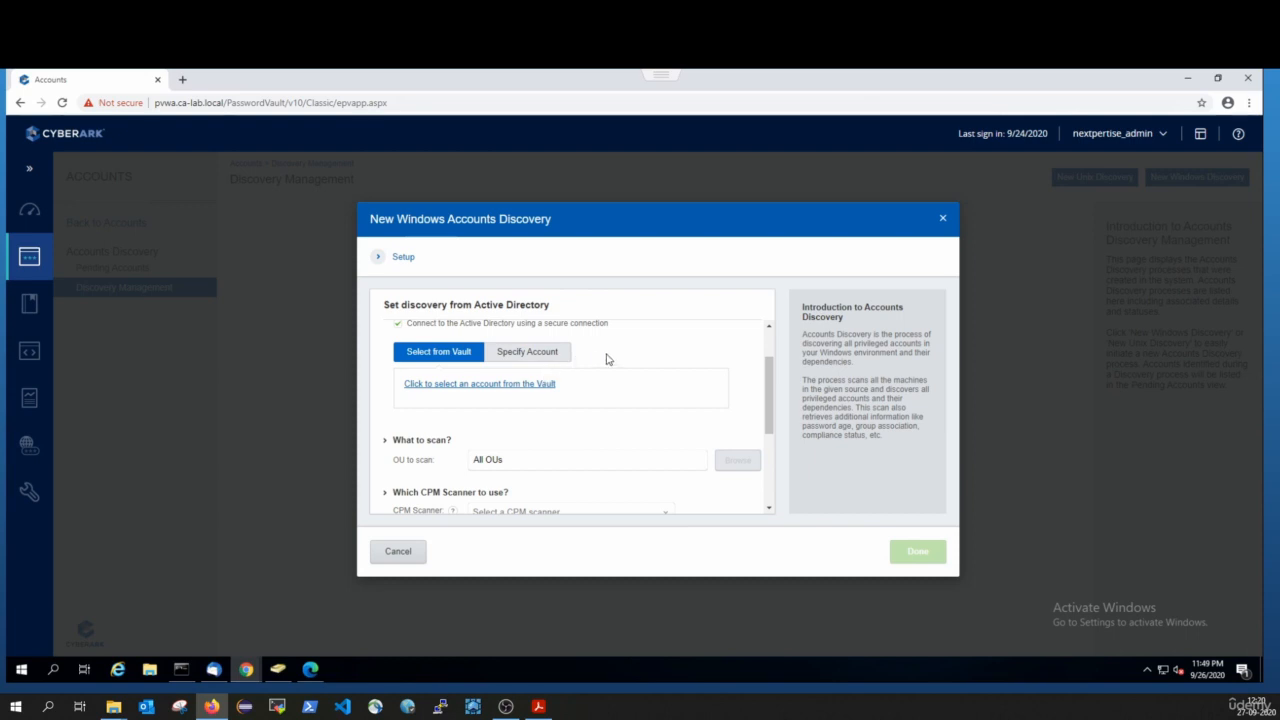
{"action": "mouse_move", "coordinate": [428, 360]}
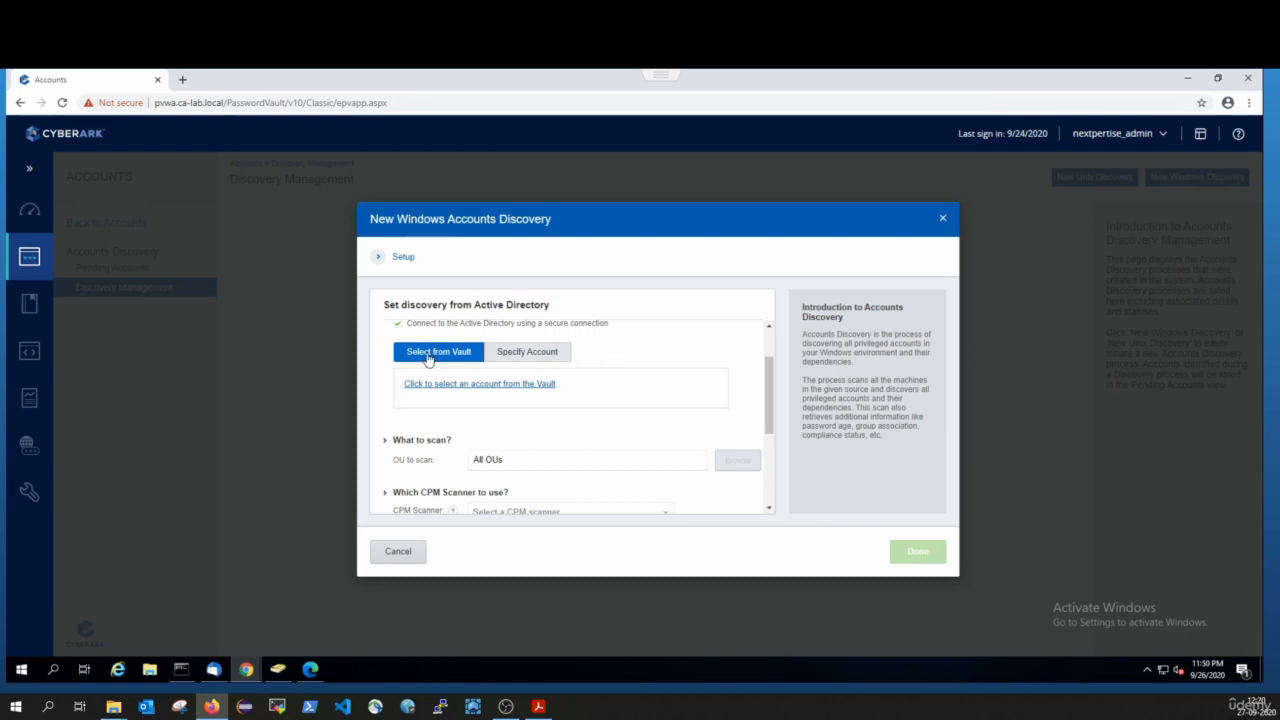
- Pick the vaulted ca-lab.local Administrator account as the discovery's scanning account
{"action": "left_click", "coordinate": [527, 351]}
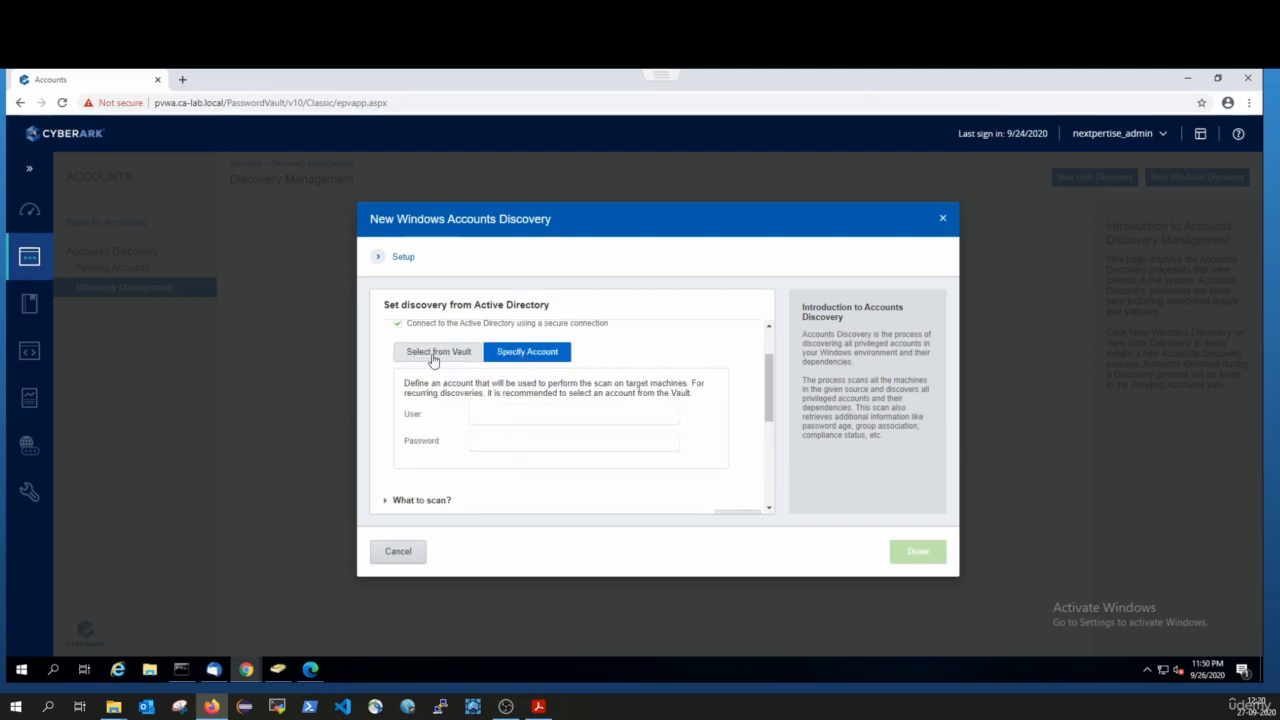
{"action": "left_click", "coordinate": [438, 351]}
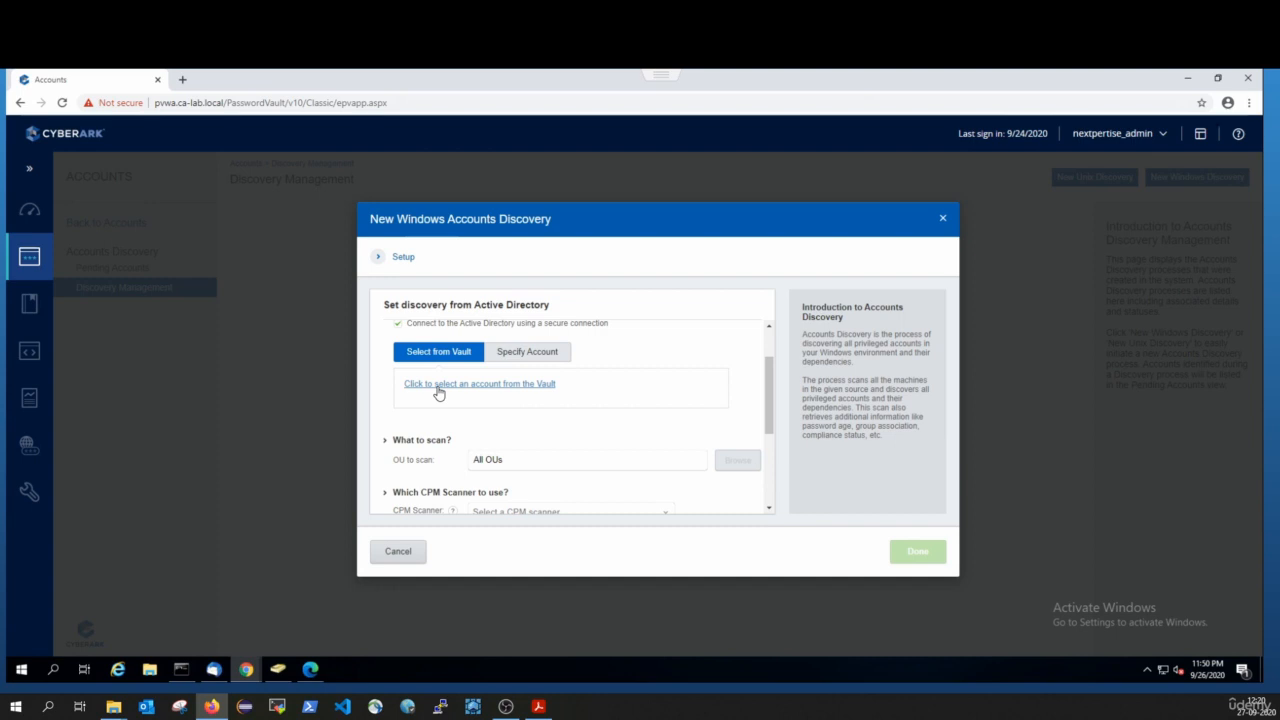
{"action": "mouse_move", "coordinate": [513, 390]}
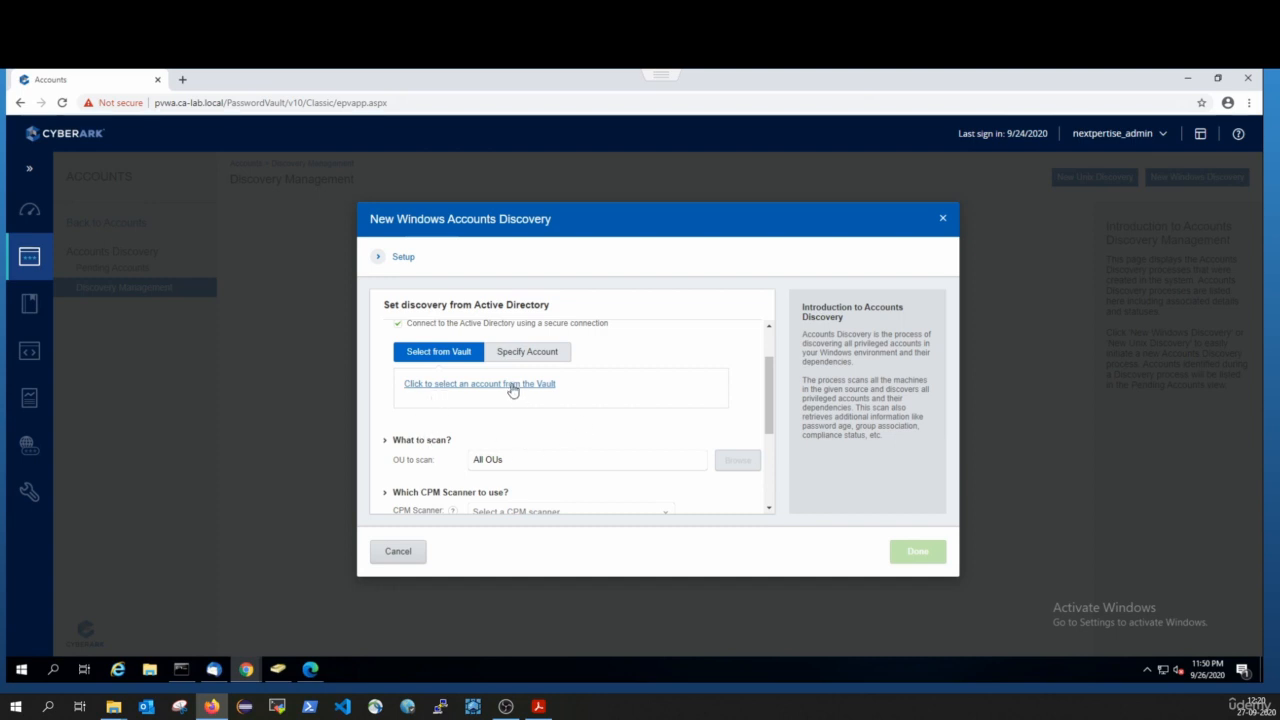
{"action": "left_click", "coordinate": [480, 384]}
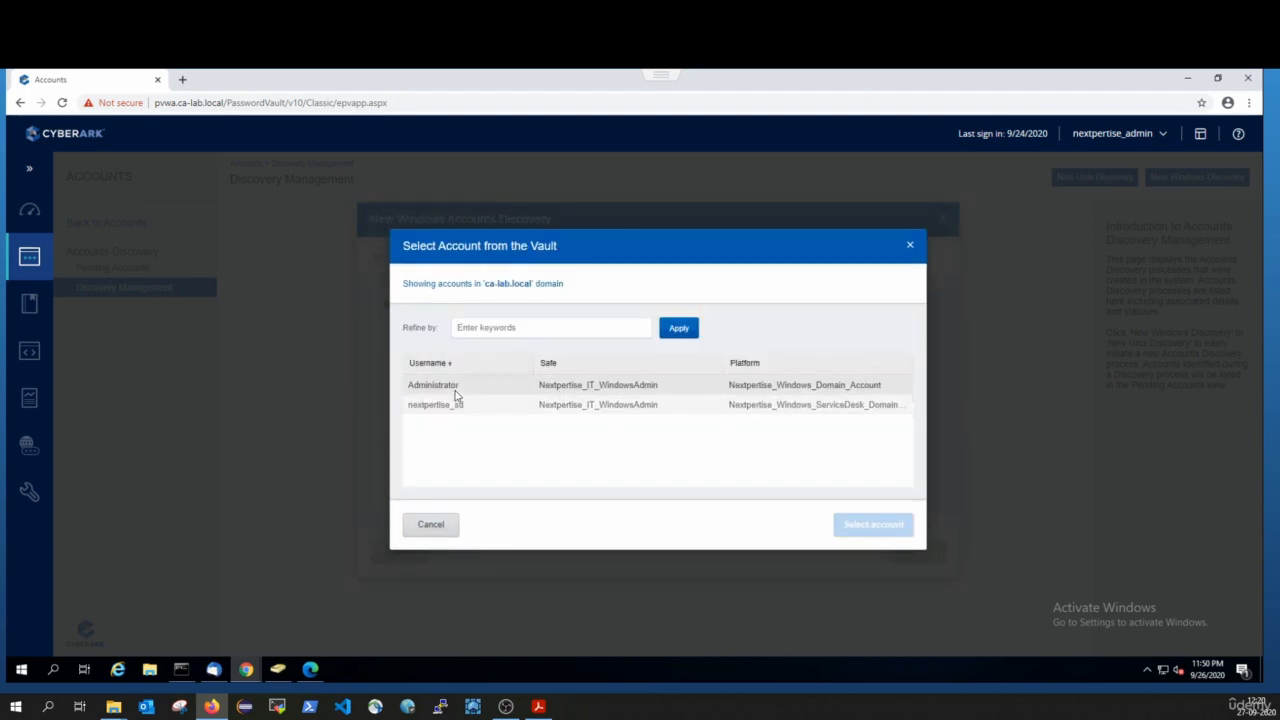
{"action": "left_click", "coordinate": [450, 385]}
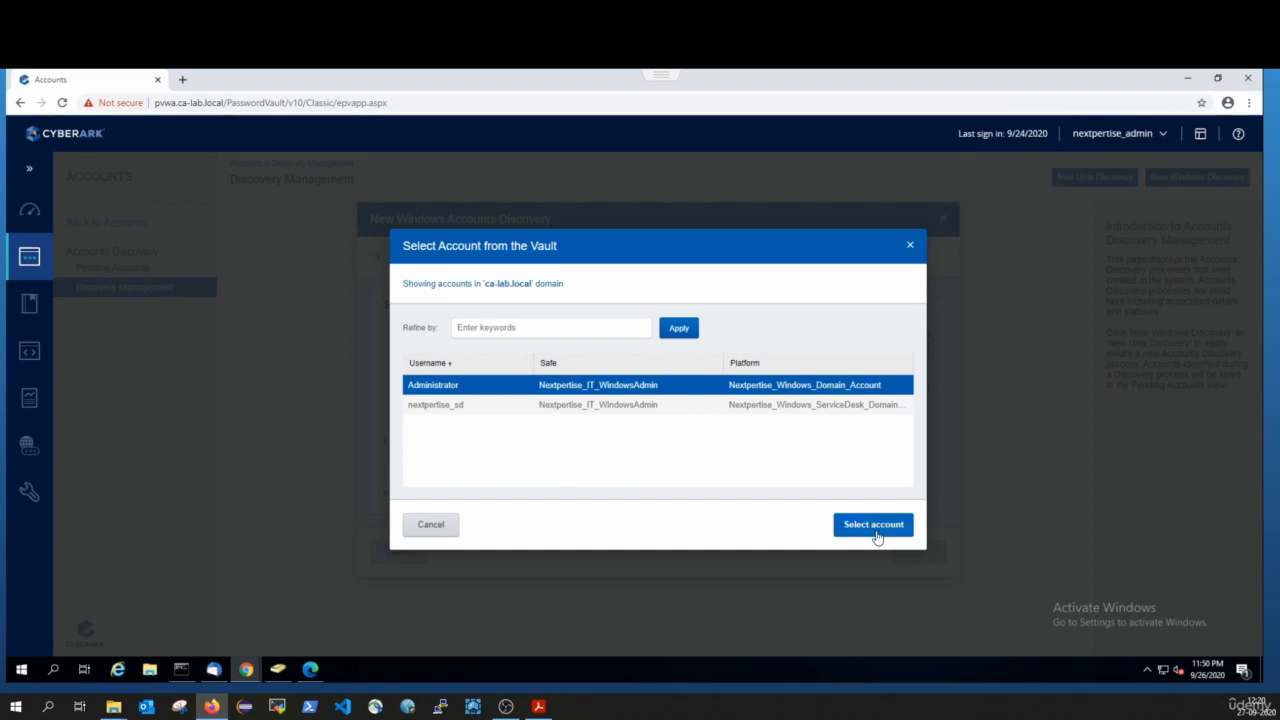
{"action": "left_click", "coordinate": [872, 524]}
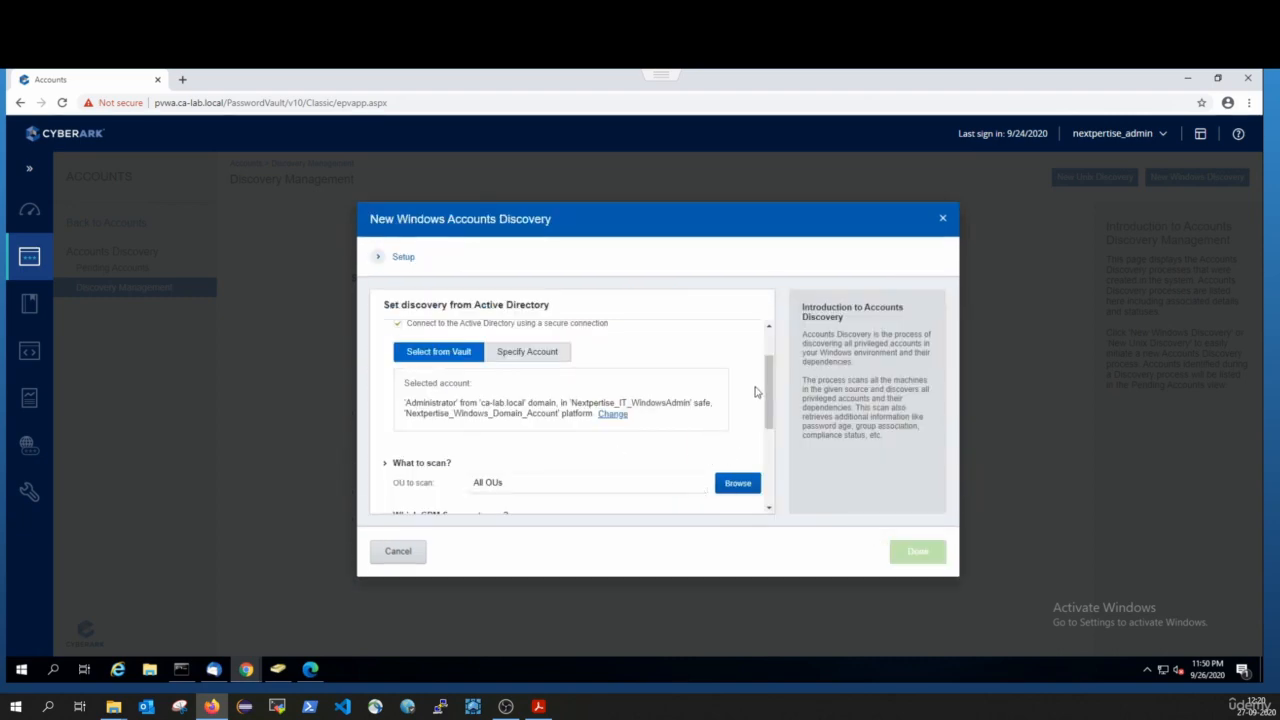
- Set the discovery's CPM scanner to SecureWireCPM01
{"action": "scroll", "scroll_direction": "down", "scroll_amount": 3}
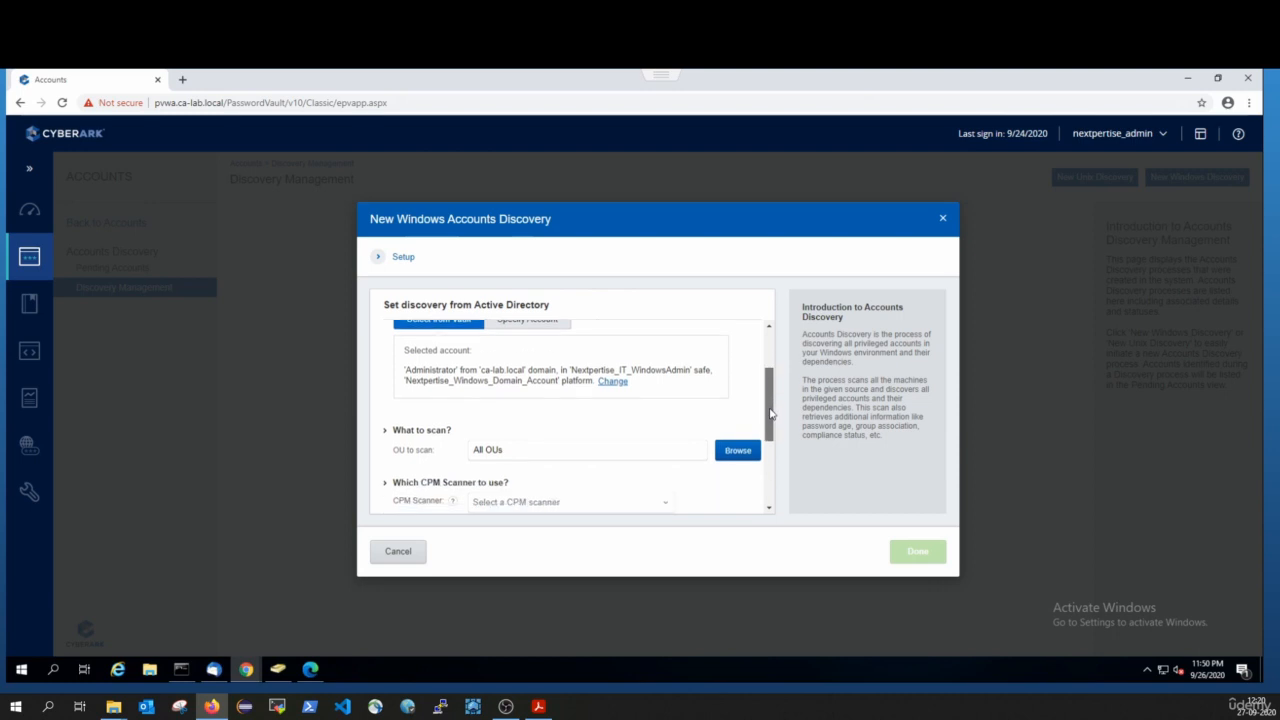
{"action": "scroll", "scroll_direction": "down", "scroll_amount": 3}
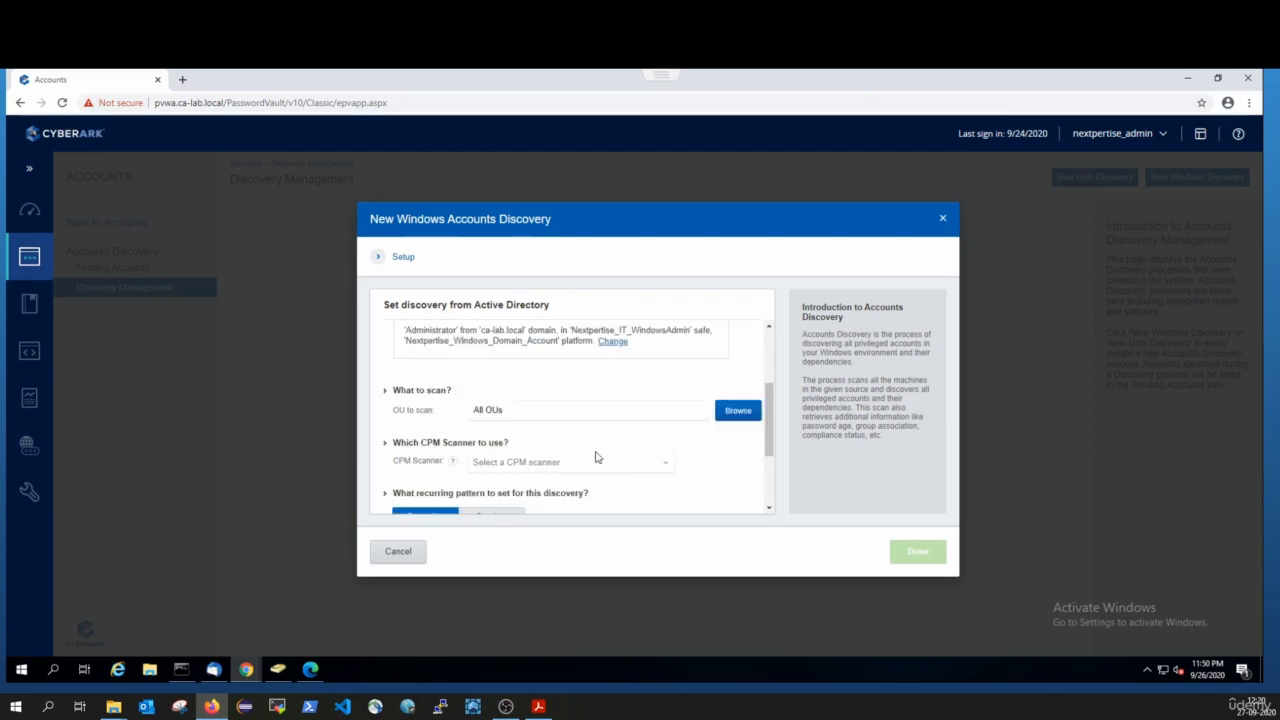
{"action": "mouse_move", "coordinate": [505, 427]}
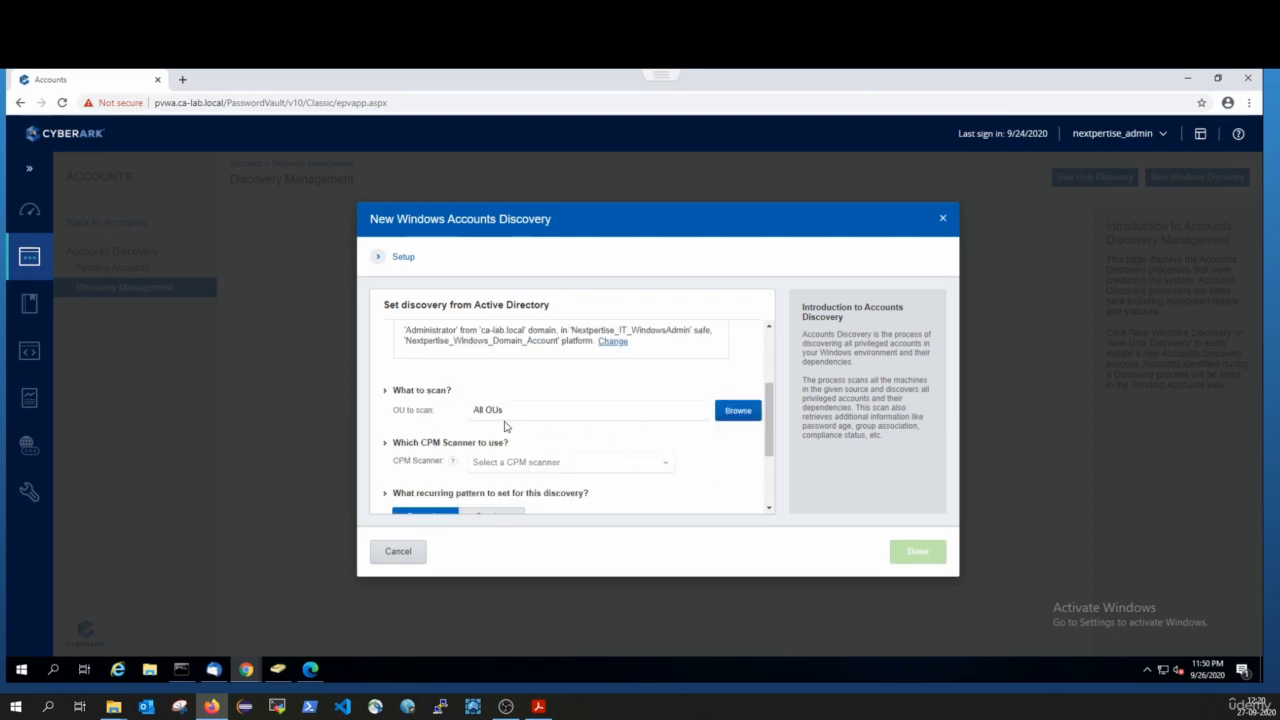
{"action": "mouse_move", "coordinate": [693, 438]}
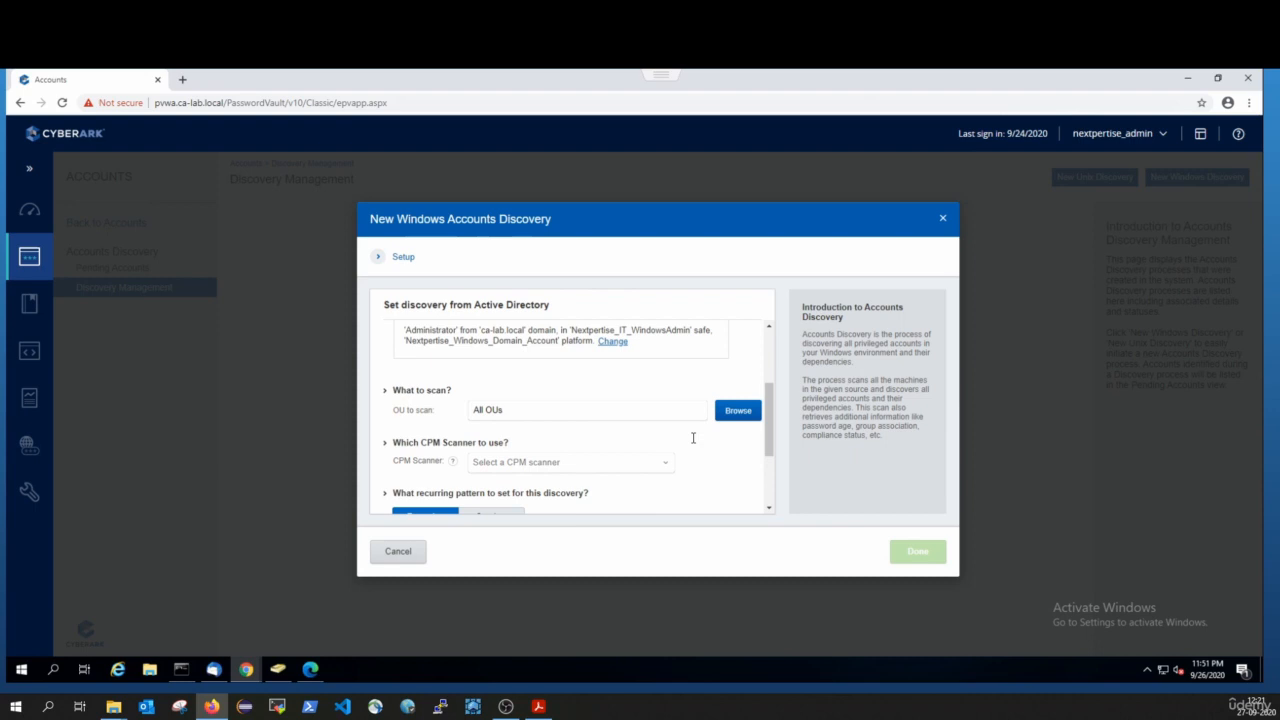
{"action": "scroll", "scroll_direction": "down", "scroll_amount": 3}
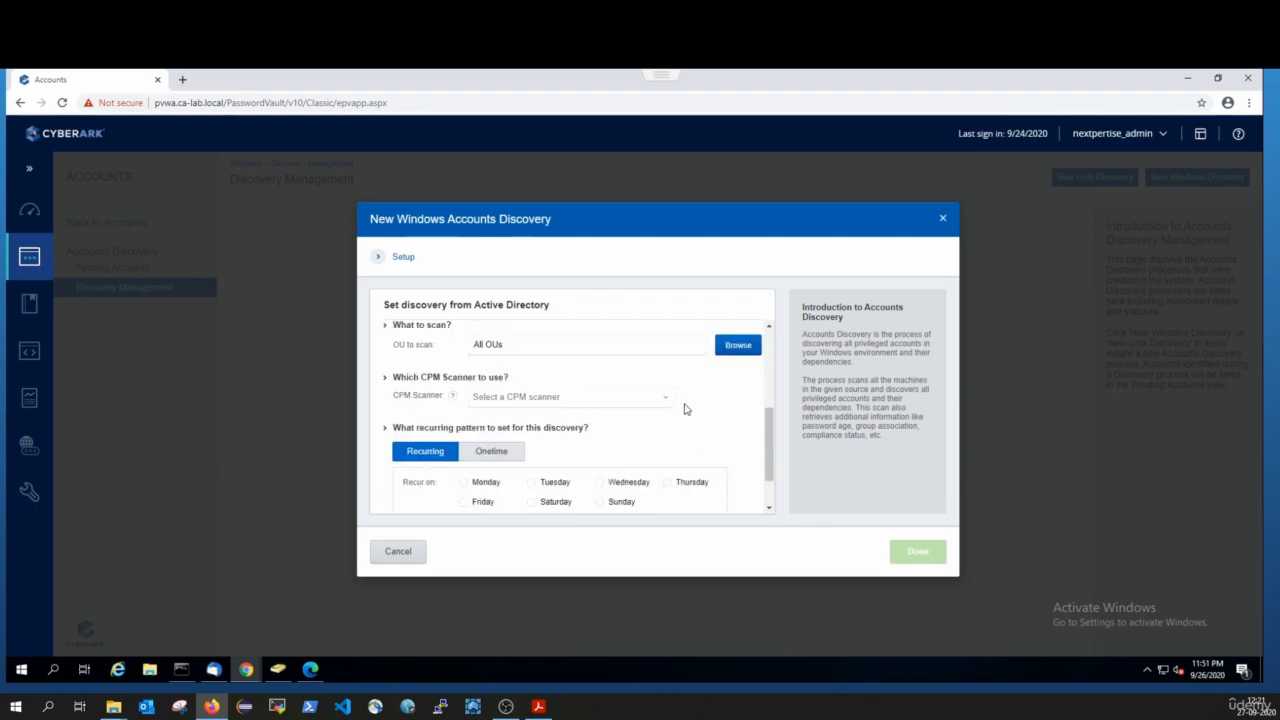
{"action": "mouse_move", "coordinate": [729, 415]}
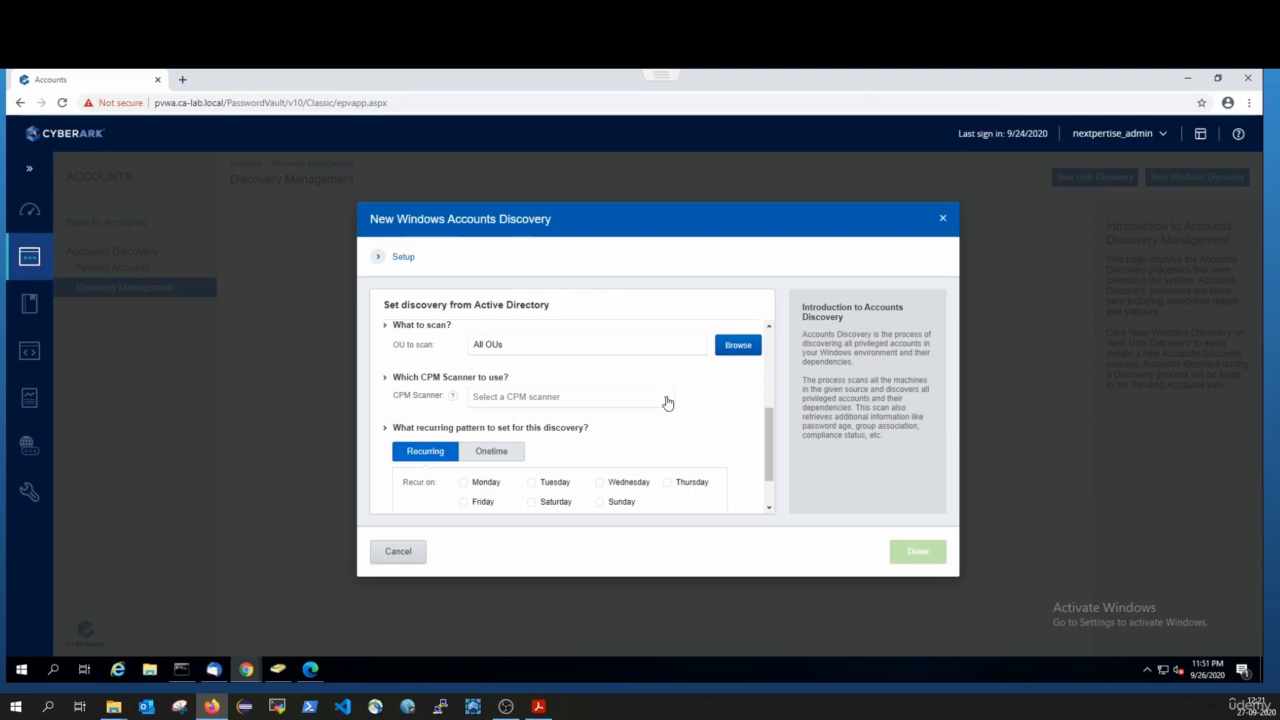
{"action": "left_click", "coordinate": [568, 396]}
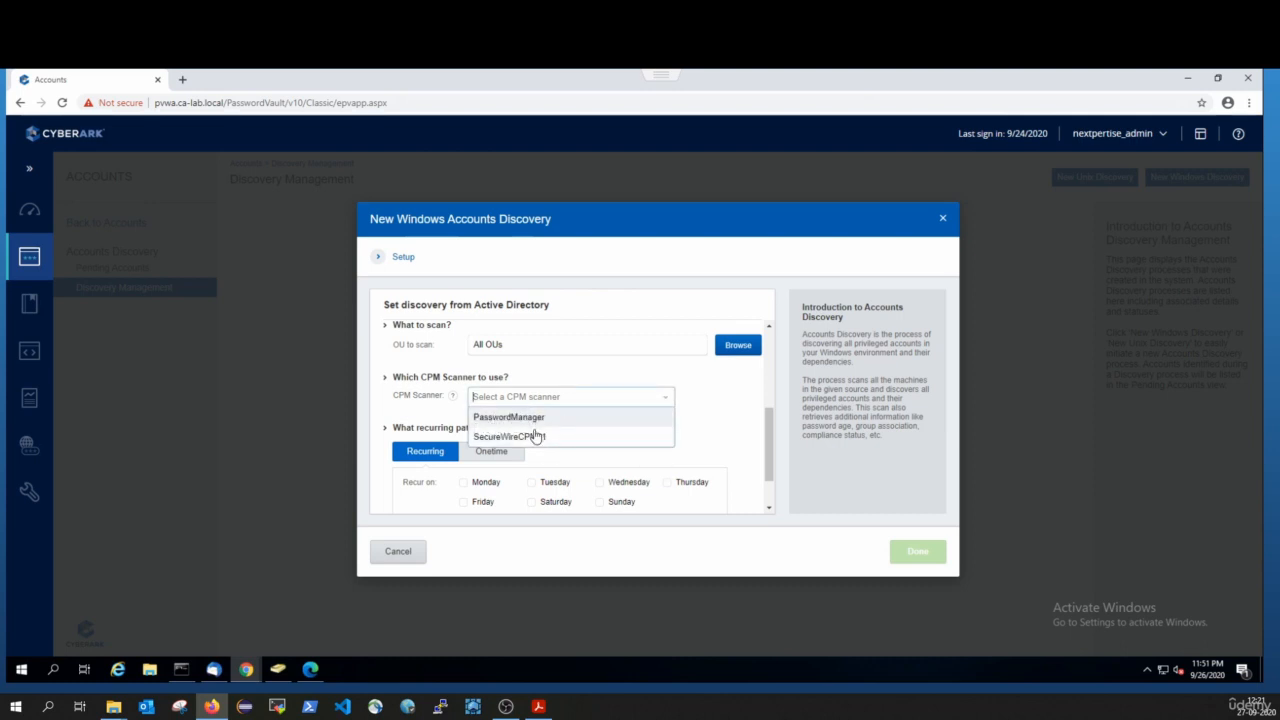
{"action": "left_click", "coordinate": [508, 436]}
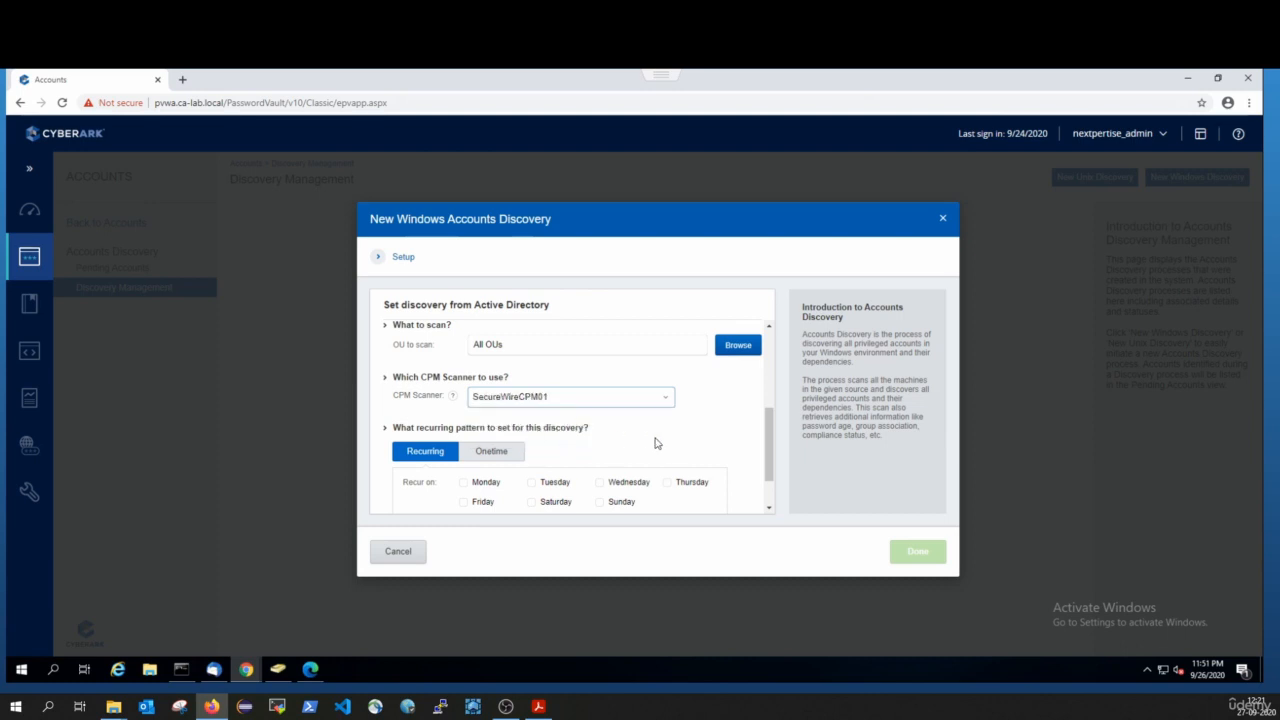
{"action": "scroll", "scroll_direction": "down", "scroll_amount": 3}
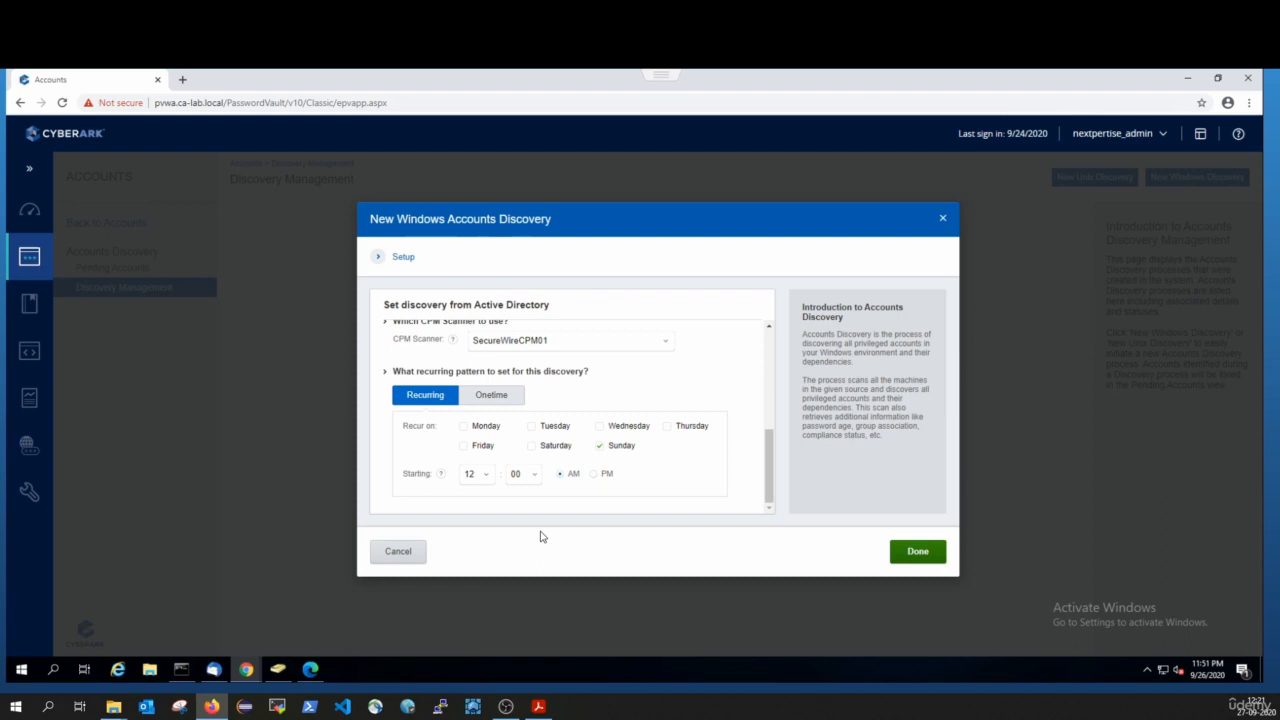
{"action": "mouse_move", "coordinate": [556, 533]}
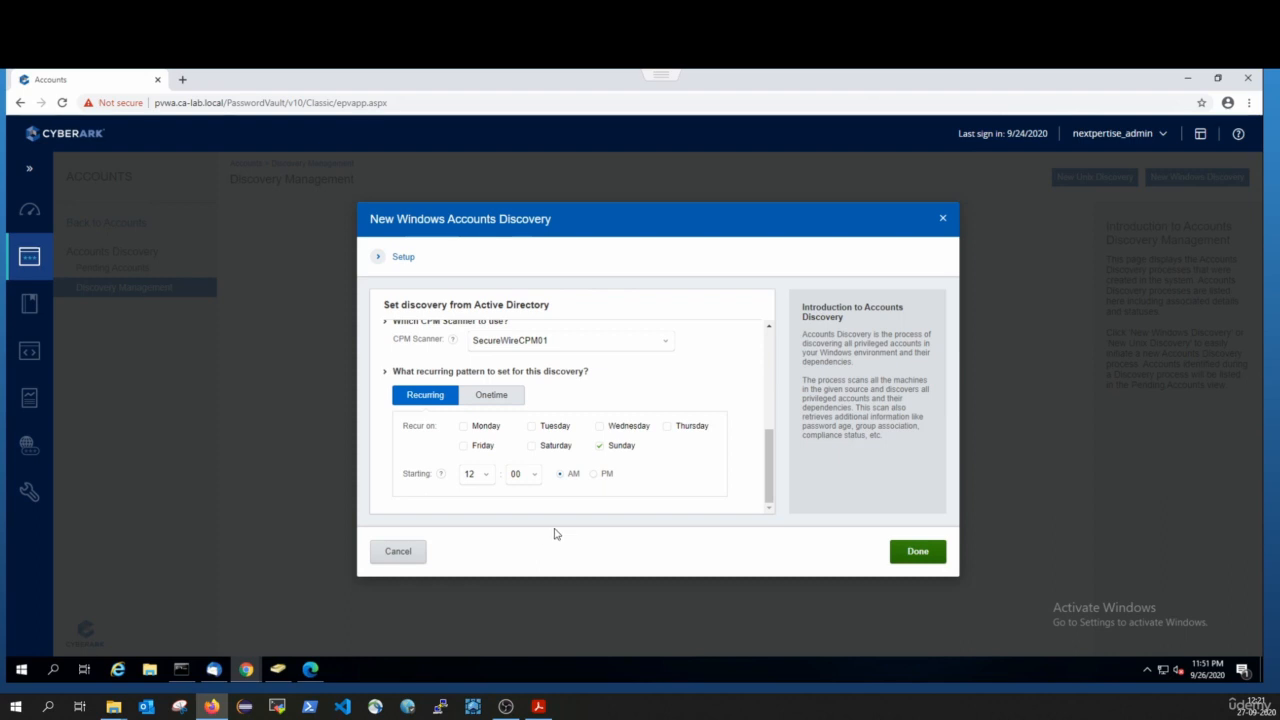
{"action": "mouse_move", "coordinate": [572, 530]}
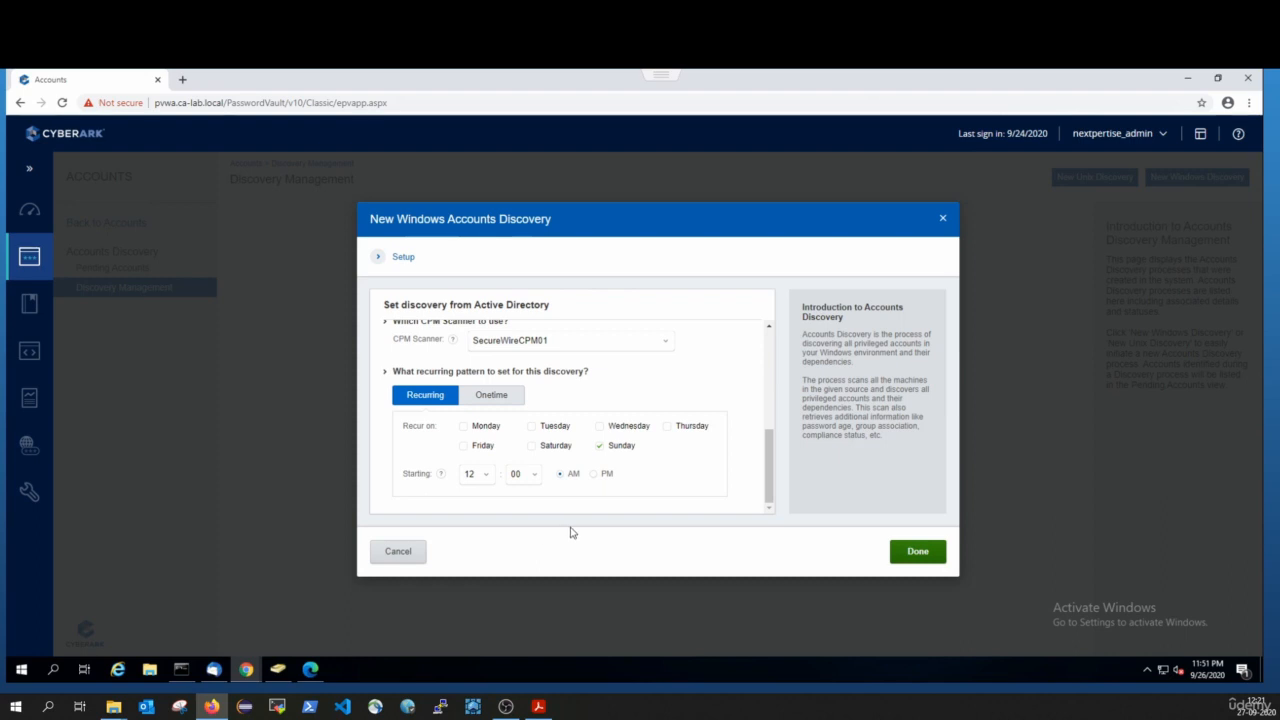
{"action": "mouse_move", "coordinate": [519, 519]}
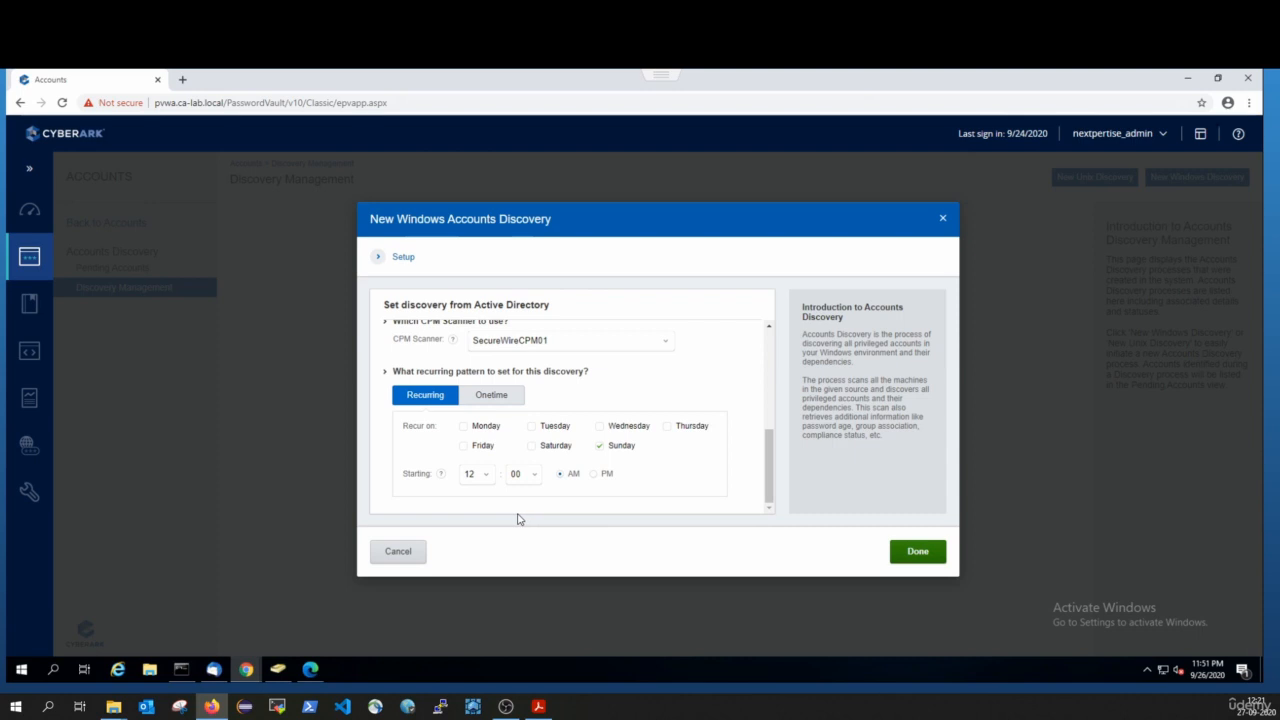
- Uncheck Sunday, switch the schedule to one-time, and finish the discovery
{"action": "left_click", "coordinate": [487, 473]}
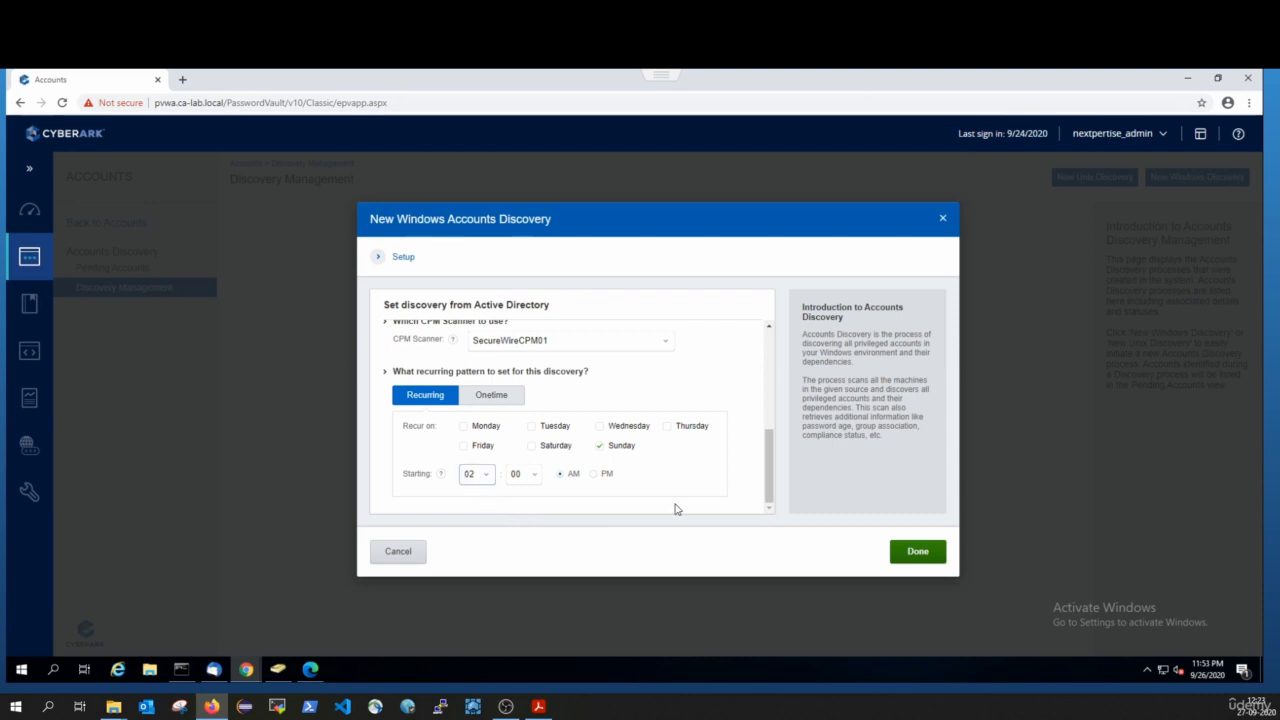
{"action": "mouse_move", "coordinate": [510, 513]}
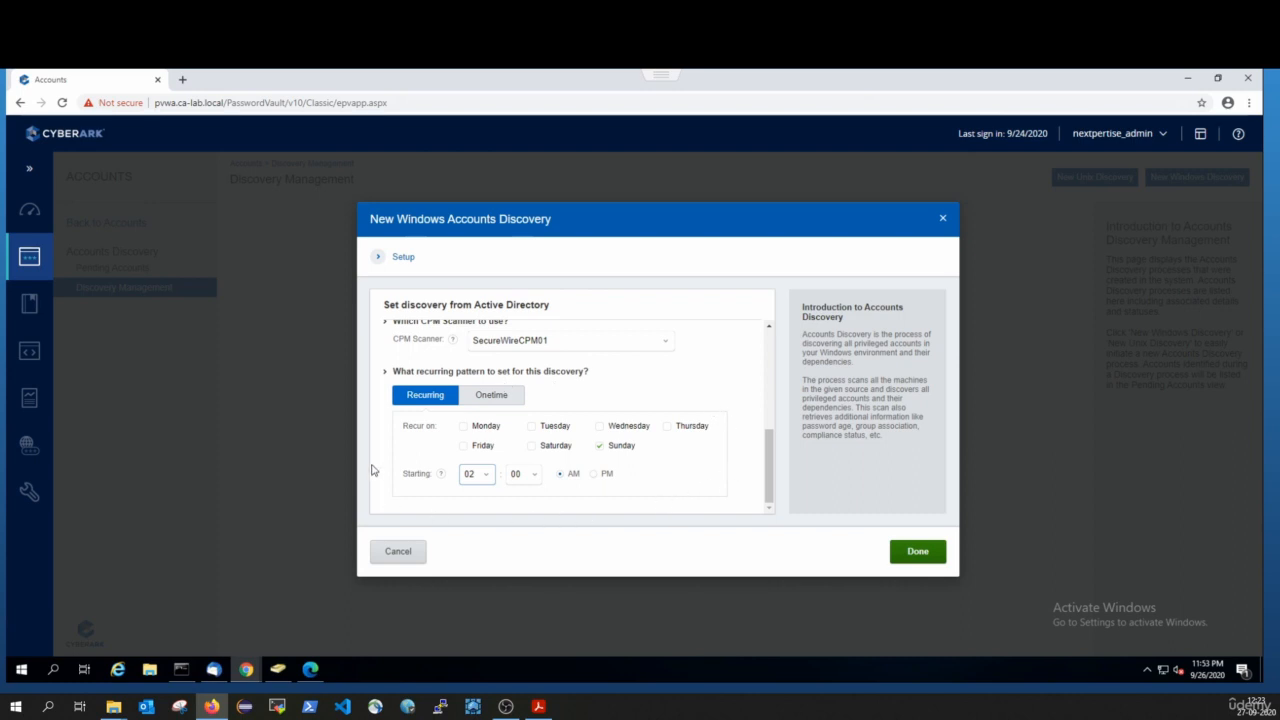
{"action": "mouse_move", "coordinate": [491, 394]}
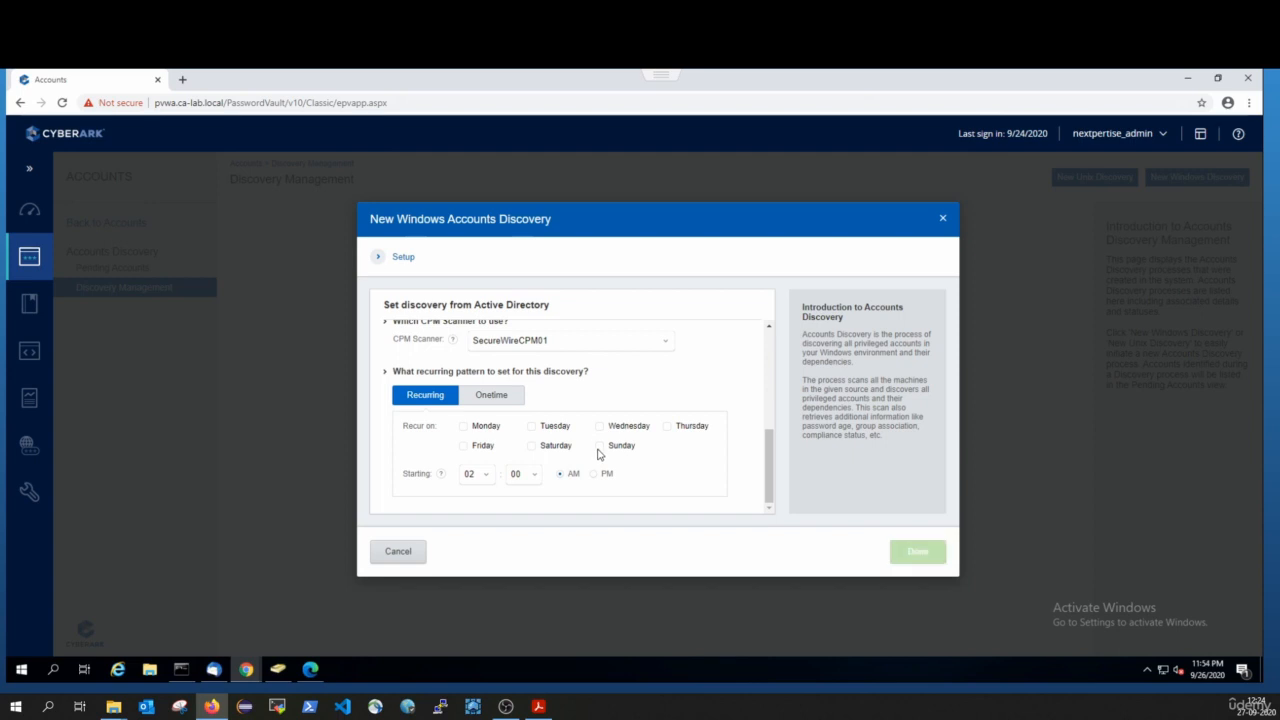
{"action": "left_click", "coordinate": [491, 394]}
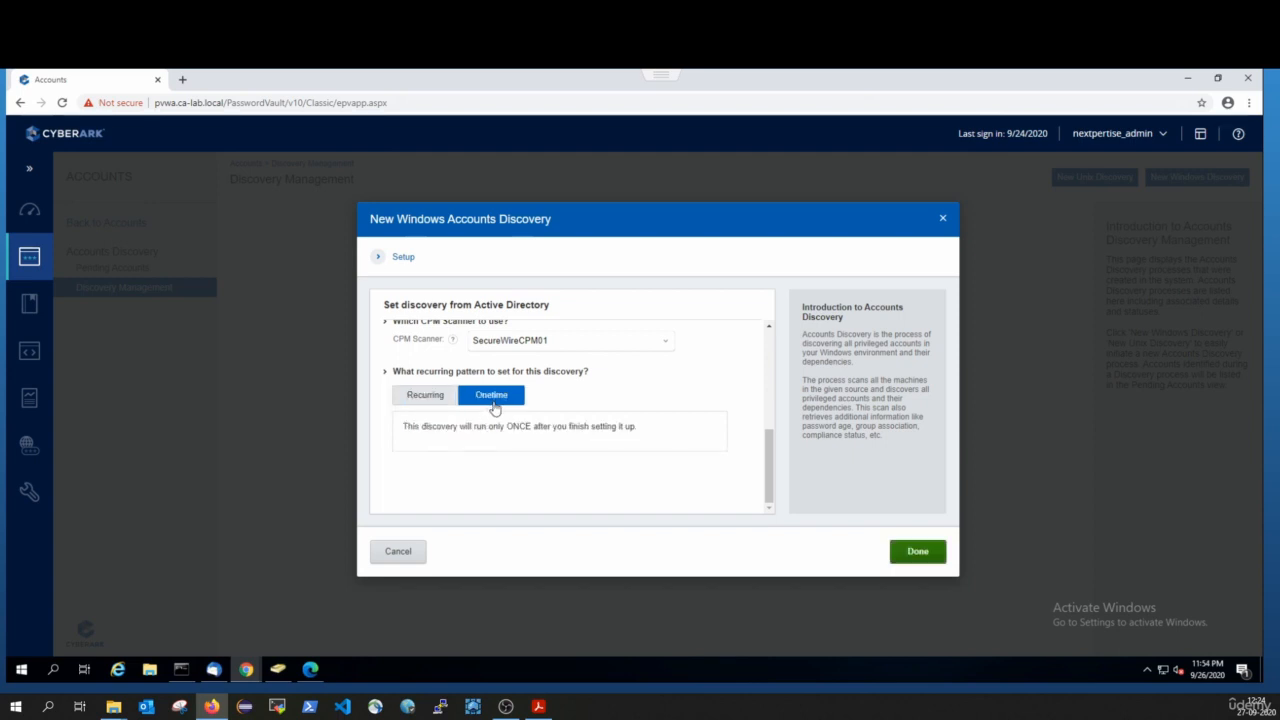
{"action": "mouse_move", "coordinate": [818, 462]}
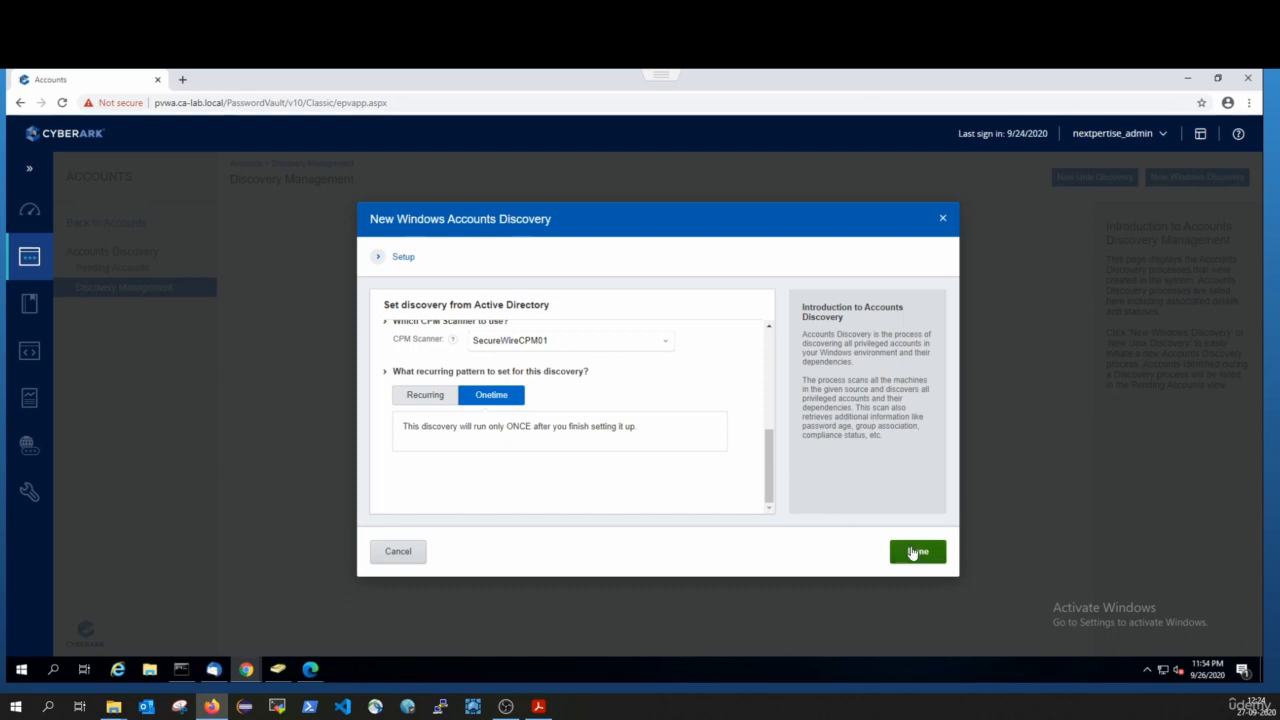
{"action": "left_click", "coordinate": [916, 551]}
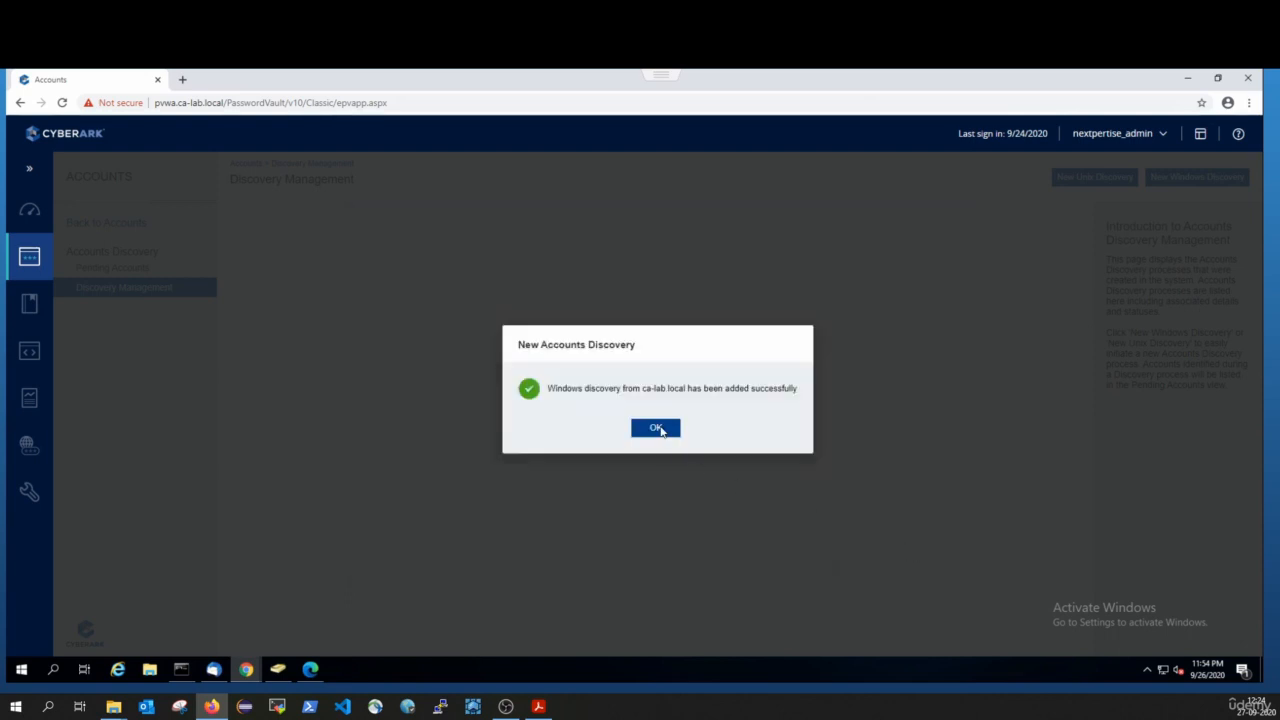
- Acknowledge the added one-time discovery, preview its details, and start a new Windows discovery
{"action": "left_click", "coordinate": [655, 428]}
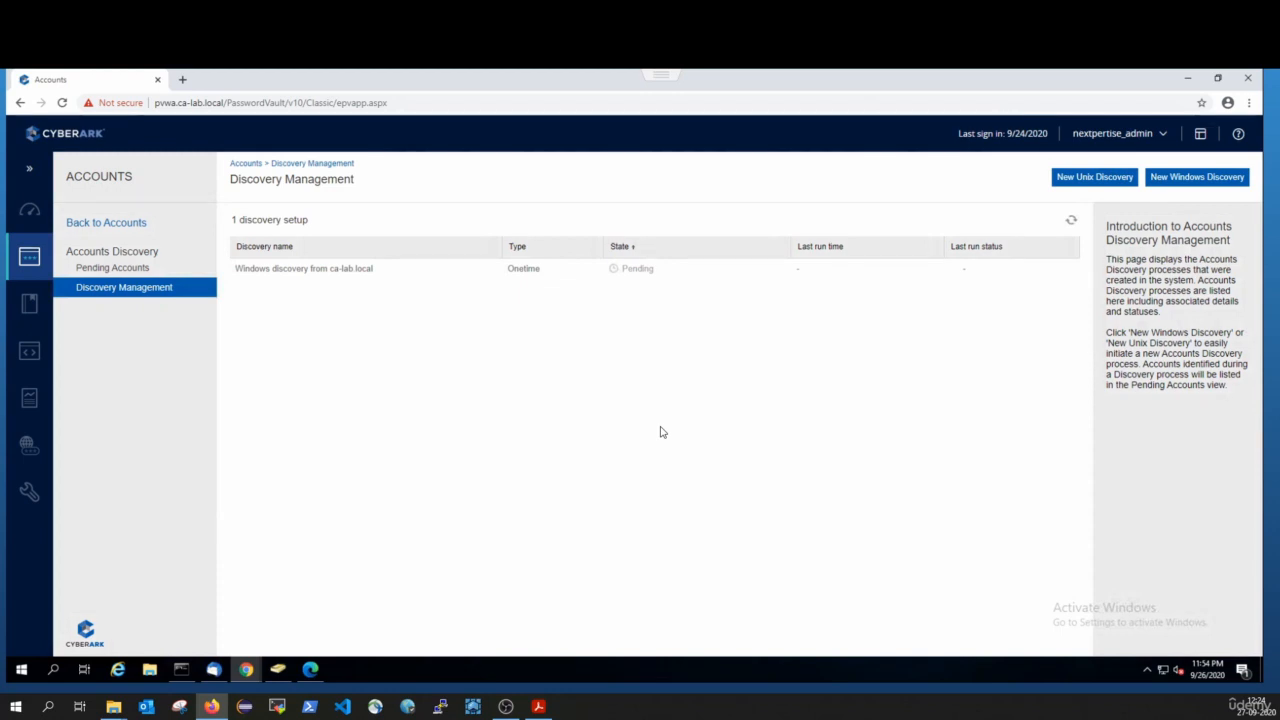
{"action": "mouse_move", "coordinate": [645, 275]}
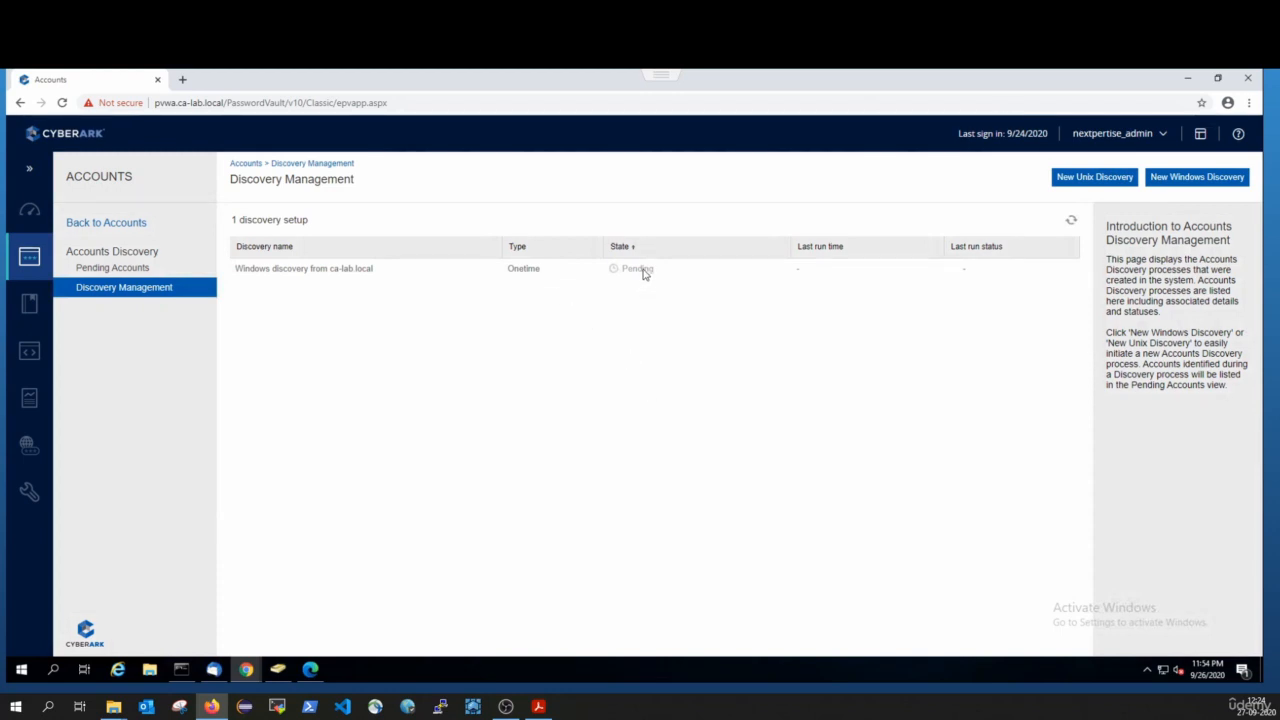
{"action": "left_click", "coordinate": [365, 268]}
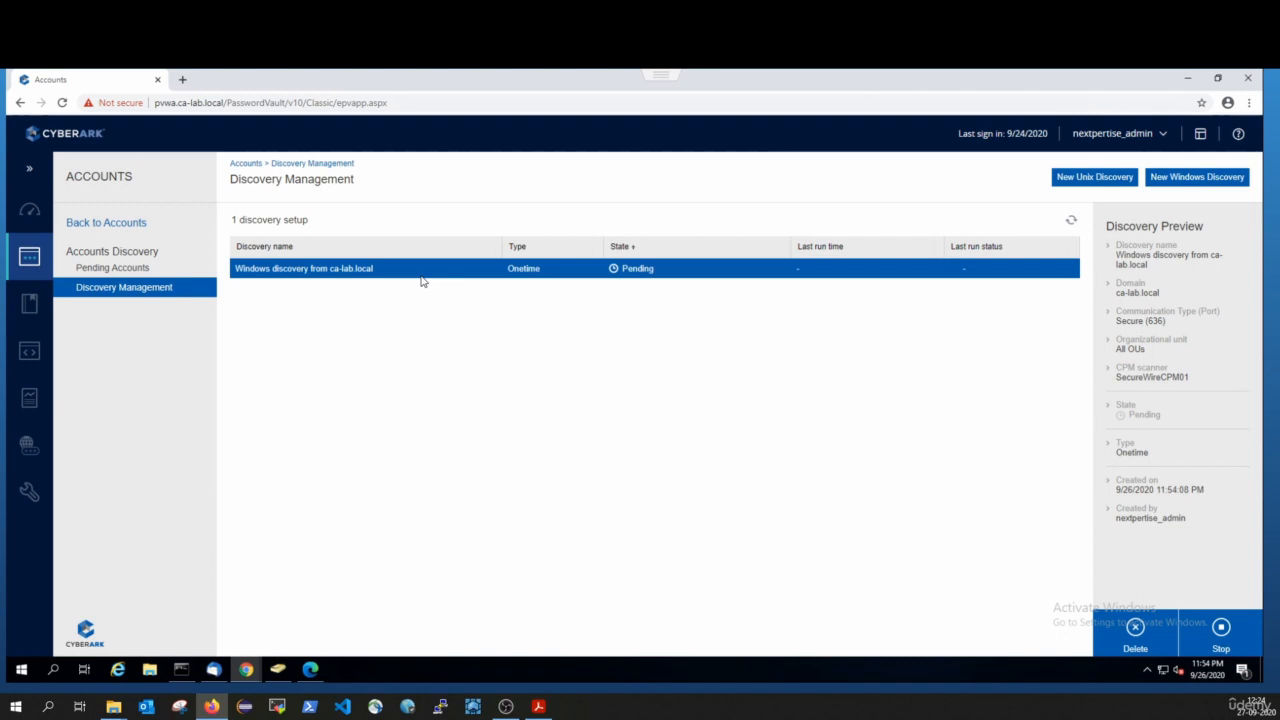
{"action": "mouse_move", "coordinate": [718, 279]}
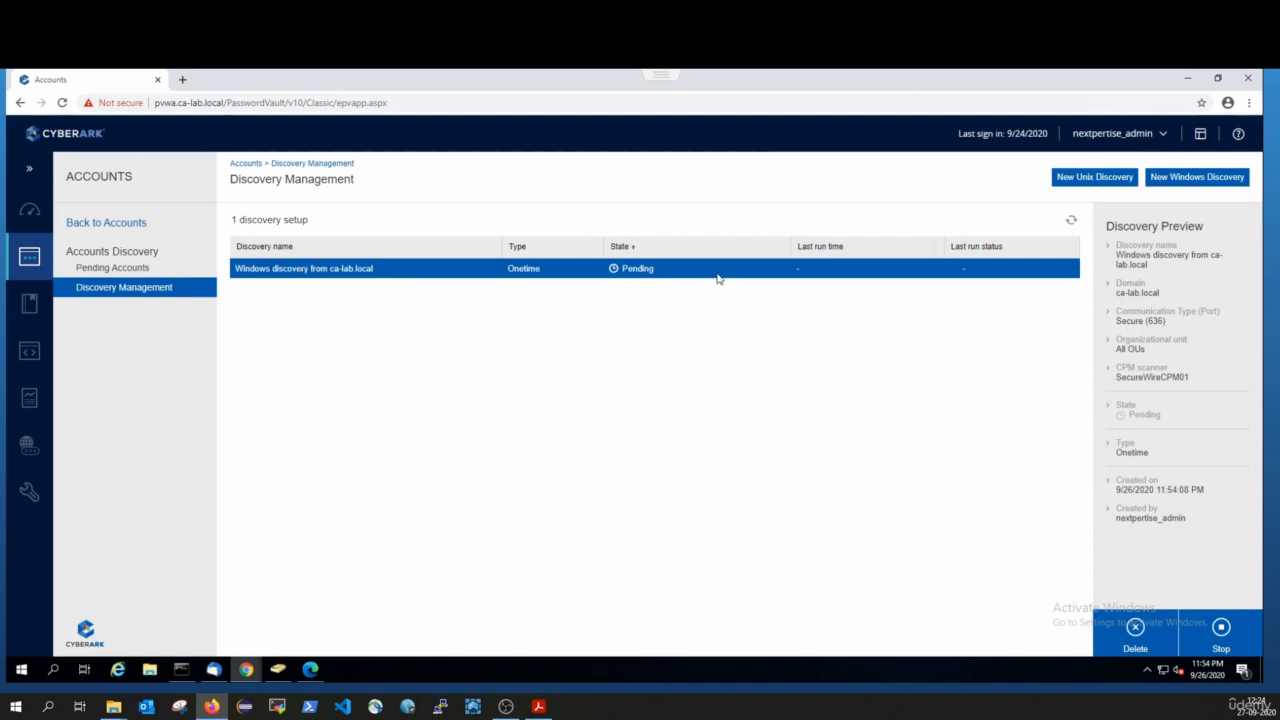
{"action": "left_click", "coordinate": [1196, 177]}
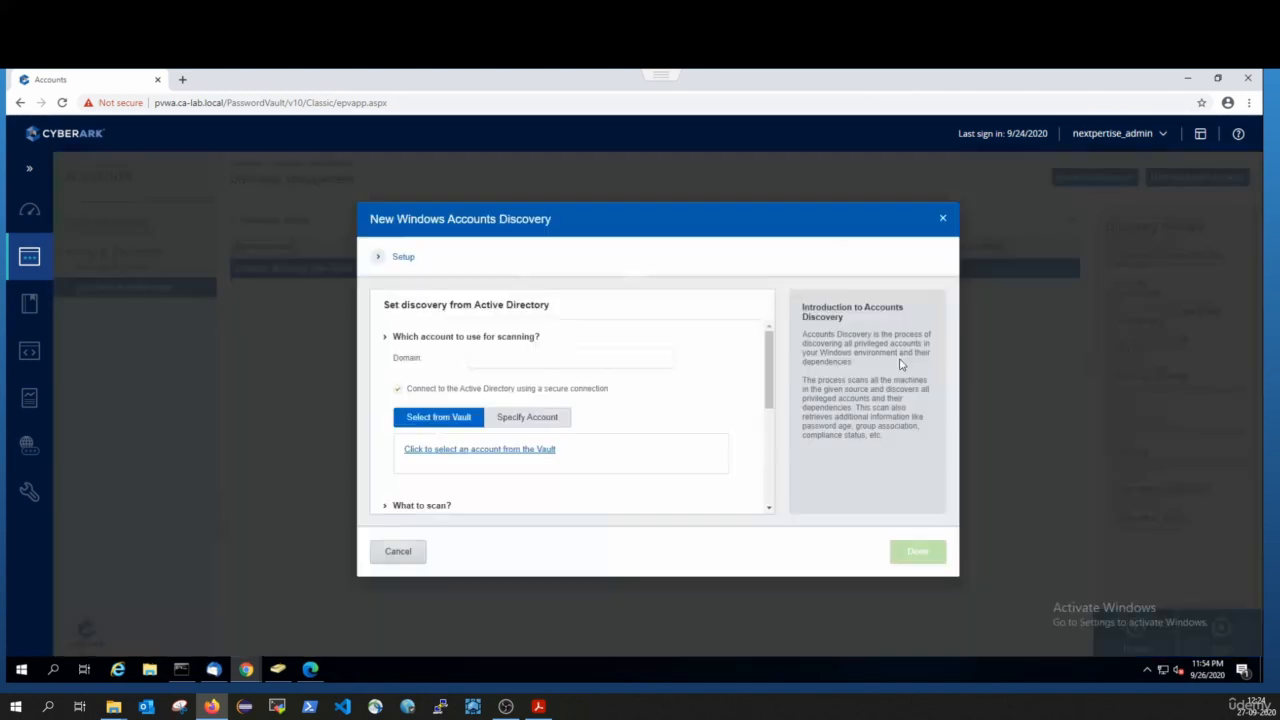
- Set domain ca-lab.local, the vault Administrator scanning account, and scanner SecureWireCPM01
{"action": "left_click", "coordinate": [570, 357]}
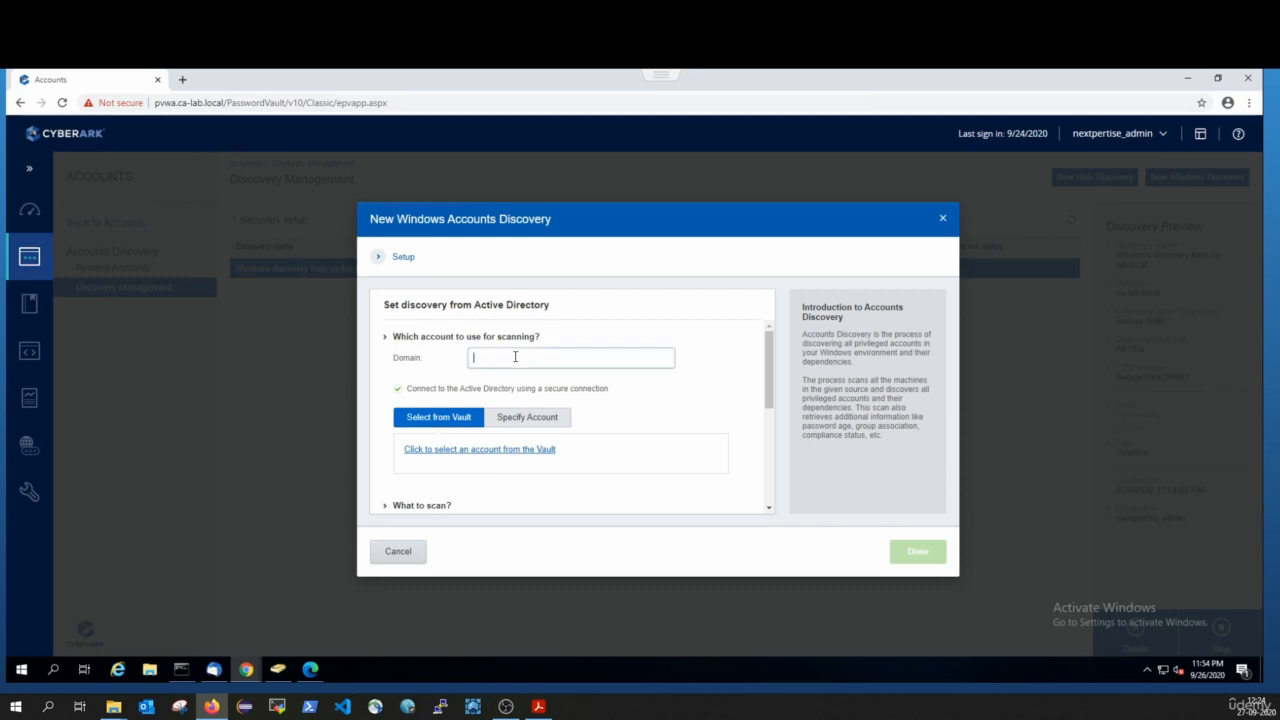
{"action": "type", "text": "ca-lab.local"}
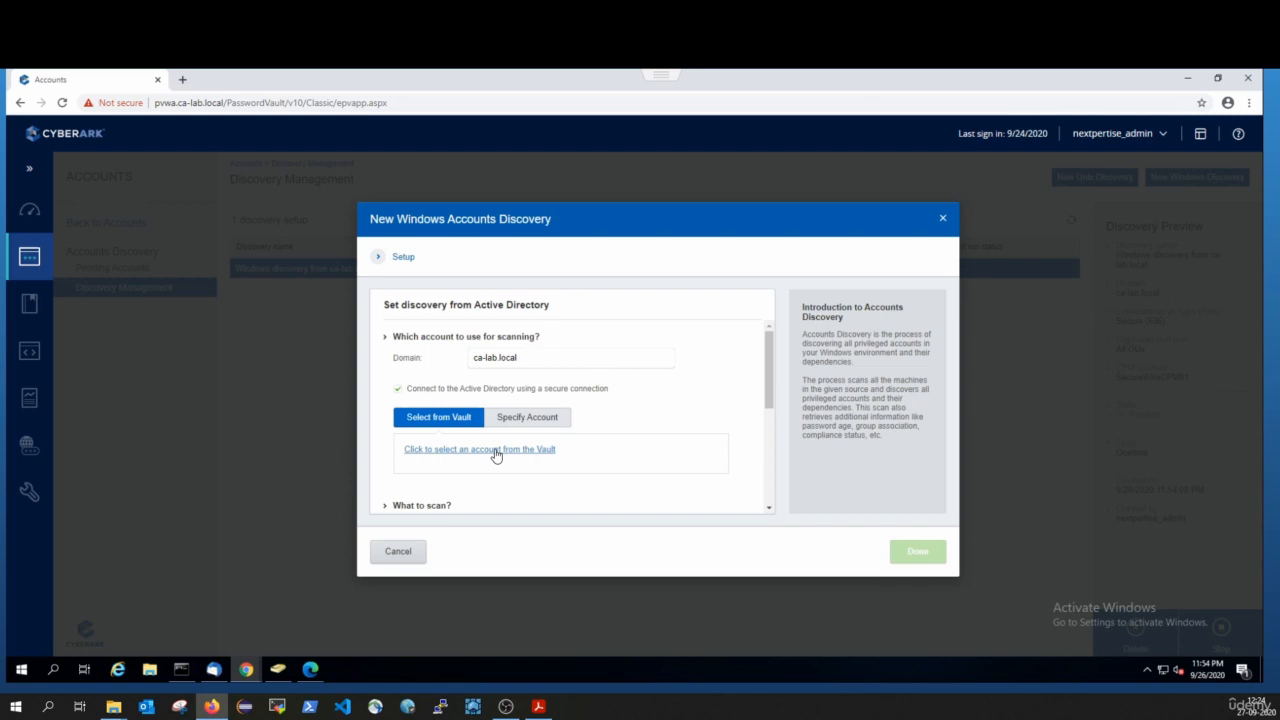
{"action": "left_click", "coordinate": [479, 448]}
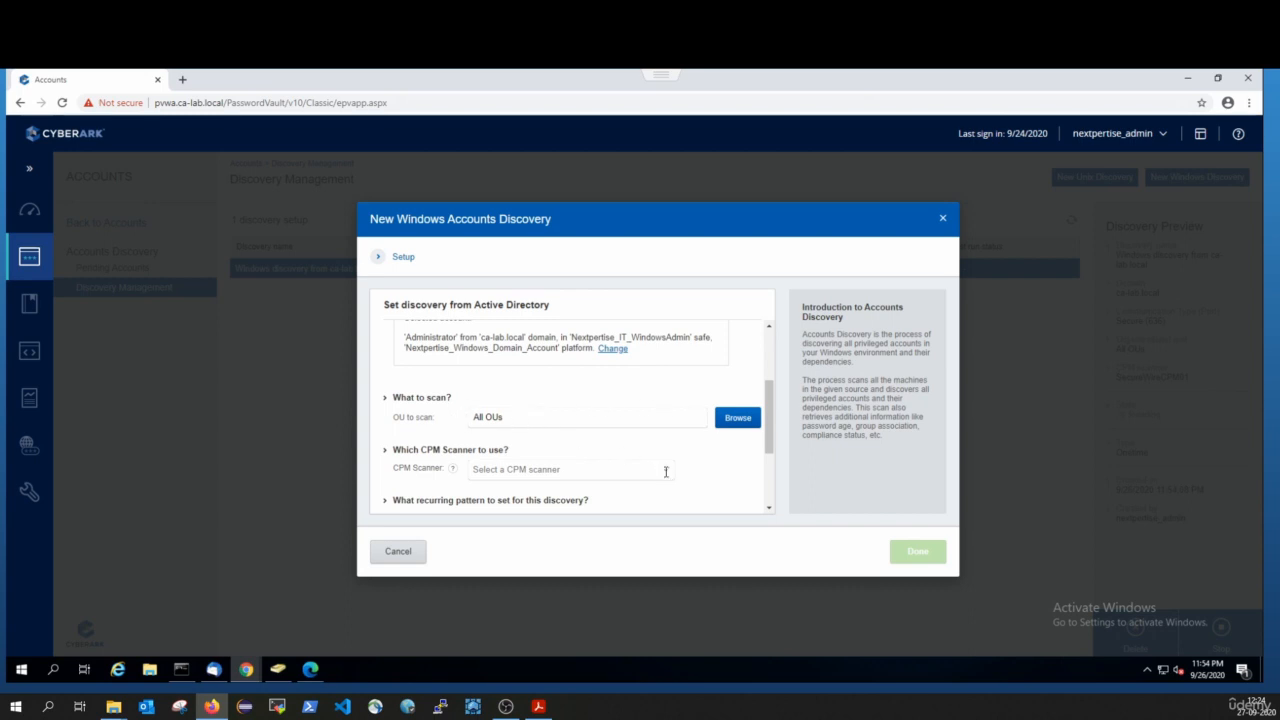
{"action": "left_click", "coordinate": [570, 469]}
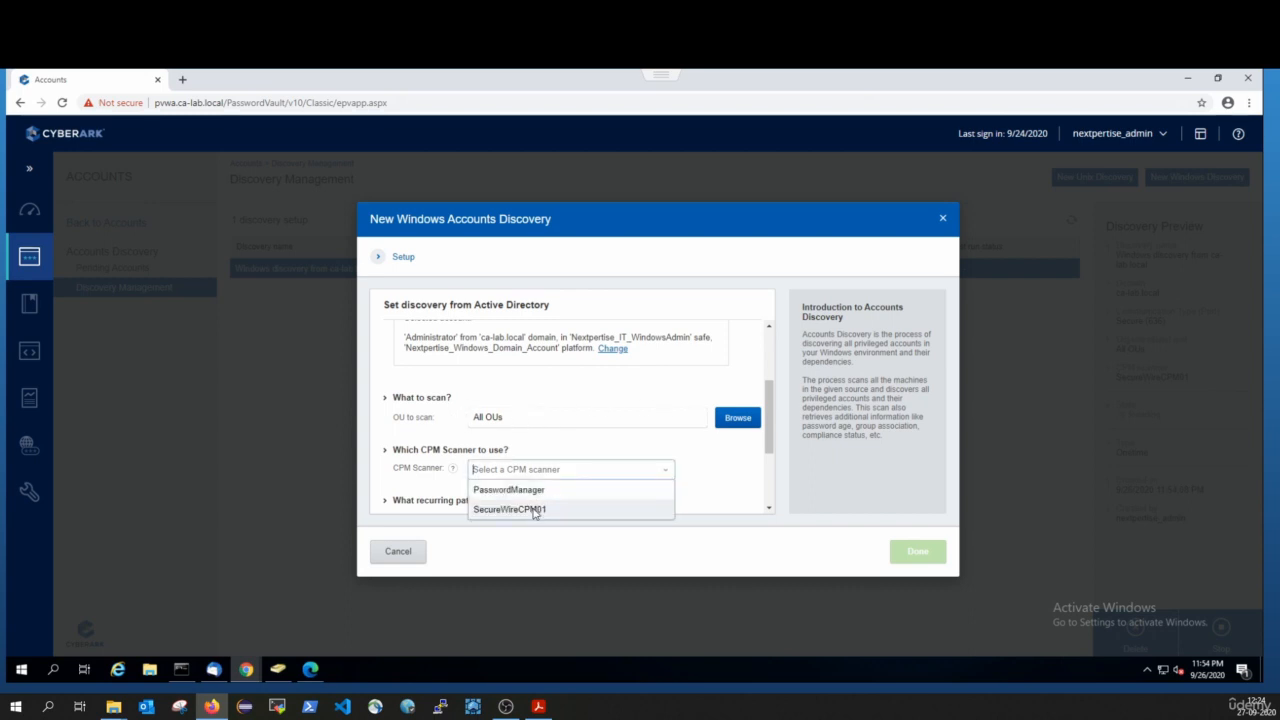
{"action": "left_click", "coordinate": [509, 509]}
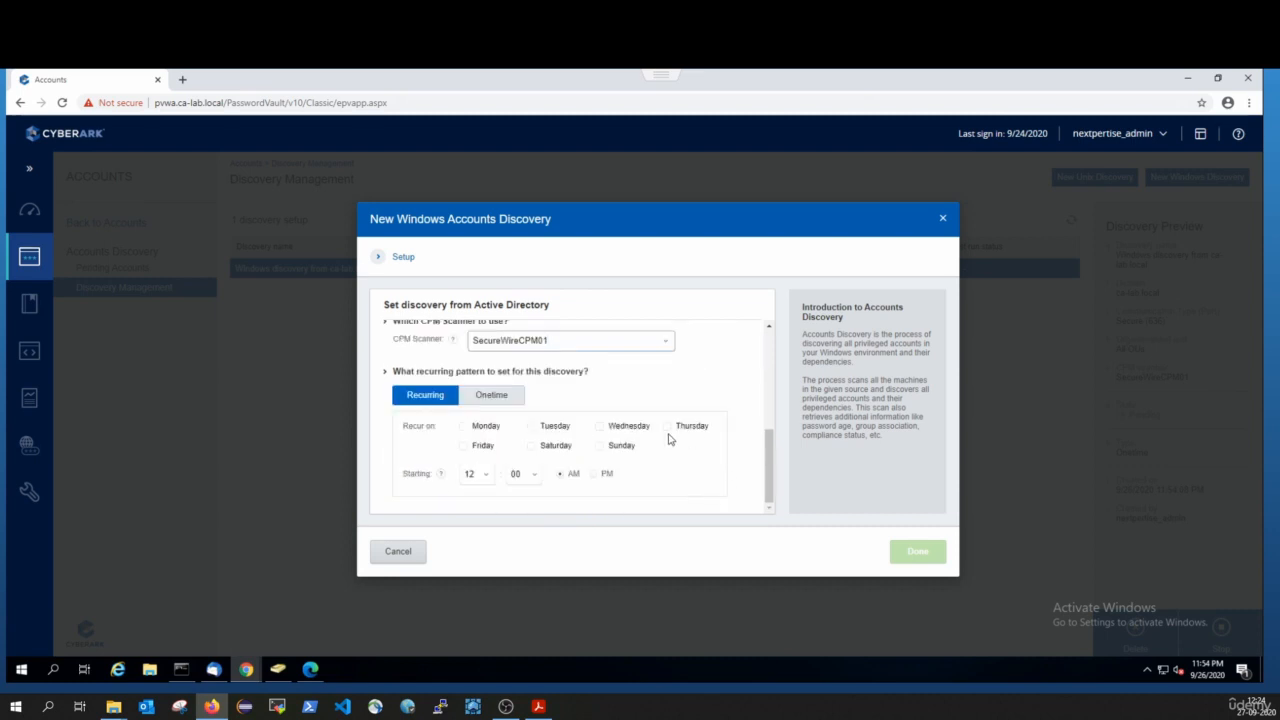
- Schedule the discovery to recur every Sunday starting at hour 02, and save it
{"action": "left_click", "coordinate": [599, 445]}
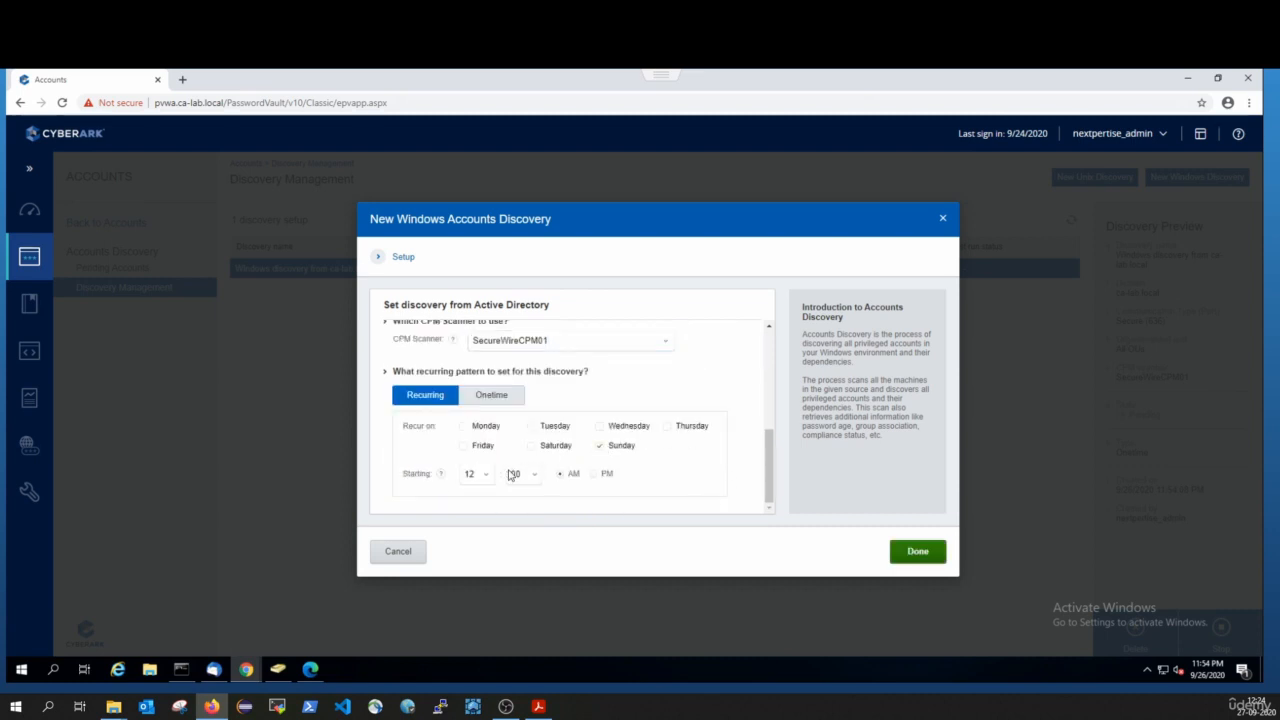
{"action": "left_click", "coordinate": [486, 473]}
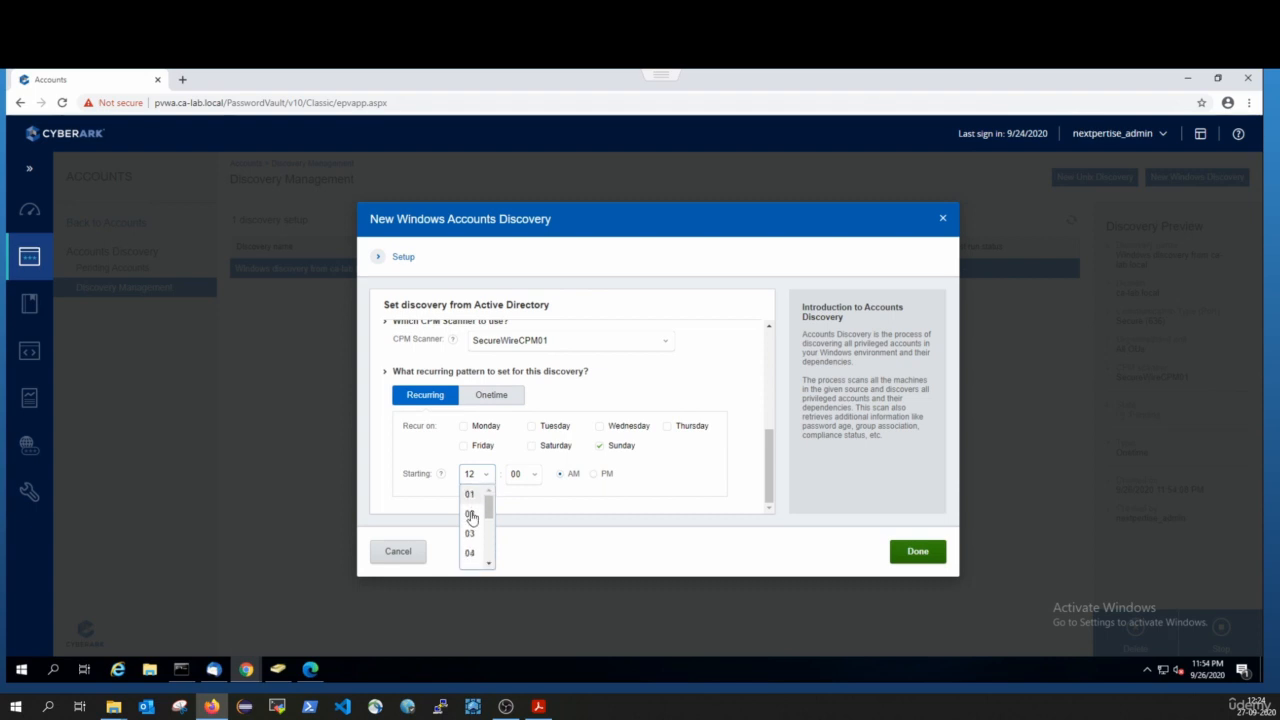
{"action": "left_click", "coordinate": [469, 514]}
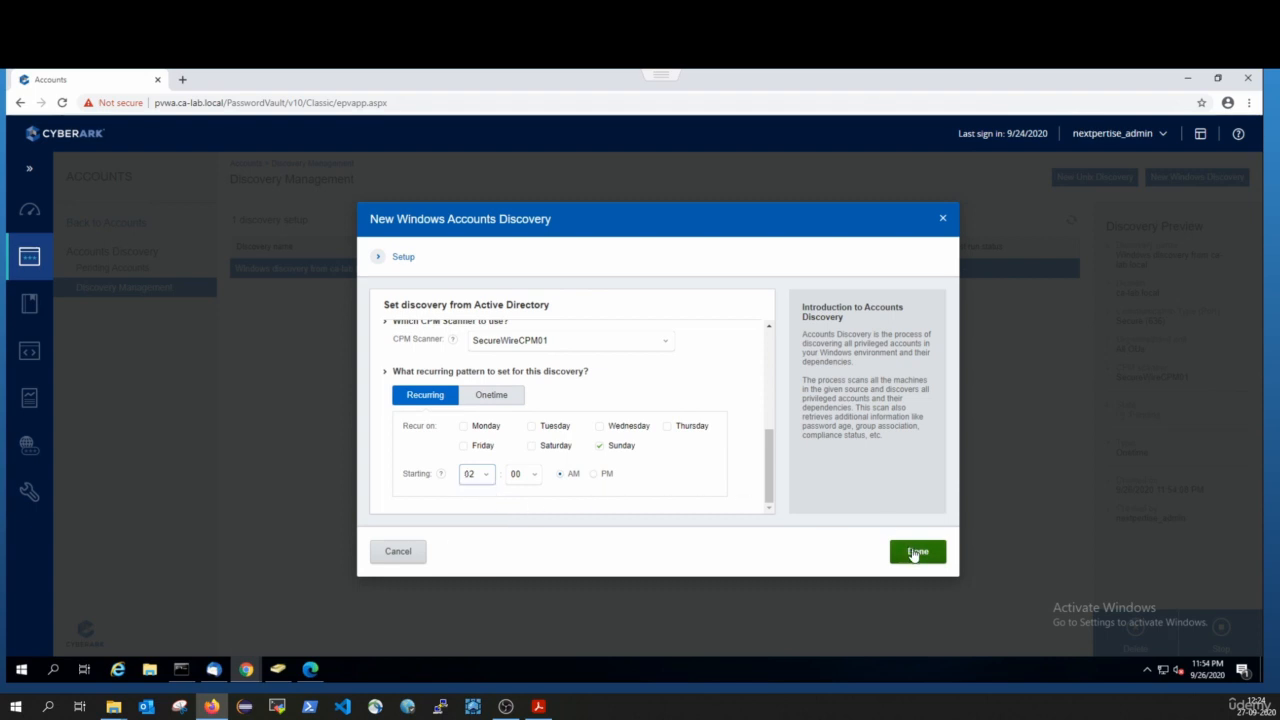
{"action": "left_click", "coordinate": [916, 551]}
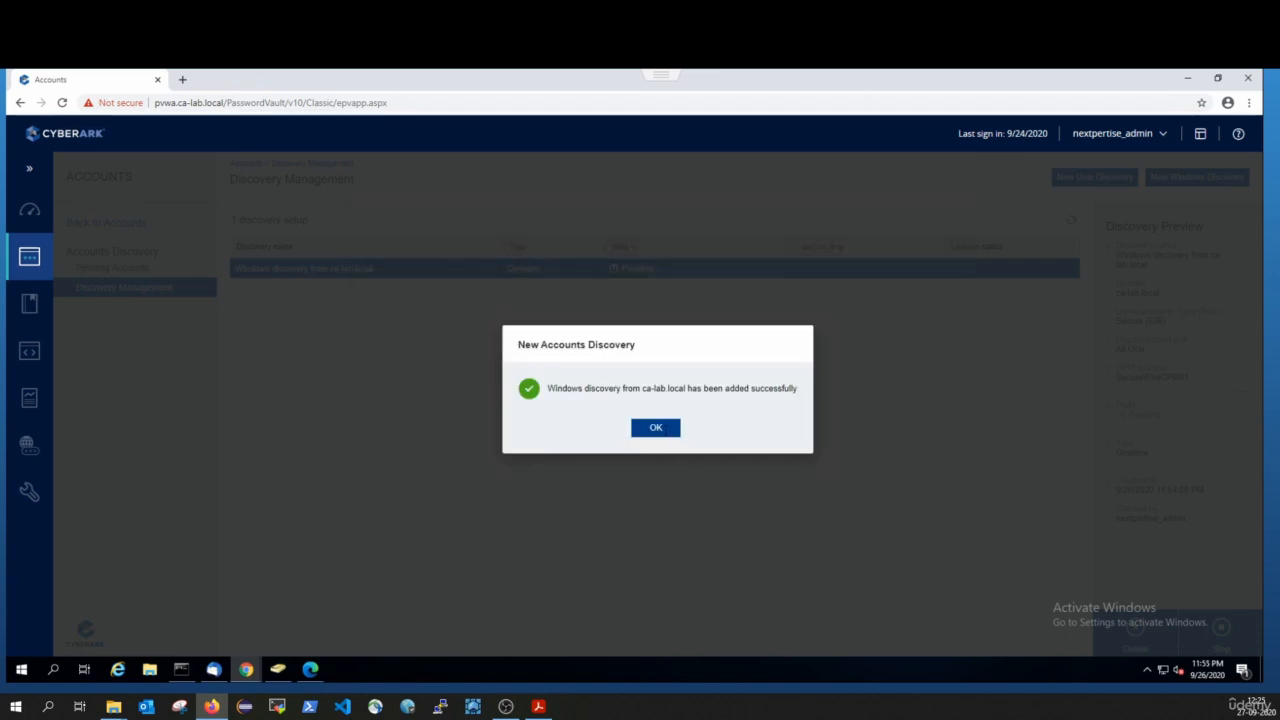
- Dismiss the confirmation, then check today's date on the taskbar calendar and close it
{"action": "left_click", "coordinate": [655, 427]}
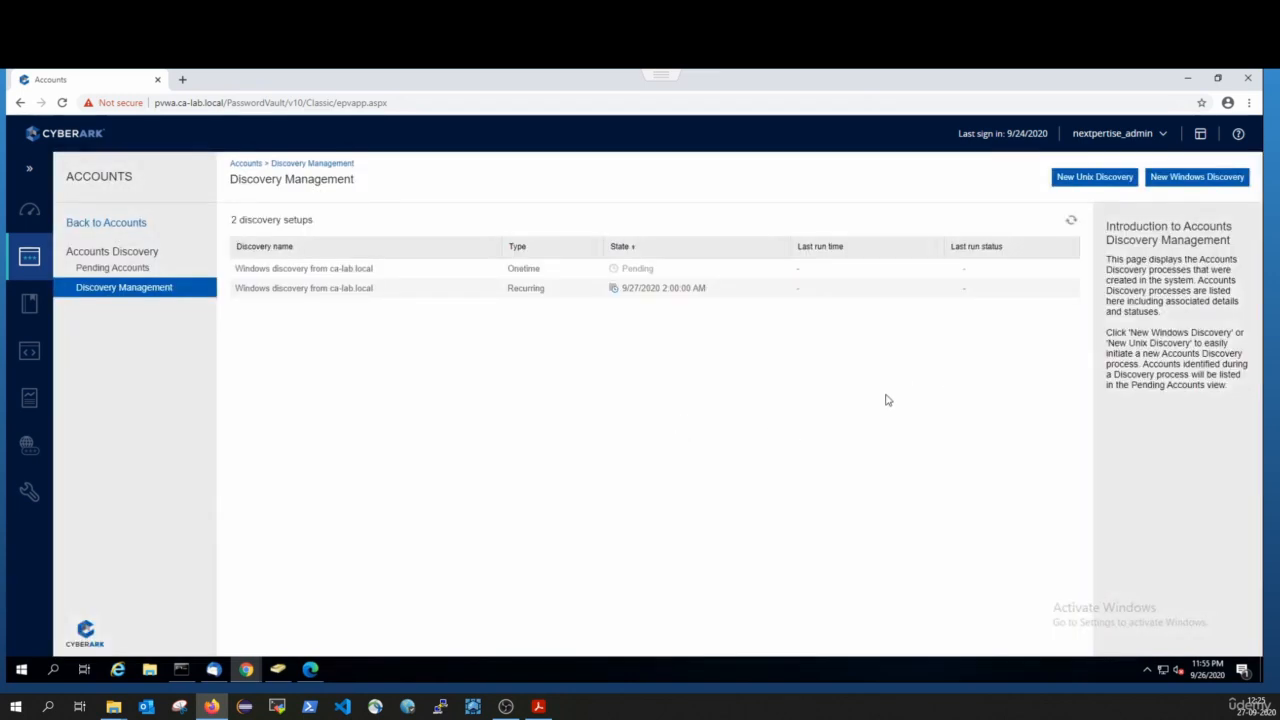
{"action": "mouse_move", "coordinate": [285, 302]}
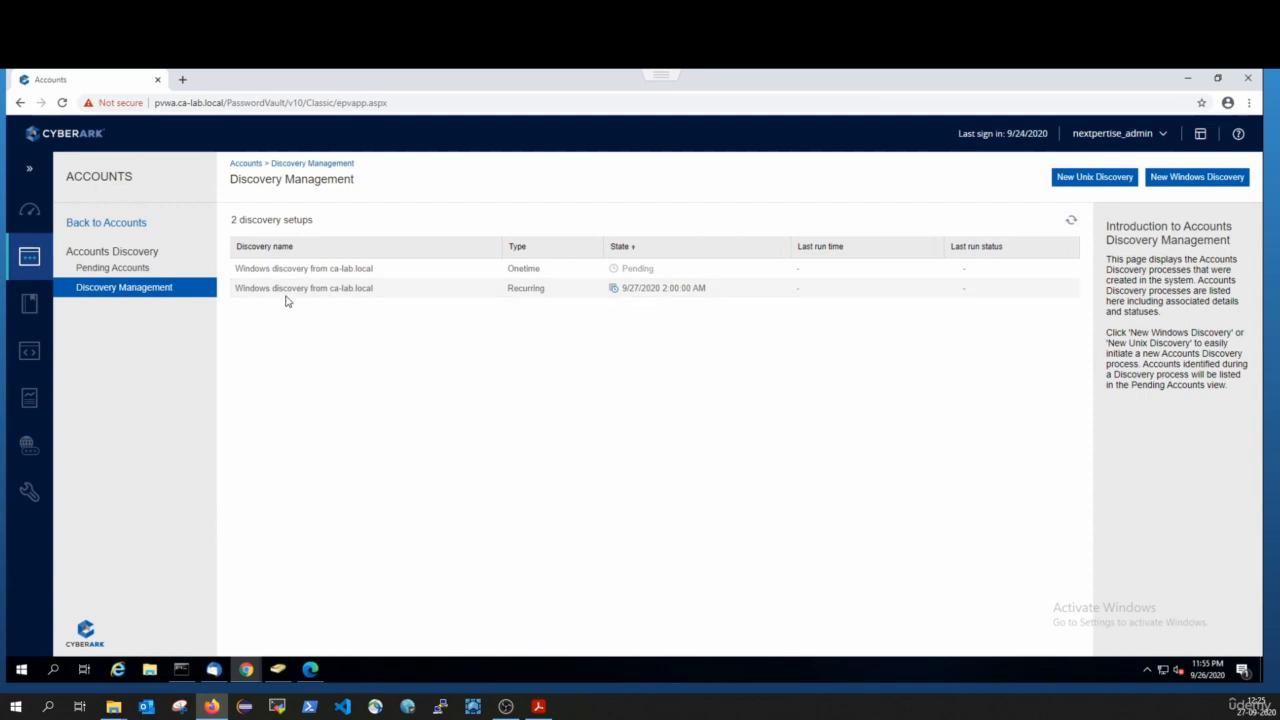
{"action": "mouse_move", "coordinate": [537, 288]}
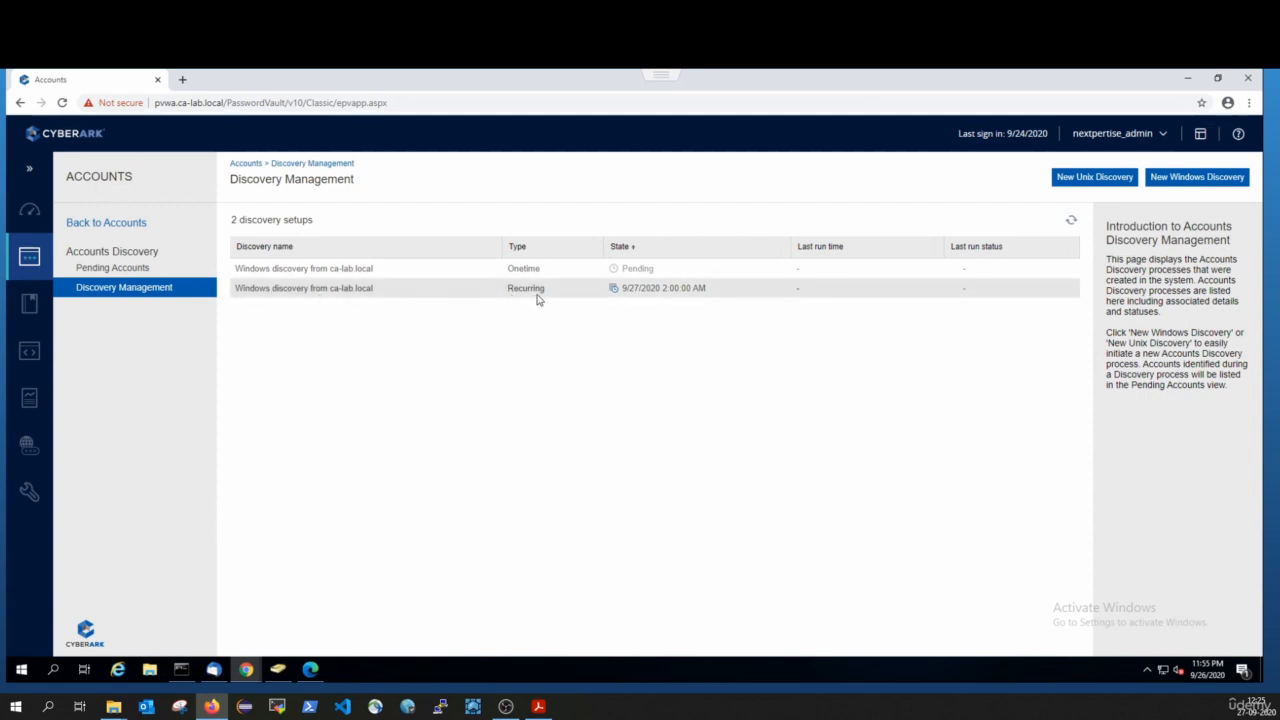
{"action": "mouse_move", "coordinate": [530, 298]}
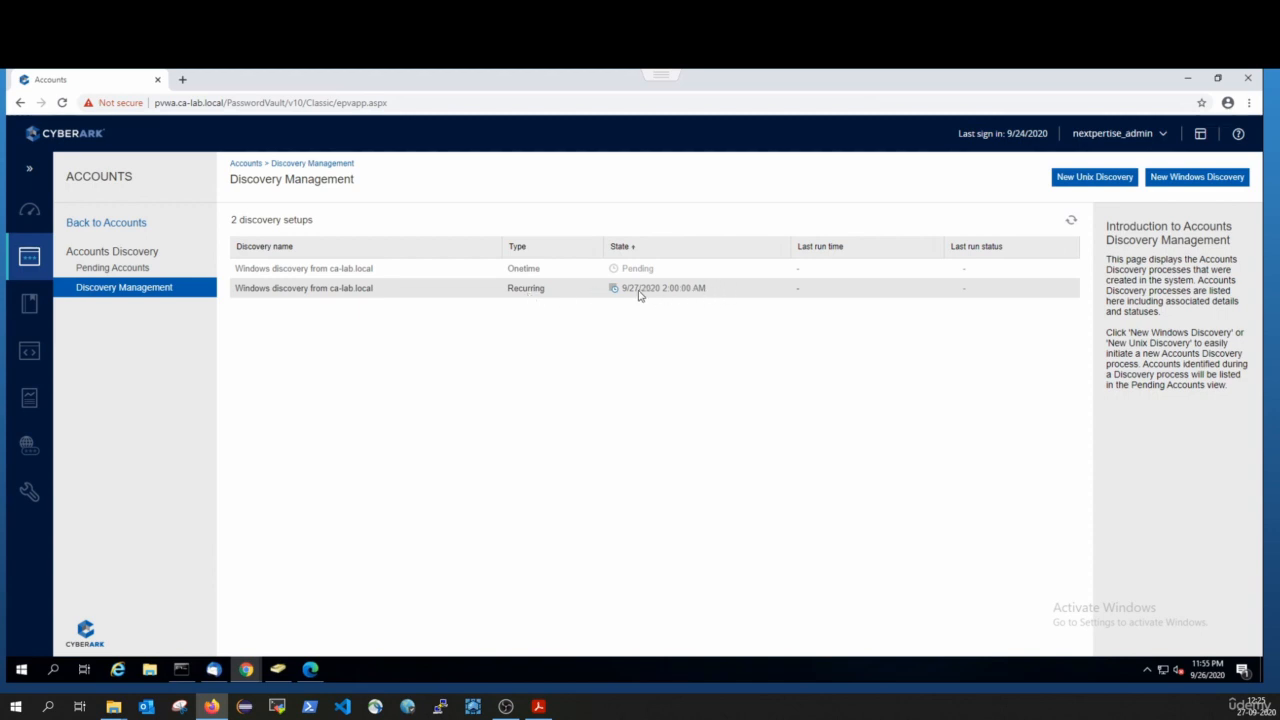
{"action": "mouse_move", "coordinate": [668, 307]}
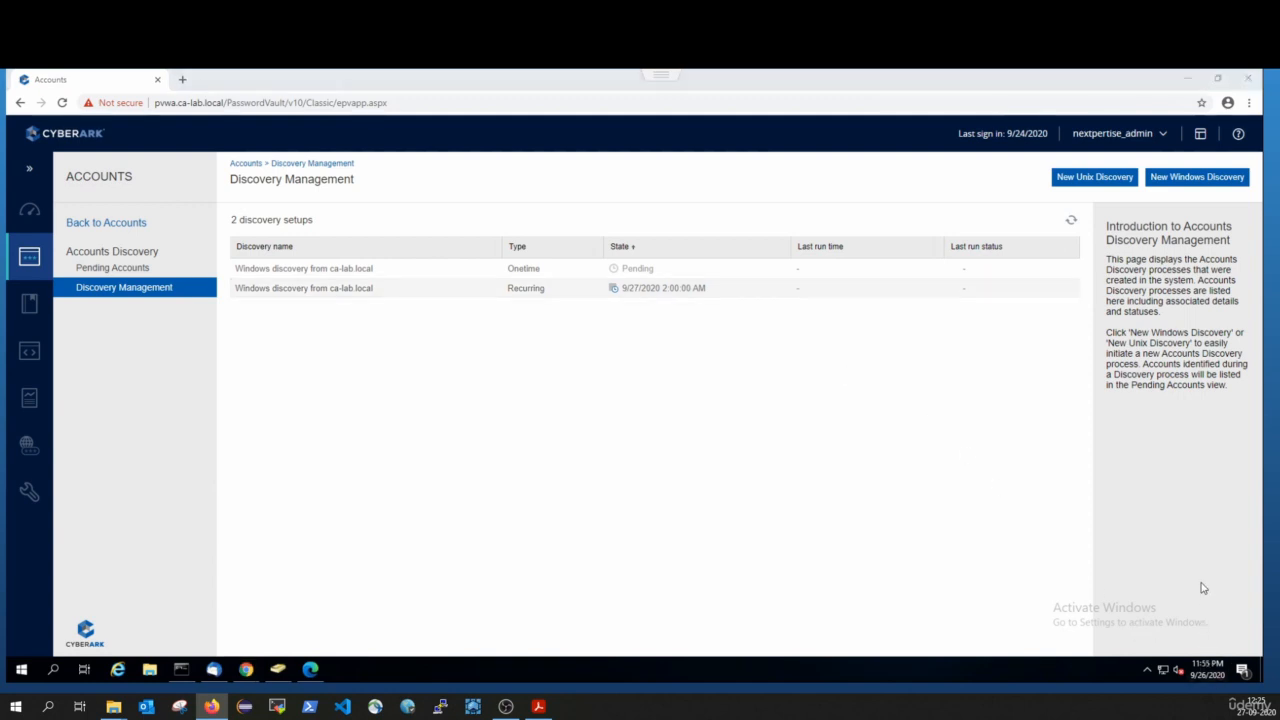
{"action": "left_click", "coordinate": [1207, 668]}
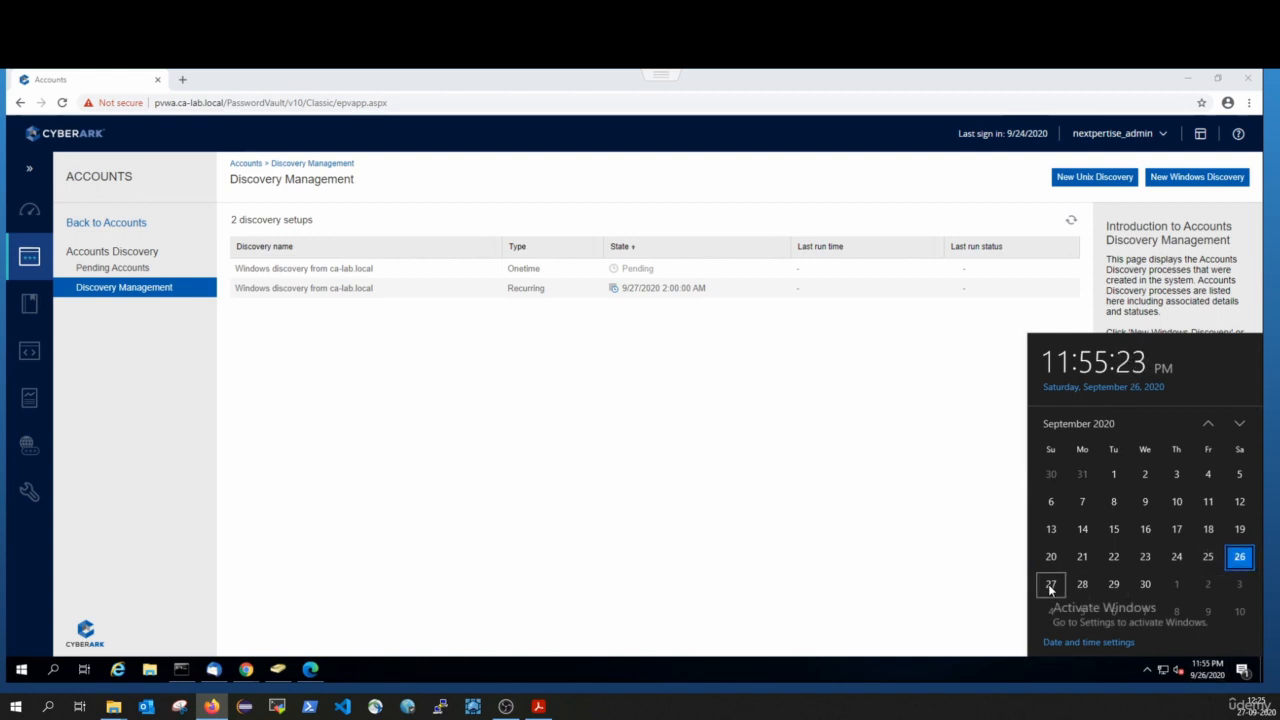
{"action": "left_click", "coordinate": [470, 294]}
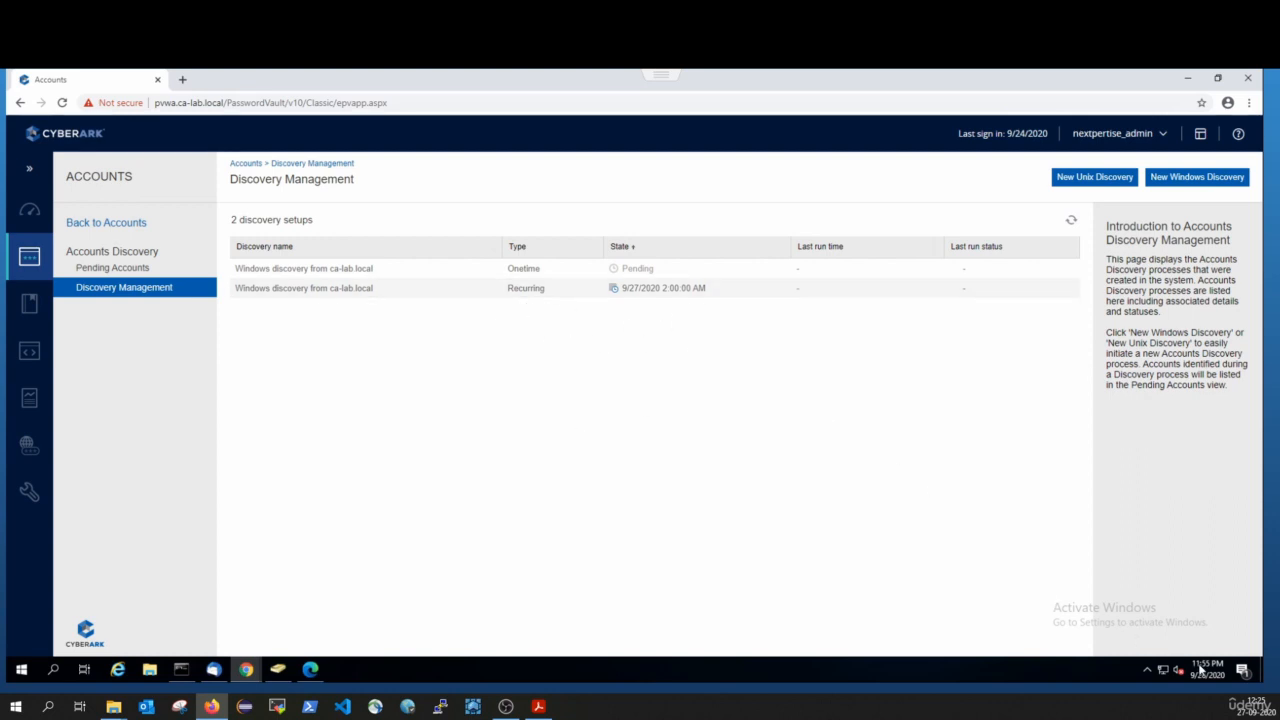
{"action": "mouse_move", "coordinate": [505, 385]}
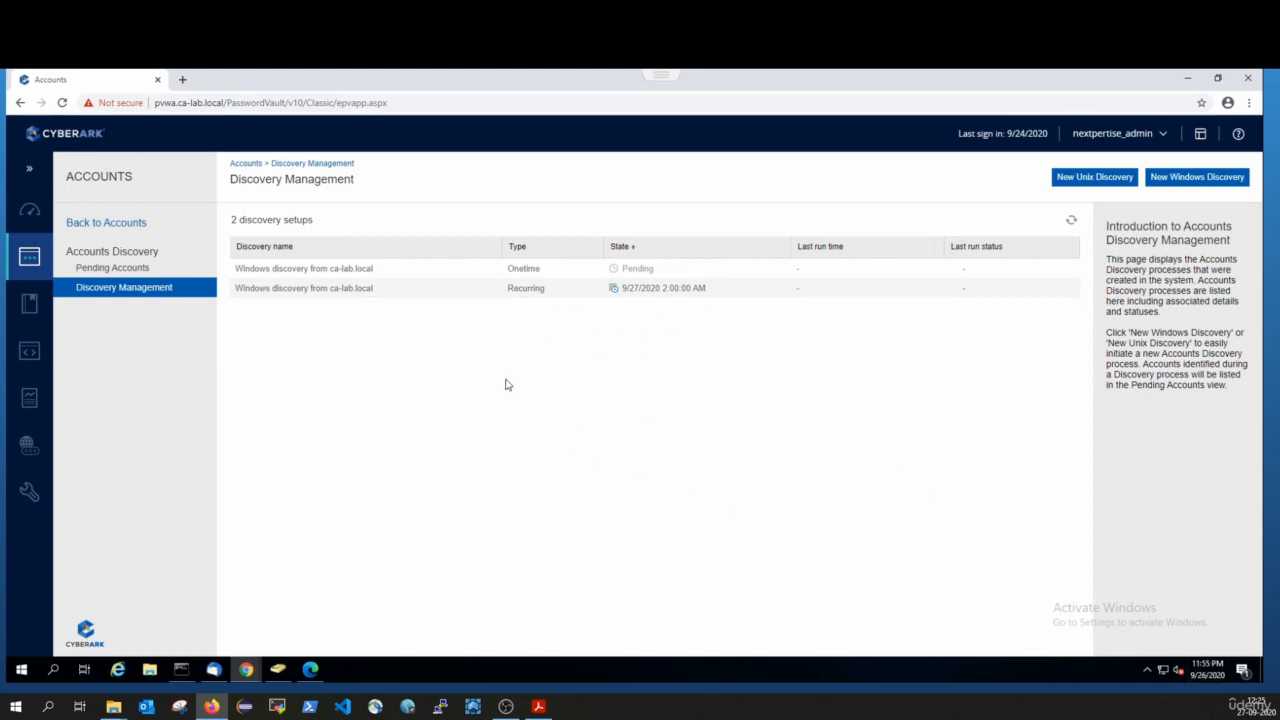
{"action": "mouse_move", "coordinate": [360, 288]}
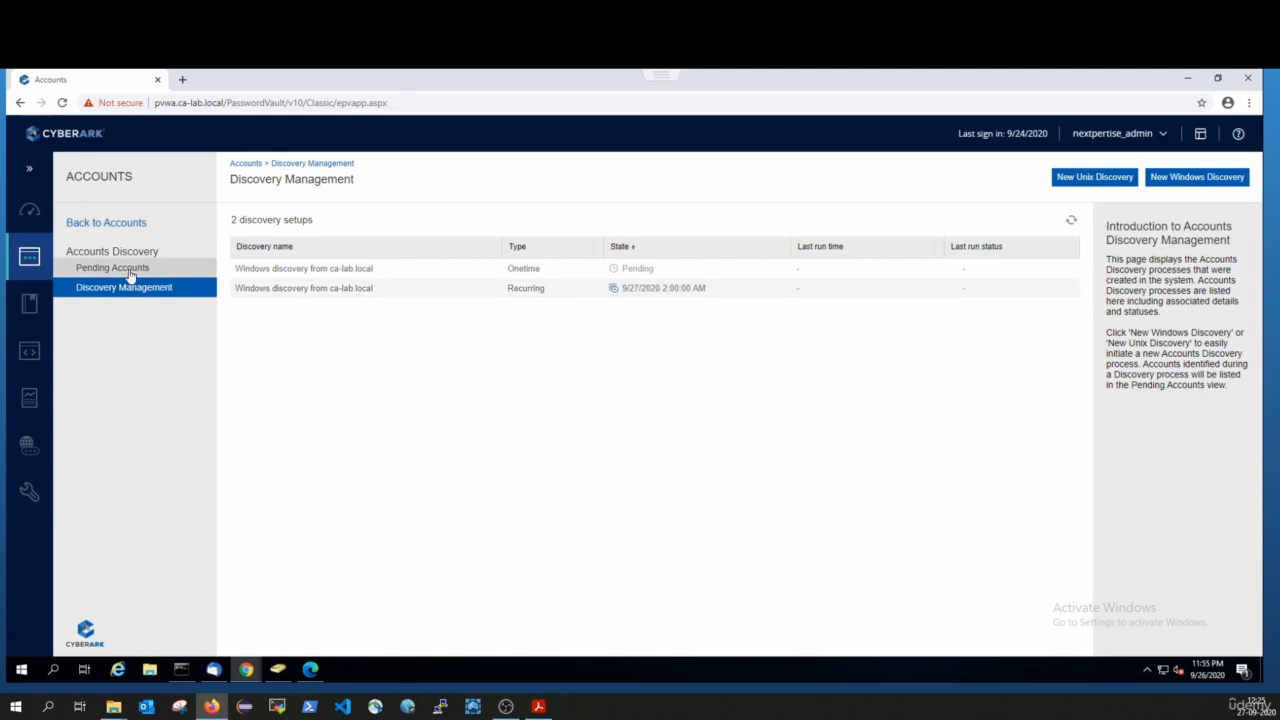
{"action": "left_click", "coordinate": [112, 267]}
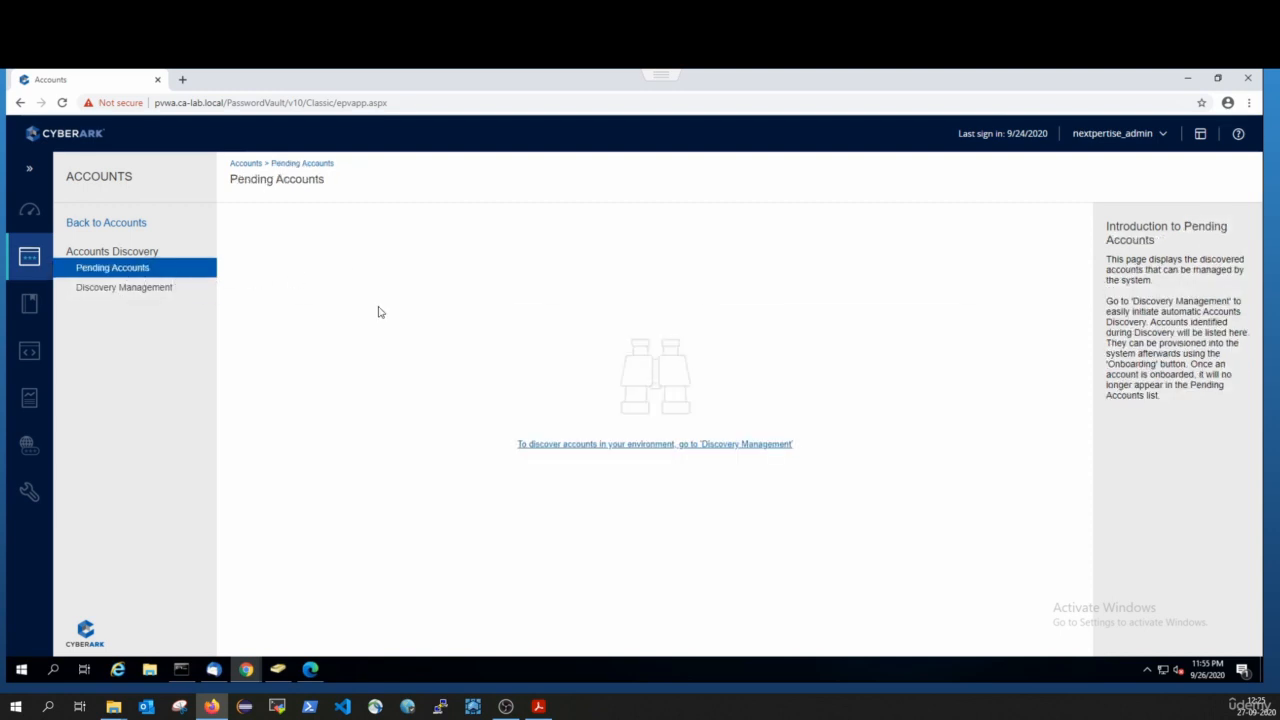
{"action": "mouse_move", "coordinate": [508, 237]}
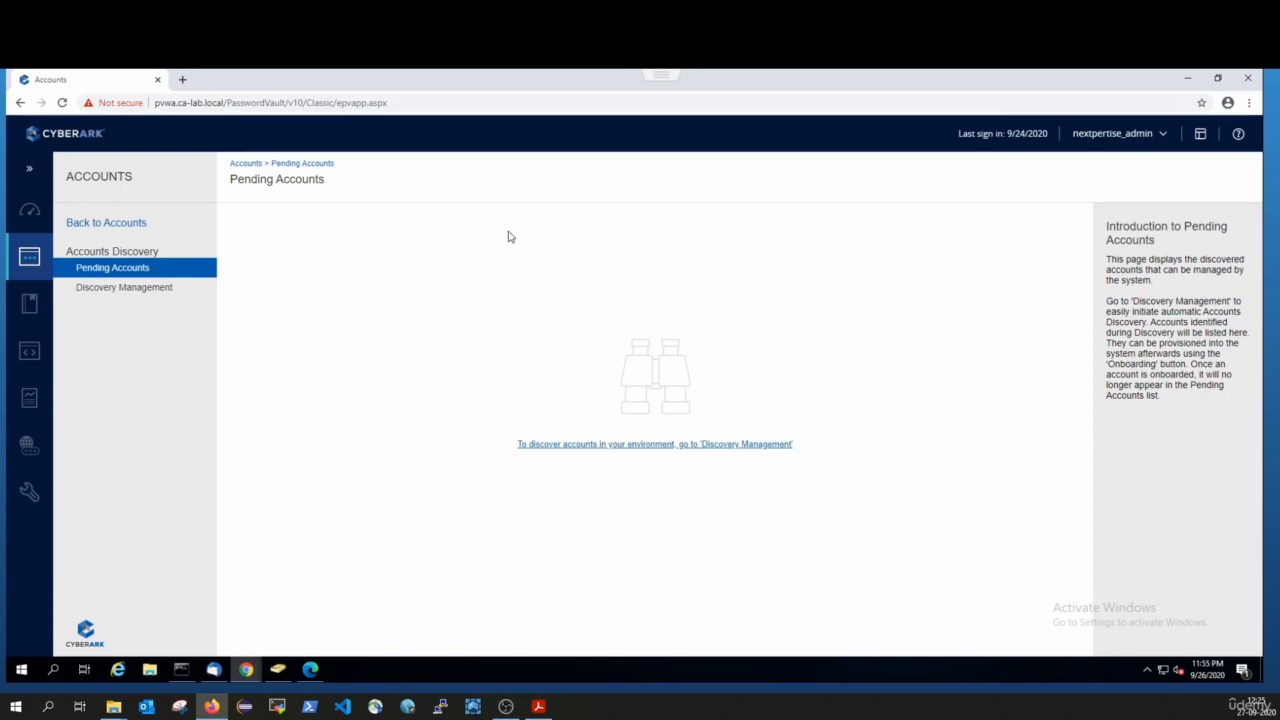
{"action": "mouse_move", "coordinate": [380, 331]}
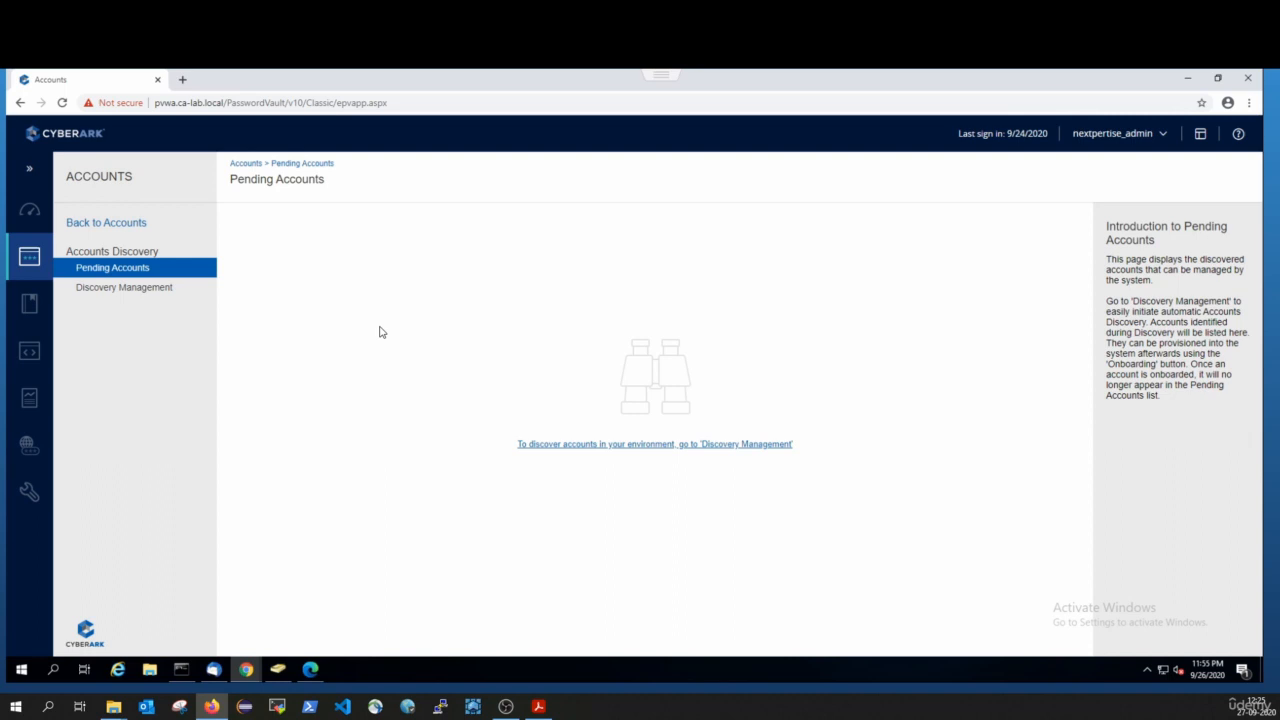
- Return to Discovery Management and preview the Onetime 'Windows discovery from ca-lab.local' row
{"action": "left_click", "coordinate": [124, 287]}
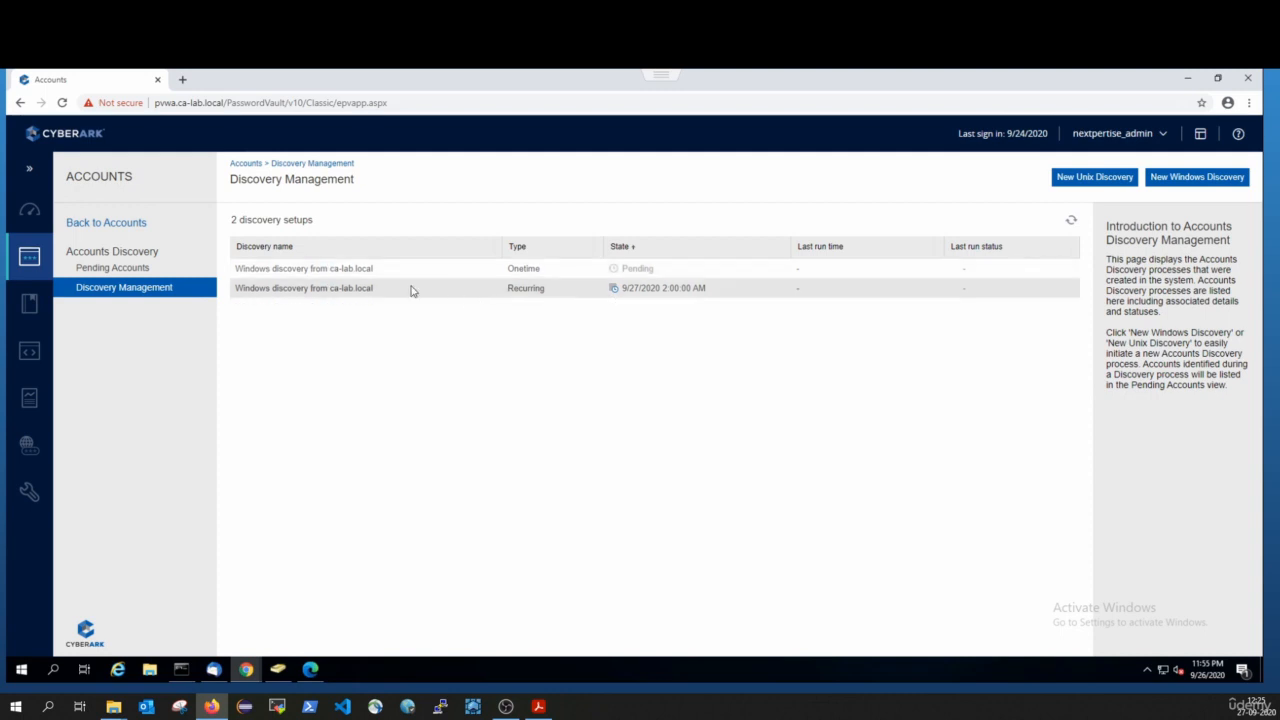
{"action": "left_click", "coordinate": [303, 268]}
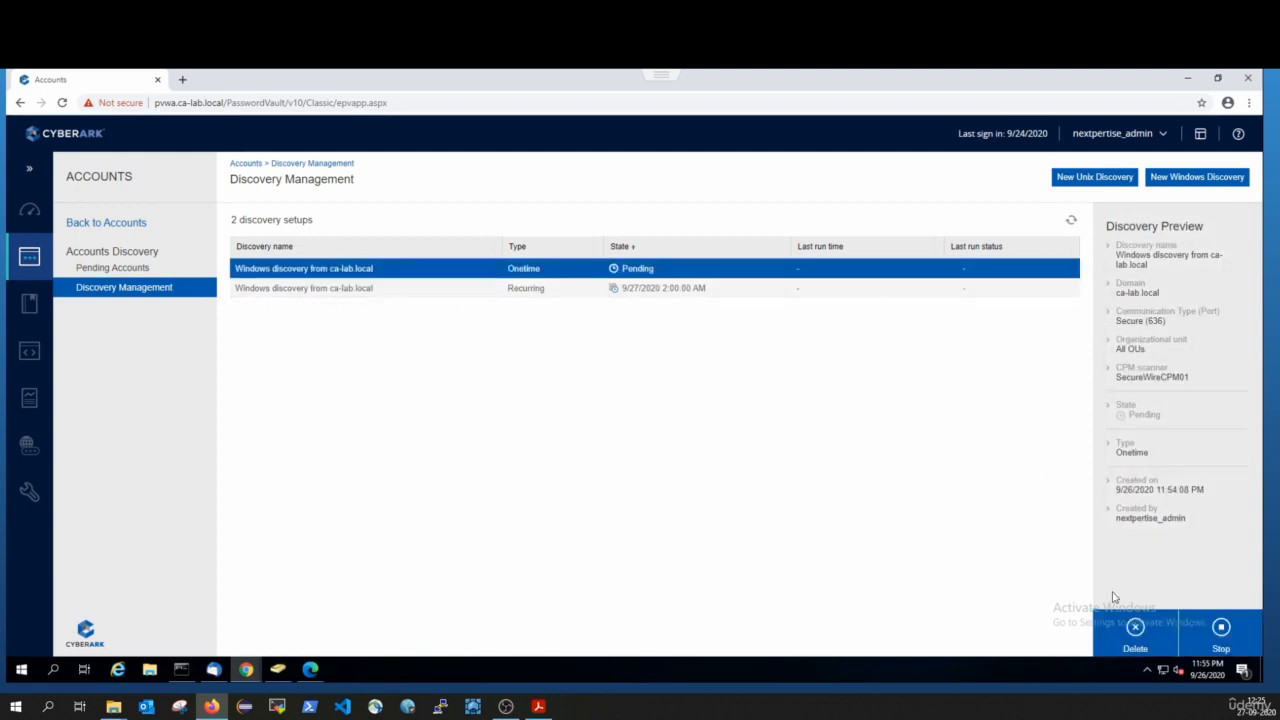
{"action": "mouse_move", "coordinate": [1165, 415]}
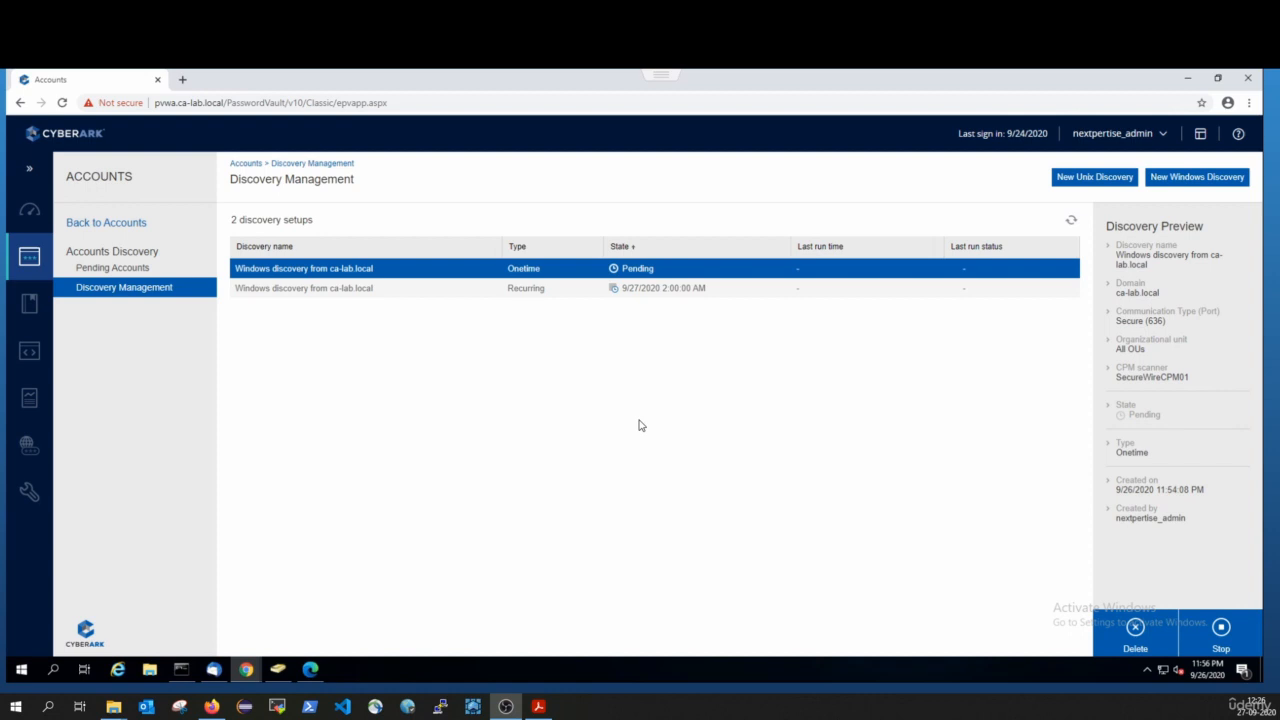
{"action": "mouse_move", "coordinate": [237, 373]}
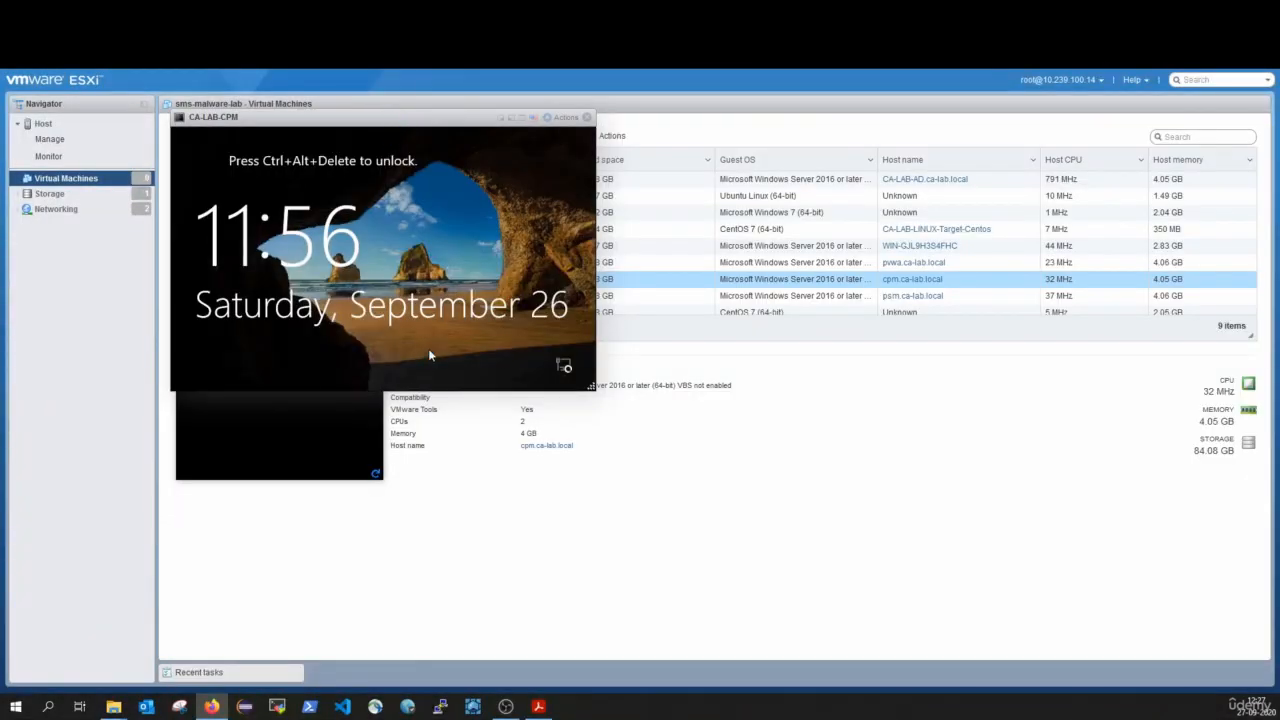
- Unlock the CA-LAB-CPM console and sign in as Administrator
{"action": "left_click", "coordinate": [566, 117]}
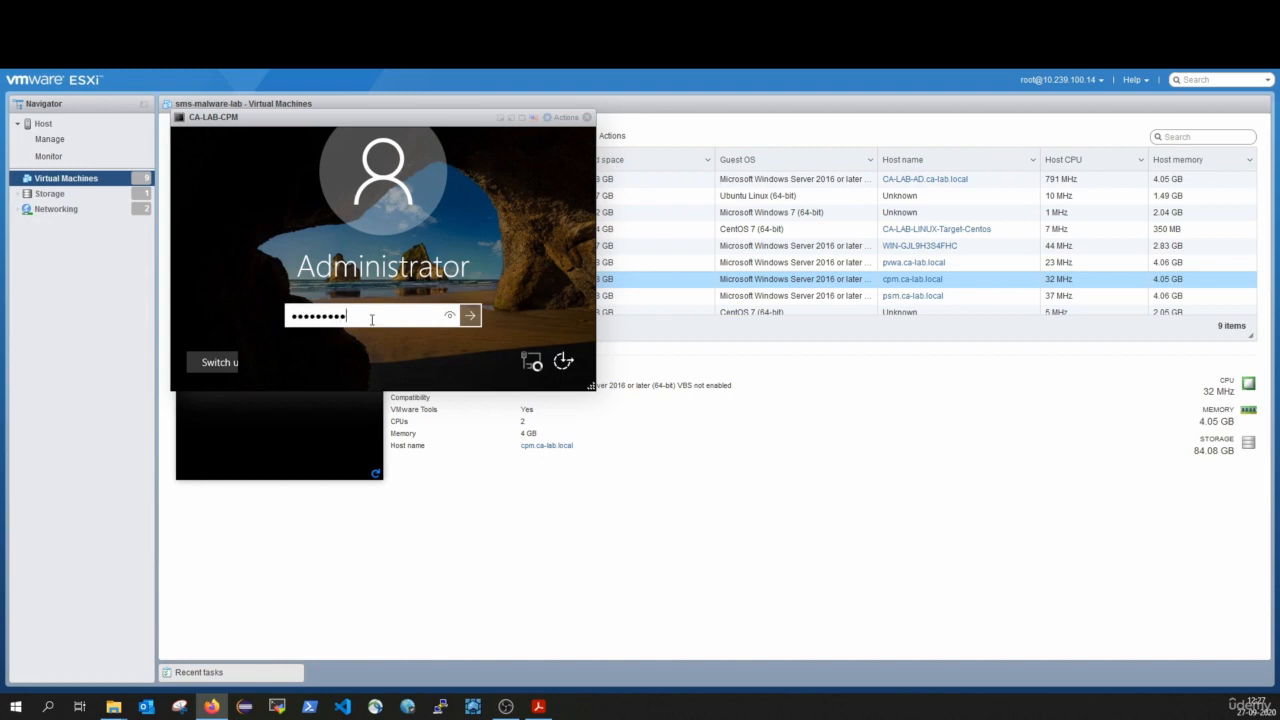
{"action": "left_click", "coordinate": [470, 315]}
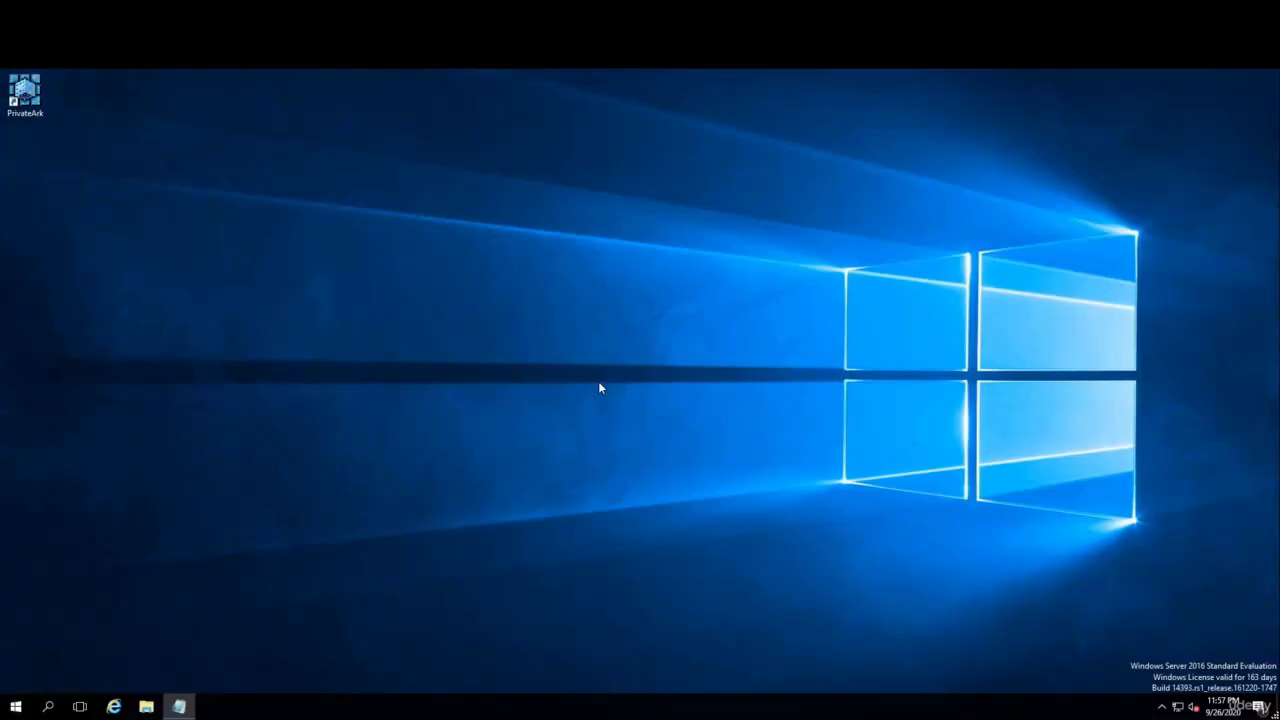
{"action": "mouse_move", "coordinate": [154, 470]}
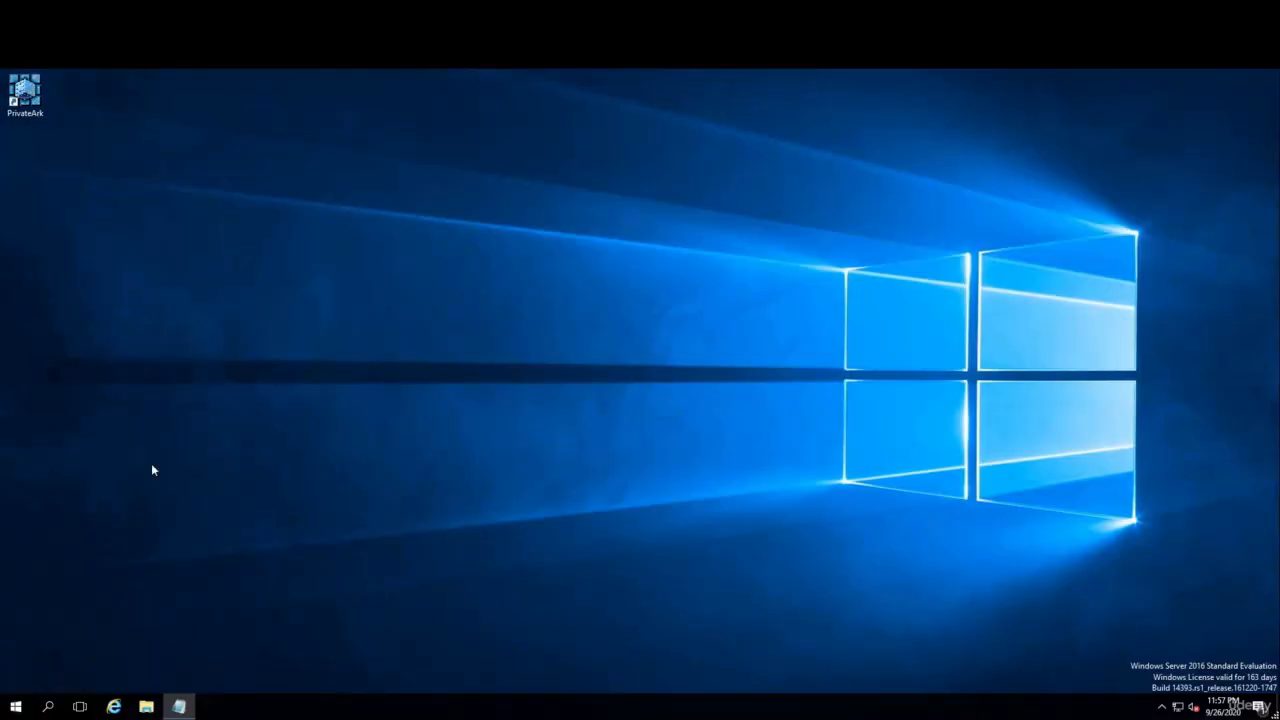
- Search for and open Services, then inspect the CyberArk Password Manager service
{"action": "left_click", "coordinate": [48, 707]}
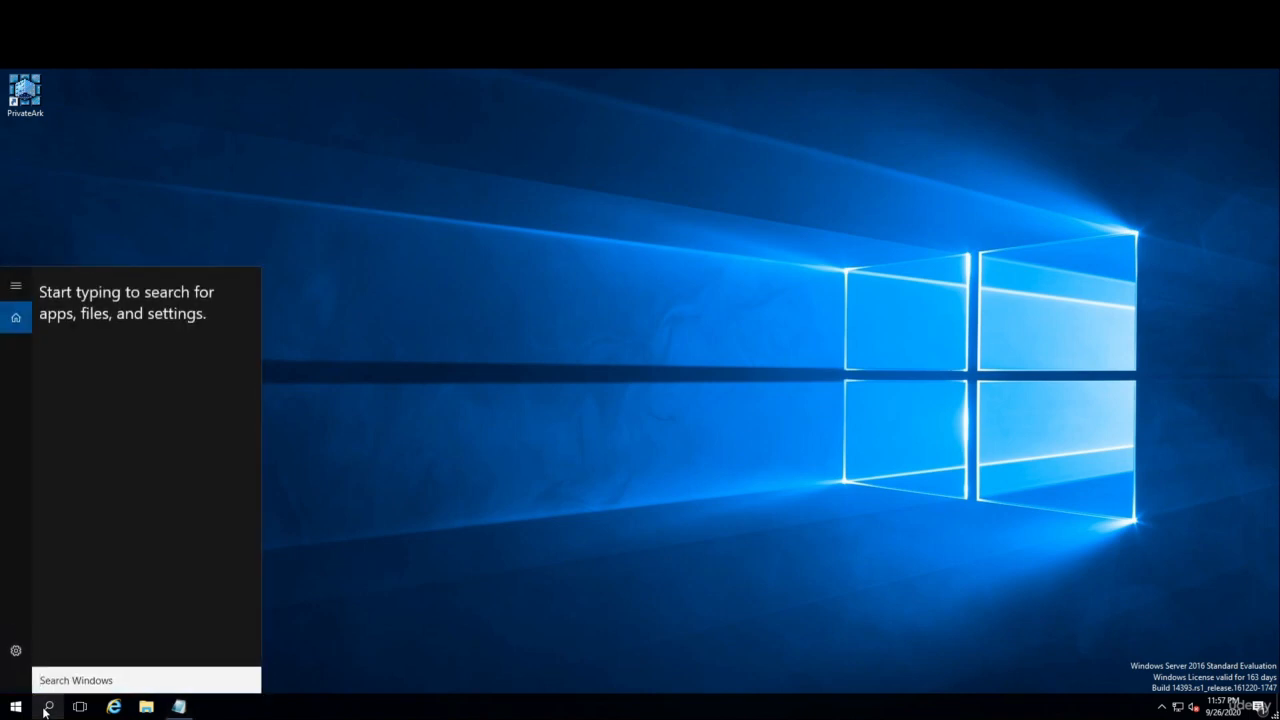
{"action": "type", "text": "serv"}
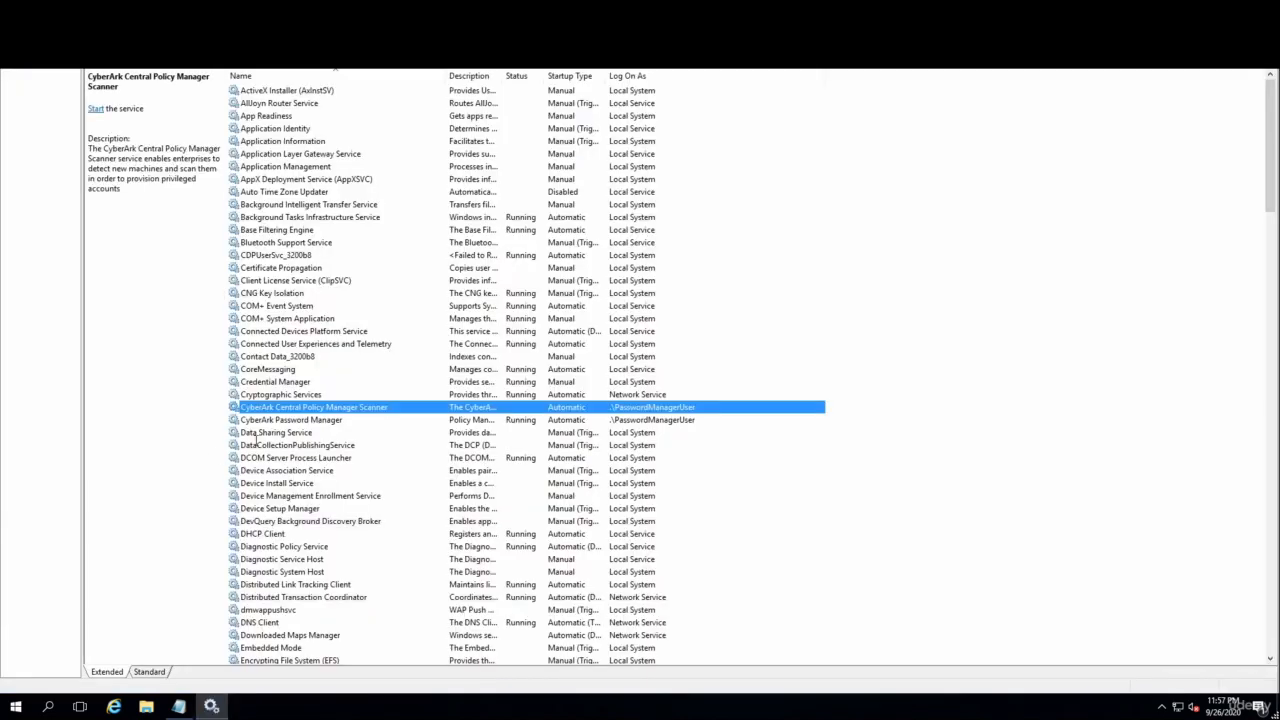
{"action": "left_click", "coordinate": [290, 419]}
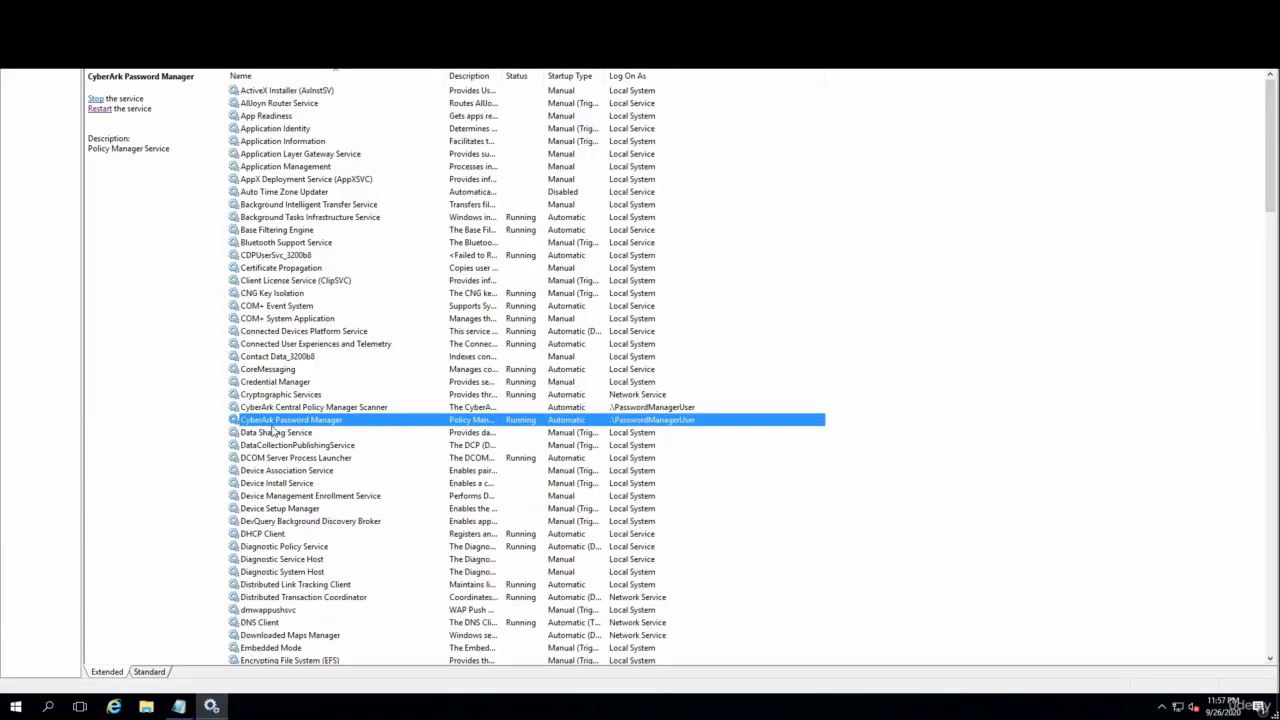
{"action": "mouse_move", "coordinate": [718, 430]}
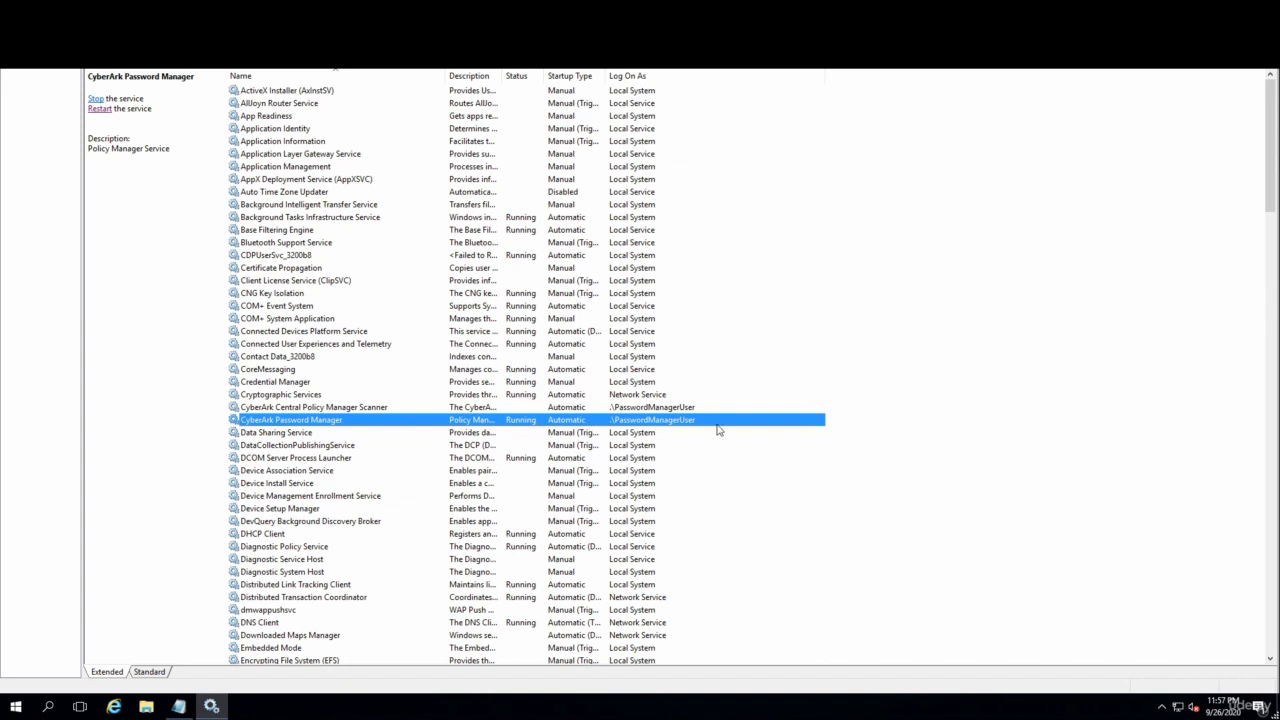
- Start the CyberArk Central Policy Manager Scanner service and recheck both CyberArk services
{"action": "left_click", "coordinate": [314, 407]}
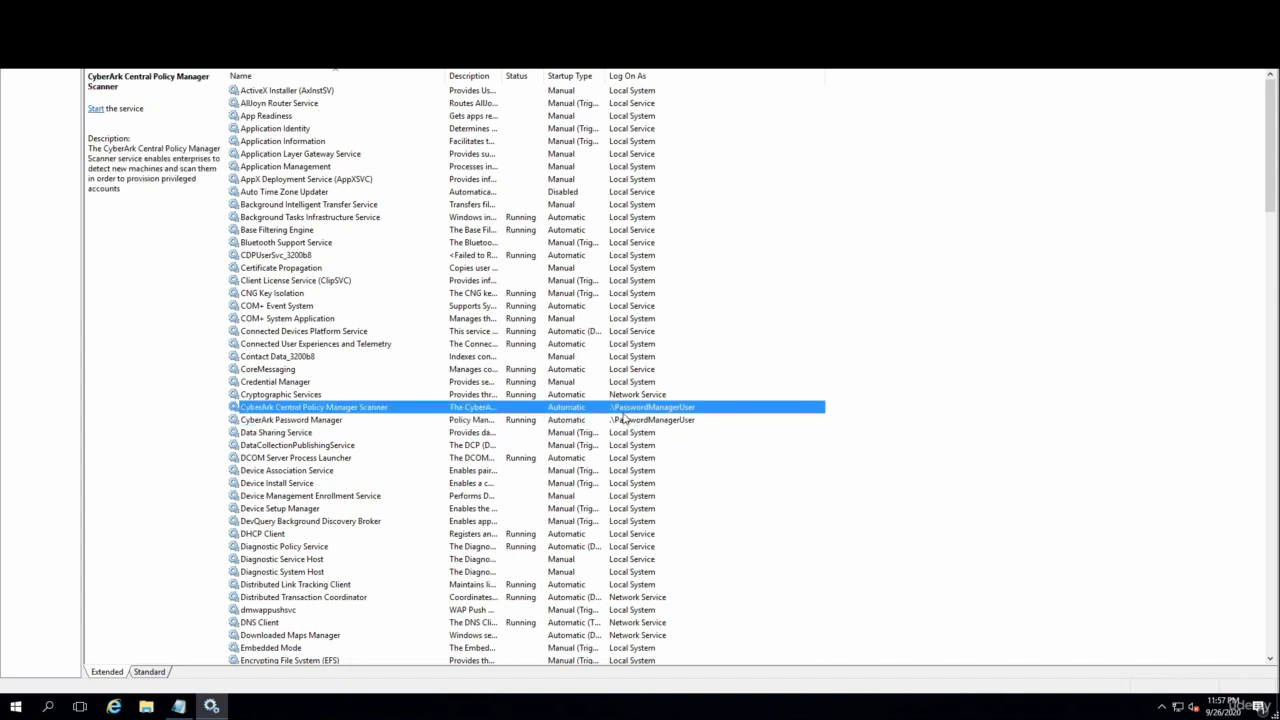
{"action": "mouse_move", "coordinate": [114, 124]}
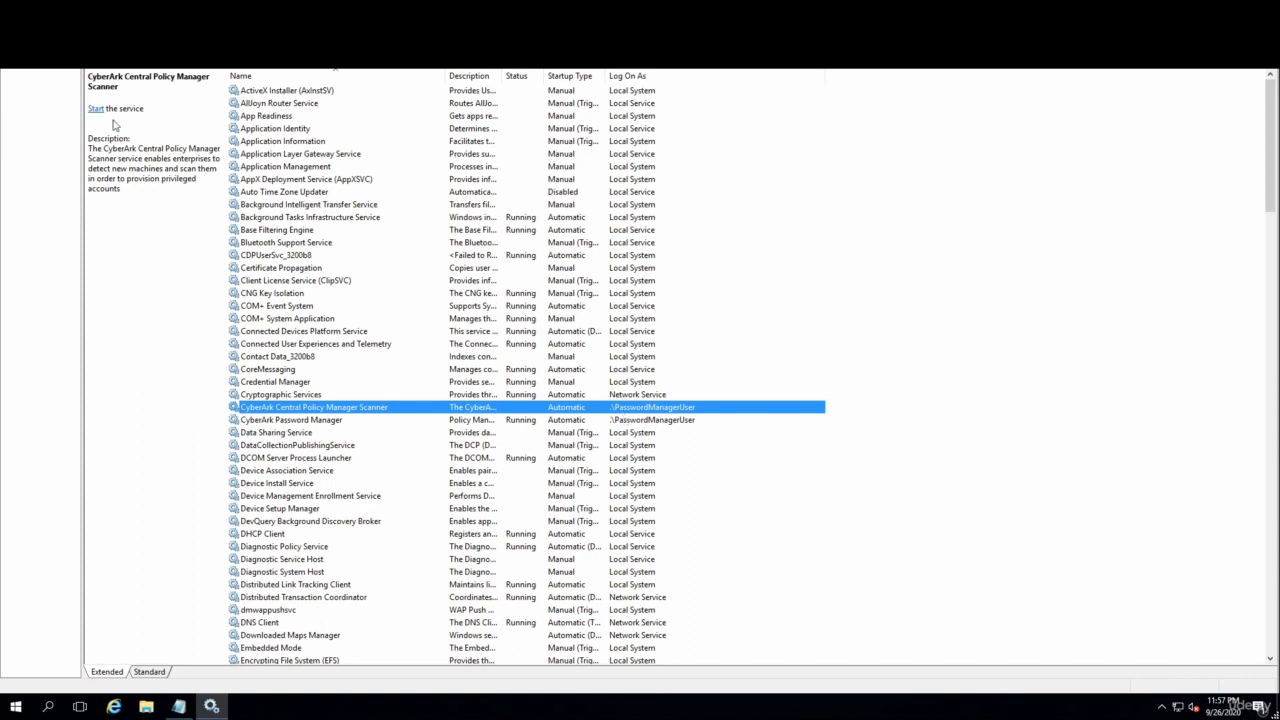
{"action": "left_click", "coordinate": [96, 108]}
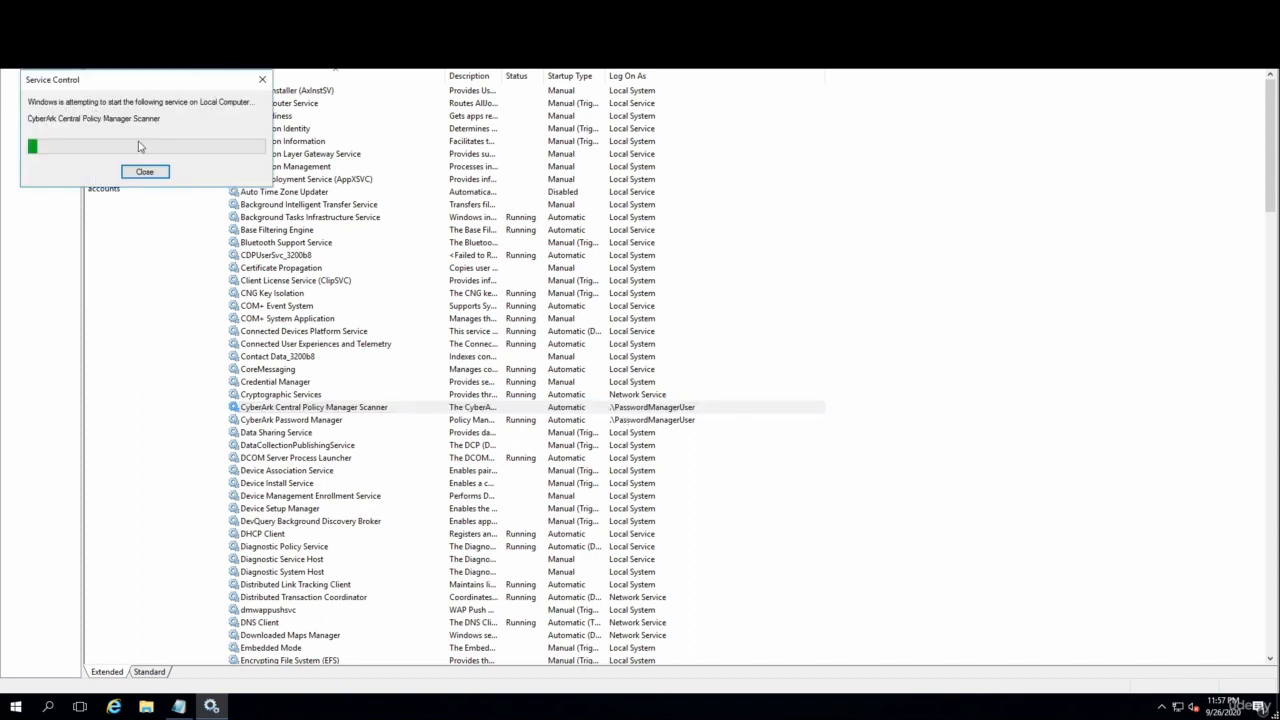
{"action": "mouse_move", "coordinate": [224, 178]}
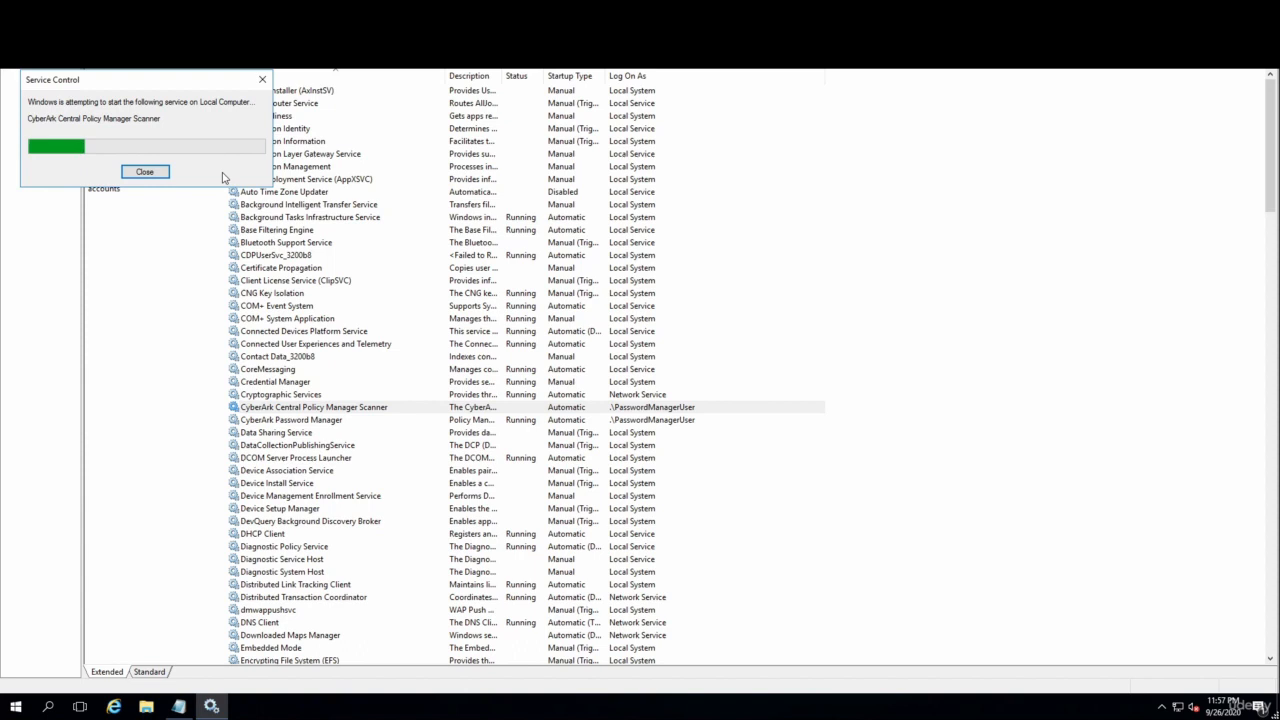
{"action": "left_click", "coordinate": [144, 171]}
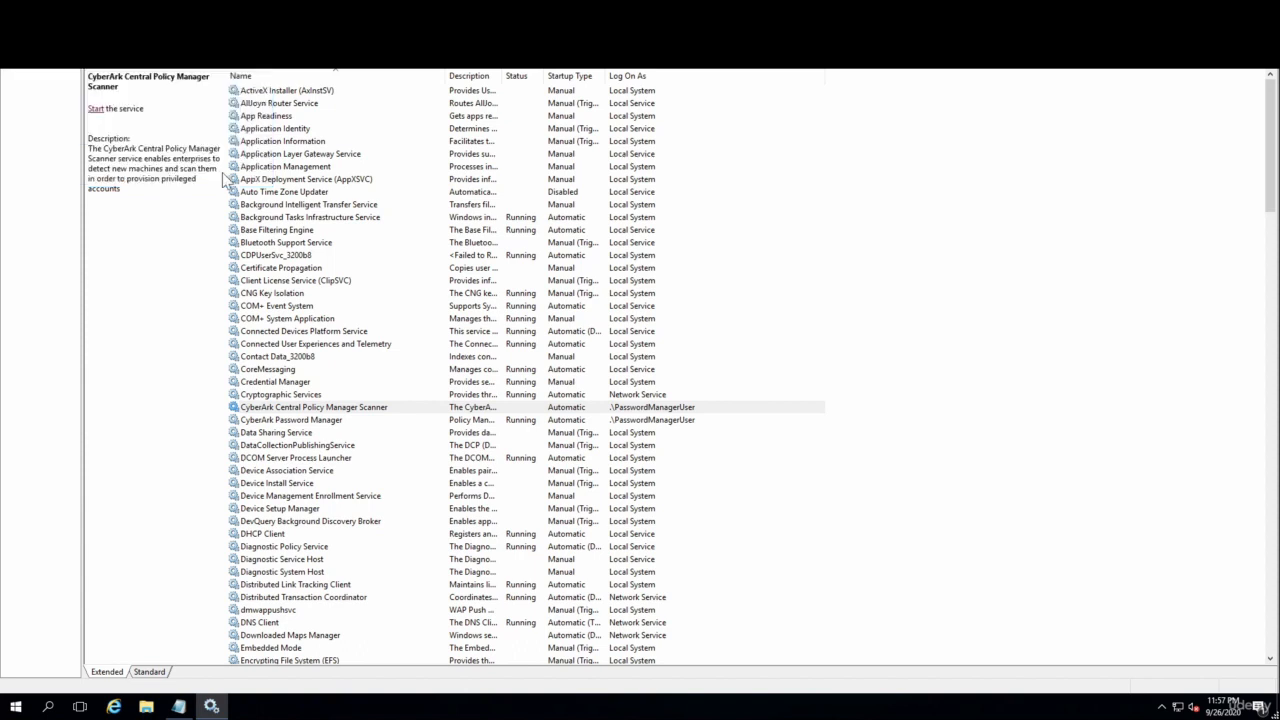
{"action": "left_click", "coordinate": [96, 108]}
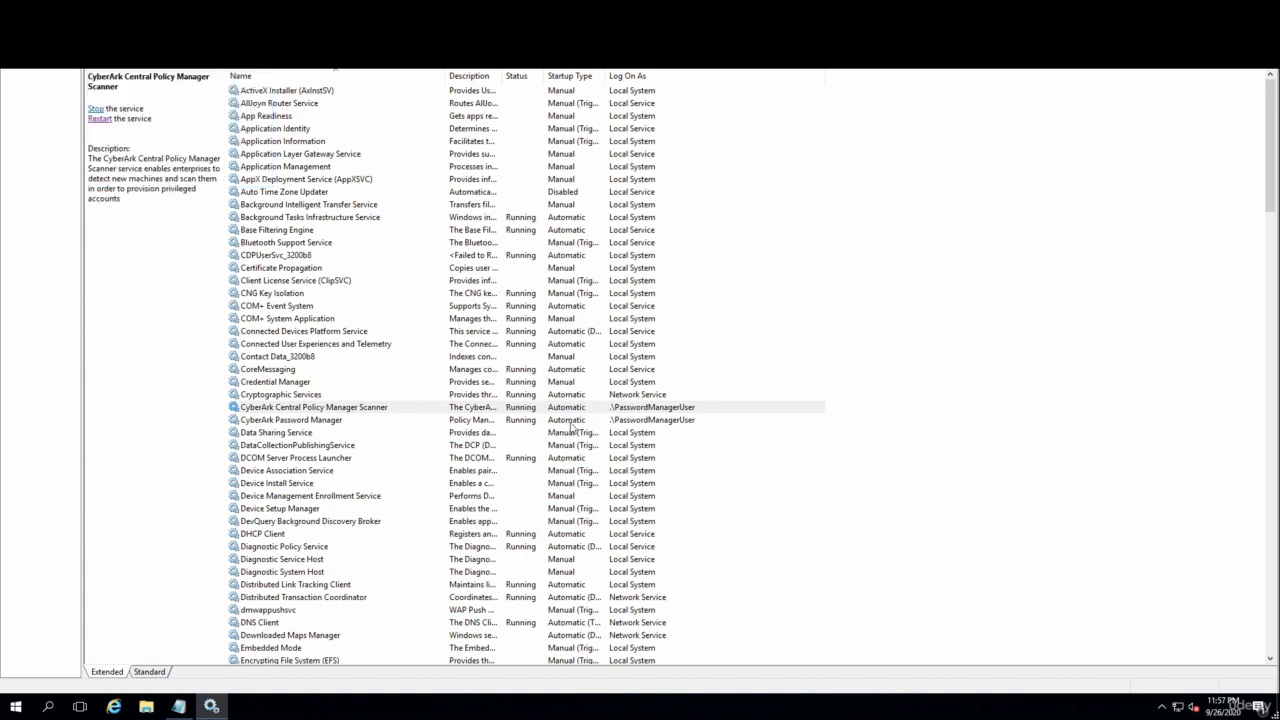
{"action": "left_click", "coordinate": [290, 419]}
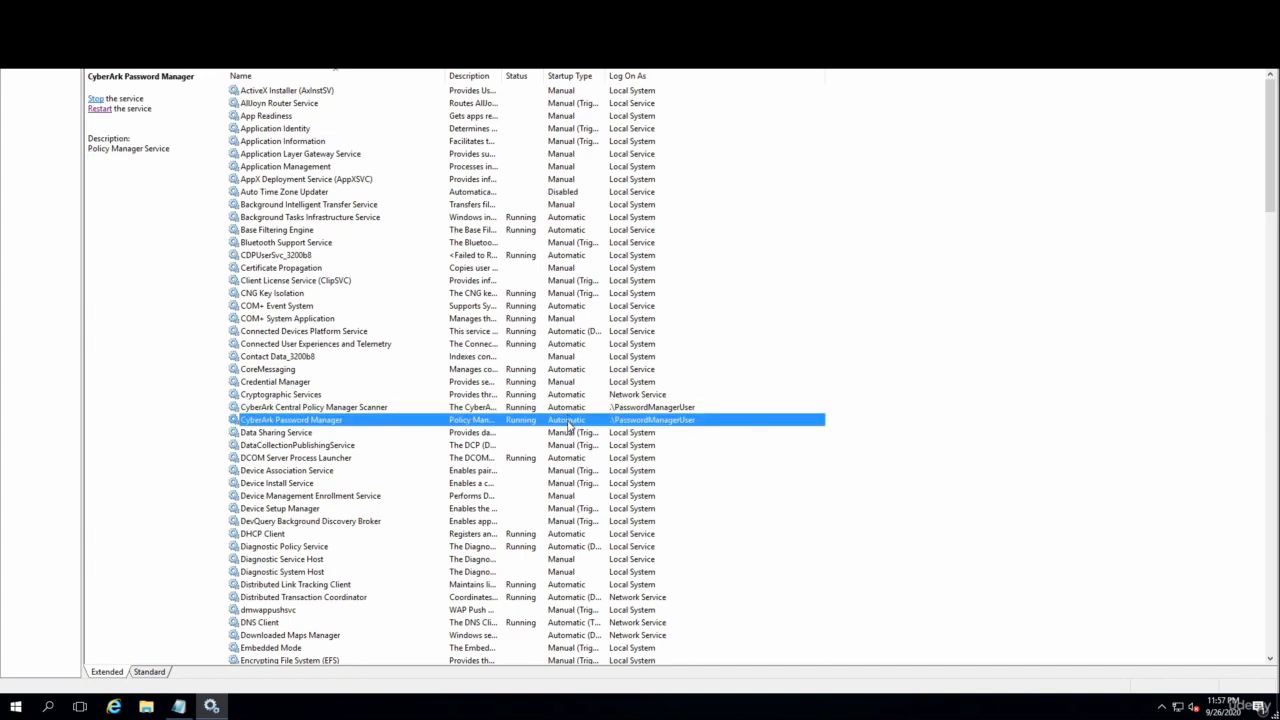
{"action": "left_click", "coordinate": [313, 407]}
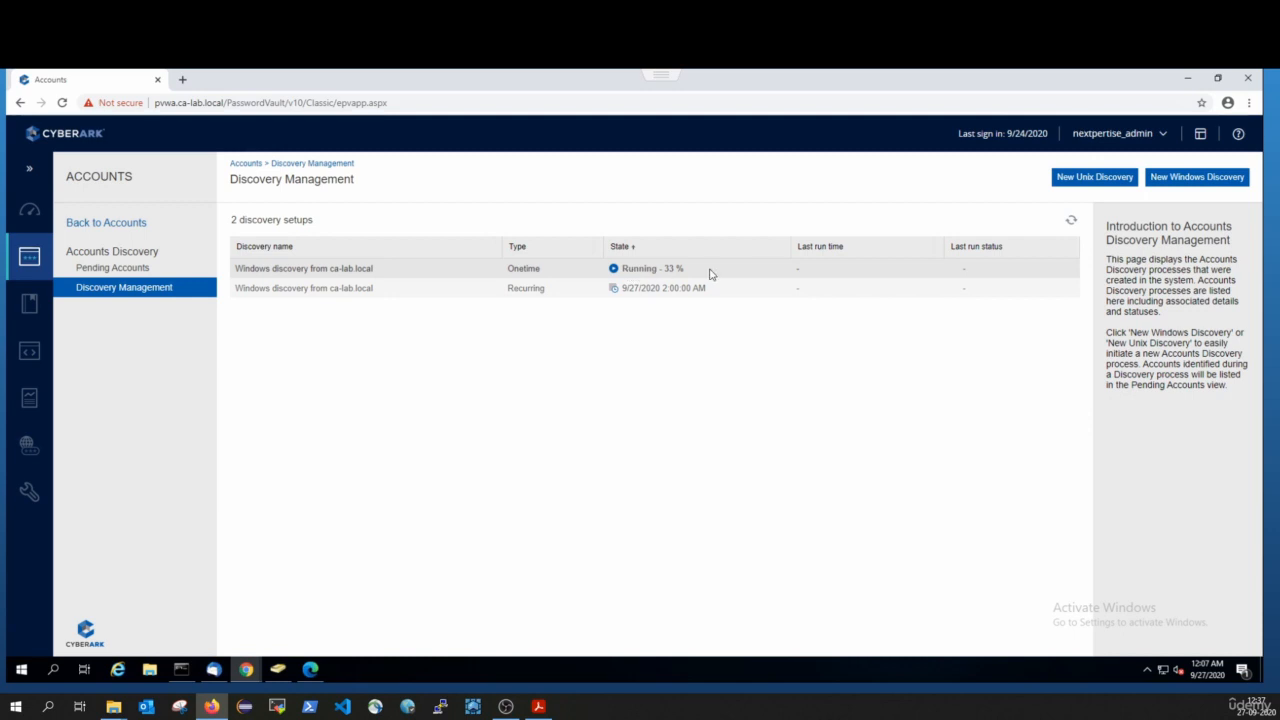
{"action": "mouse_move", "coordinate": [714, 275]}
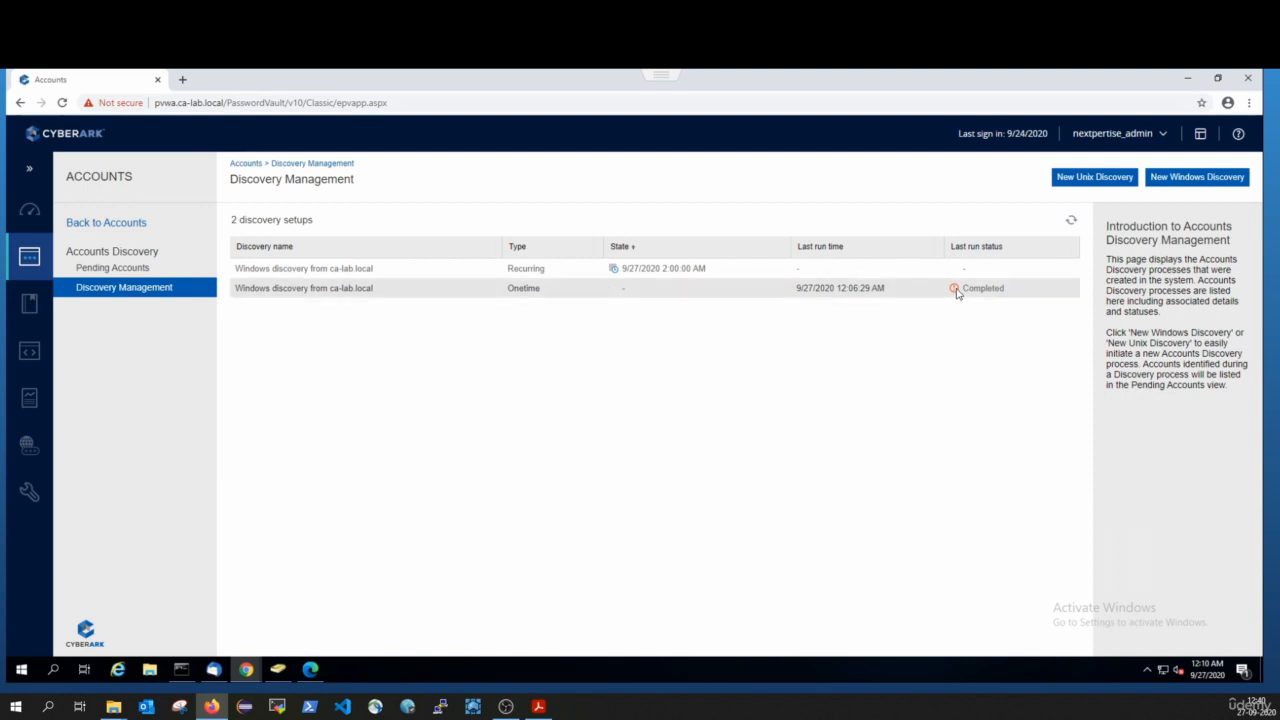
{"action": "mouse_move", "coordinate": [955, 288]}
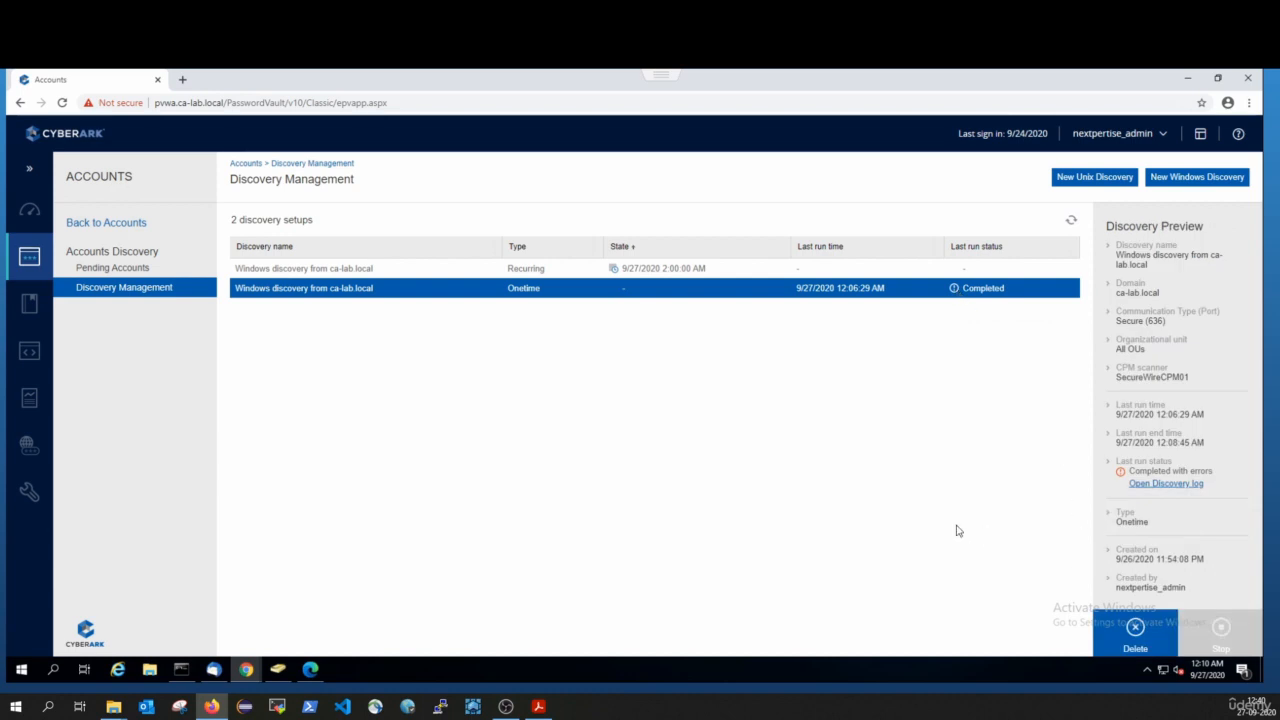
{"action": "mouse_move", "coordinate": [1165, 483]}
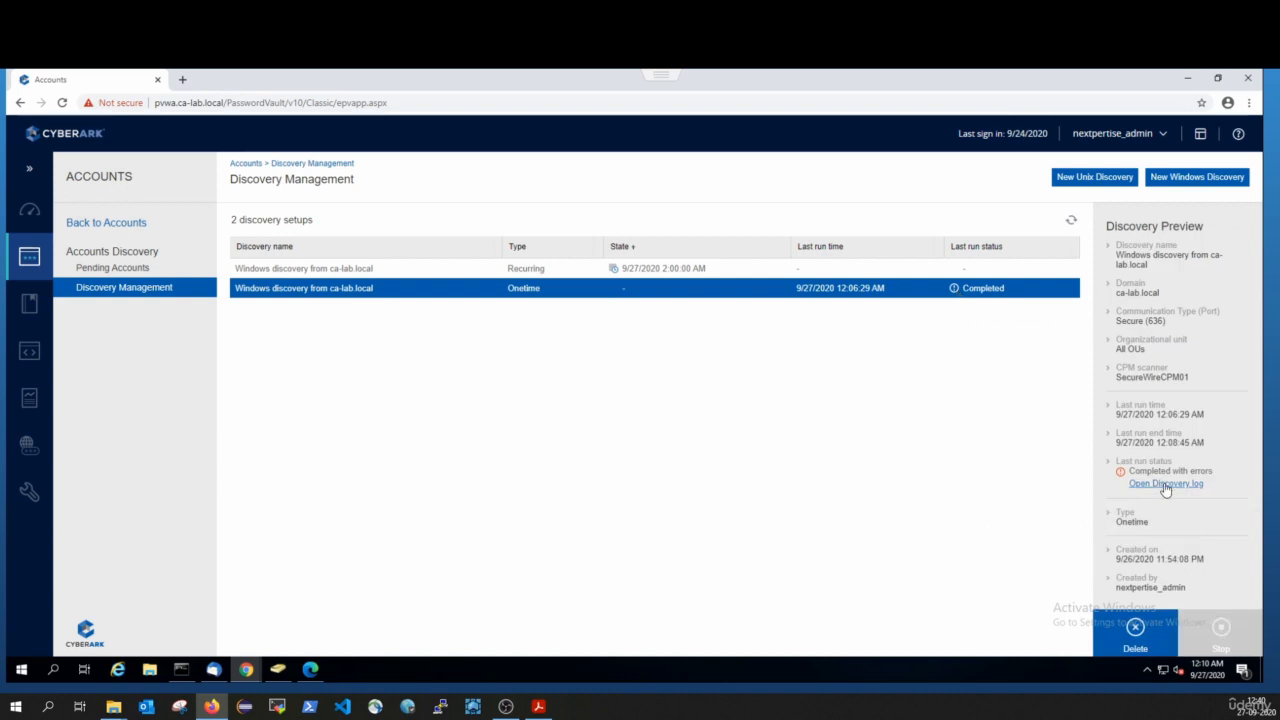
- Download the completed one-time discovery's log and open the downloaded file
{"action": "left_click", "coordinate": [1165, 483]}
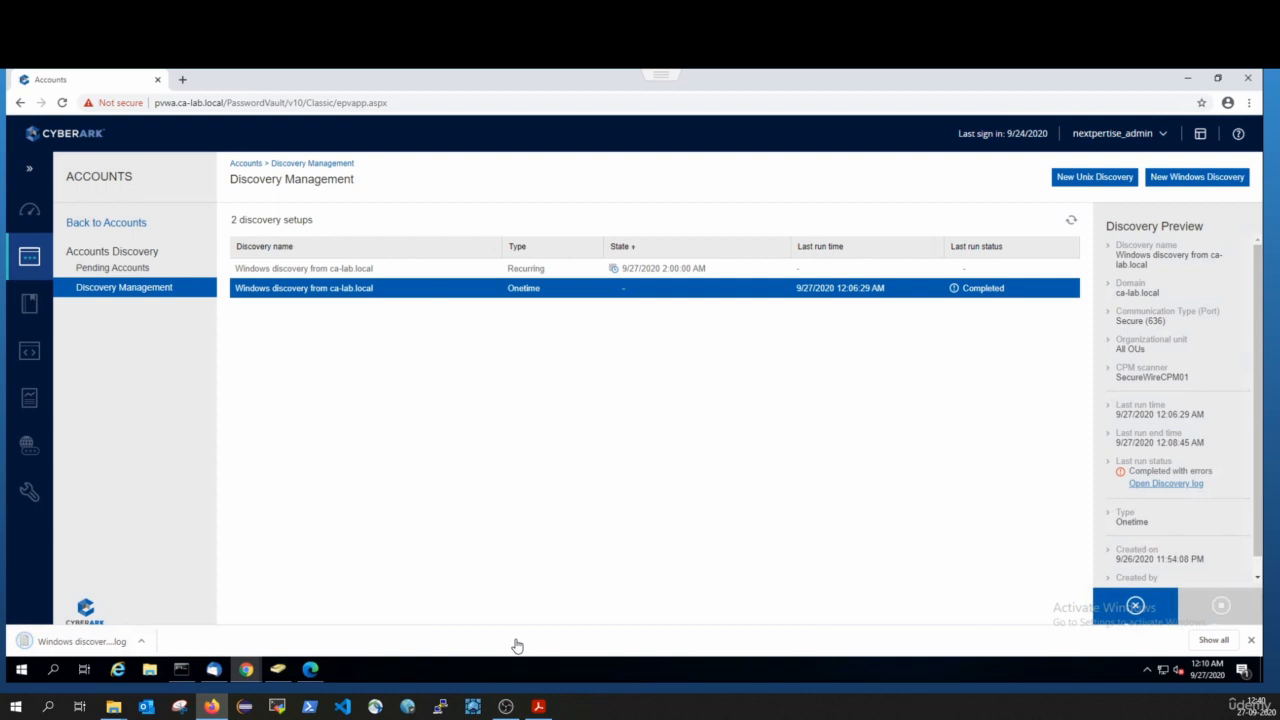
{"action": "left_click", "coordinate": [80, 640]}
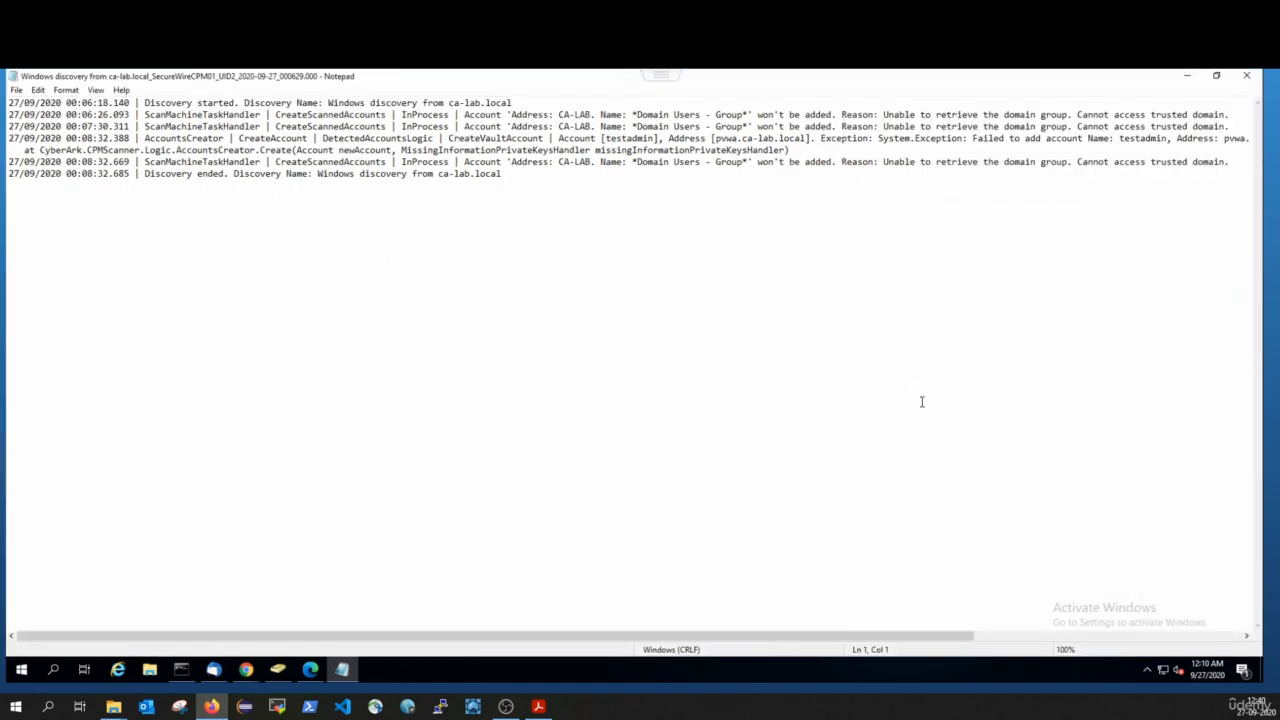
- Highlight the 'Failed to add account' testadmin error in the log, then close Notepad
{"action": "left_click_drag", "start_coordinate": [895, 138], "coordinate": [1055, 138]}
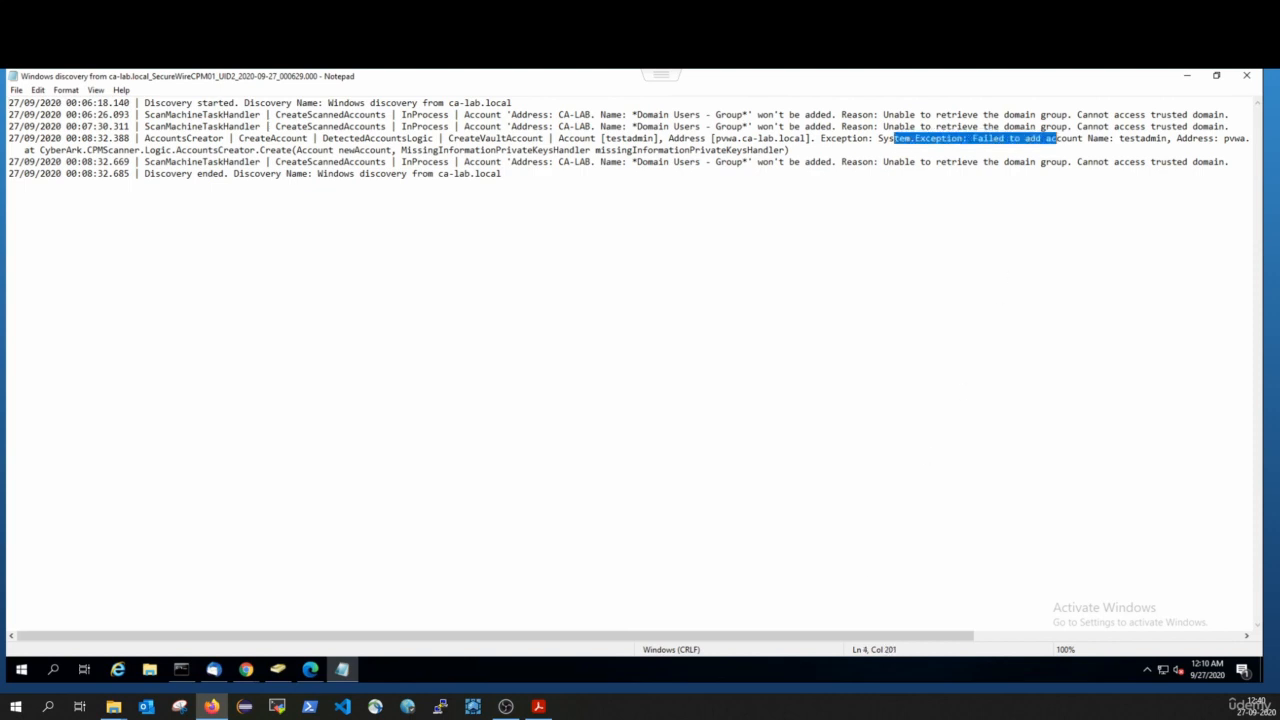
{"action": "scroll", "scroll_direction": "right", "scroll_amount": 3}
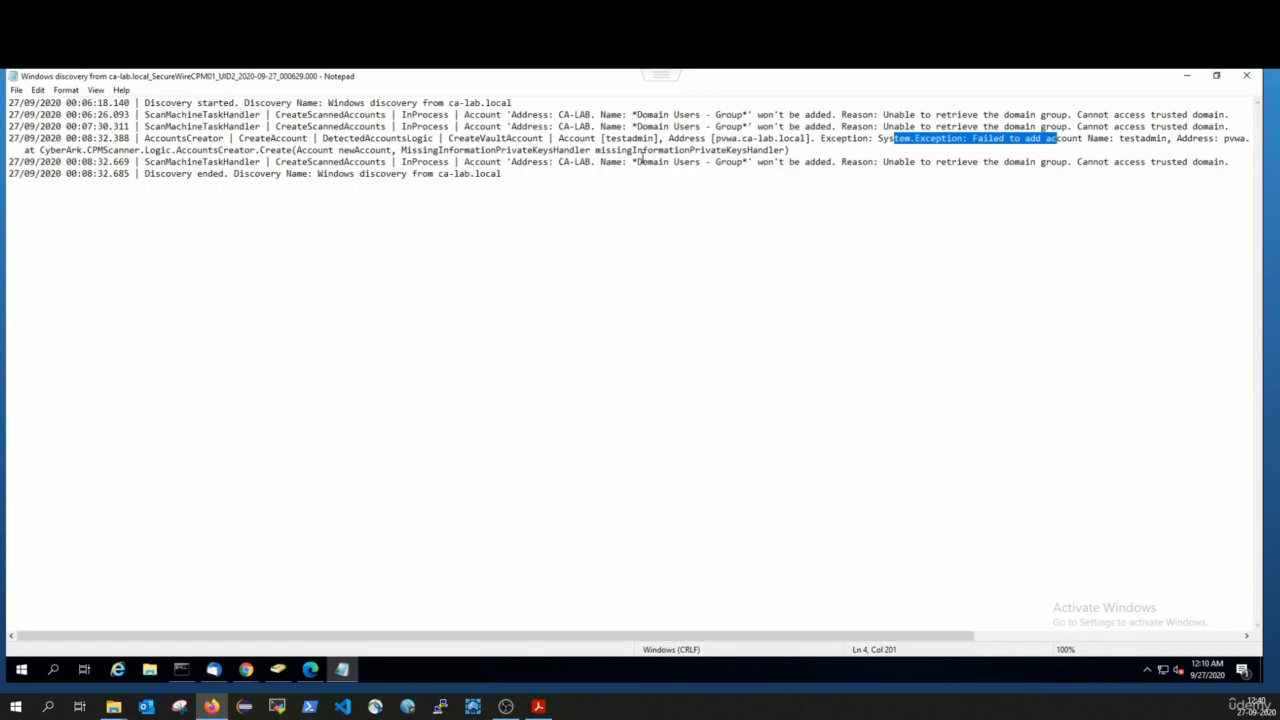
{"action": "mouse_move", "coordinate": [529, 174]}
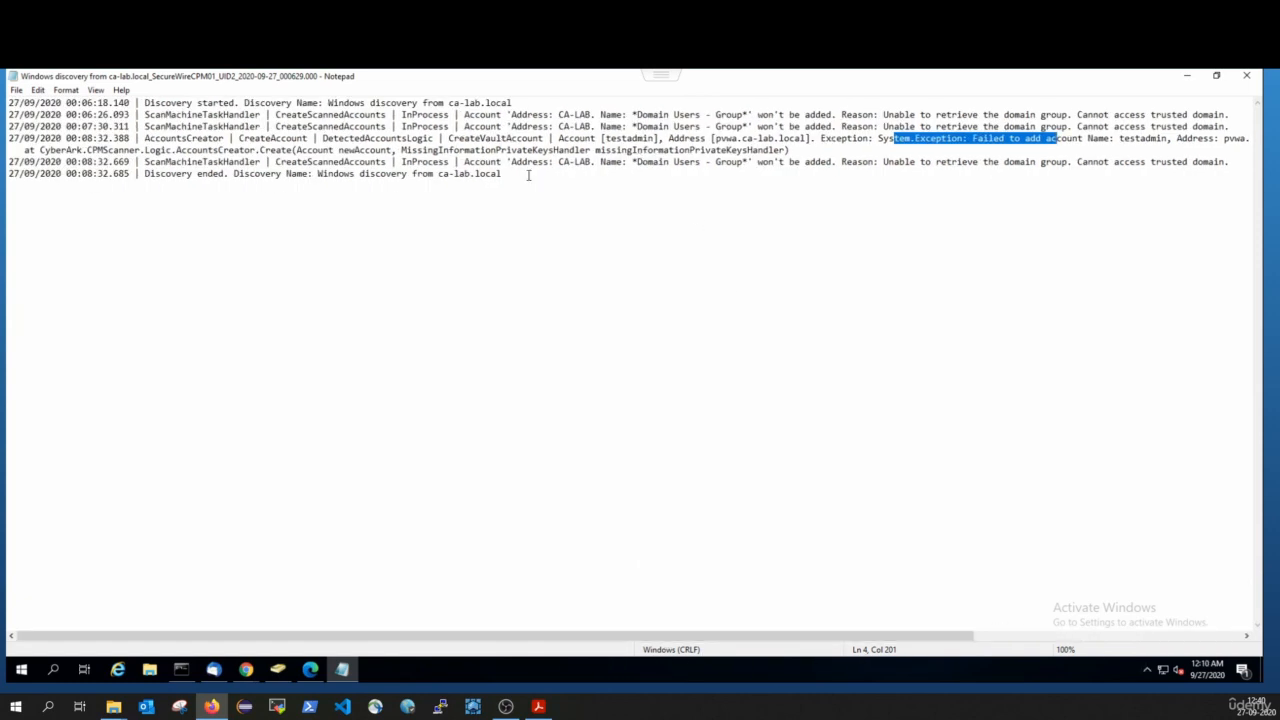
{"action": "left_click", "coordinate": [340, 161]}
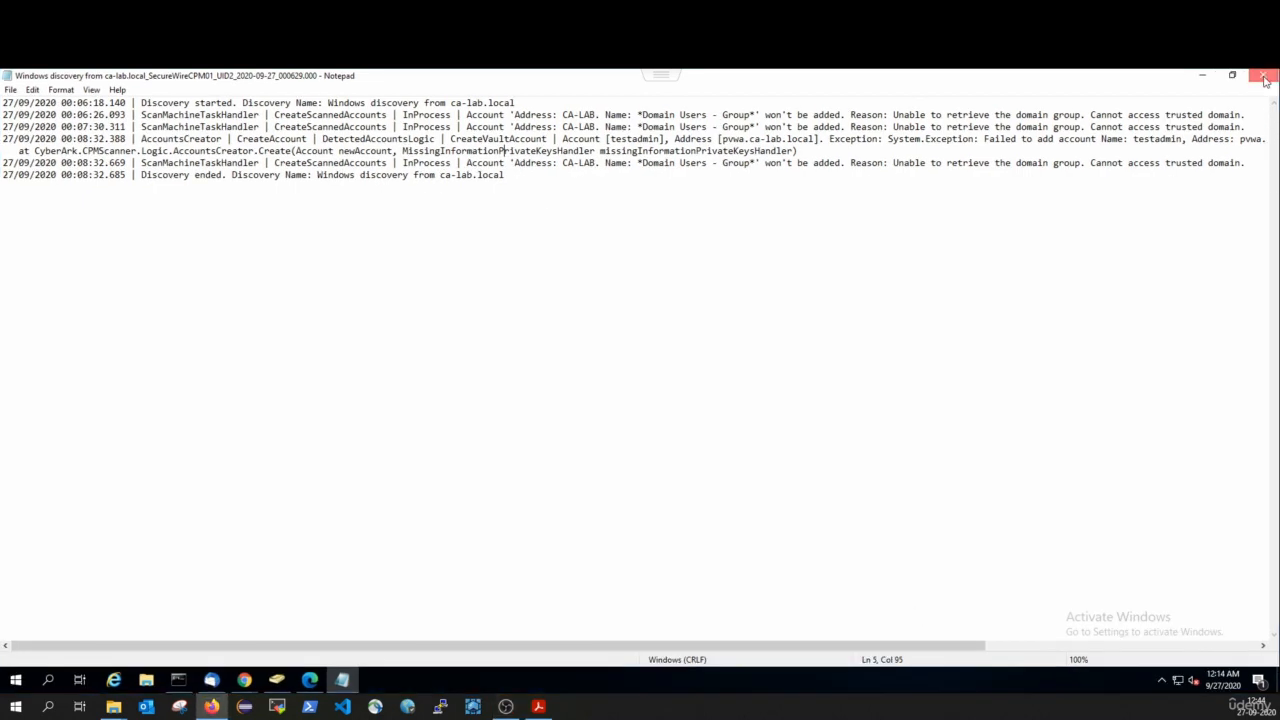
{"action": "left_click", "coordinate": [1263, 75]}
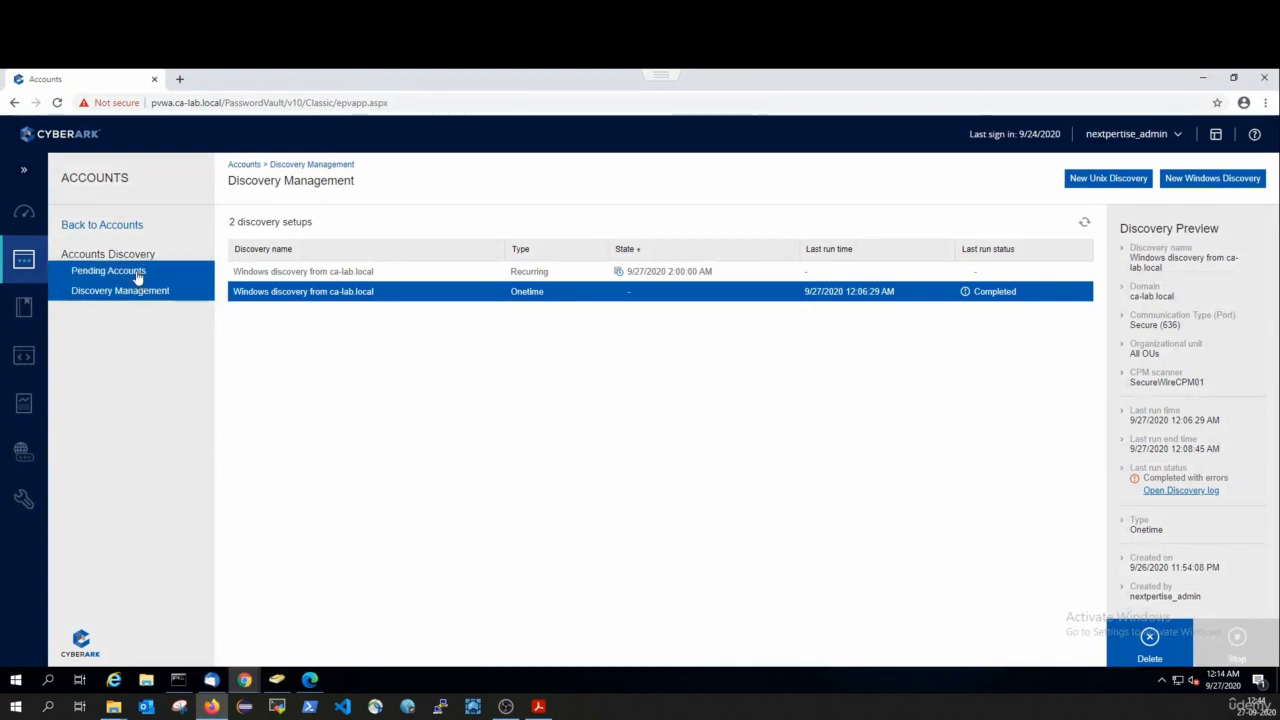
- Show Pending Accounts, listing the 15 discovered accounts including Domain Admins and local Administrators
{"action": "left_click", "coordinate": [108, 271]}
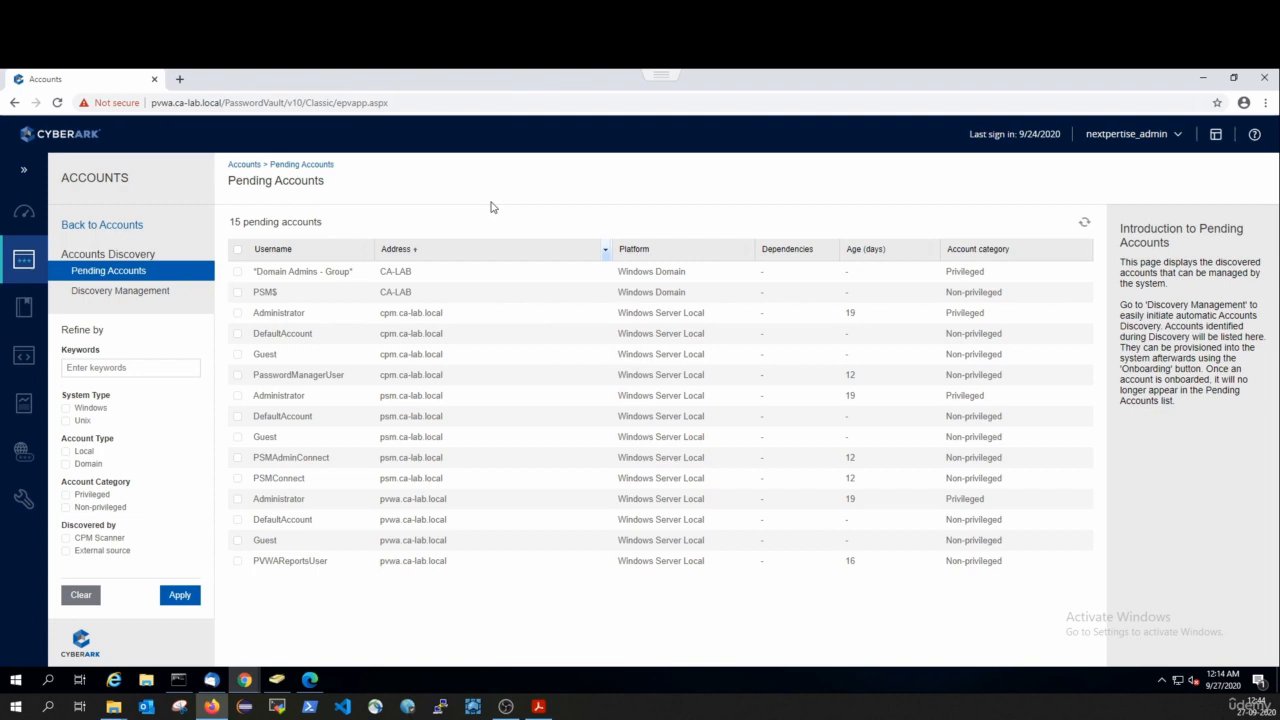
{"action": "mouse_move", "coordinate": [430, 560]}
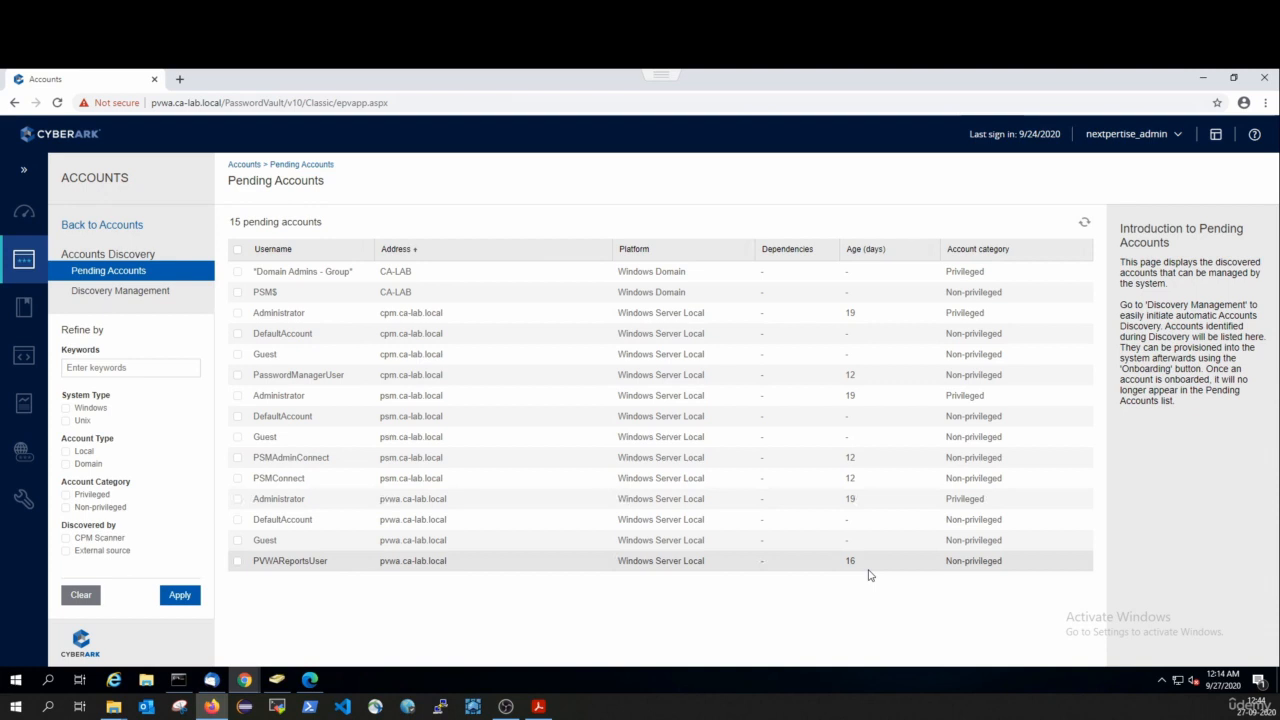
{"action": "mouse_move", "coordinate": [866, 467]}
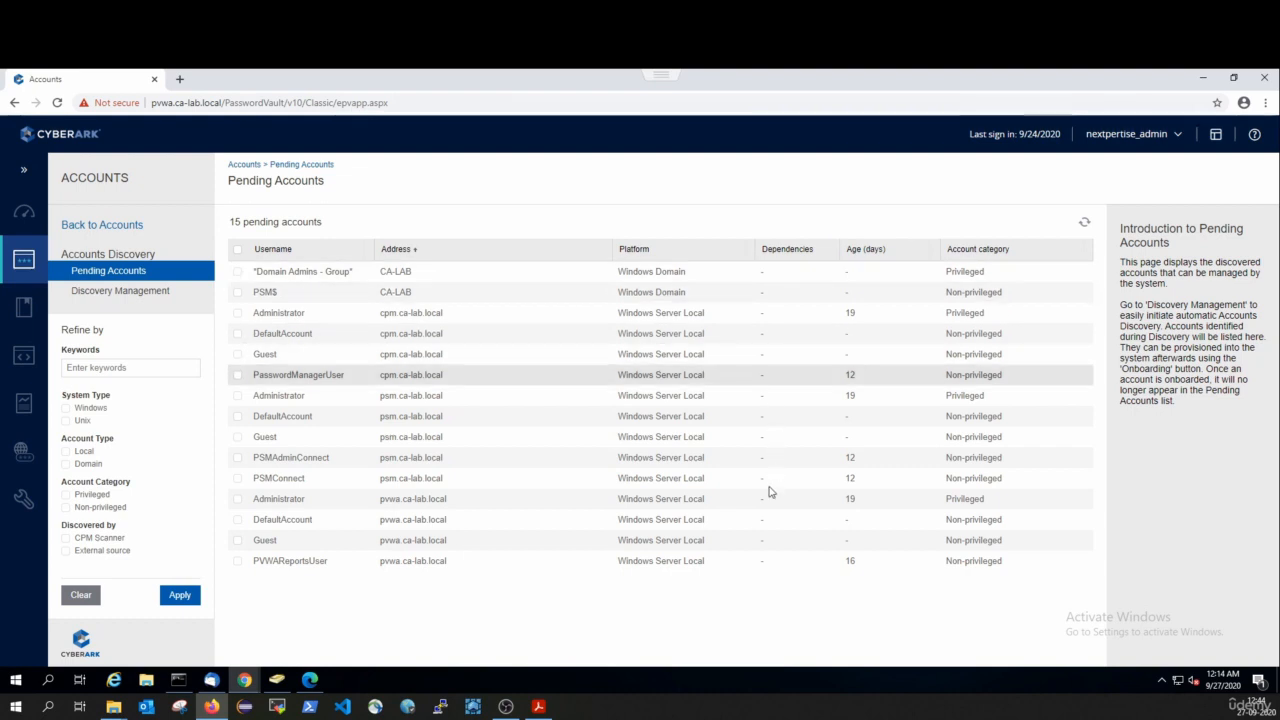
{"action": "mouse_move", "coordinate": [770, 560]}
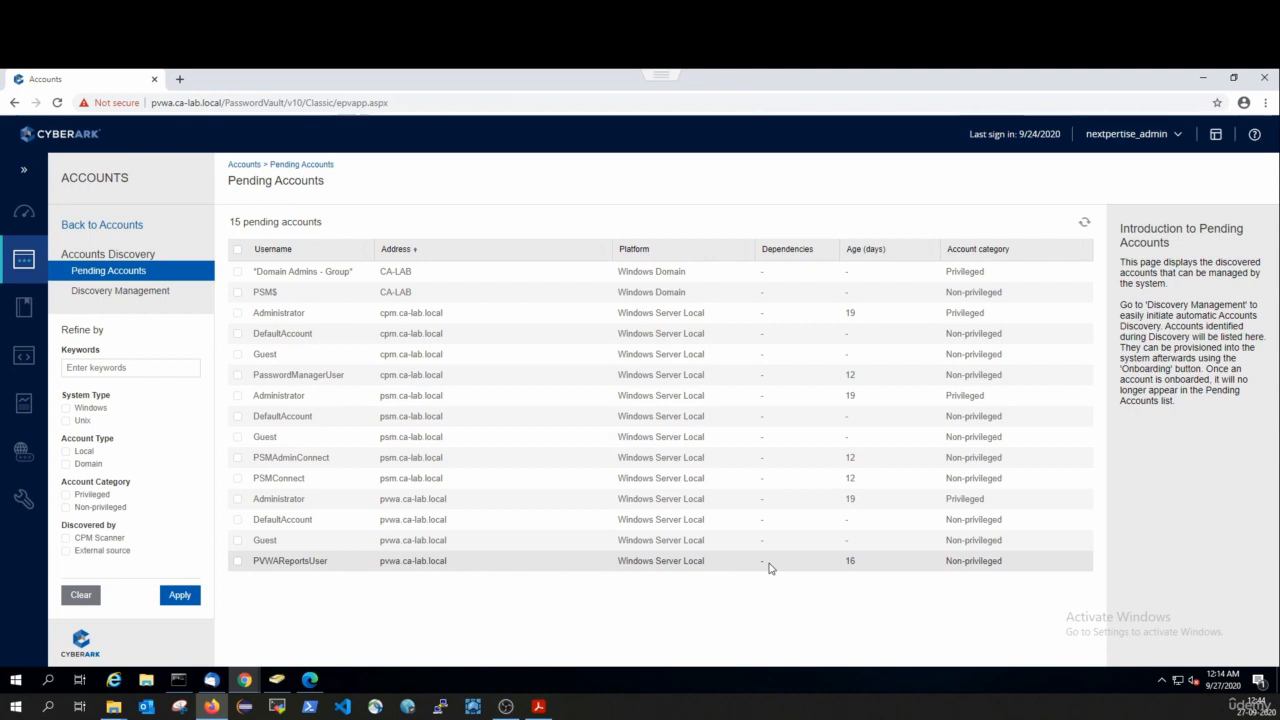
{"action": "mouse_move", "coordinate": [757, 571]}
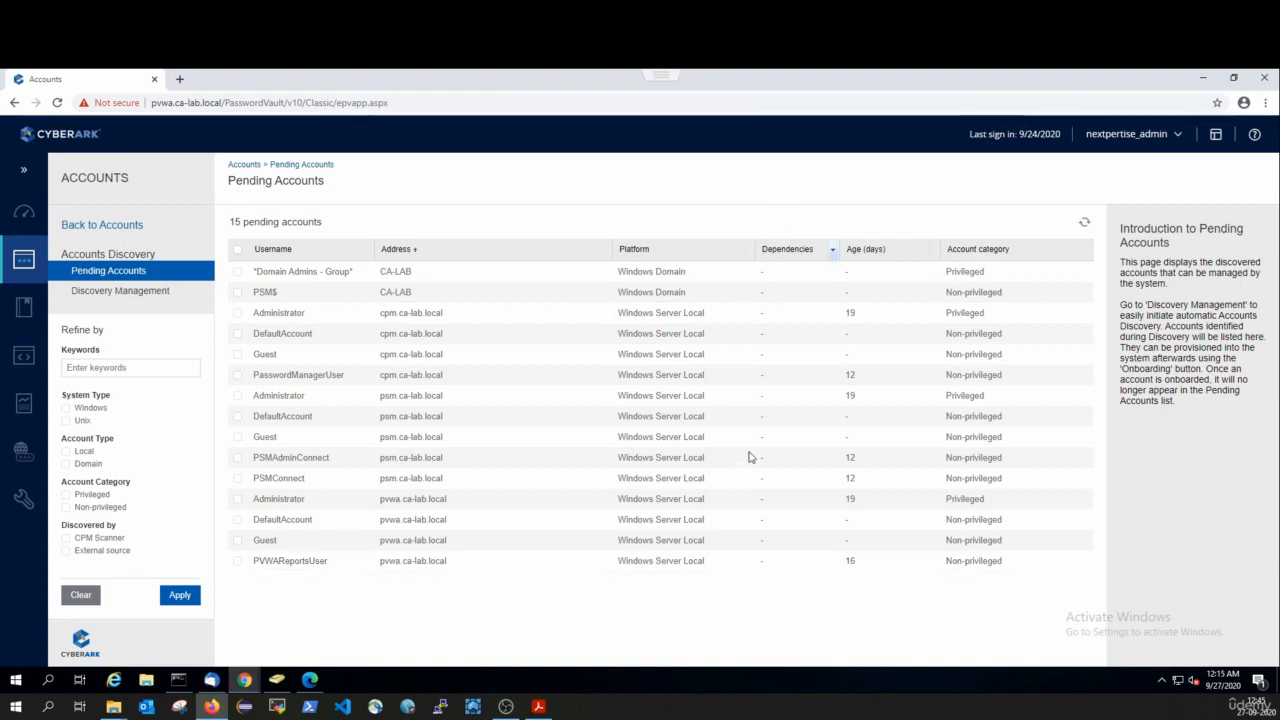
{"action": "mouse_move", "coordinate": [777, 635]}
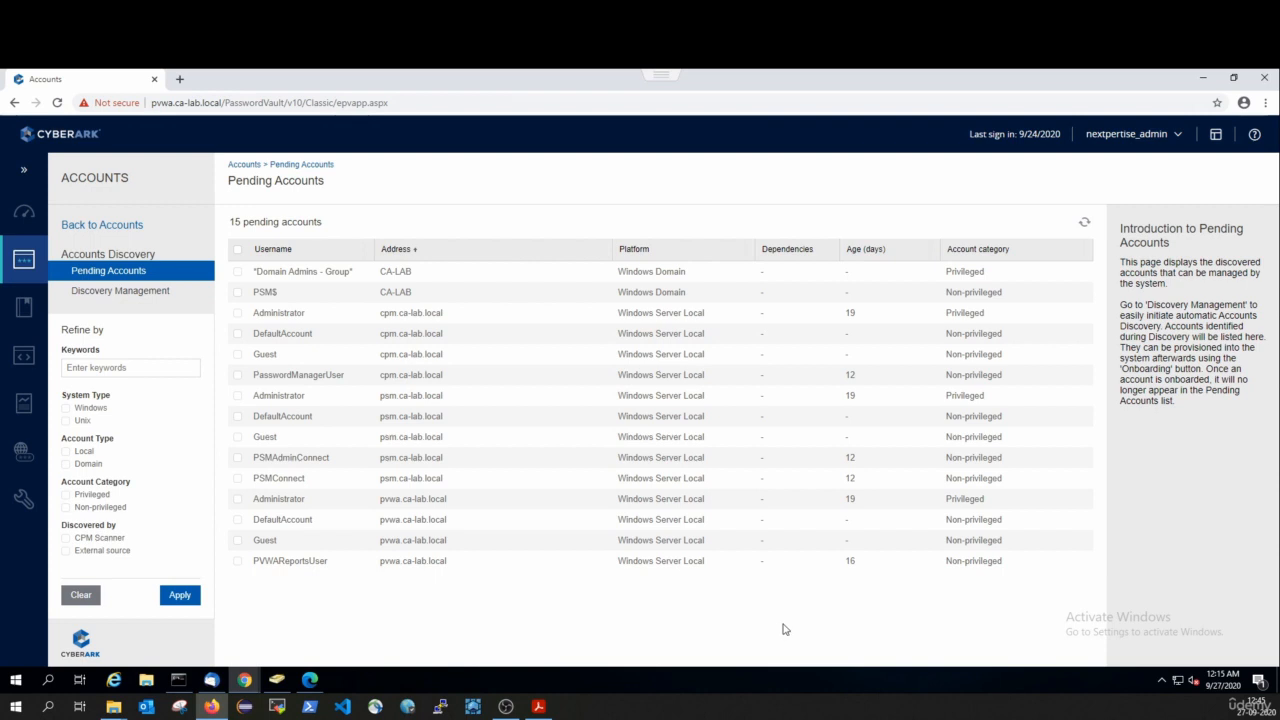
{"action": "mouse_move", "coordinate": [799, 616]}
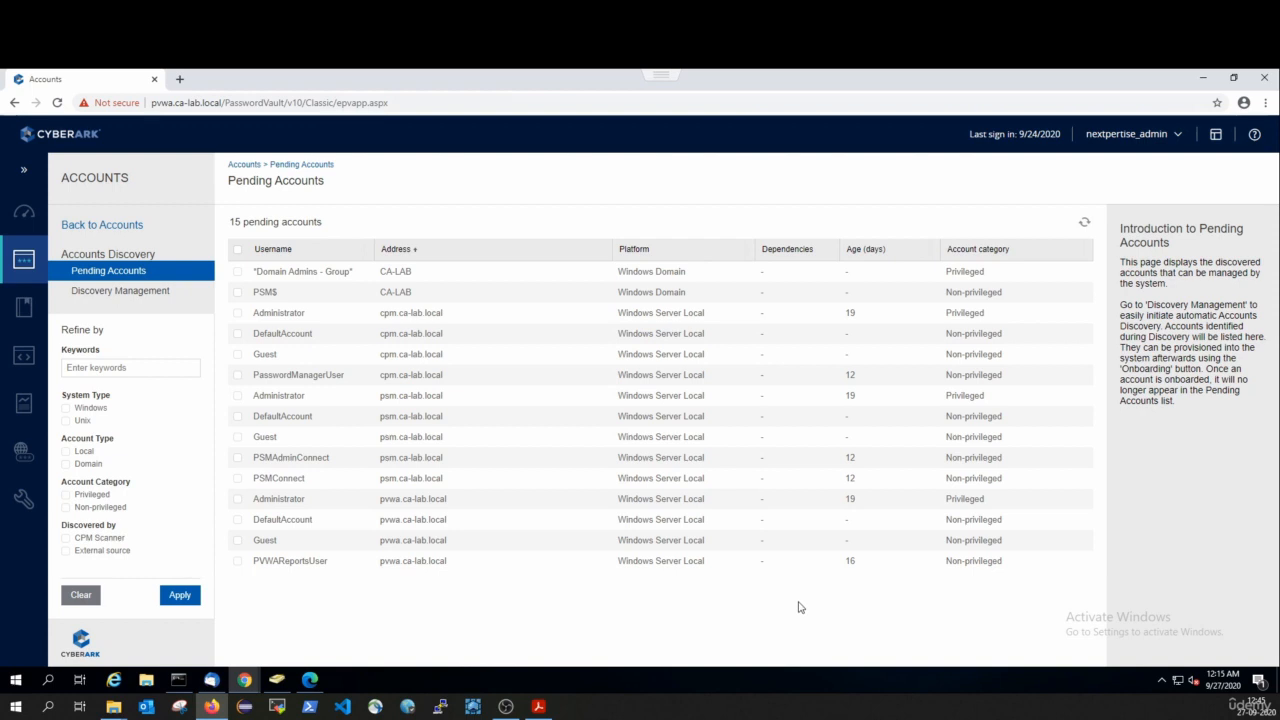
{"action": "mouse_move", "coordinate": [794, 630]}
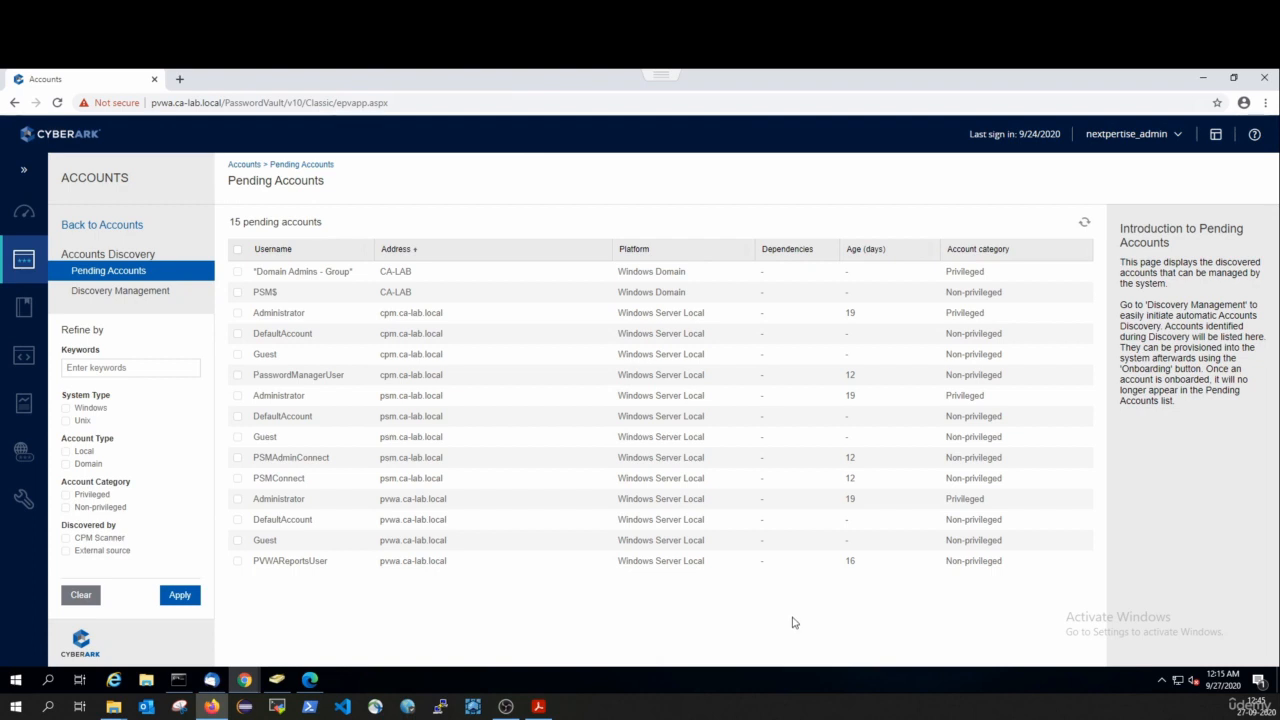
{"action": "mouse_move", "coordinate": [754, 592]}
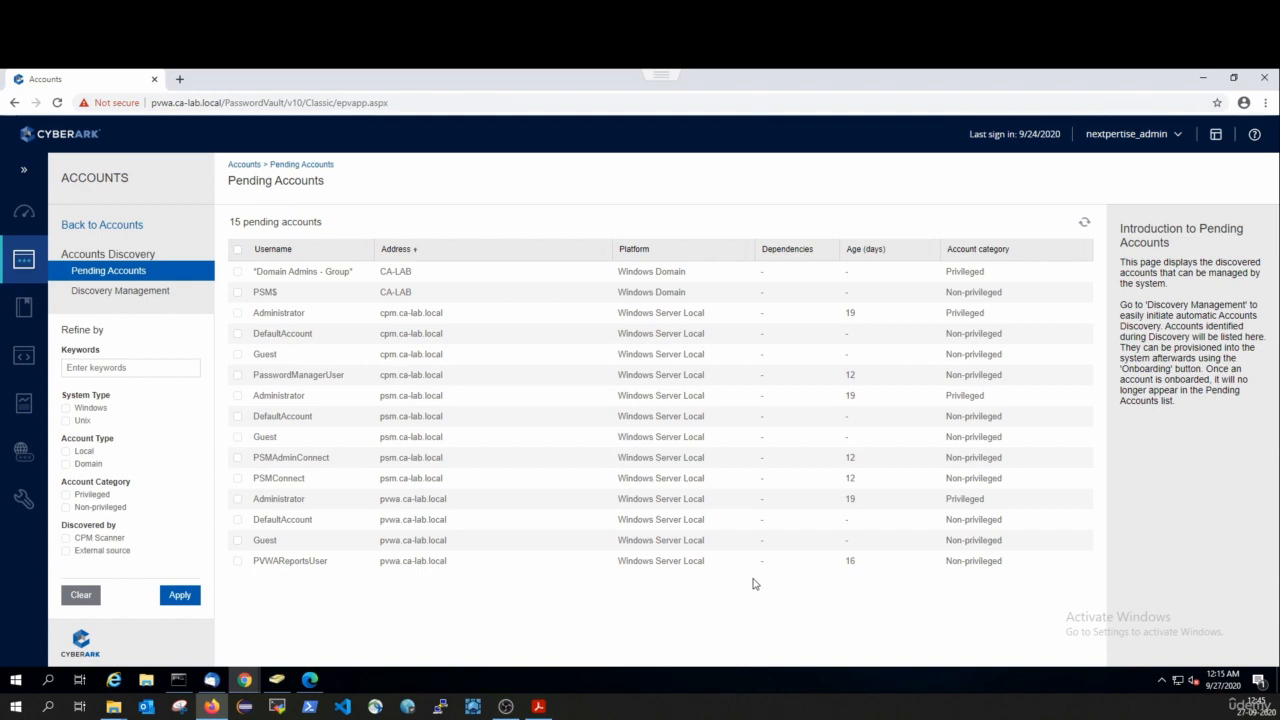
{"action": "mouse_move", "coordinate": [970, 614]}
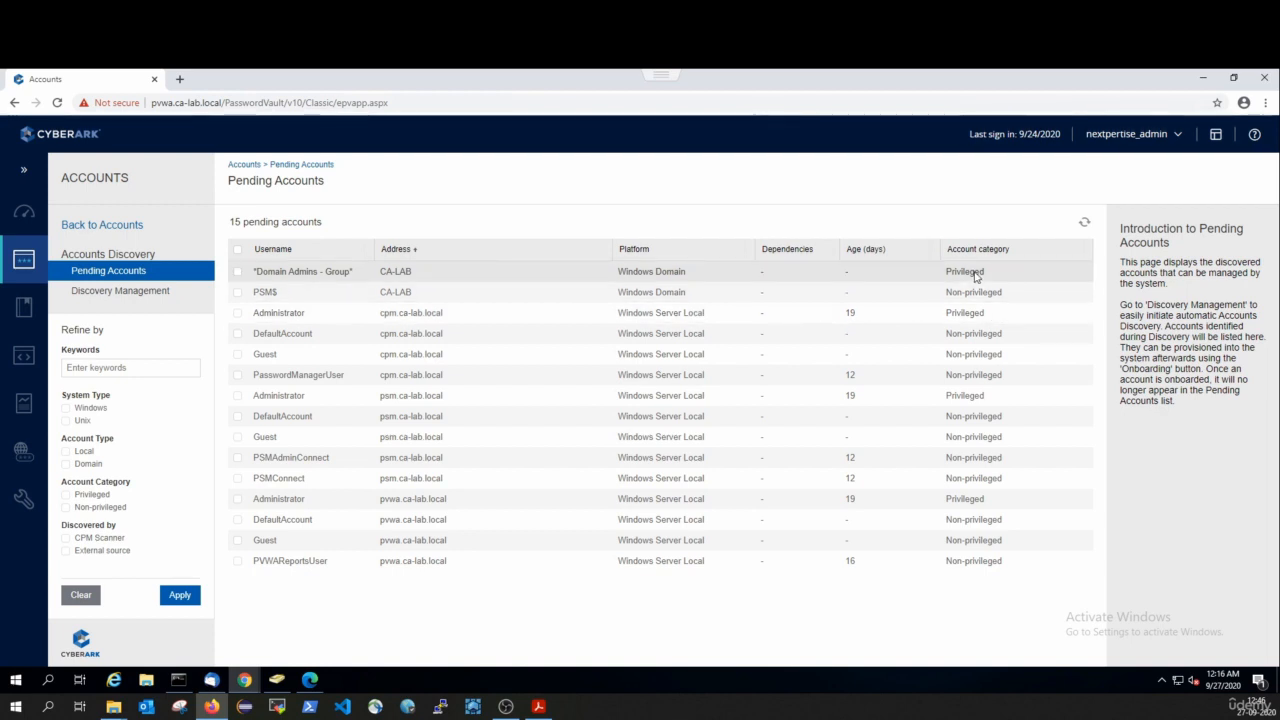
{"action": "mouse_move", "coordinate": [976, 284]}
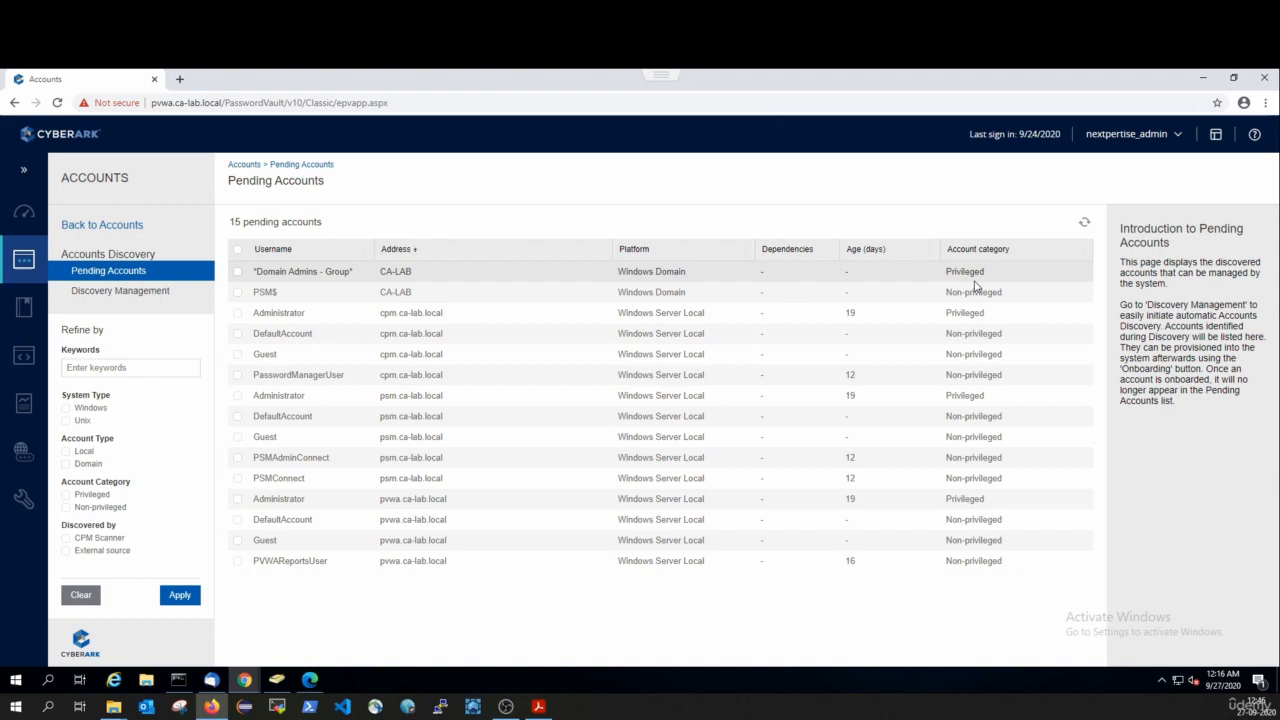
{"action": "mouse_move", "coordinate": [979, 307]}
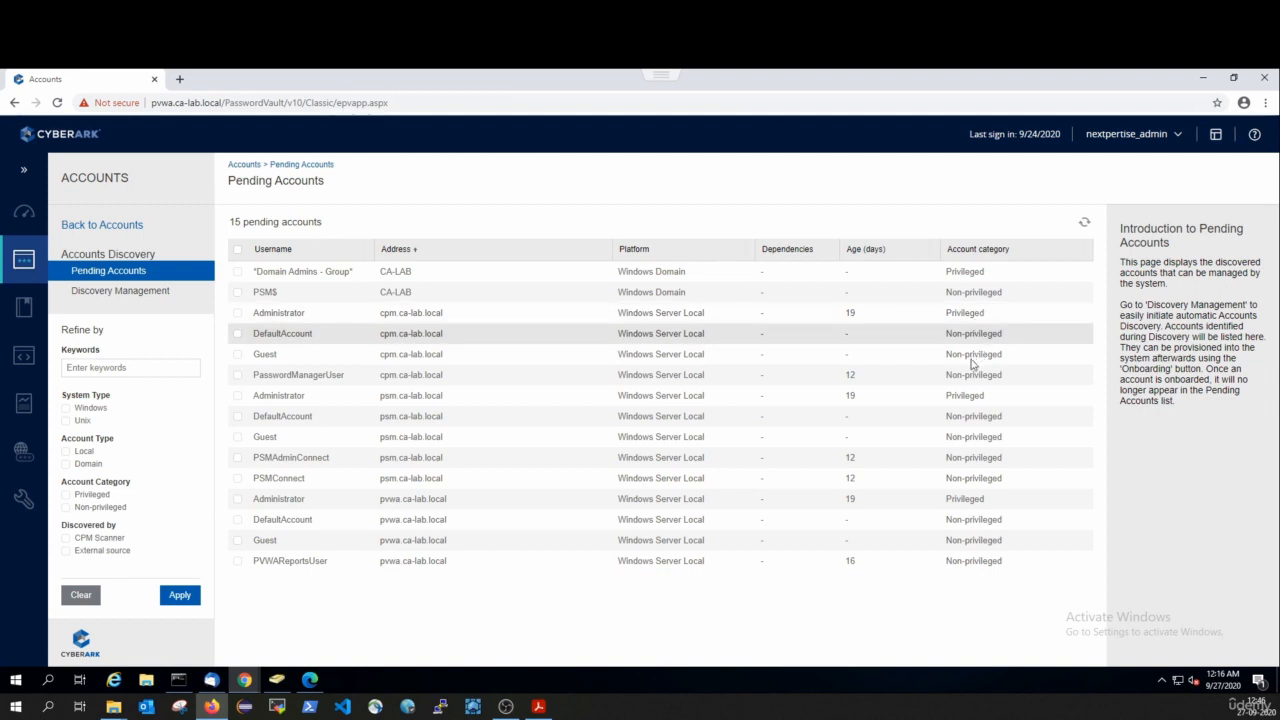
{"action": "mouse_move", "coordinate": [980, 374]}
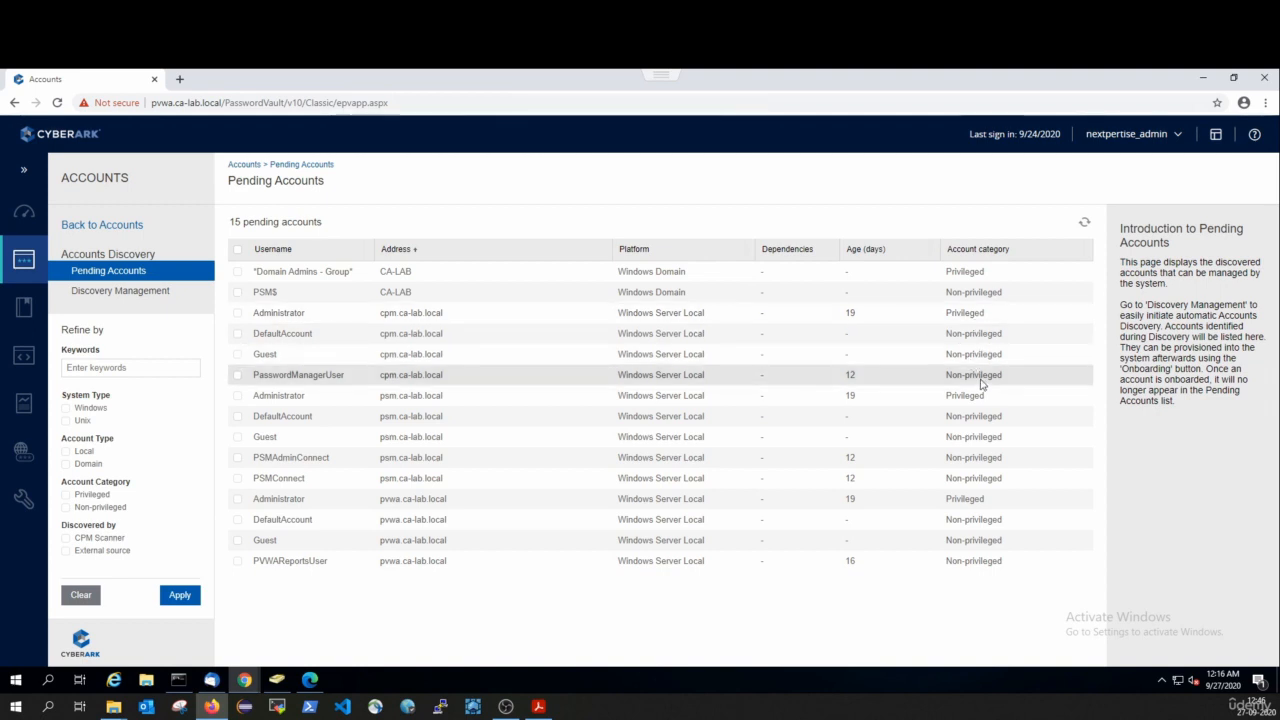
{"action": "mouse_move", "coordinate": [995, 420]}
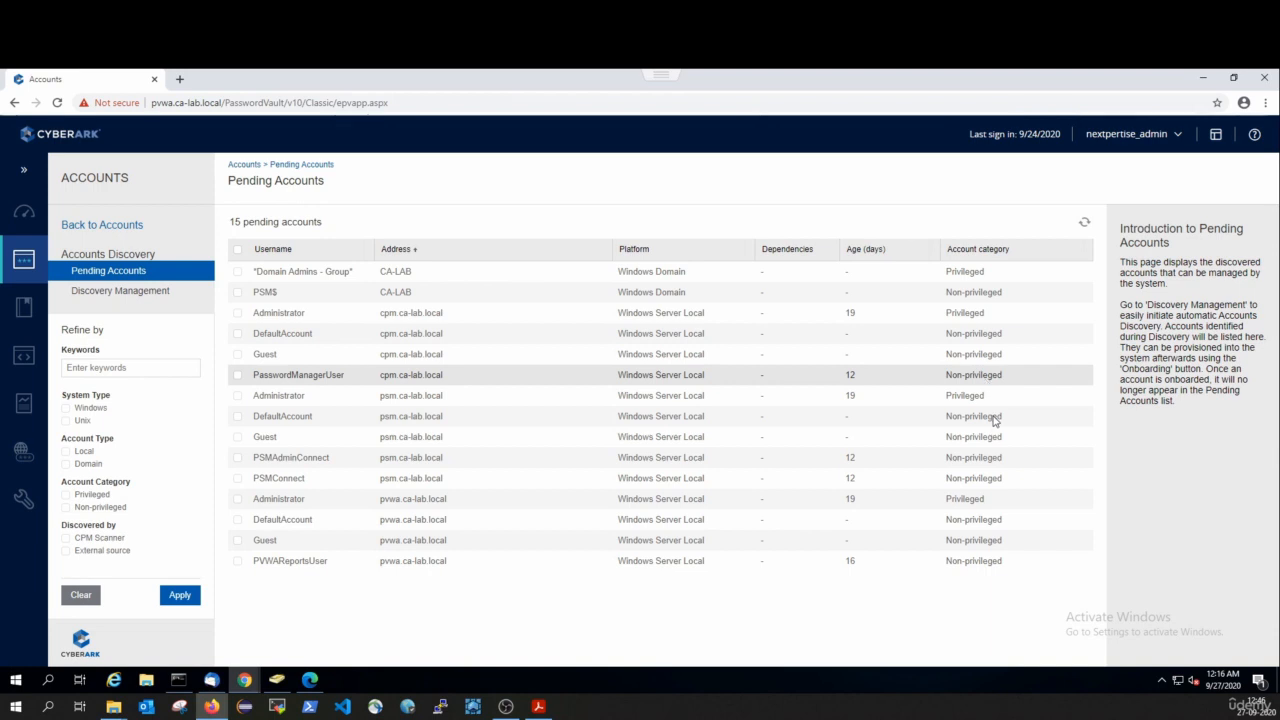
{"action": "mouse_move", "coordinate": [995, 416]}
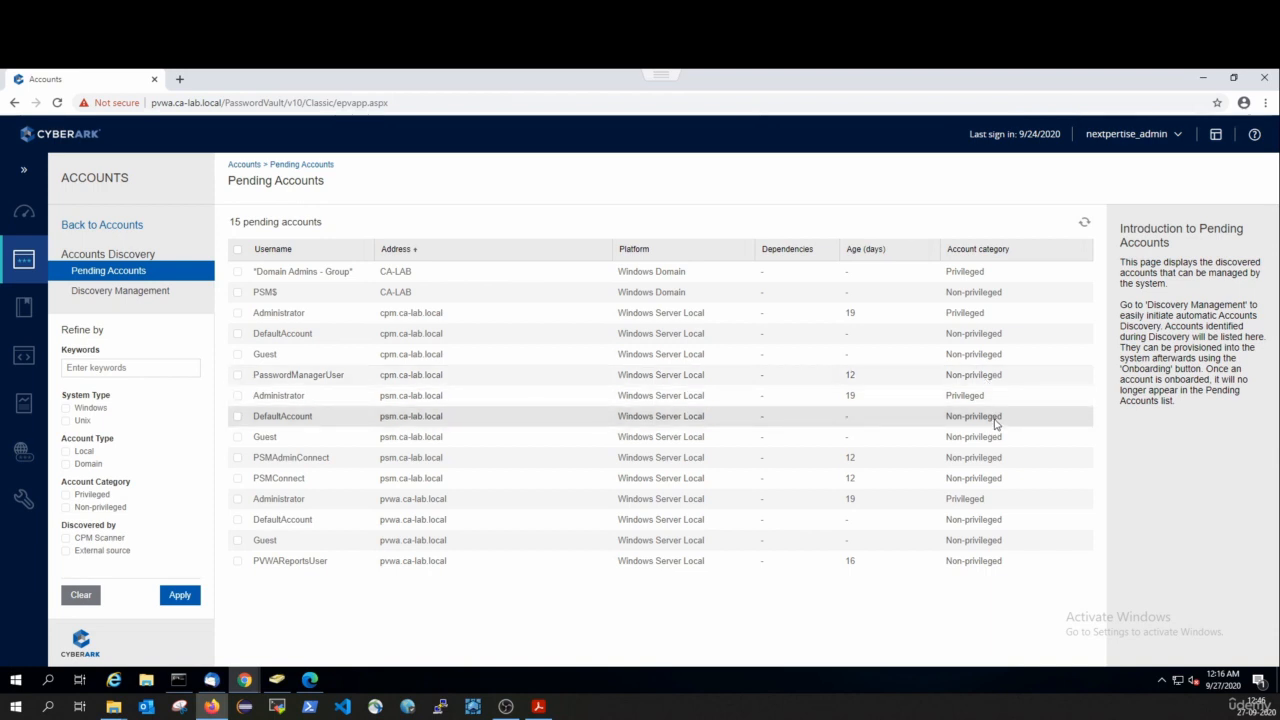
{"action": "mouse_move", "coordinate": [1007, 421]}
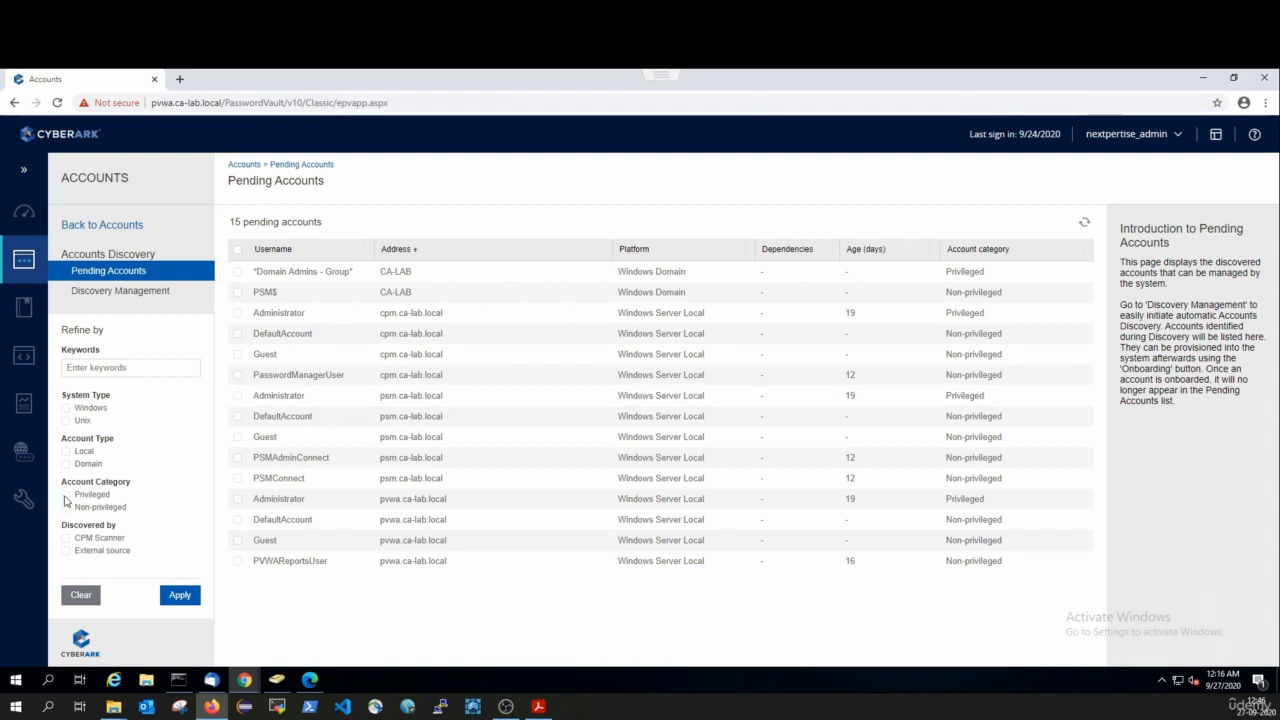
- Filter Pending Accounts to the Privileged category, leaving four results
{"action": "left_click", "coordinate": [66, 494]}
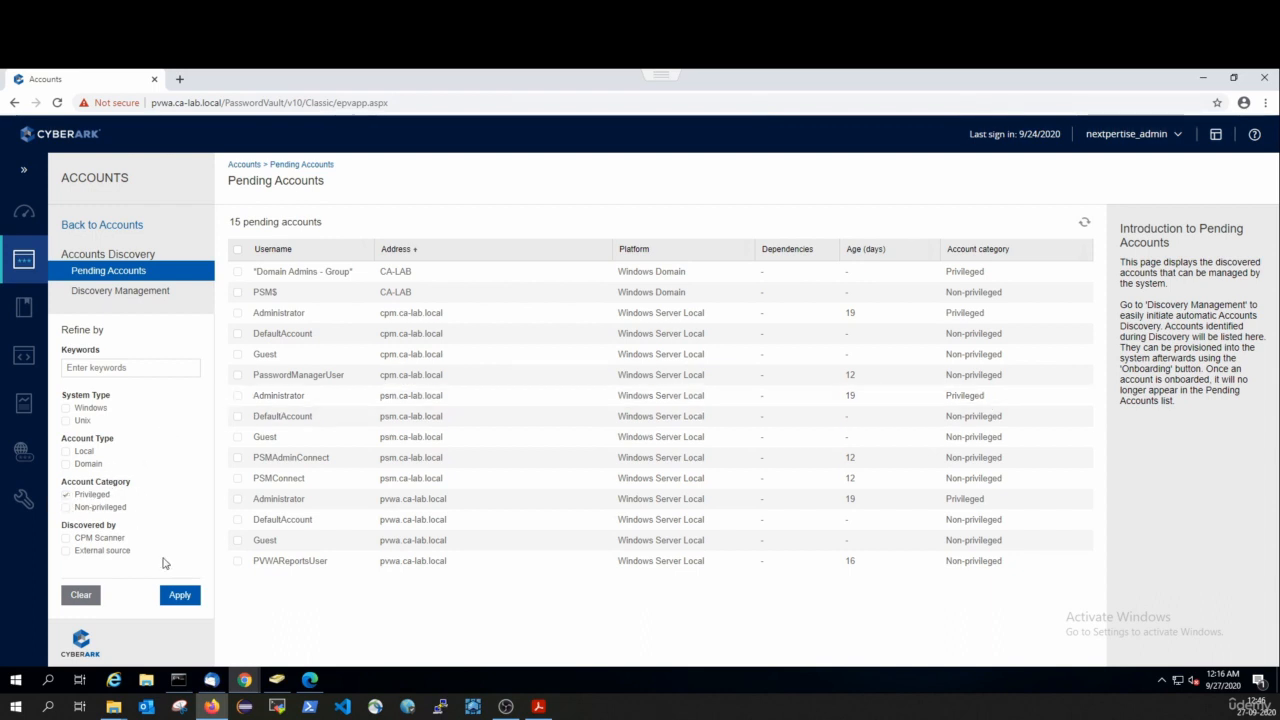
{"action": "left_click", "coordinate": [180, 595]}
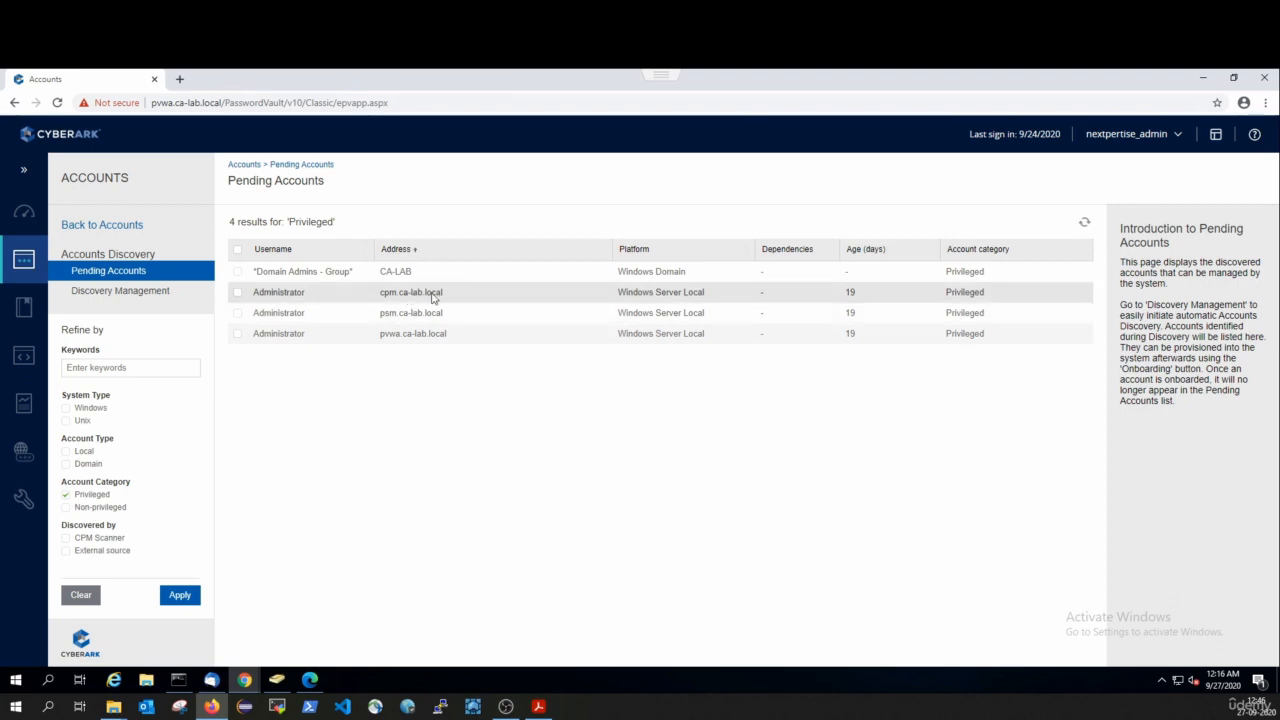
{"action": "mouse_move", "coordinate": [653, 300]}
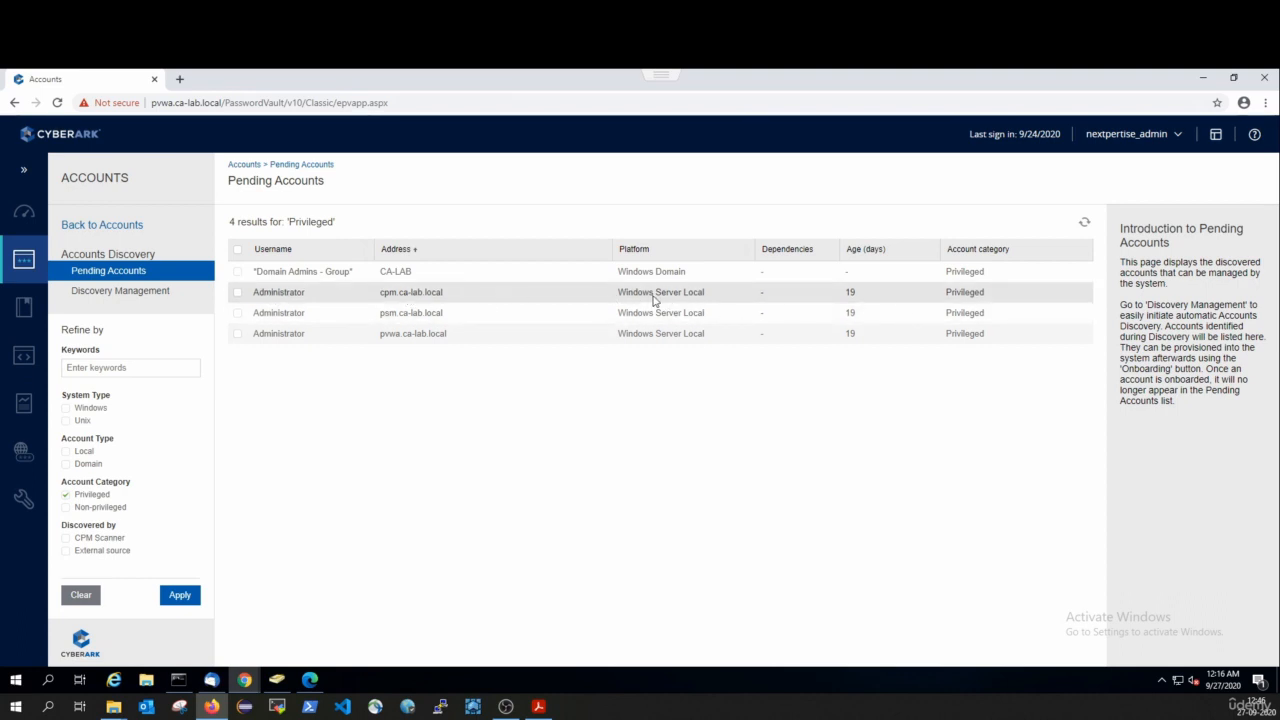
{"action": "mouse_move", "coordinate": [305, 326]}
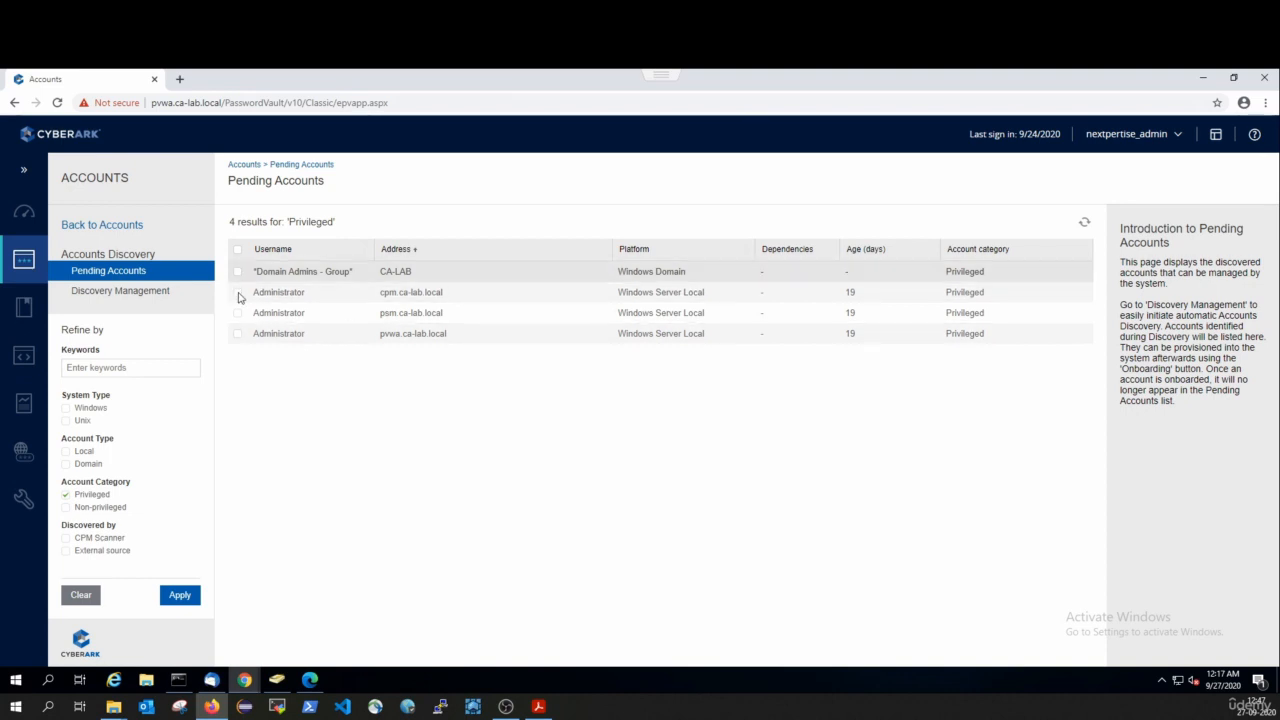
- Select the three Administrator accounts on cpm, psm and pvwa for onboarding
{"action": "left_click", "coordinate": [237, 292]}
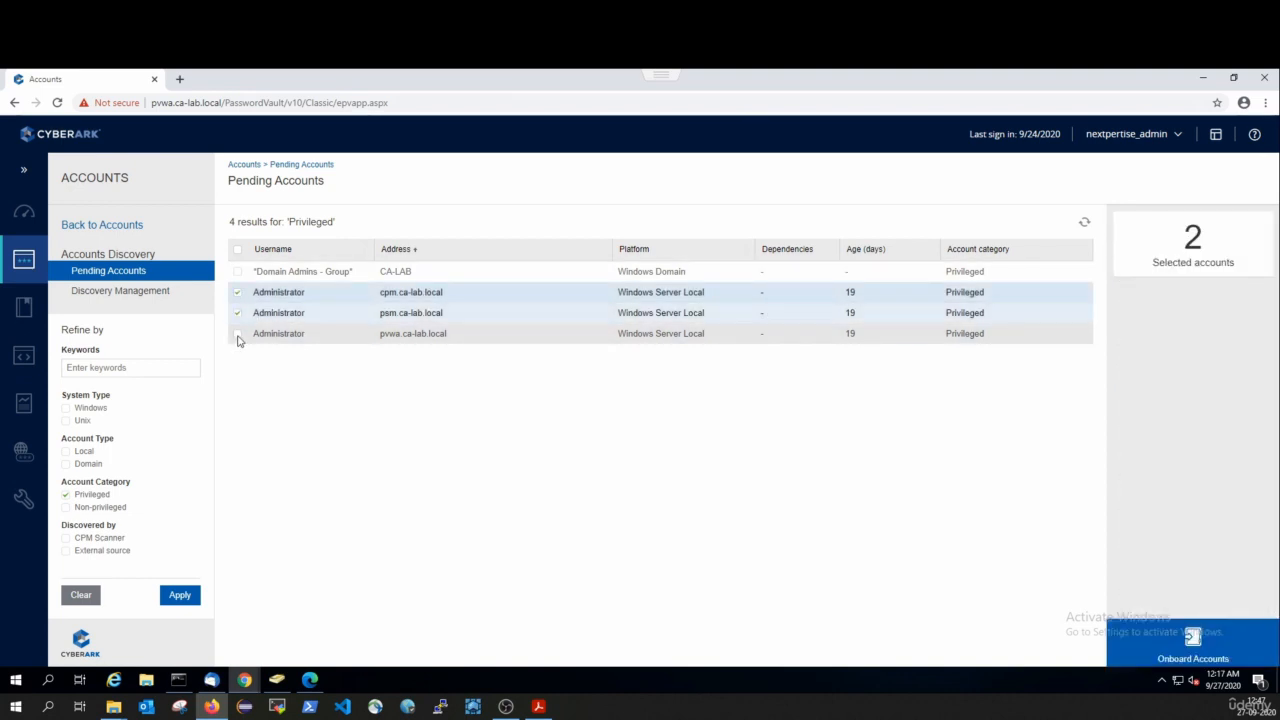
{"action": "left_click", "coordinate": [237, 333]}
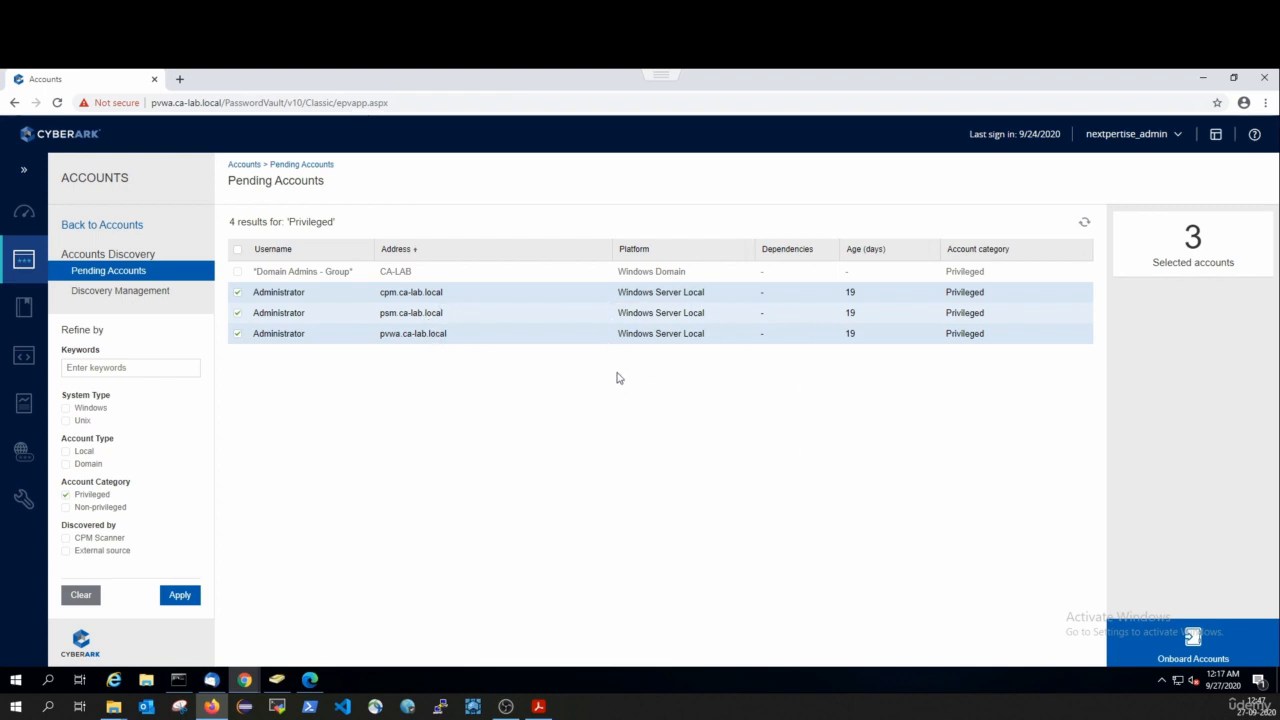
{"action": "mouse_move", "coordinate": [606, 327]}
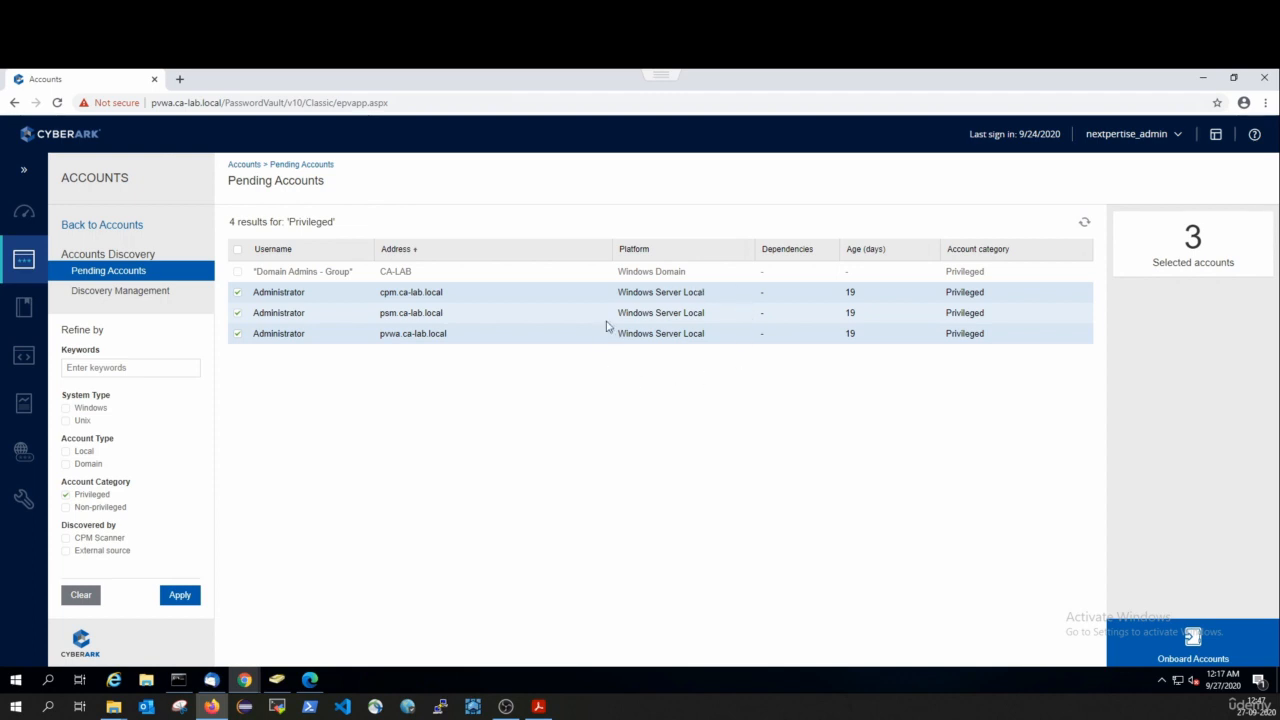
{"action": "mouse_move", "coordinate": [841, 348]}
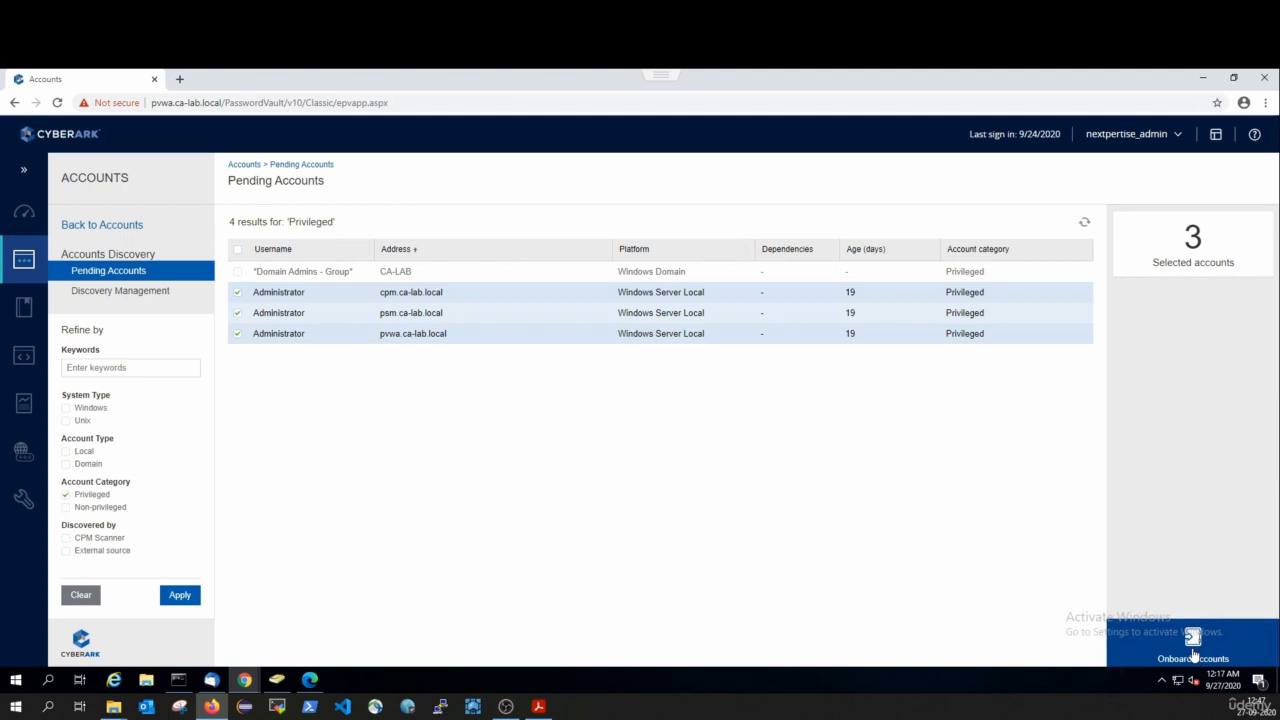
{"action": "left_click", "coordinate": [1192, 658]}
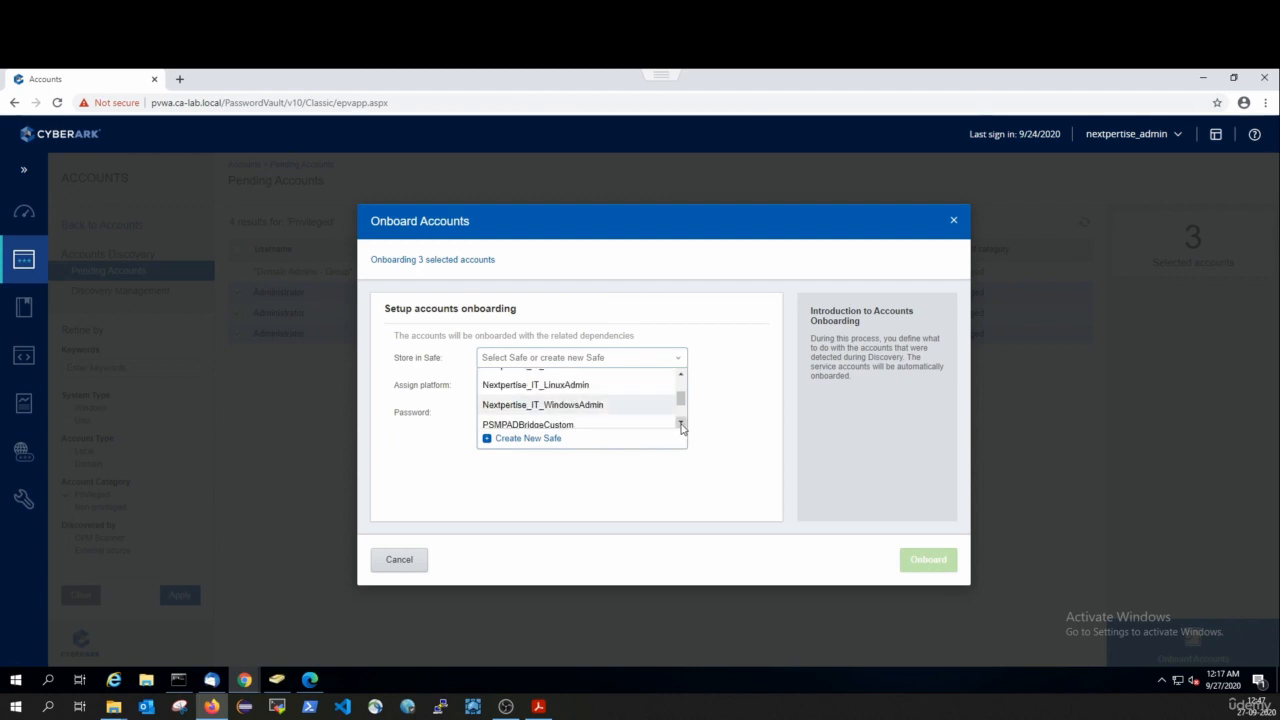
- Choose Nextpertise_IT_WindowsAdmin as the safe to store the accounts in
{"action": "left_click", "coordinate": [542, 405]}
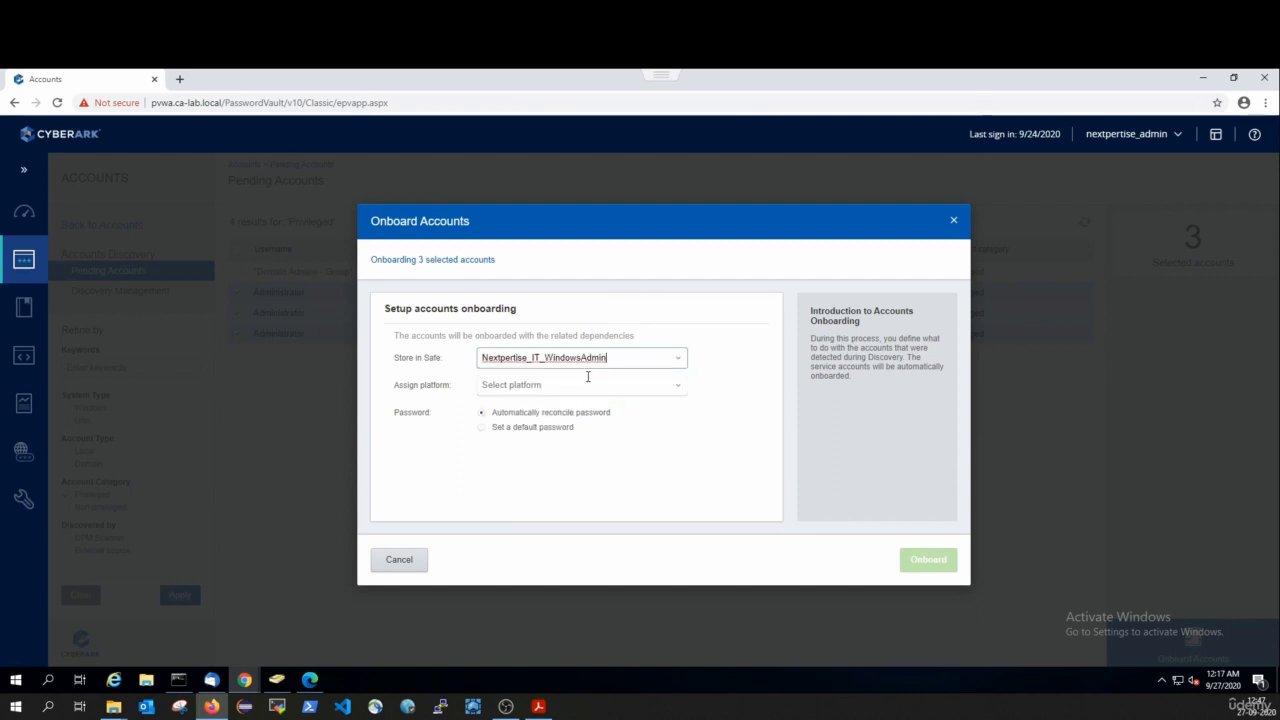
{"action": "mouse_move", "coordinate": [630, 377]}
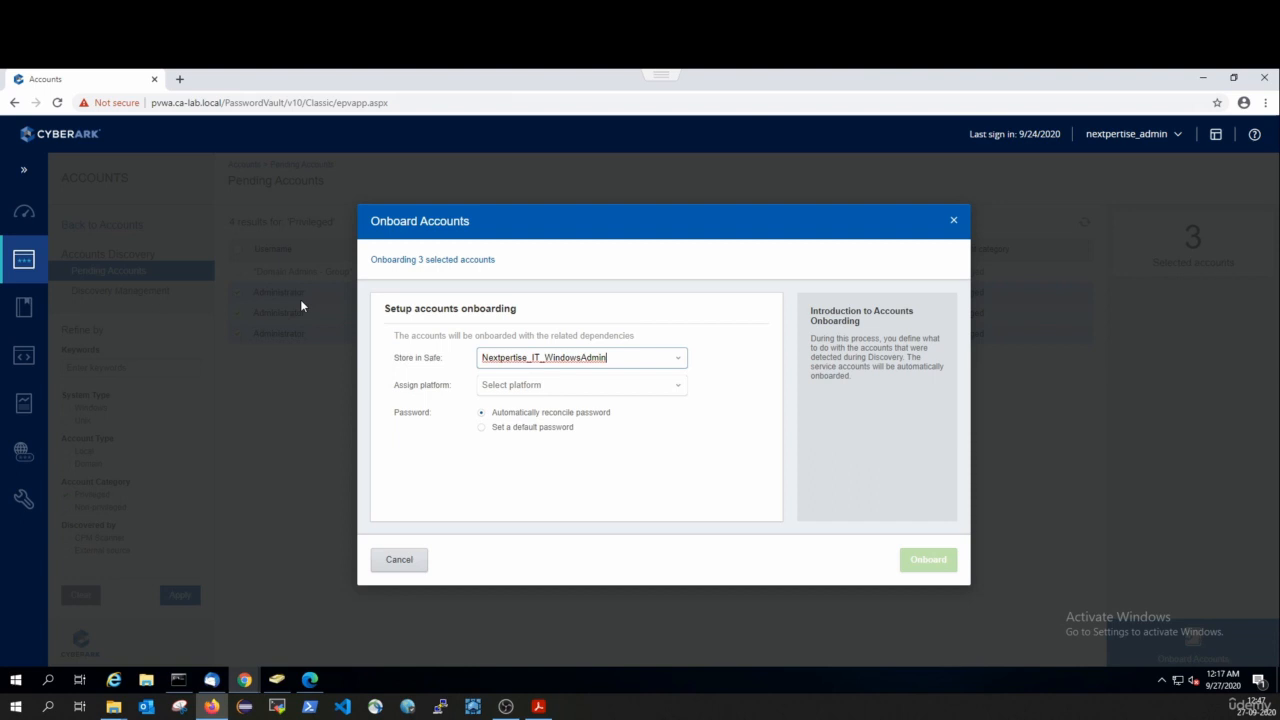
{"action": "mouse_move", "coordinate": [456, 408]}
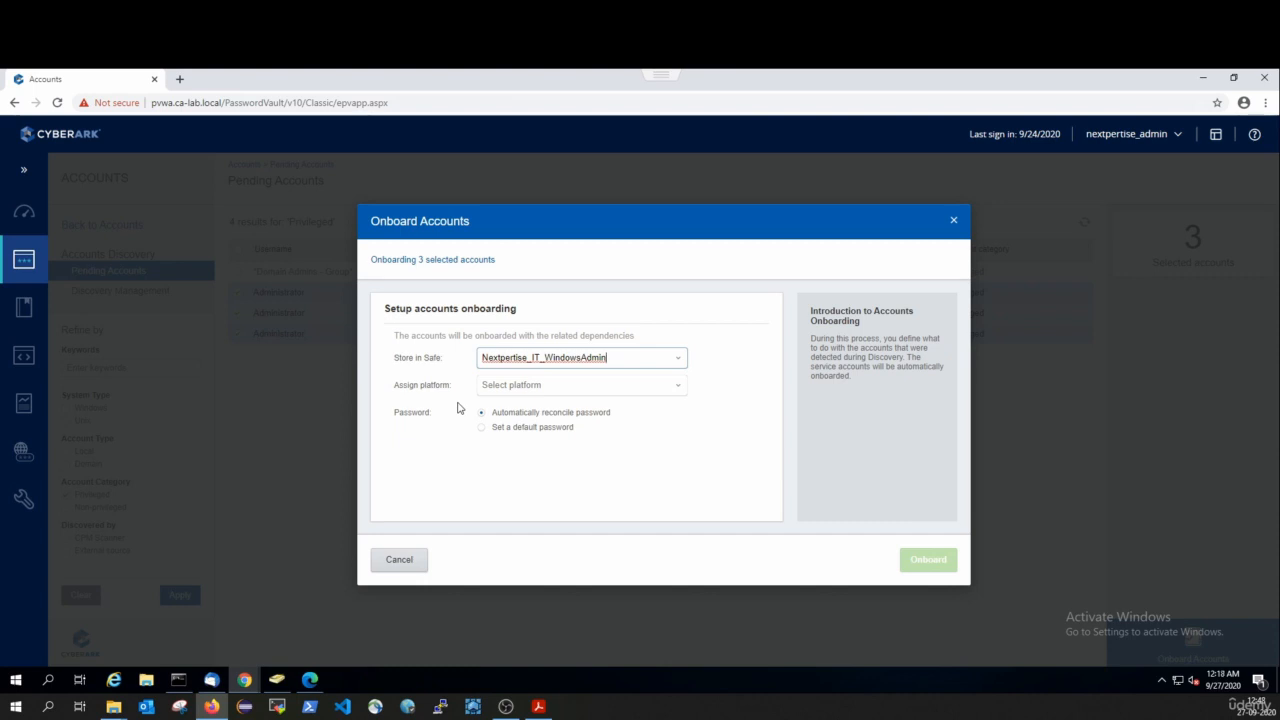
{"action": "mouse_move", "coordinate": [460, 408]}
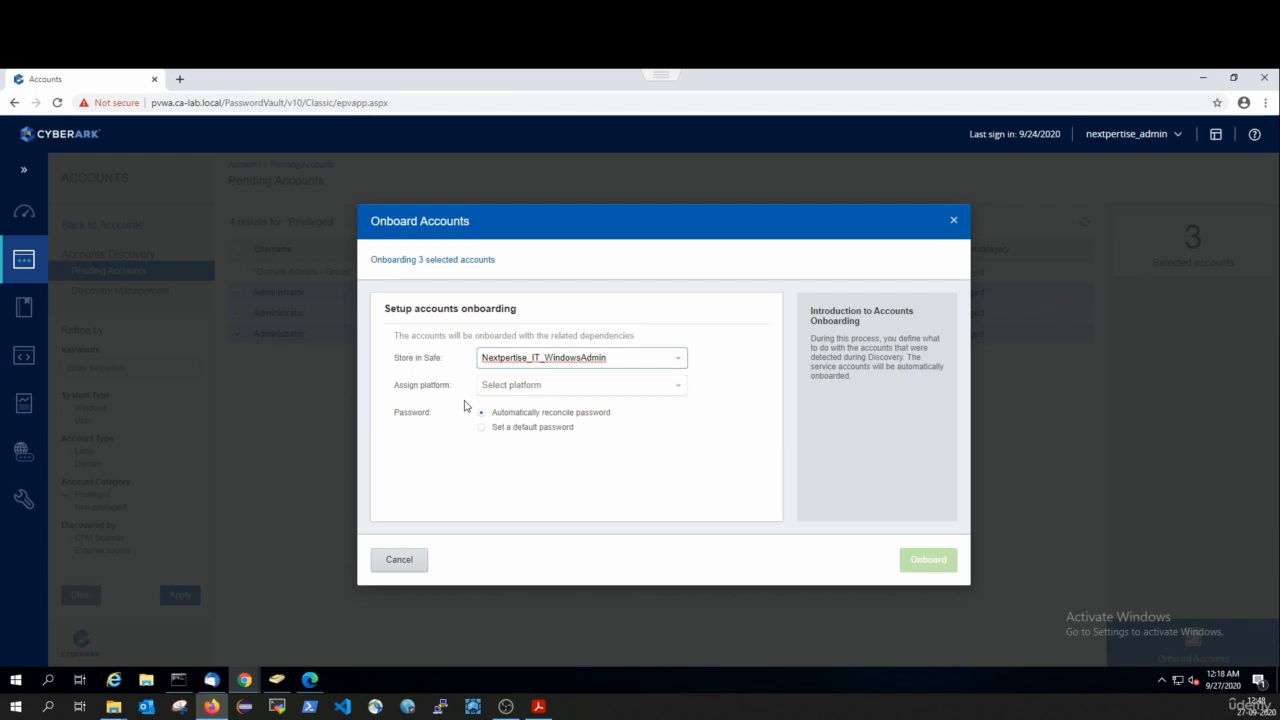
{"action": "mouse_move", "coordinate": [678, 391]}
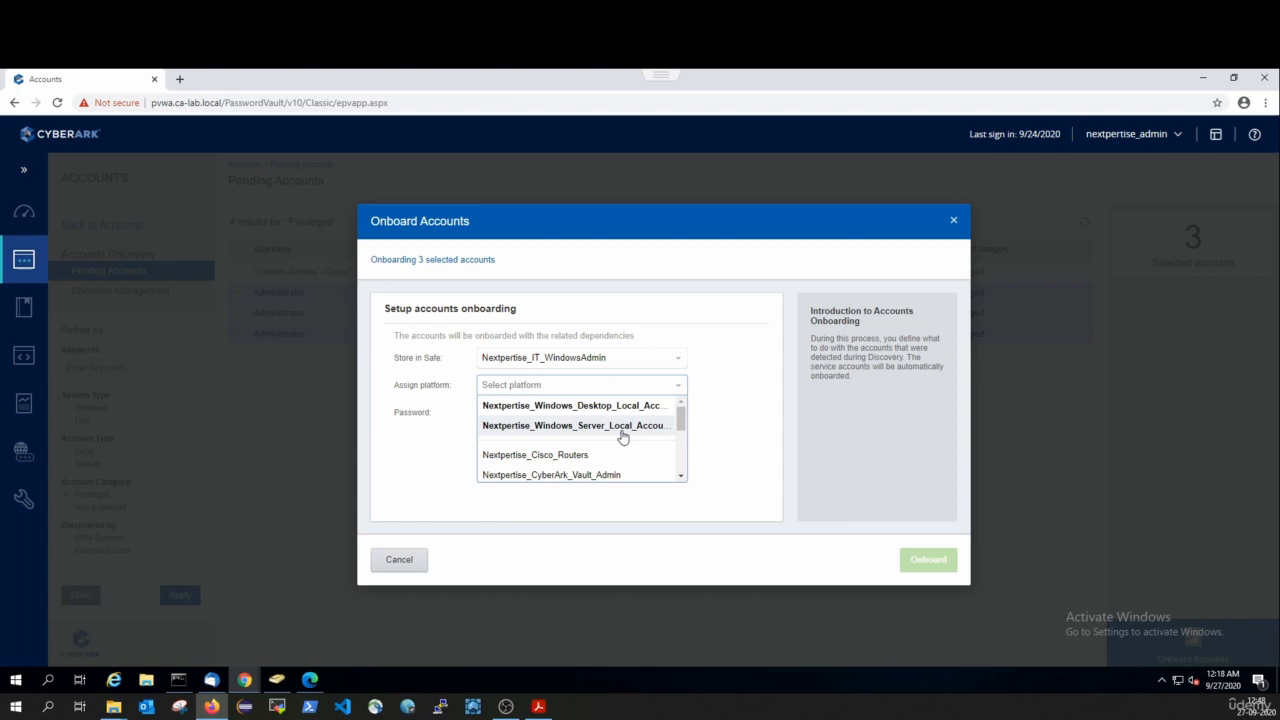
{"action": "mouse_move", "coordinate": [524, 413]}
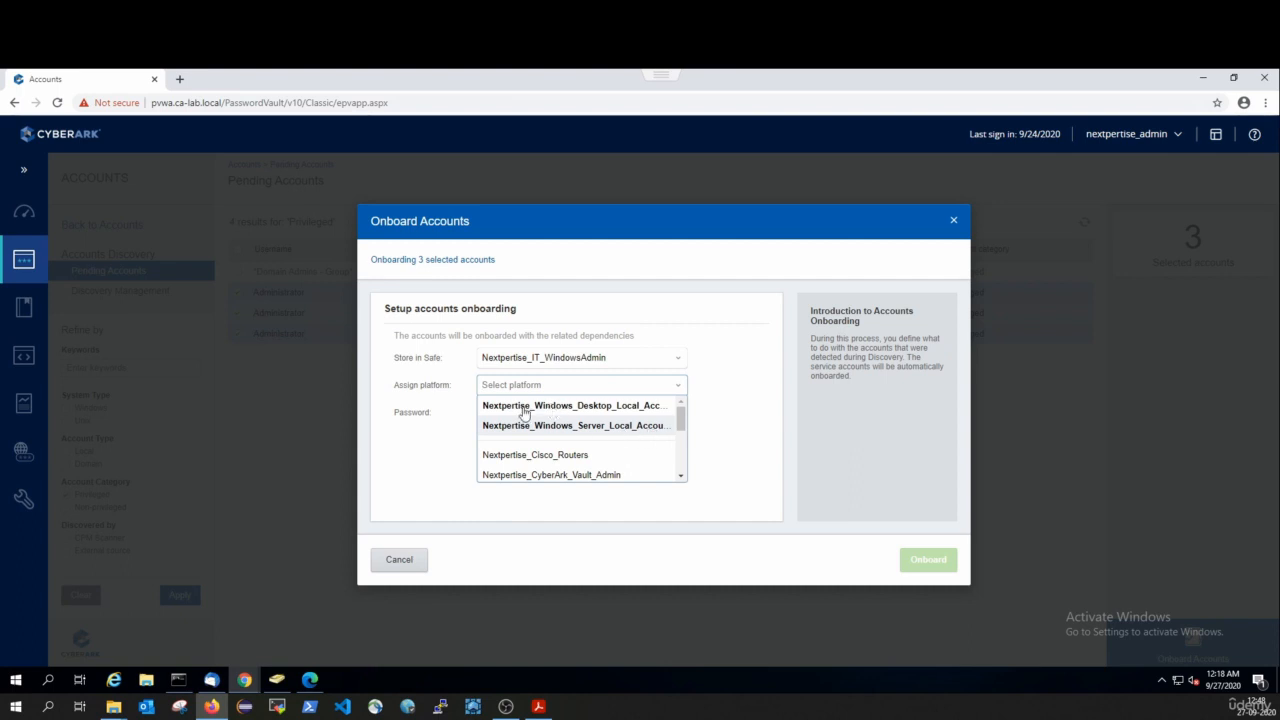
{"action": "mouse_move", "coordinate": [531, 417]}
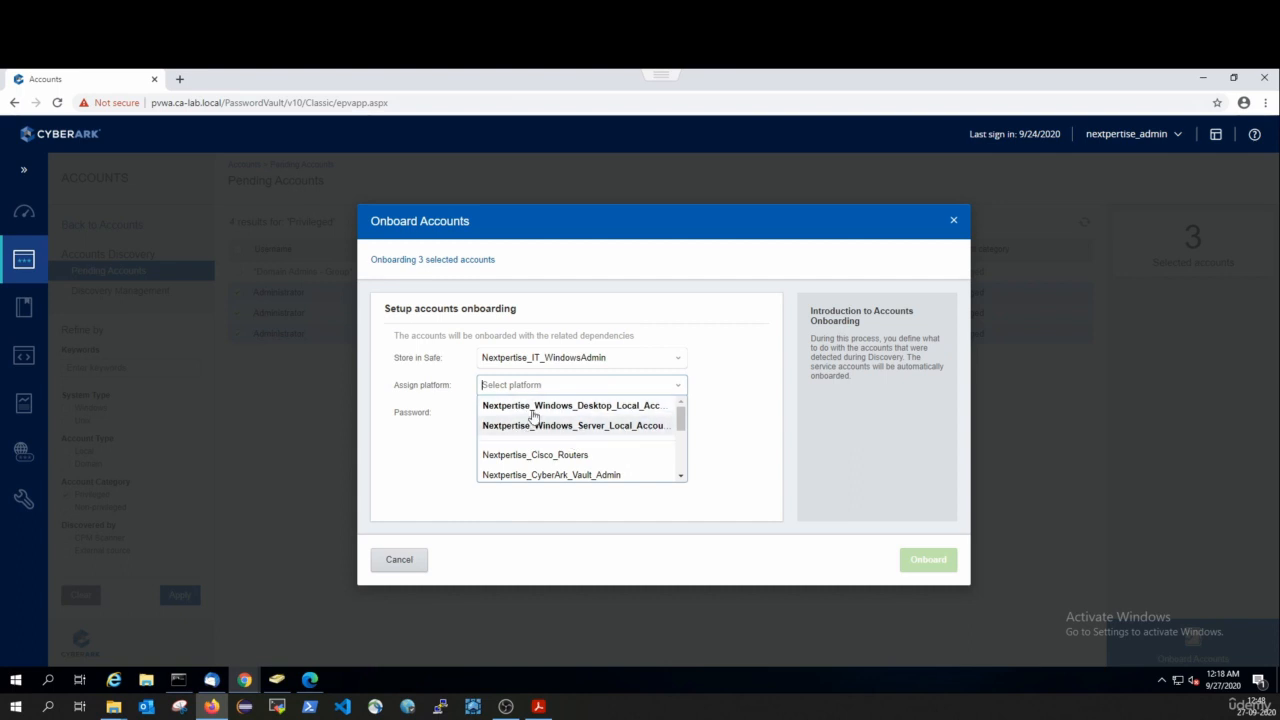
{"action": "mouse_move", "coordinate": [598, 438]}
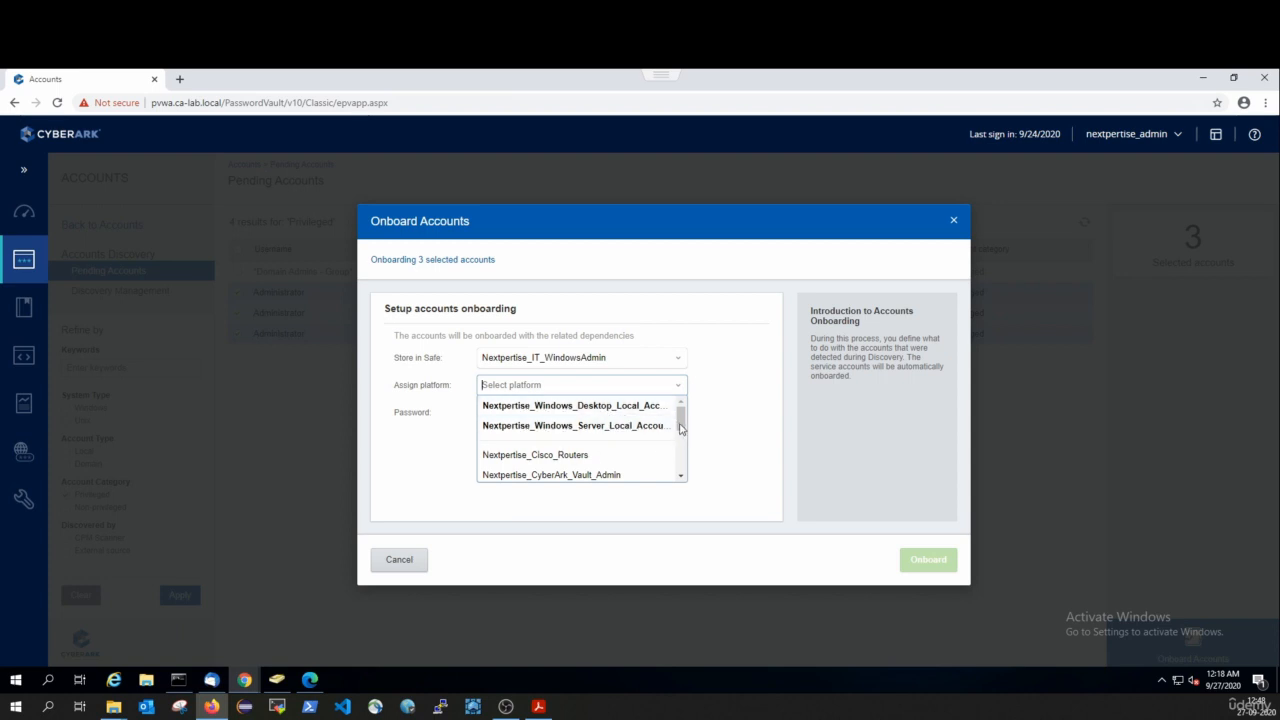
- Assign the Nextpertise_Windows_Server_Local_Accounts platform to the three accounts
{"action": "scroll", "scroll_direction": "down", "scroll_amount": 3}
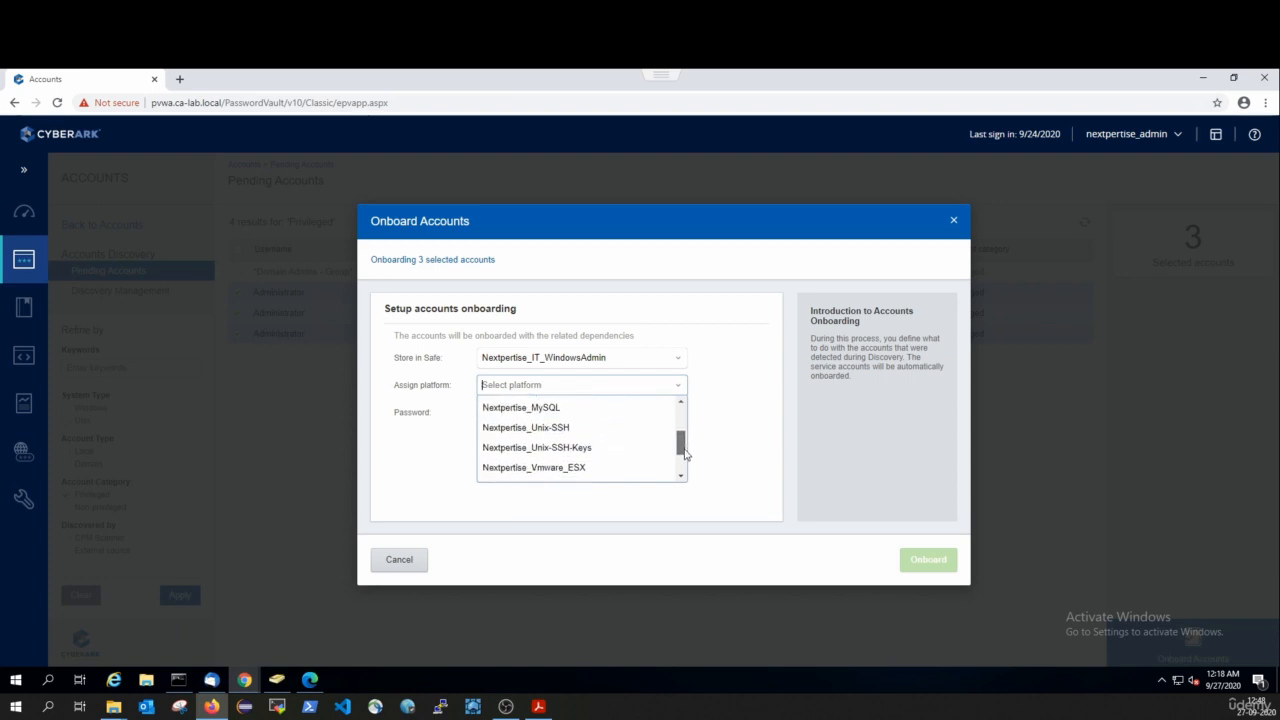
{"action": "scroll", "scroll_direction": "down", "scroll_amount": 3}
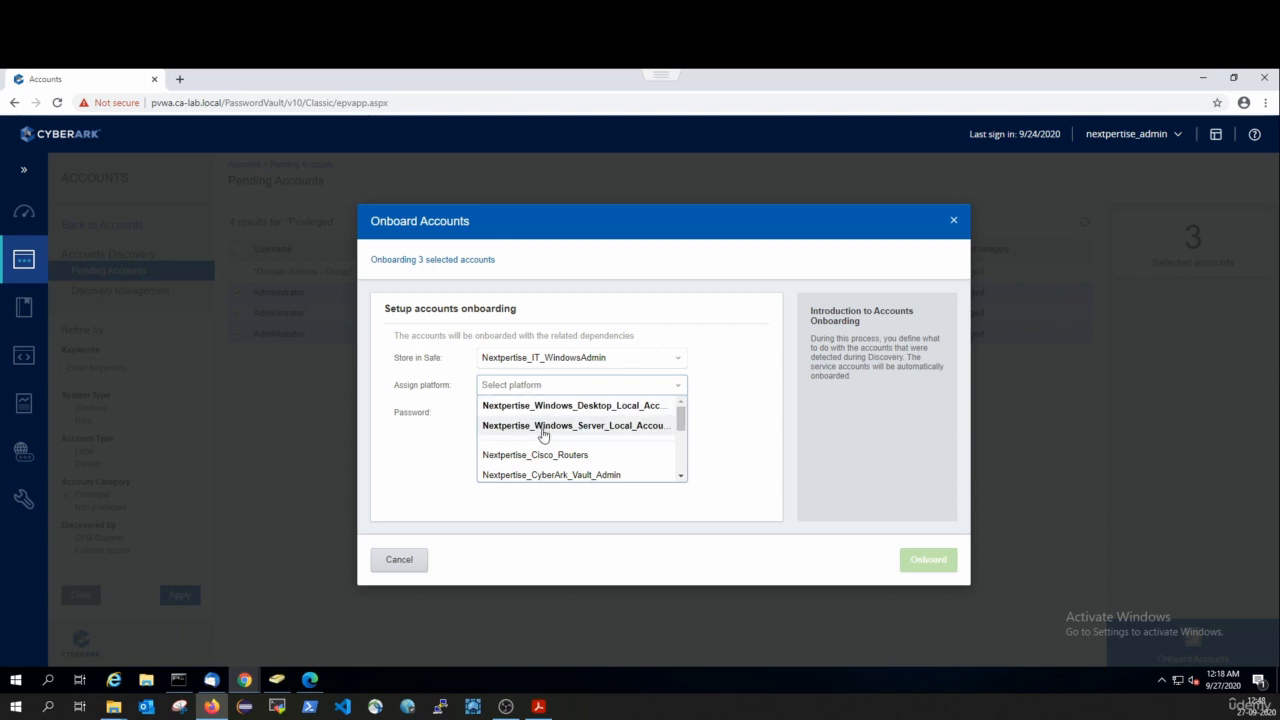
{"action": "mouse_move", "coordinate": [583, 436]}
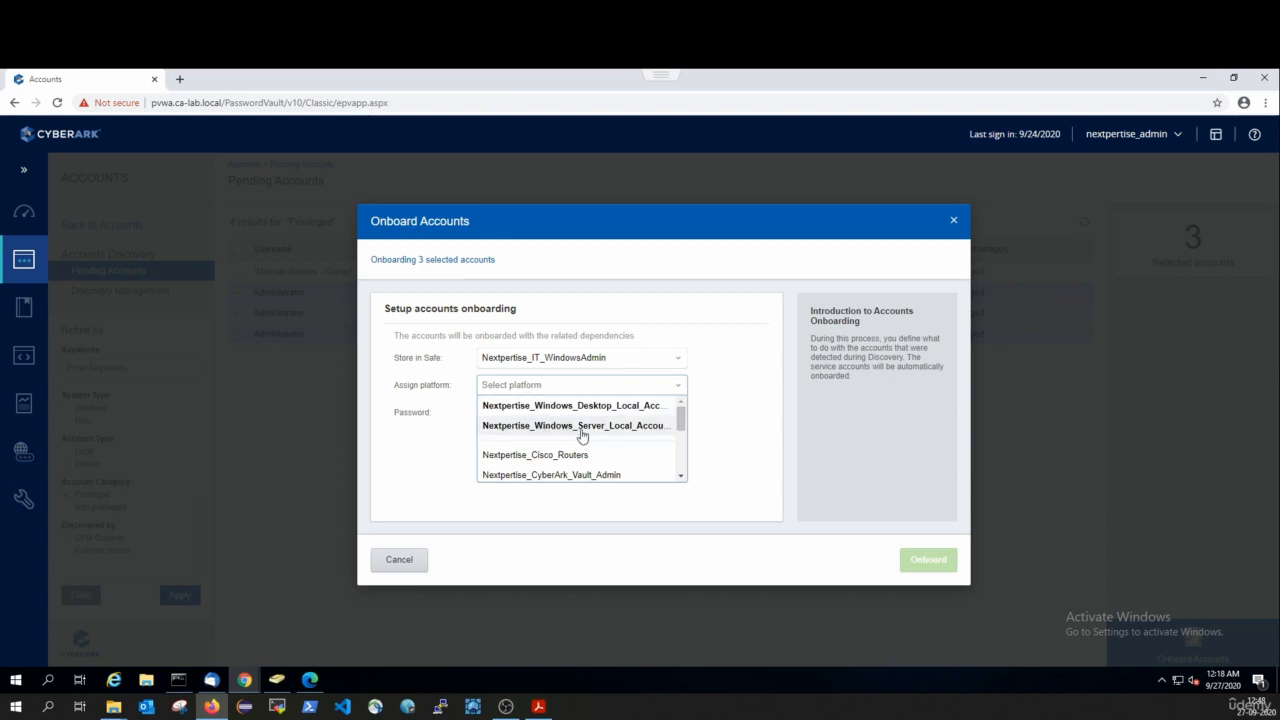
{"action": "left_click", "coordinate": [575, 425]}
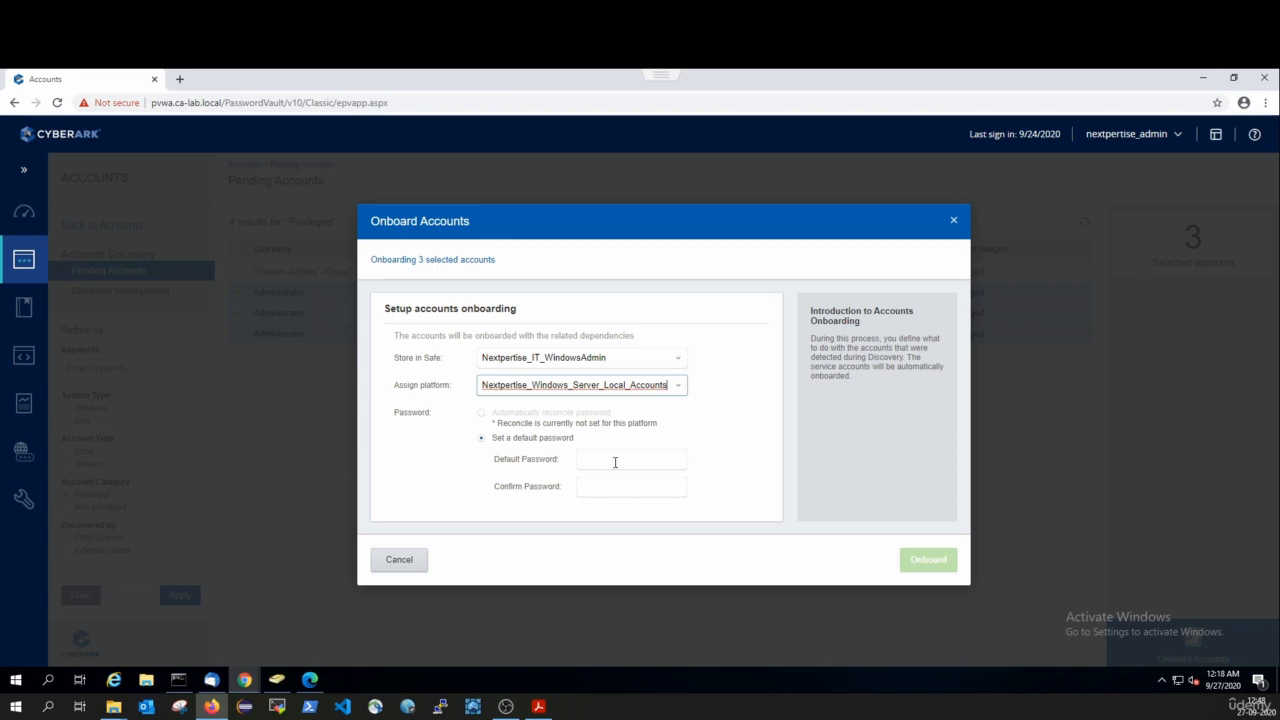
{"action": "mouse_move", "coordinate": [626, 458]}
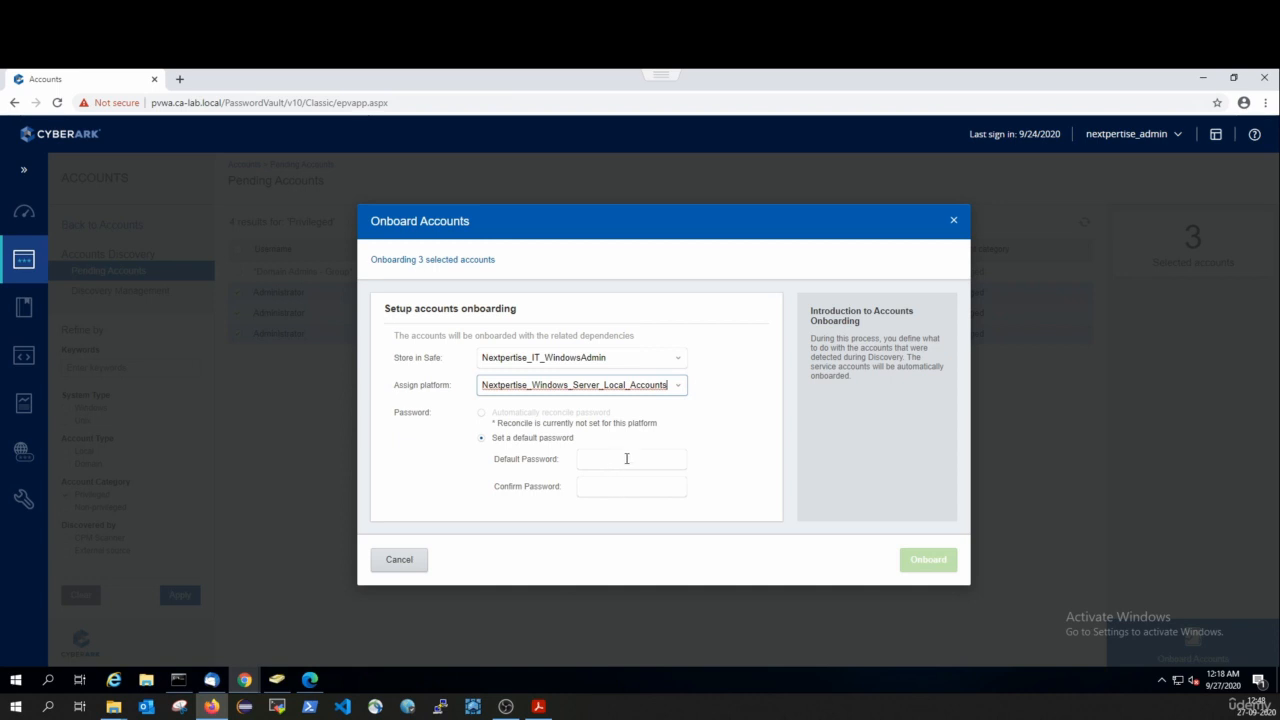
{"action": "left_click", "coordinate": [630, 458]}
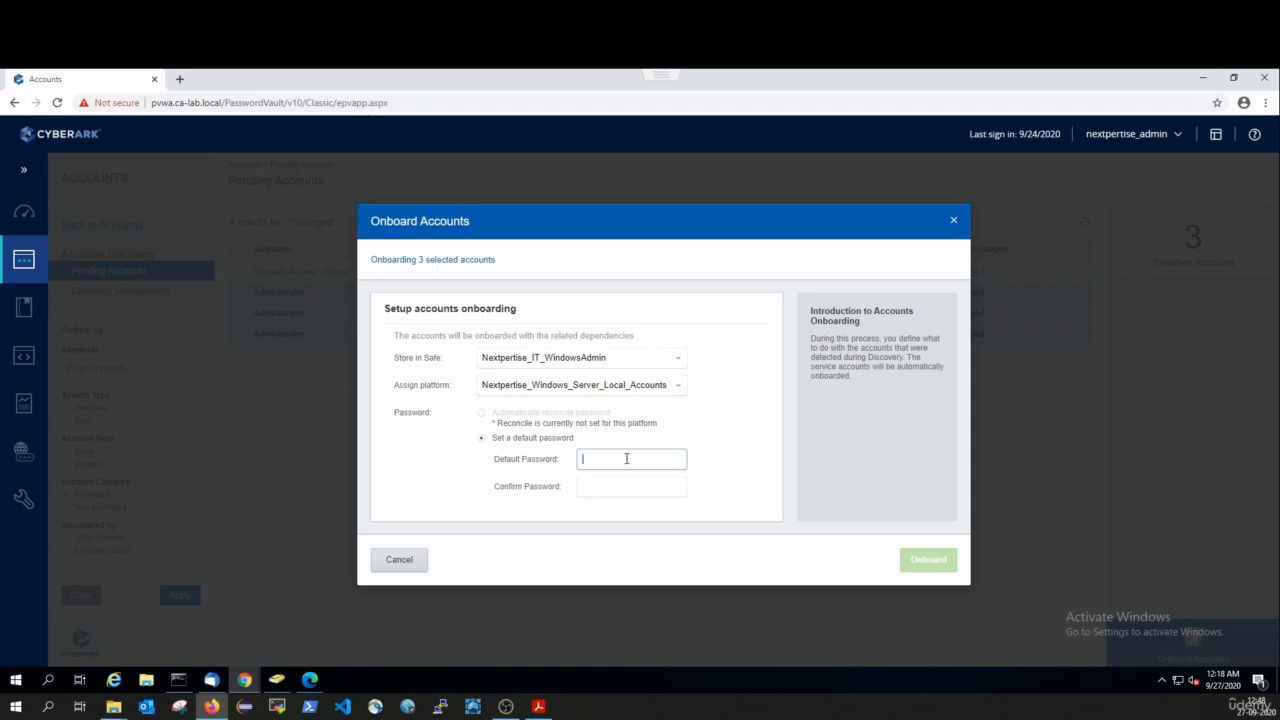
- Enter and confirm the default password, then onboard the three accounts
{"action": "type", "text": "•"}
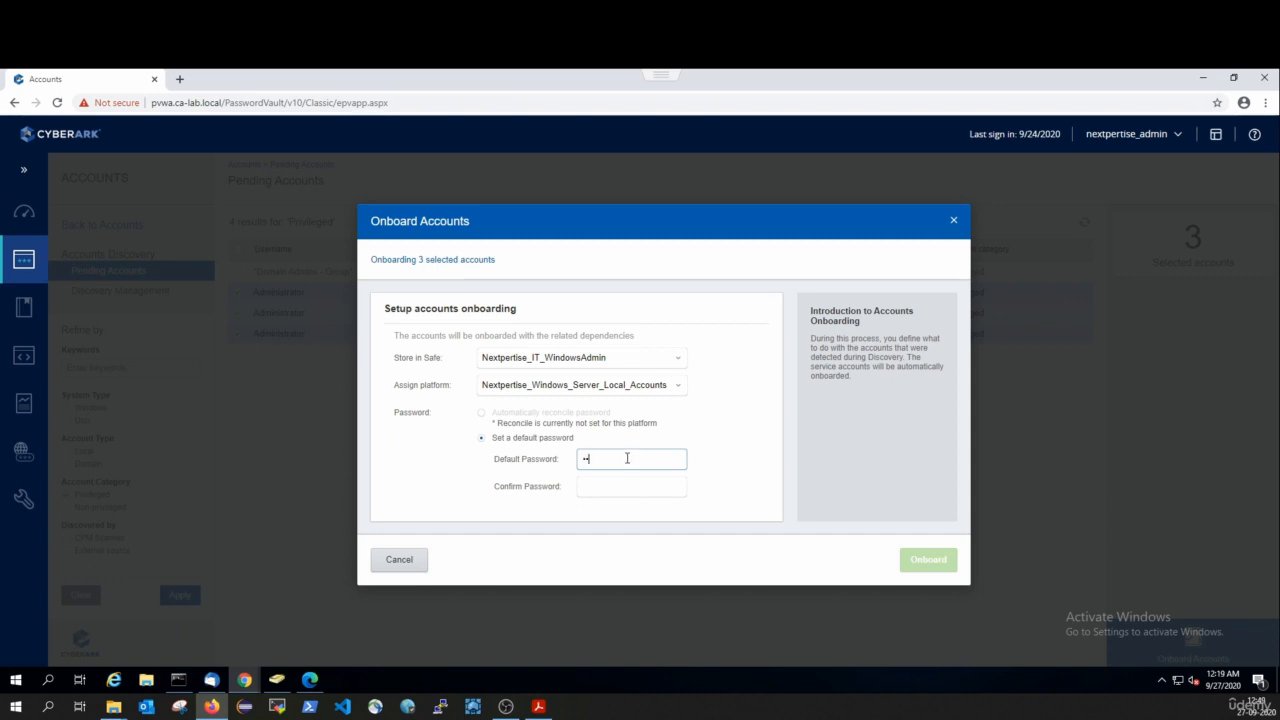
{"action": "type", "text": "password"}
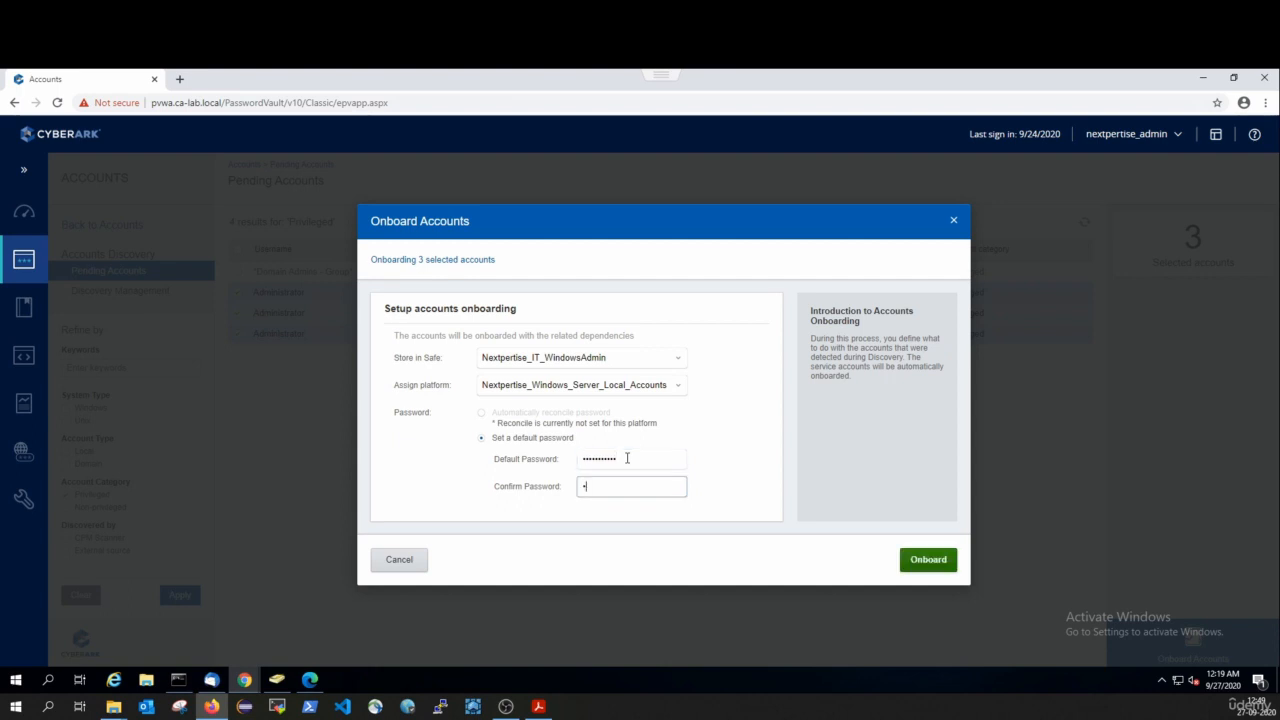
{"action": "type", "text": "••••••••"}
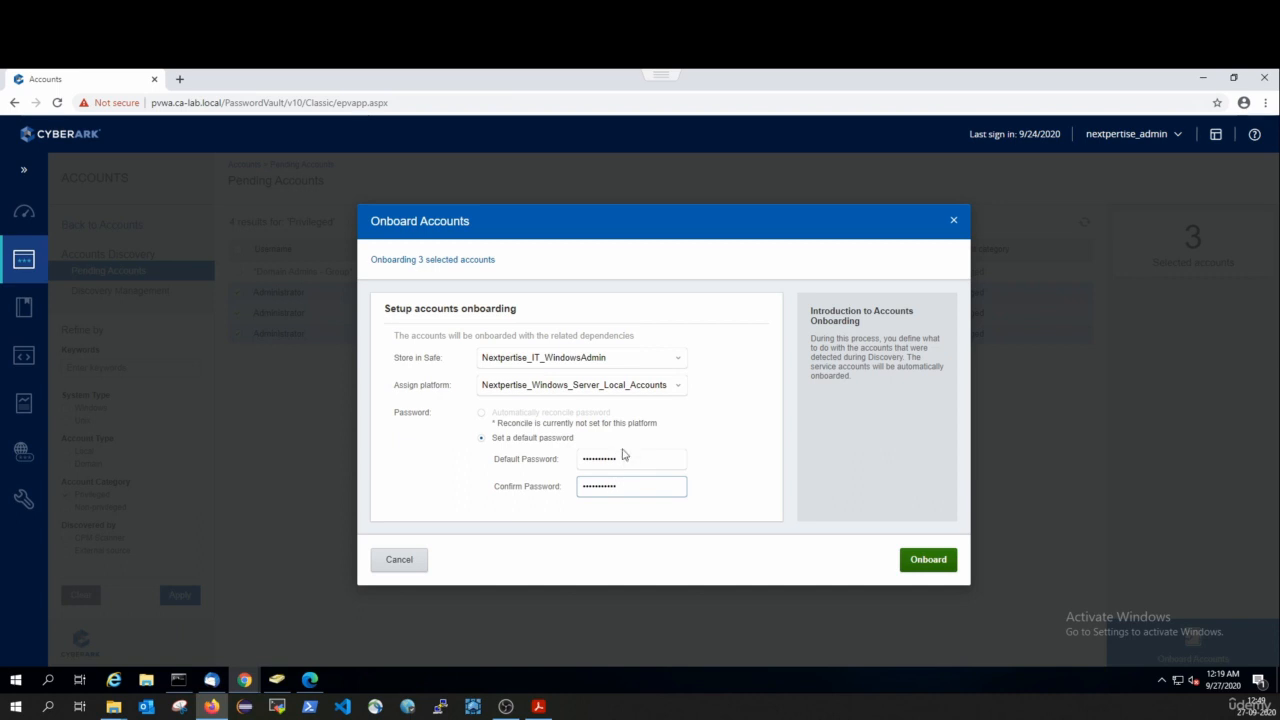
{"action": "left_click", "coordinate": [625, 458]}
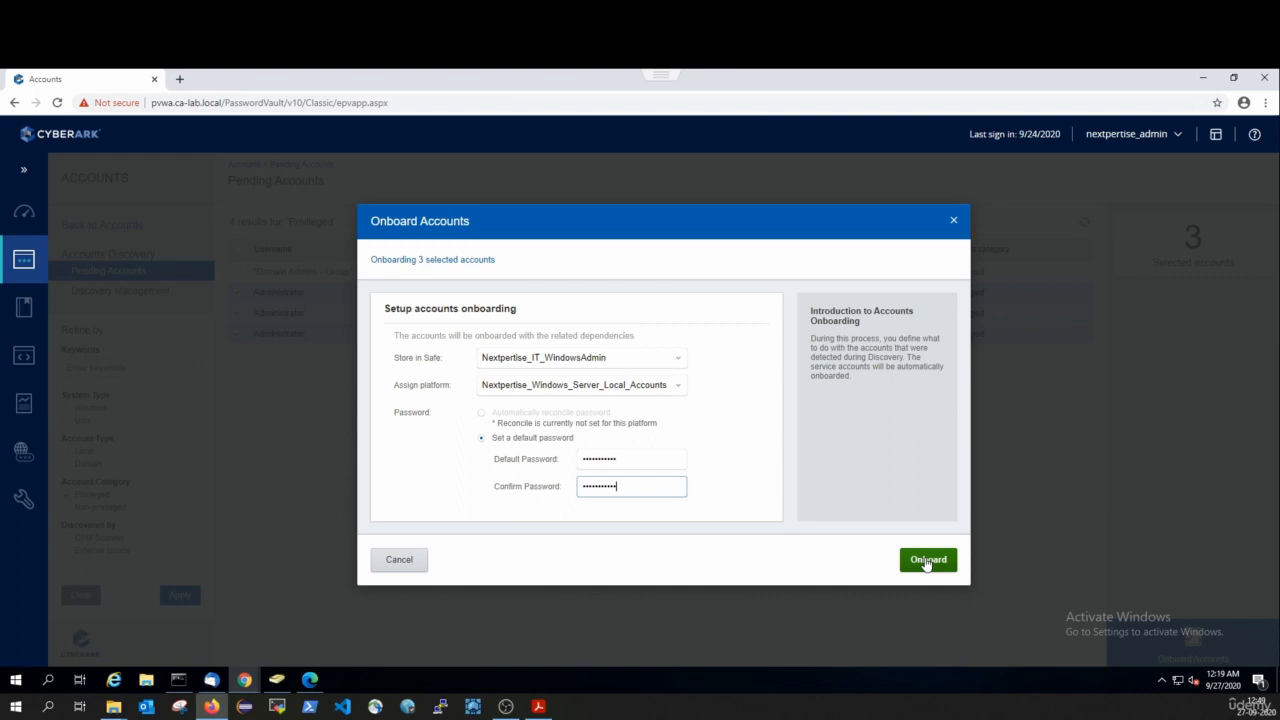
{"action": "left_click", "coordinate": [927, 559]}
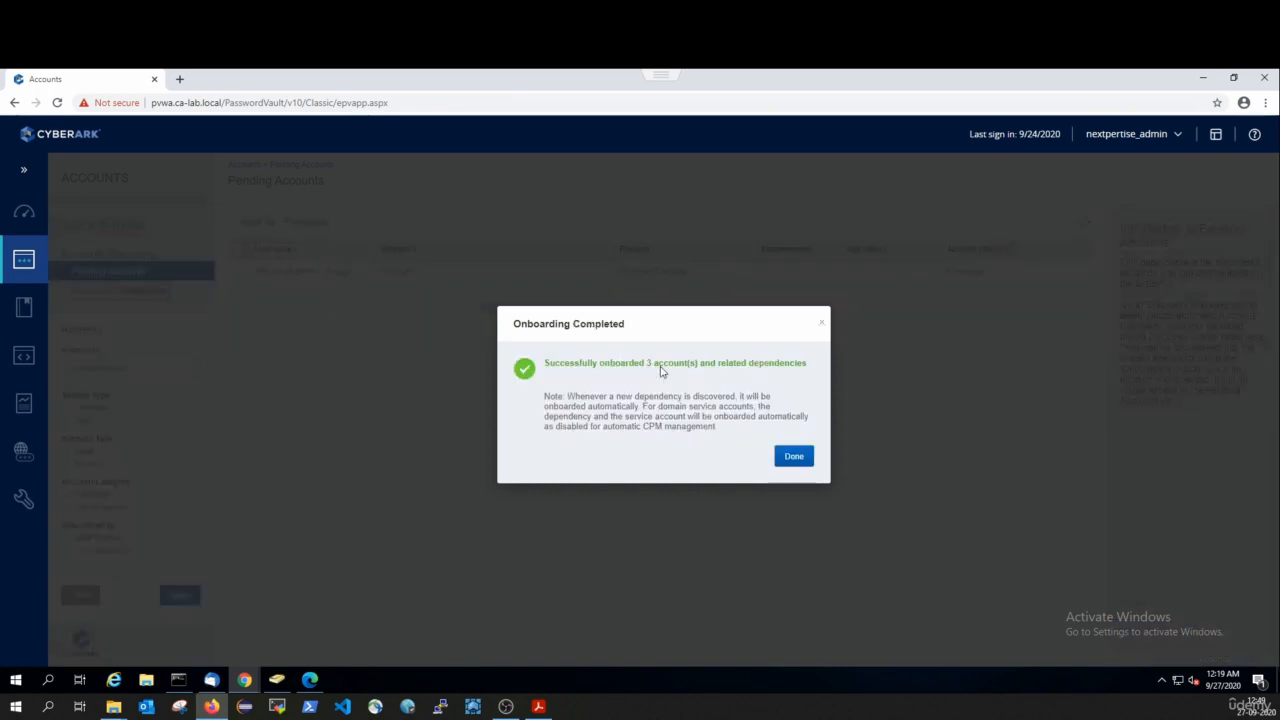
{"action": "mouse_move", "coordinate": [793, 456]}
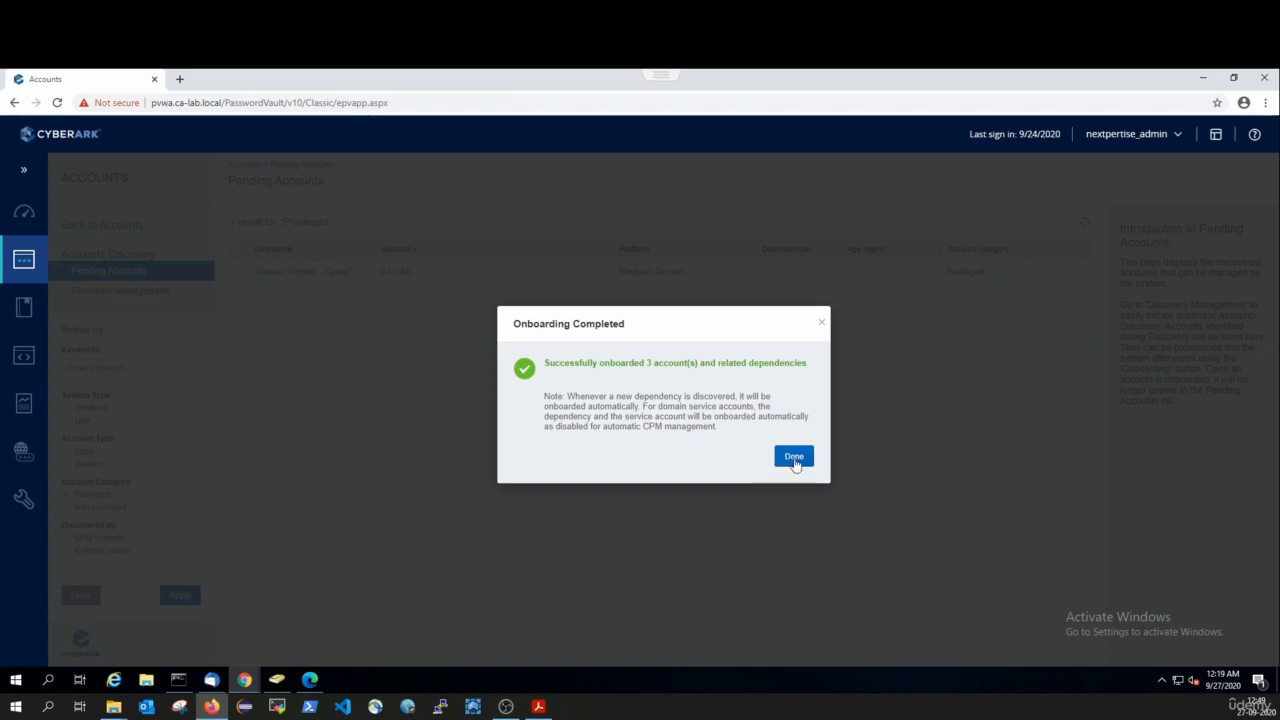
- Dismiss the Onboarding Completed dialog, leaving only Domain Admins pending
{"action": "left_click", "coordinate": [793, 456]}
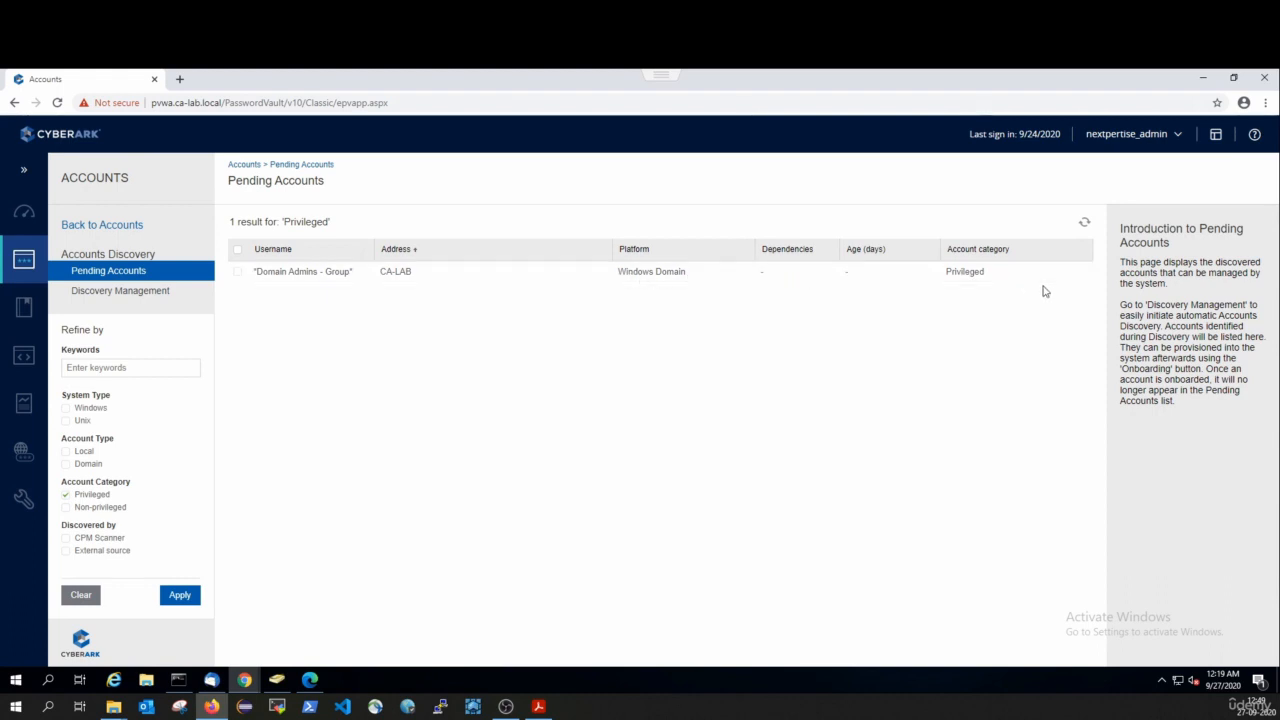
{"action": "mouse_move", "coordinate": [533, 298]}
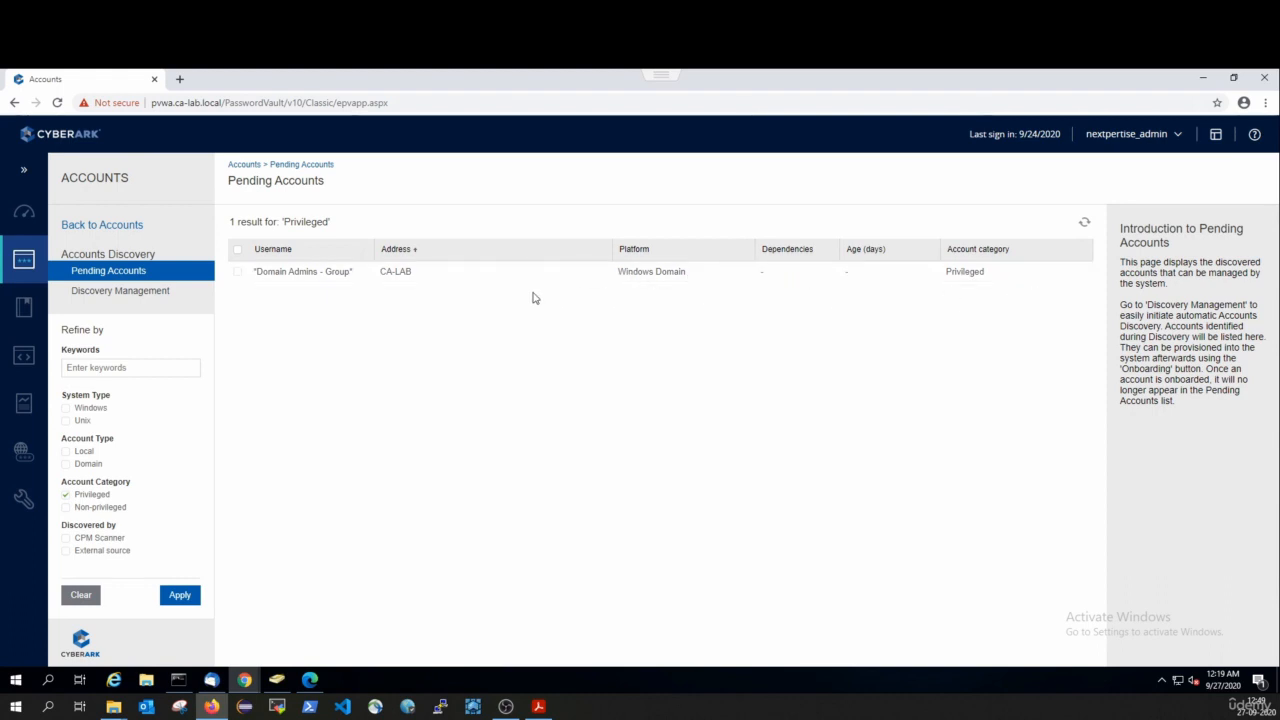
{"action": "mouse_move", "coordinate": [503, 322]}
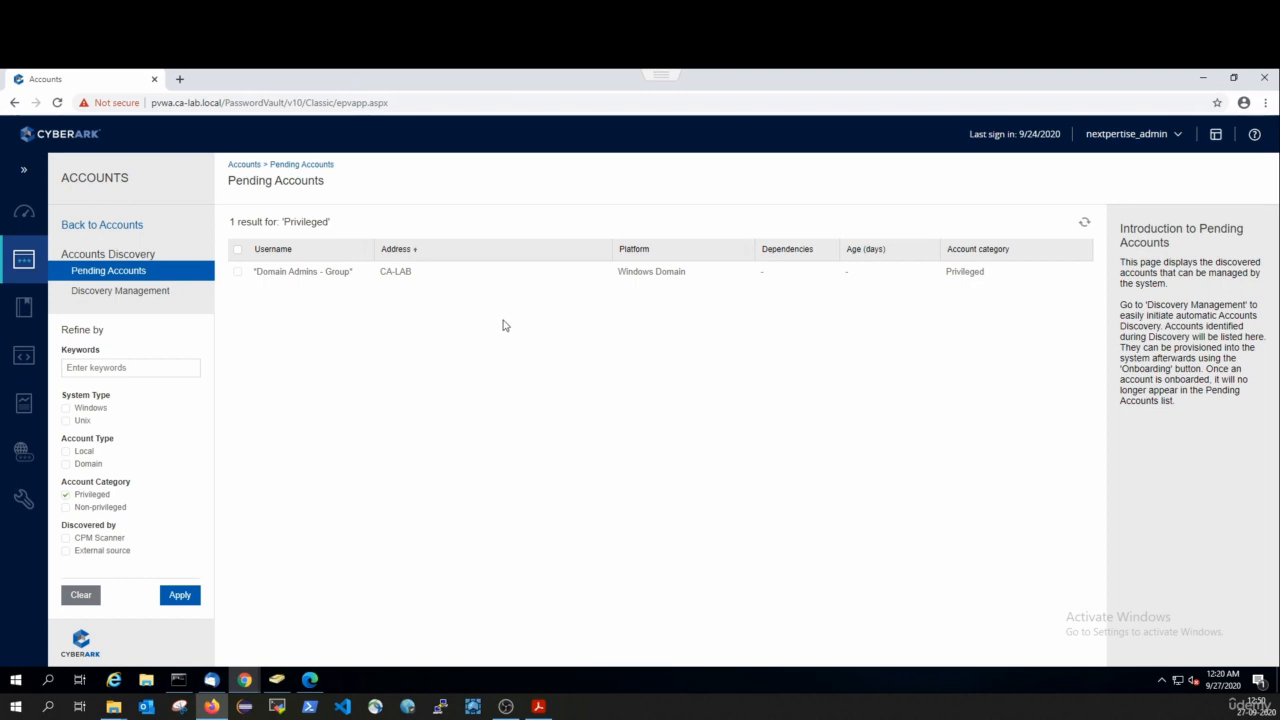
{"action": "mouse_move", "coordinate": [519, 437]}
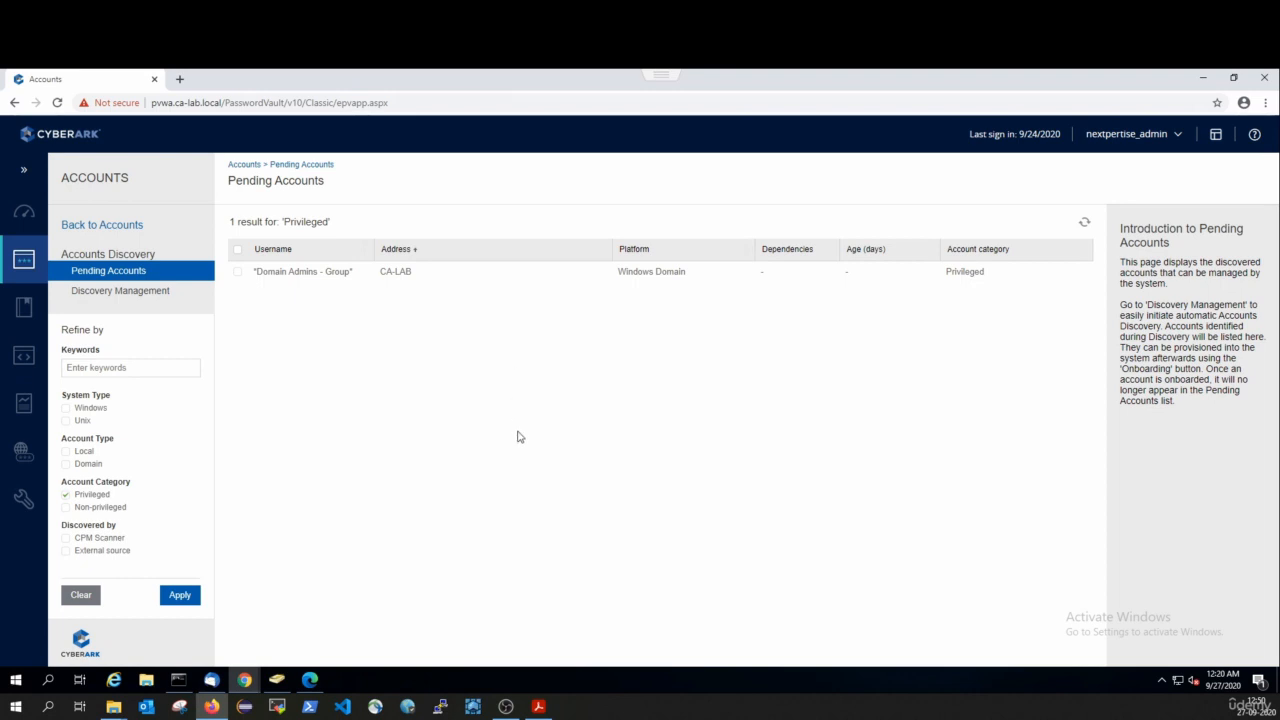
{"action": "mouse_move", "coordinate": [589, 563]}
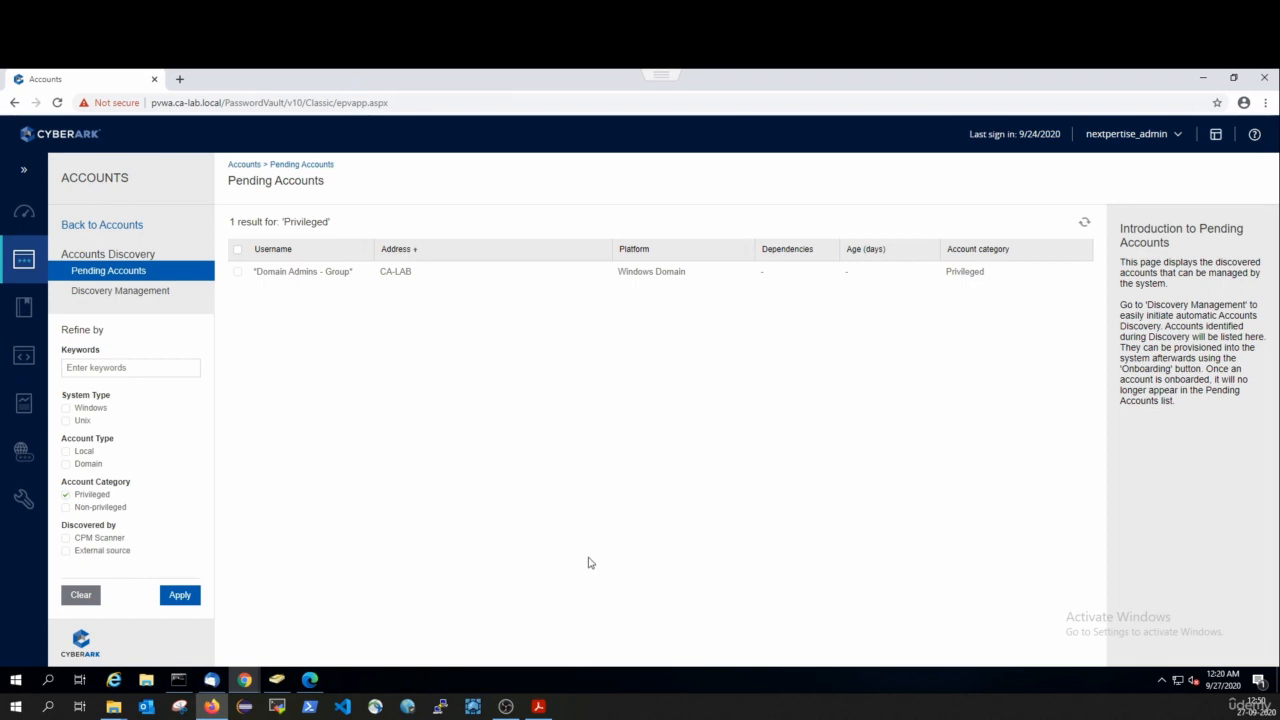
{"action": "mouse_move", "coordinate": [147, 334]}
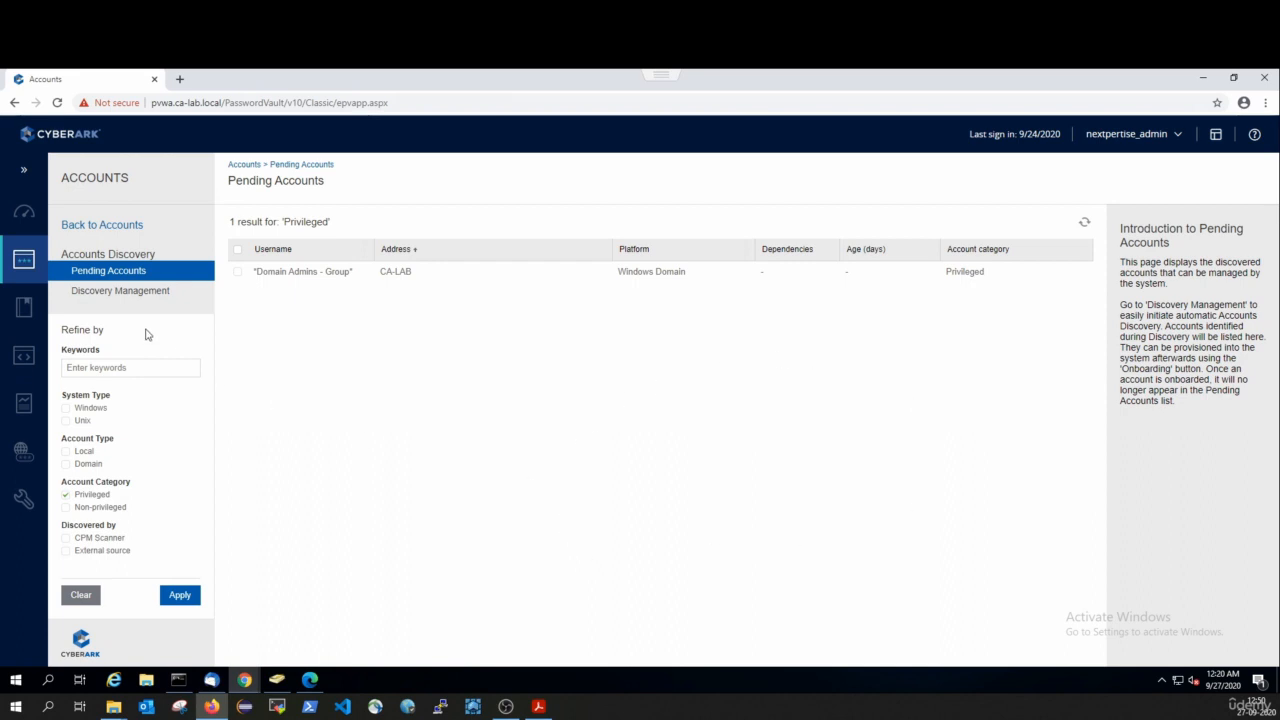
{"action": "mouse_move", "coordinate": [472, 428]}
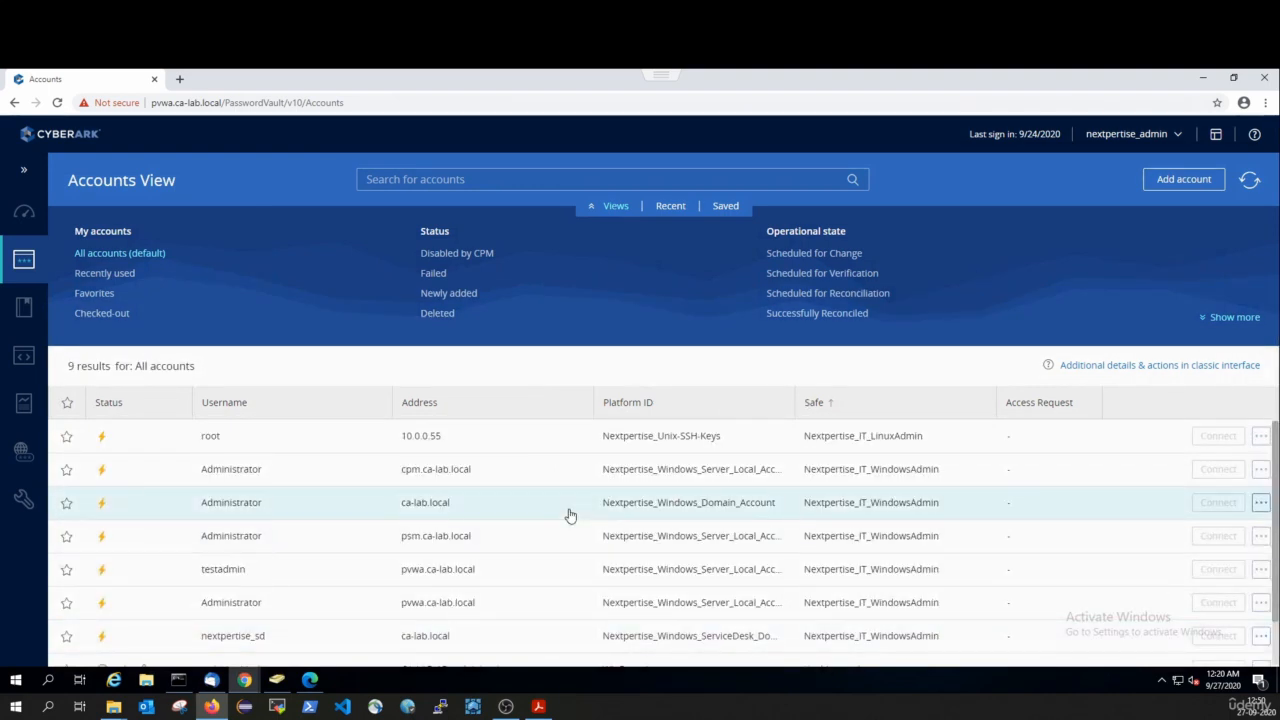
{"action": "mouse_move", "coordinate": [173, 476]}
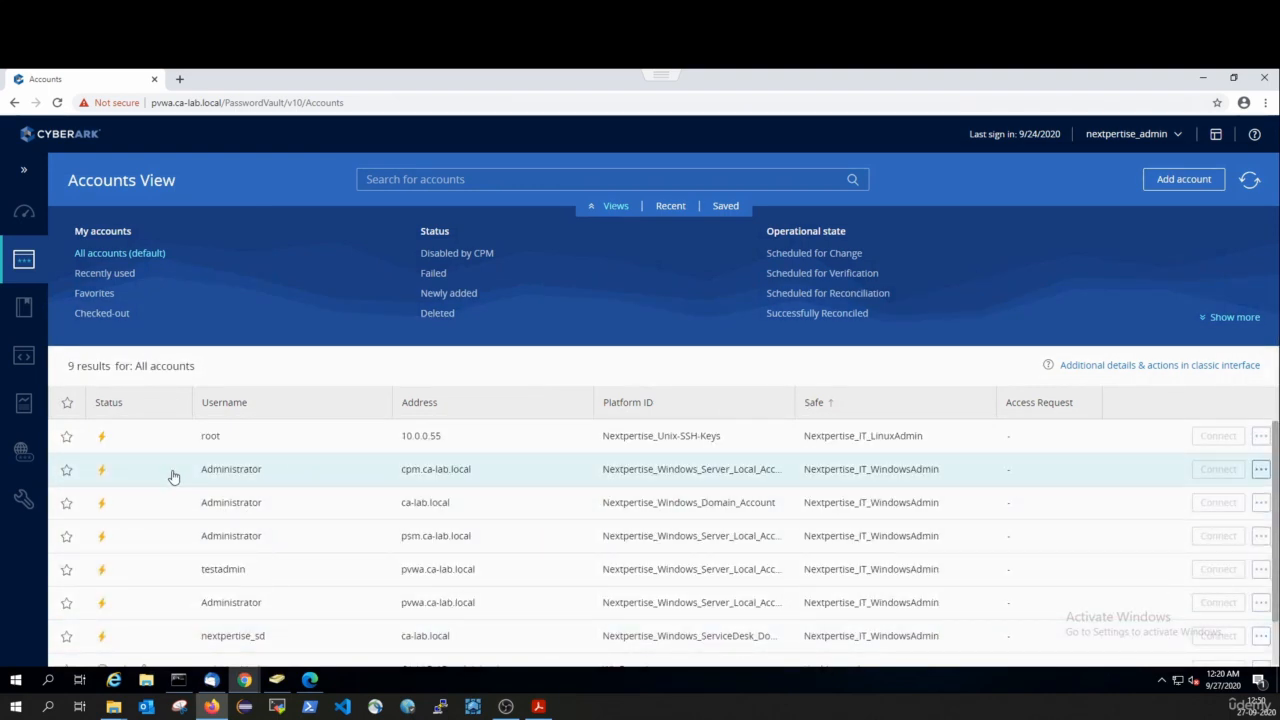
{"action": "mouse_move", "coordinate": [173, 510]}
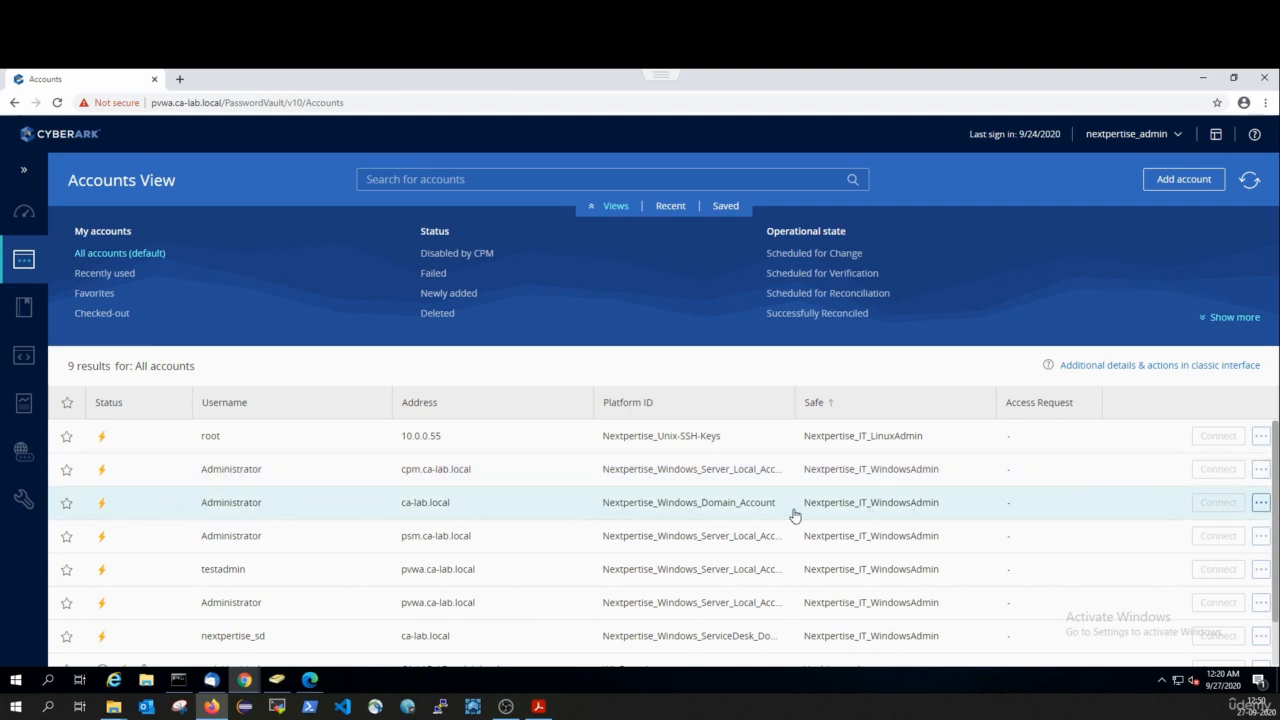
{"action": "mouse_move", "coordinate": [221, 515]}
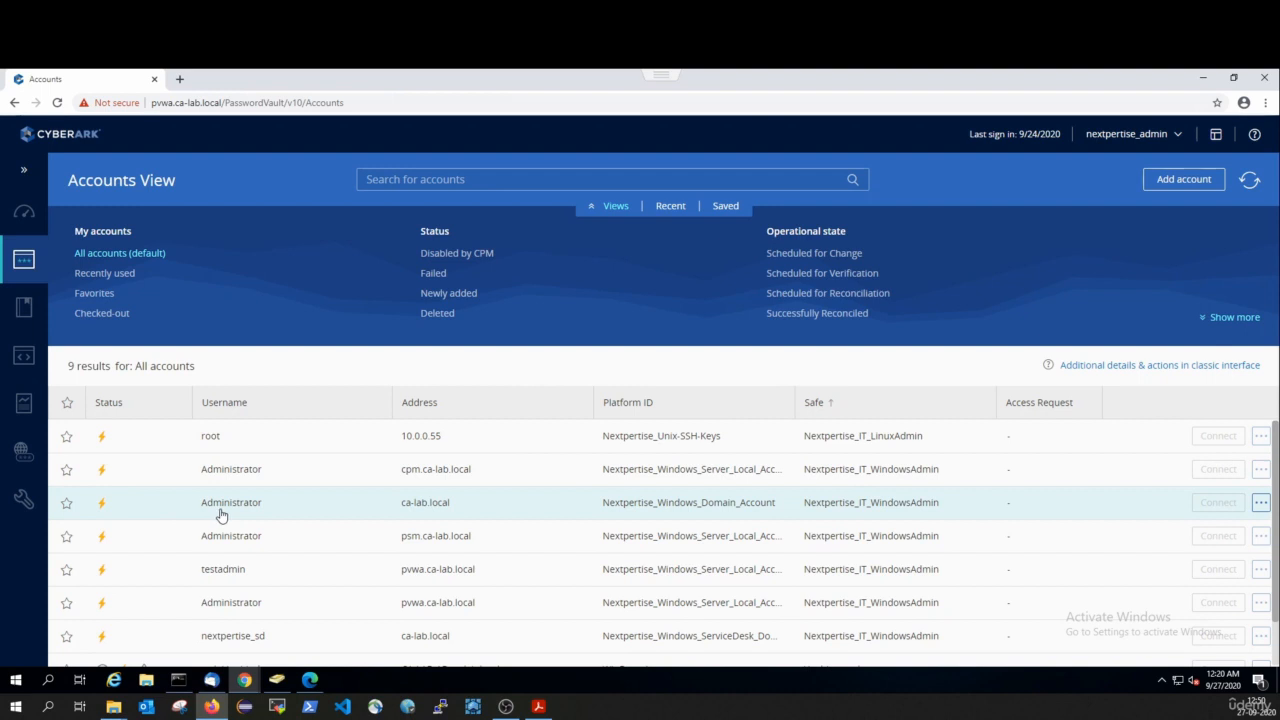
{"action": "mouse_move", "coordinate": [192, 535]}
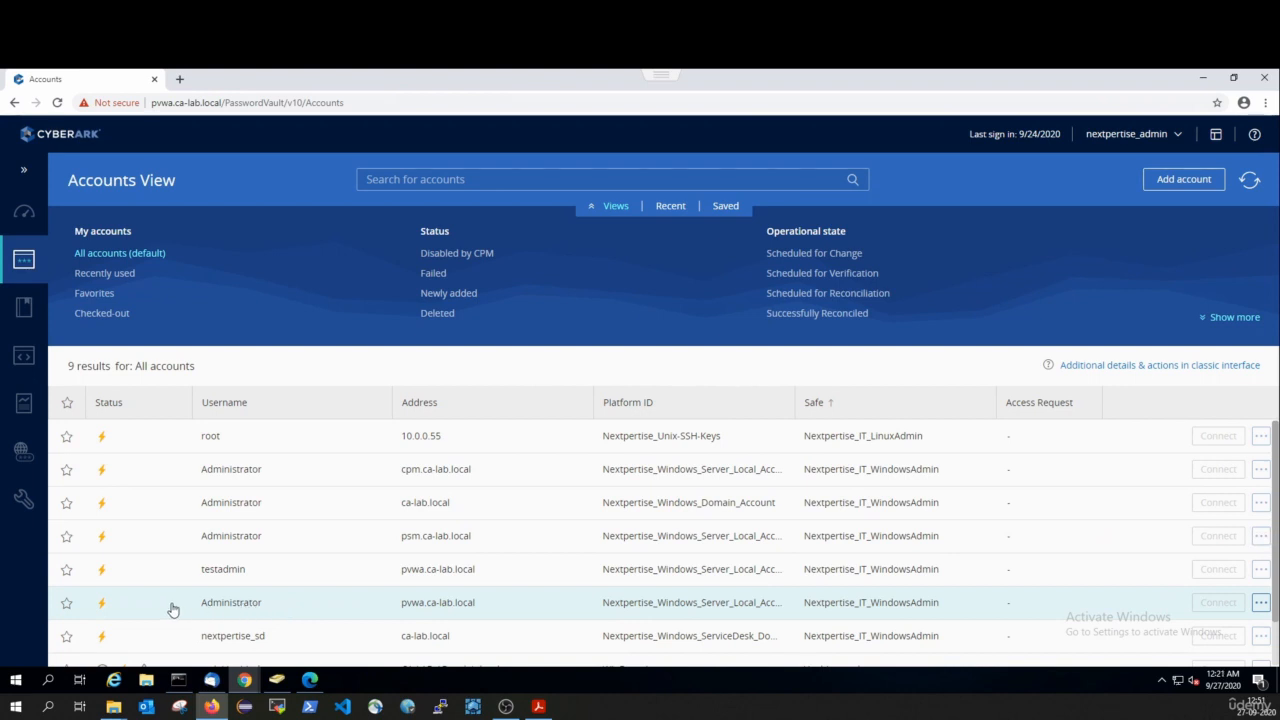
{"action": "mouse_move", "coordinate": [481, 489]}
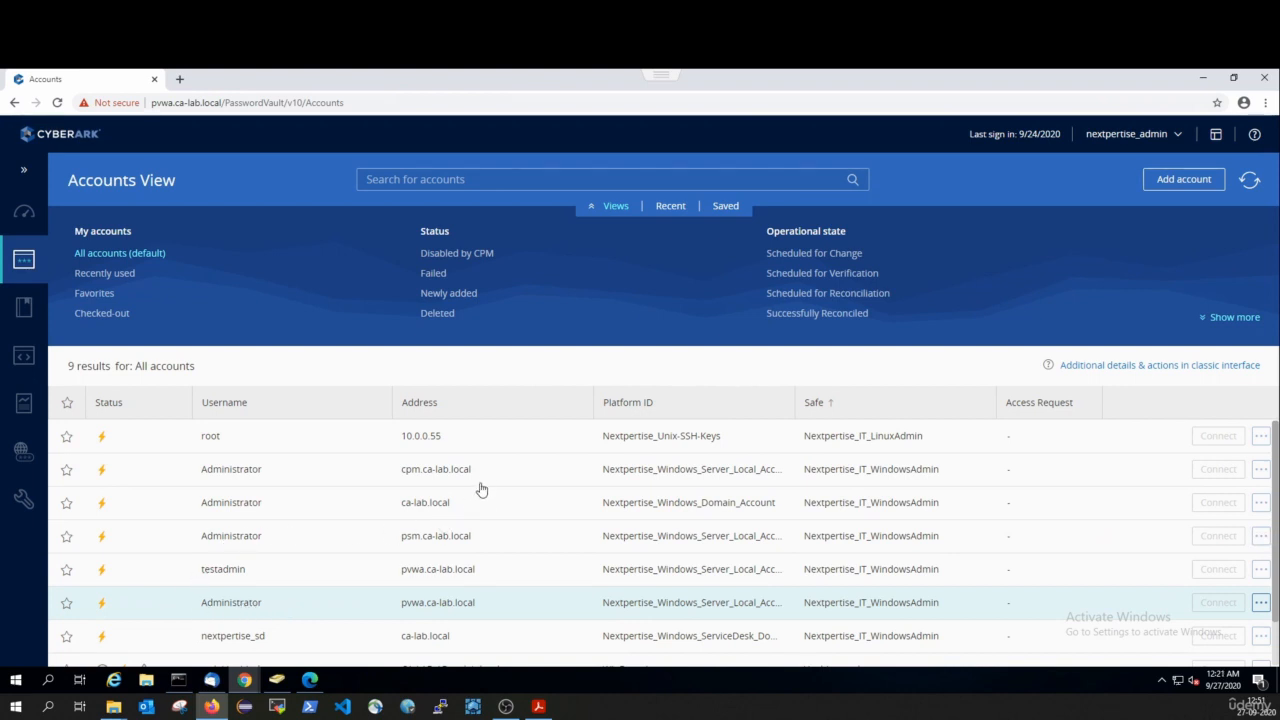
{"action": "mouse_move", "coordinate": [465, 535]}
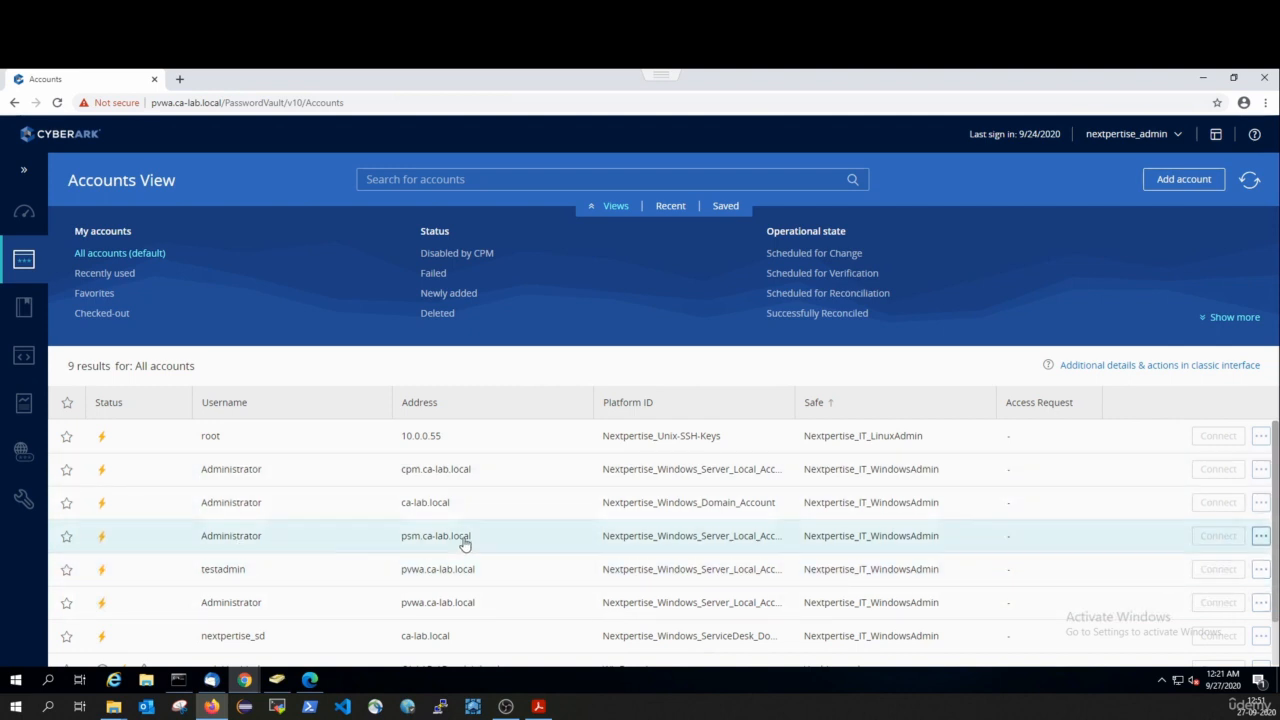
{"action": "mouse_move", "coordinate": [530, 536]}
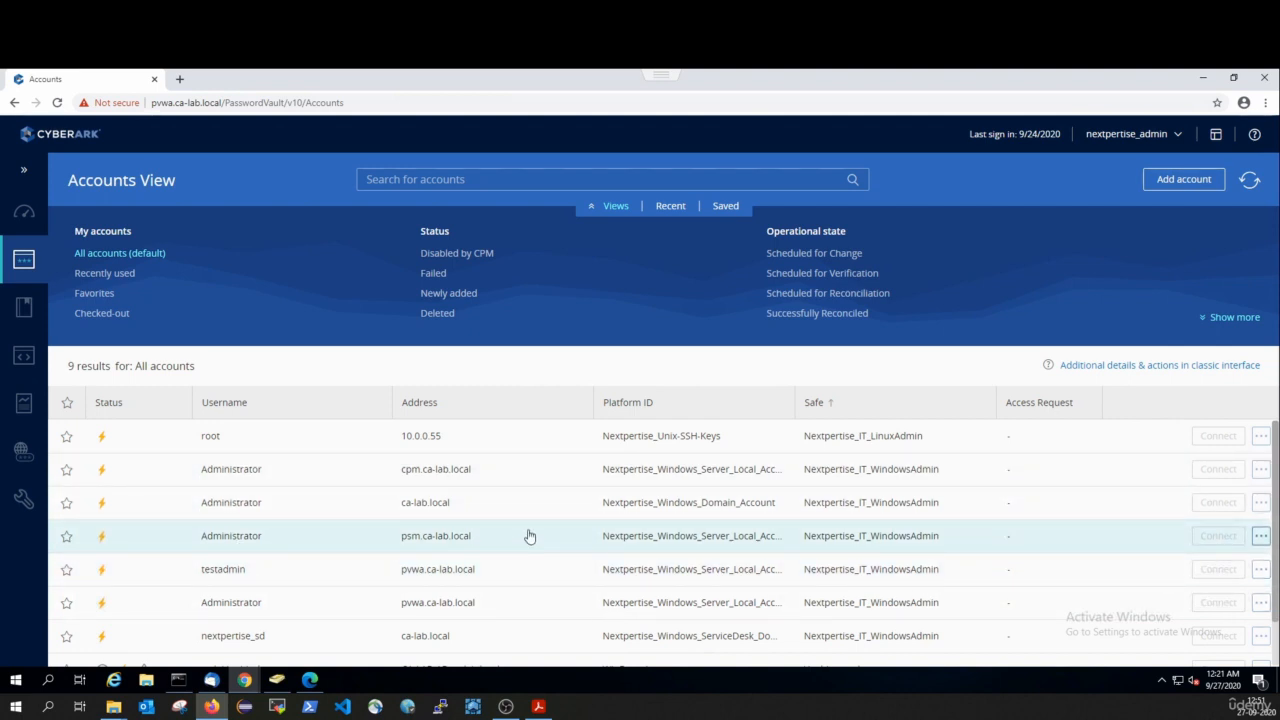